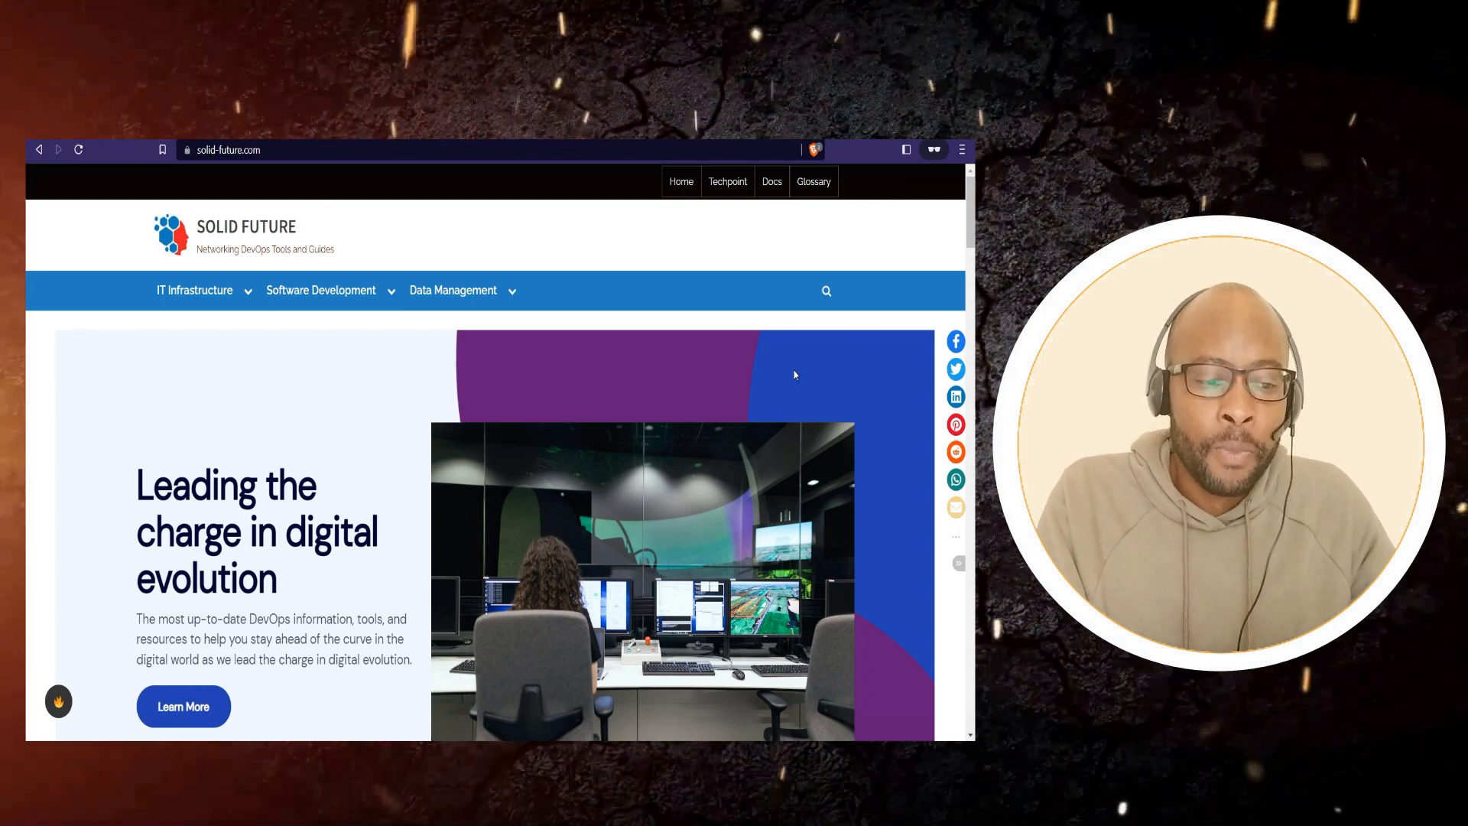
# Browse Solid Future's Techpoint, documentation hub, Cloud Platforms, Docker distro, Portainer and Linode VPS articles
pyautogui.click(727, 181)
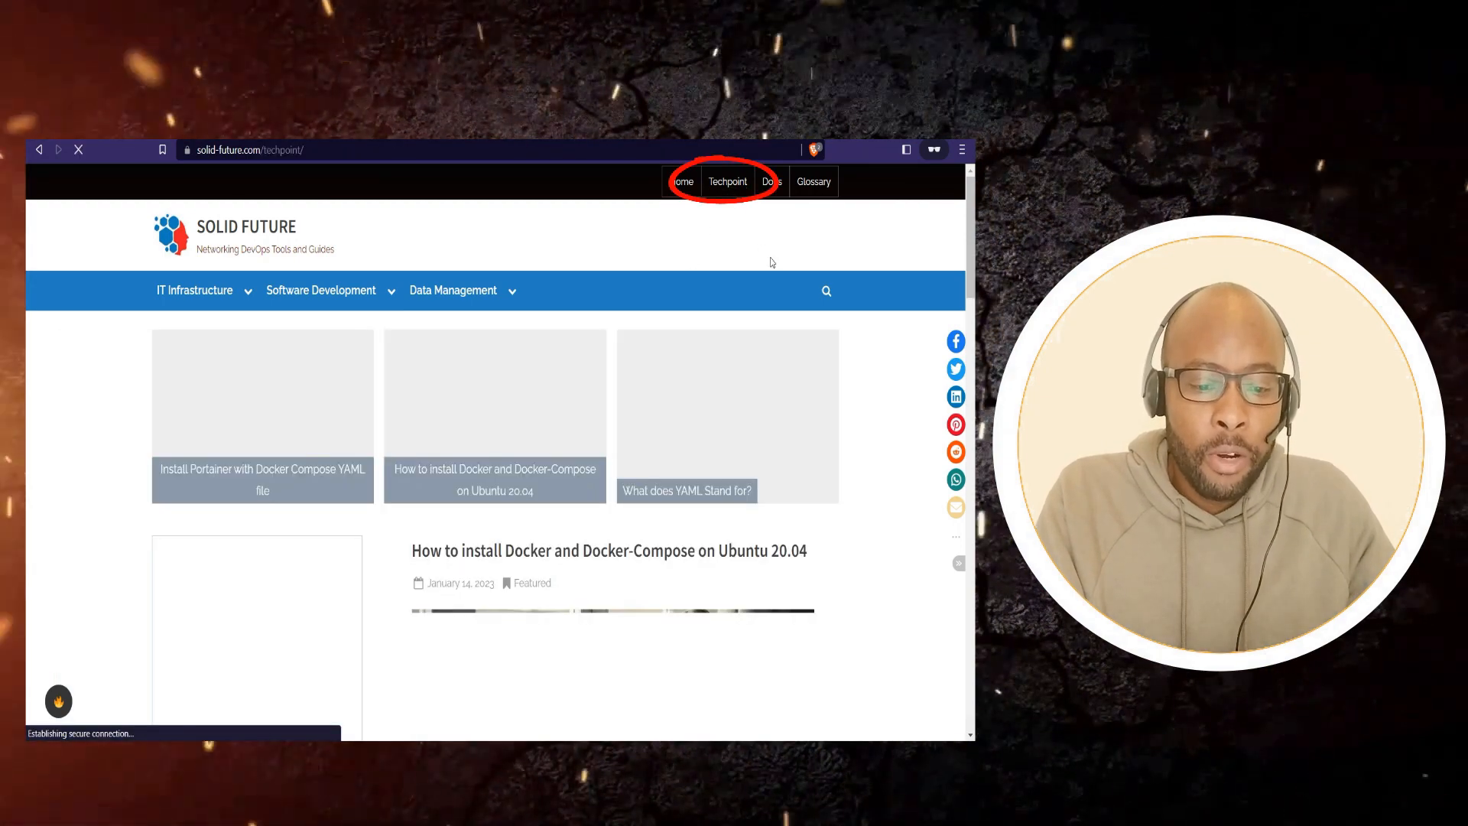
pyautogui.click(772, 181)
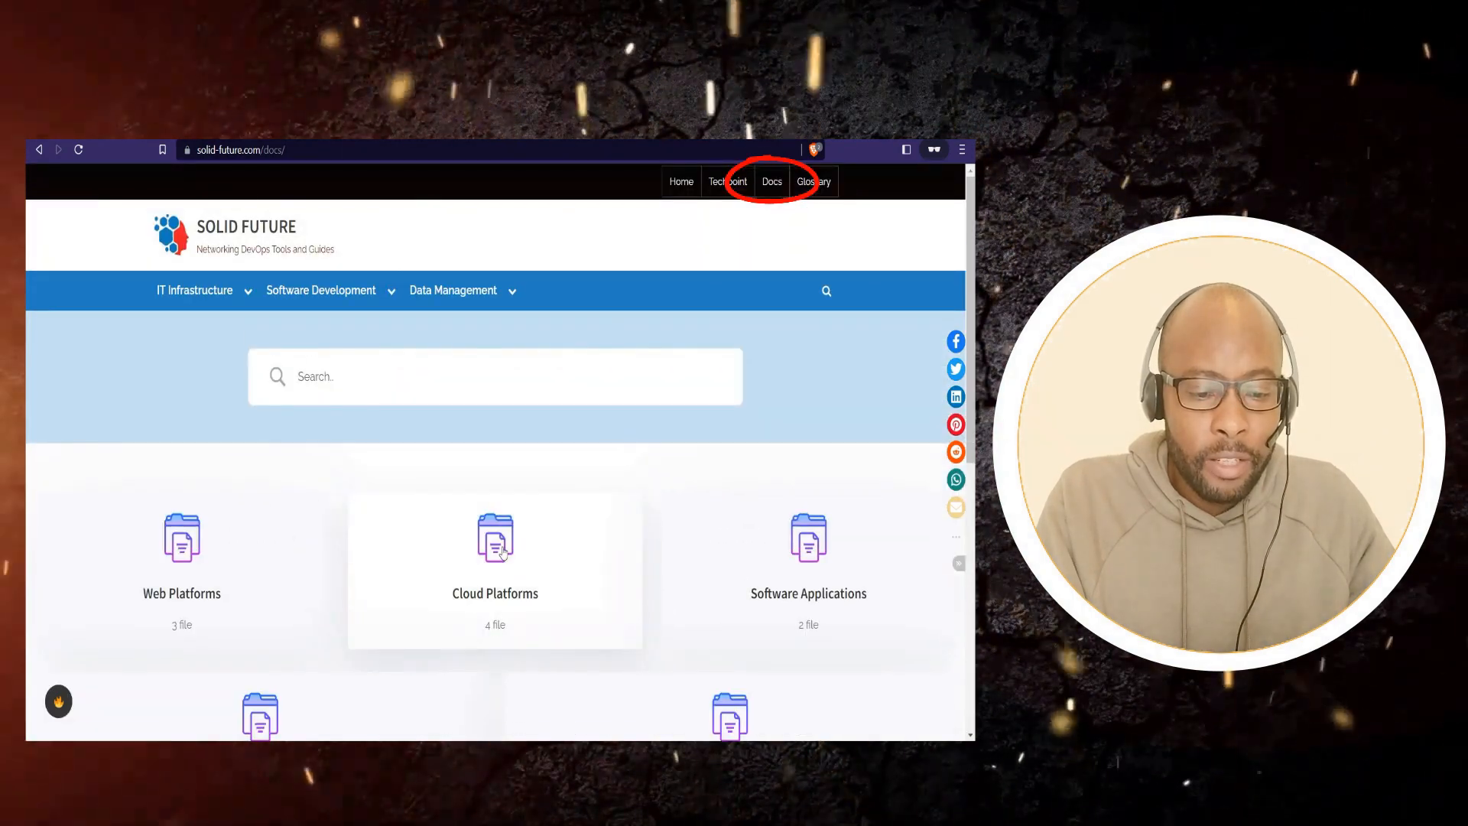
pyautogui.click(494, 537)
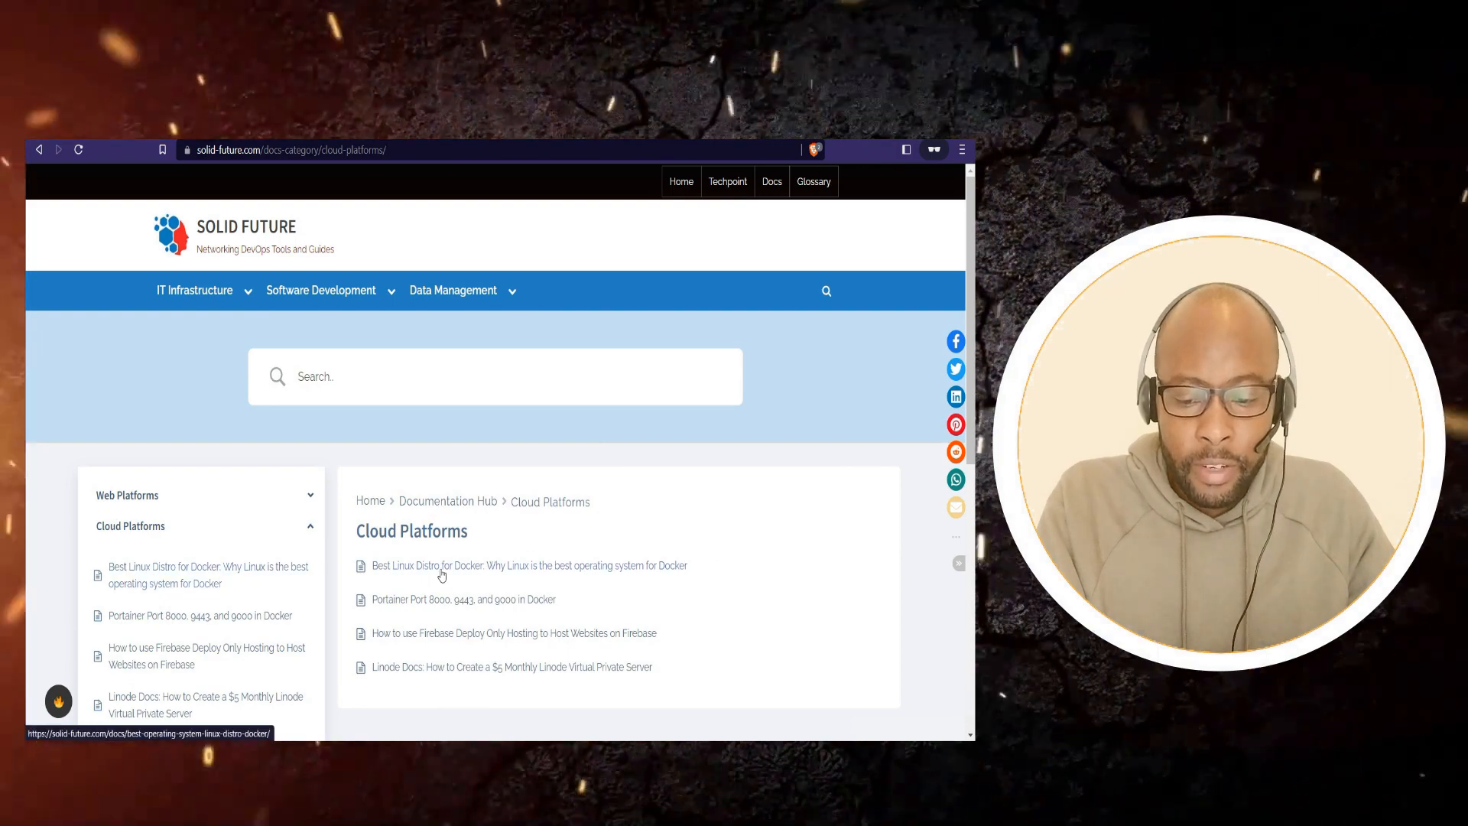
pyautogui.click(421, 574)
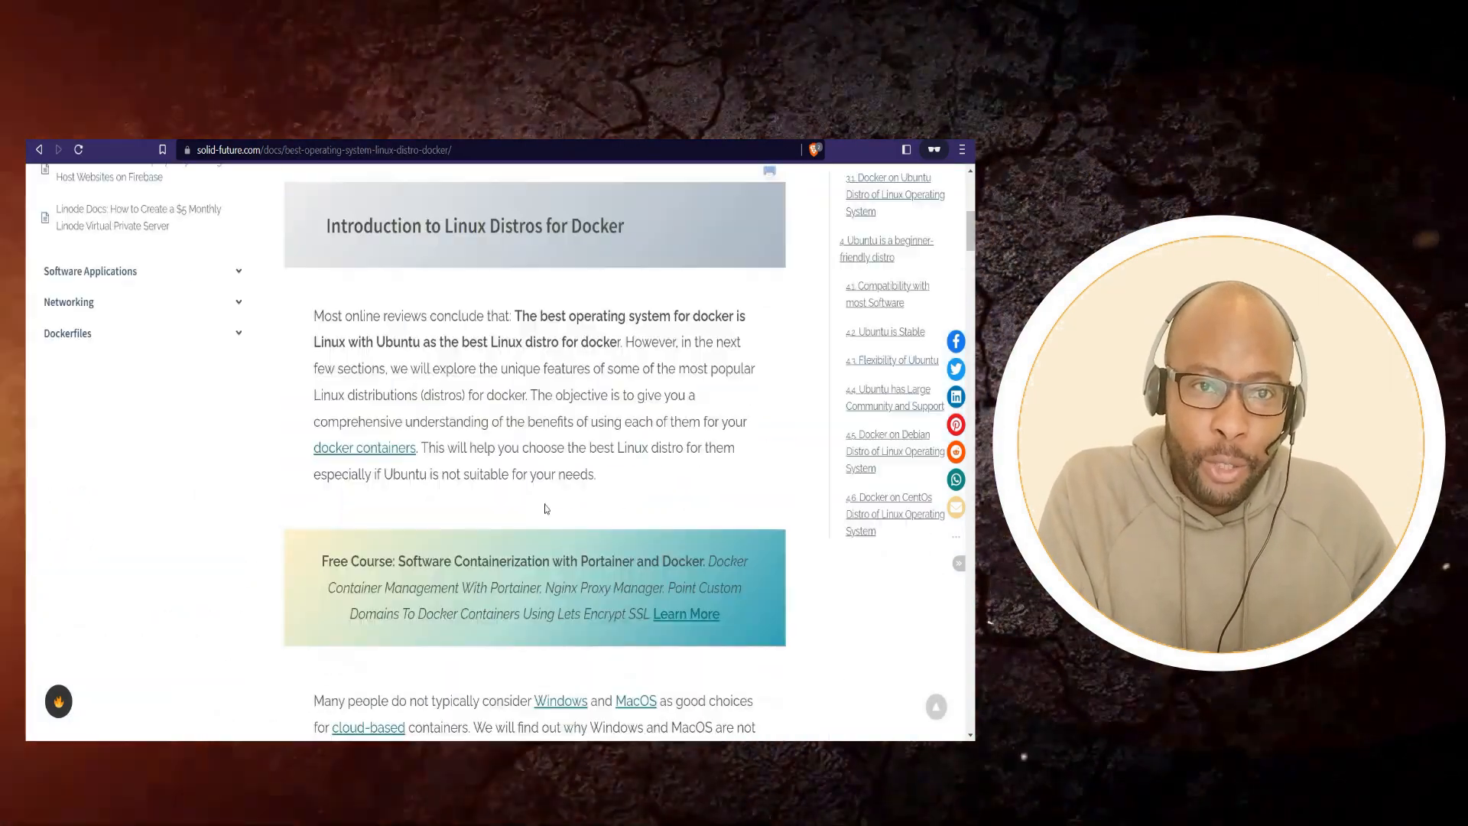
pyautogui.click(133, 623)
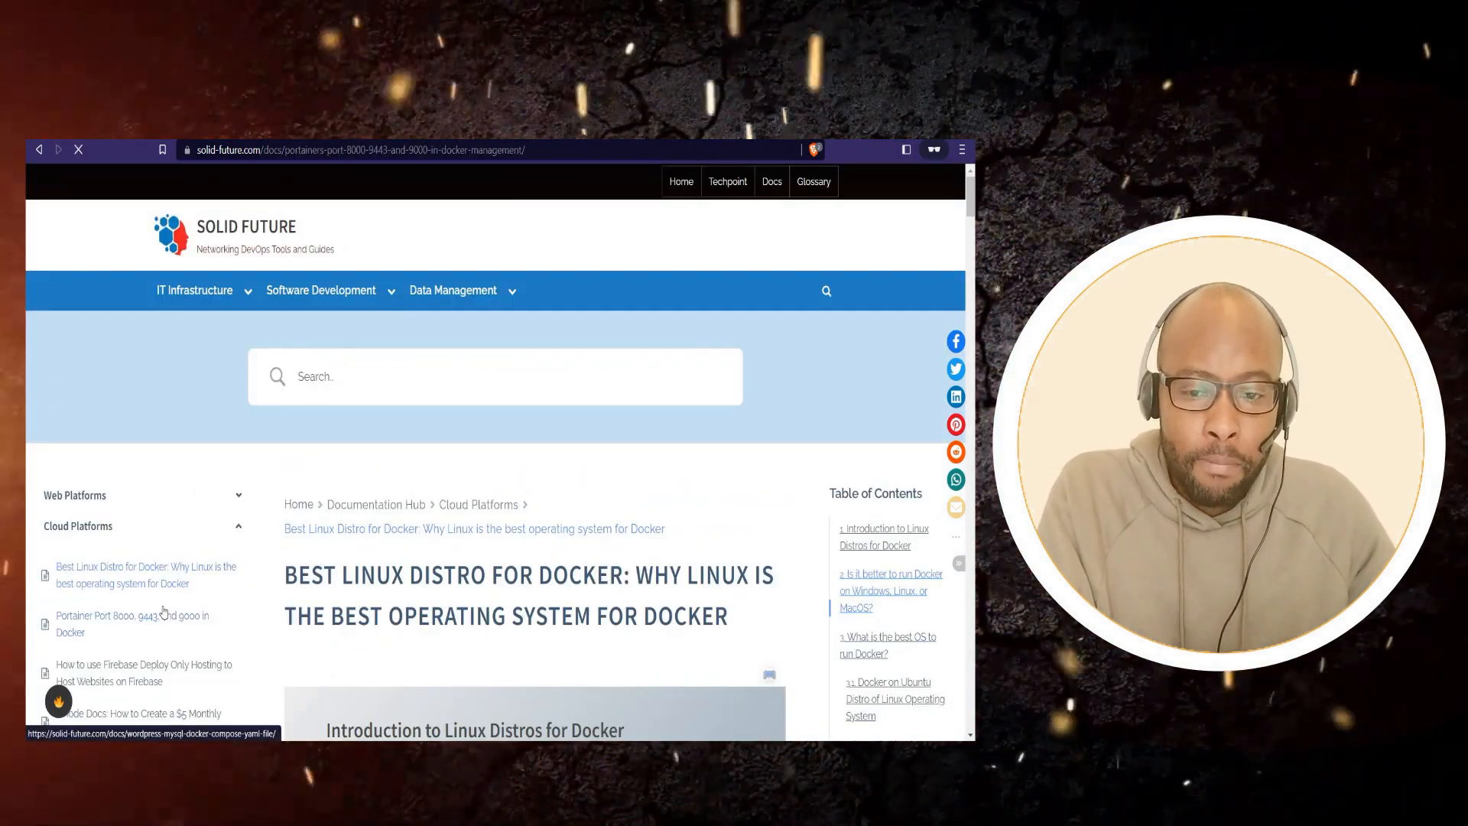
pyautogui.click(144, 672)
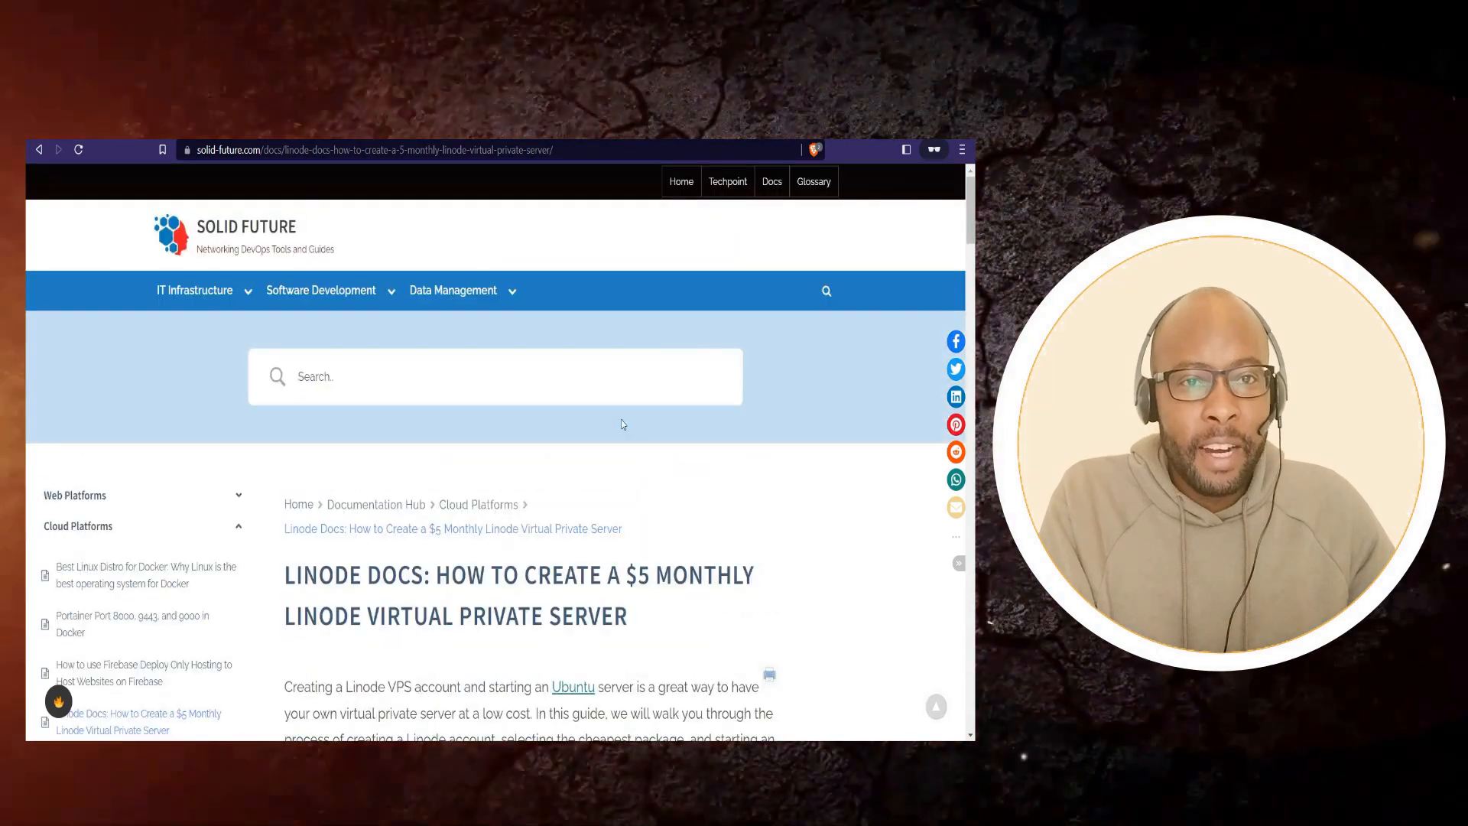
pyautogui.moveTo(501, 477)
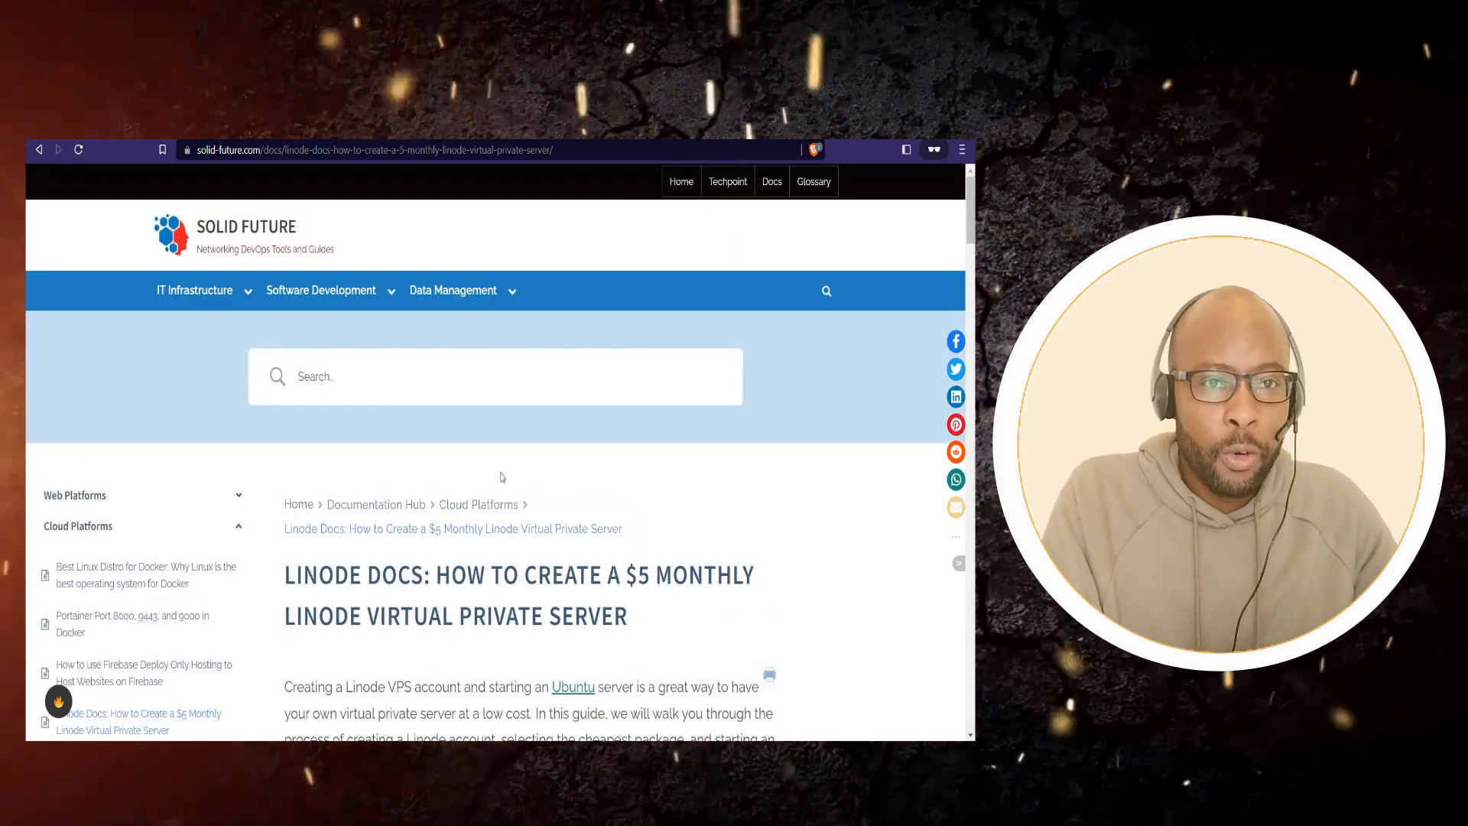
# Return to the Solid Future home page footer and bring up Linode's Shared CPU Plans pricing
pyautogui.click(682, 181)
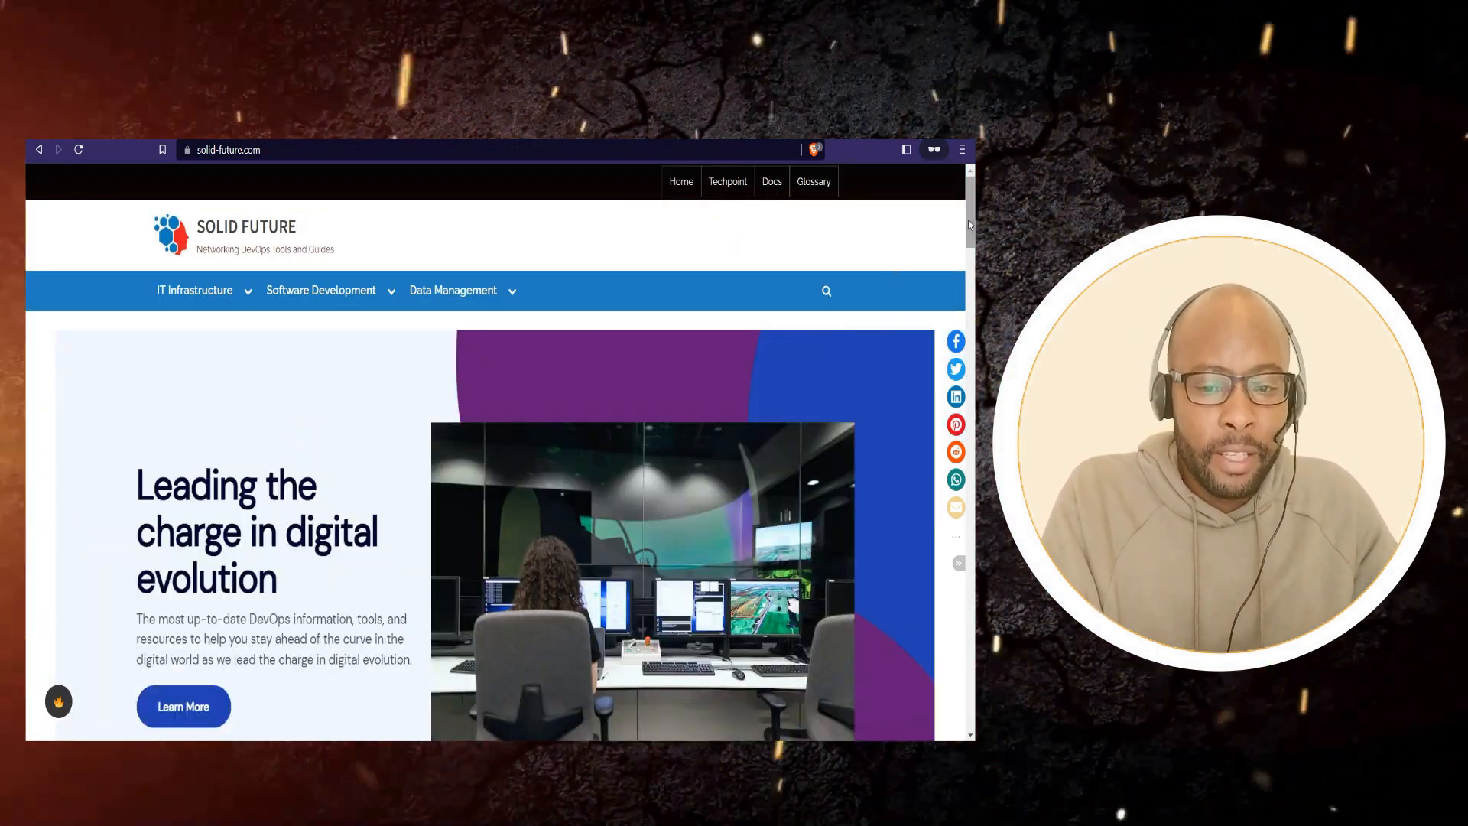
pyautogui.scroll(-3)
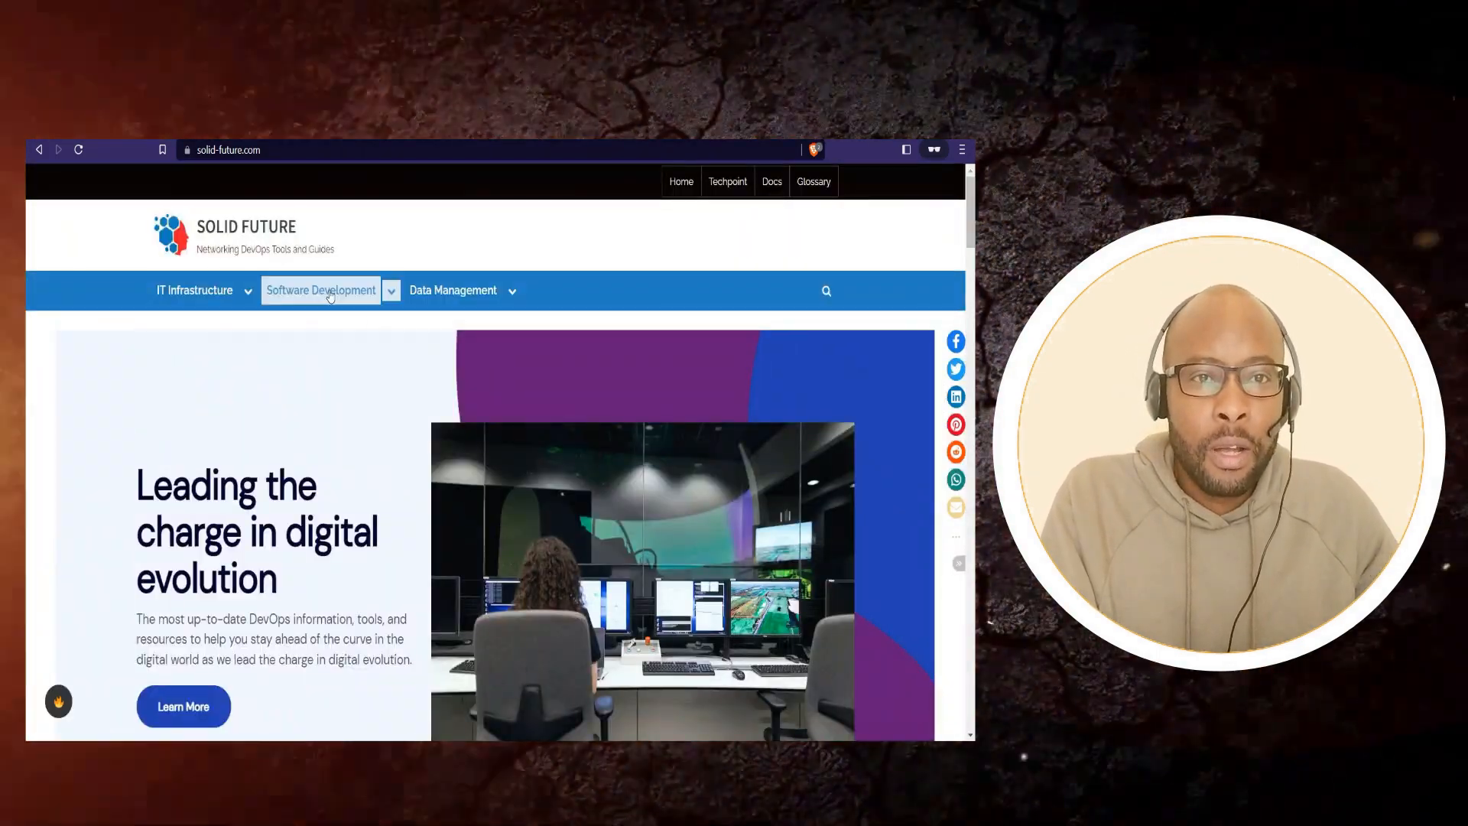
pyautogui.click(321, 290)
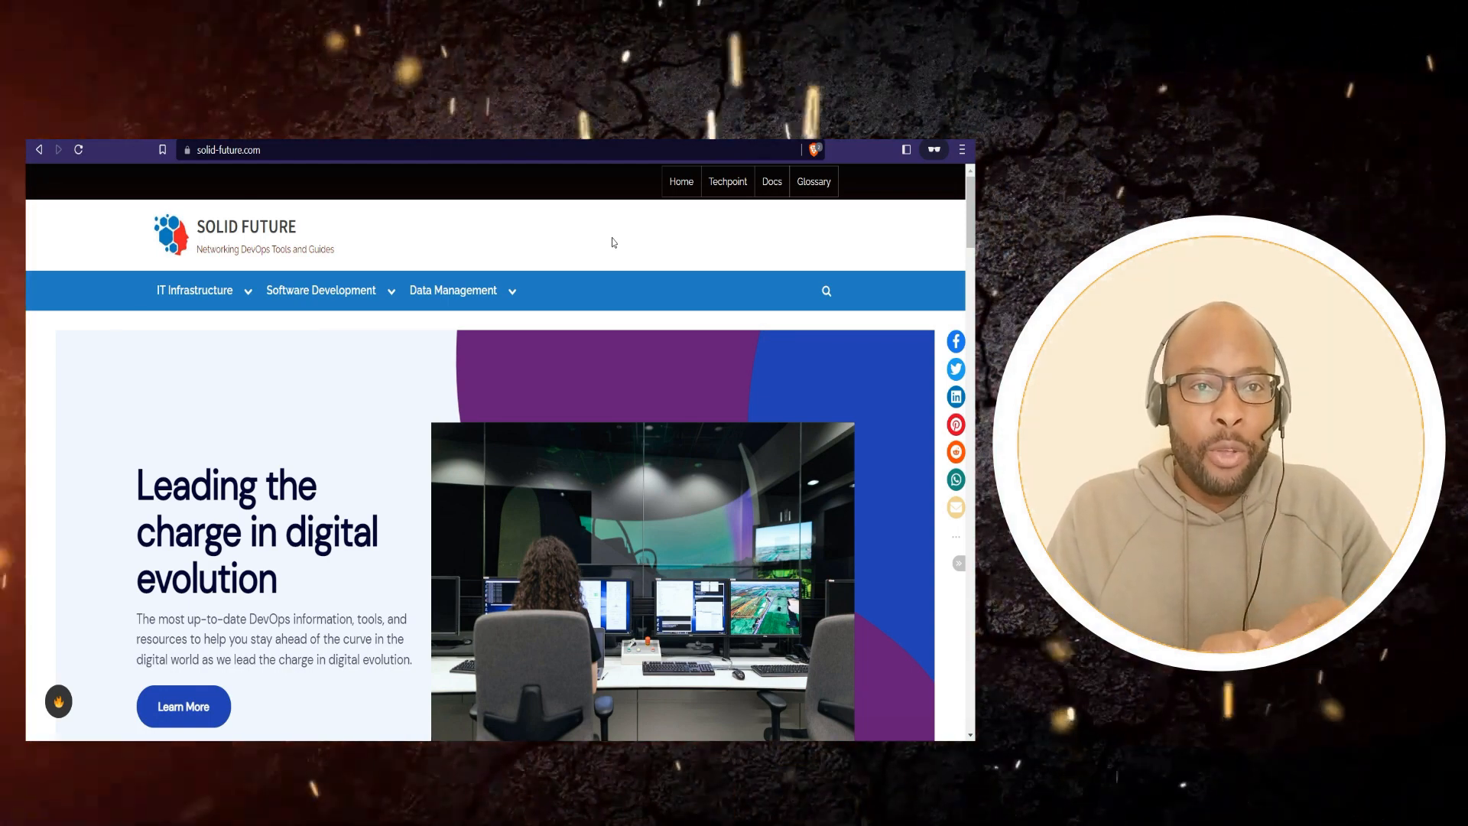
pyautogui.moveTo(434, 426)
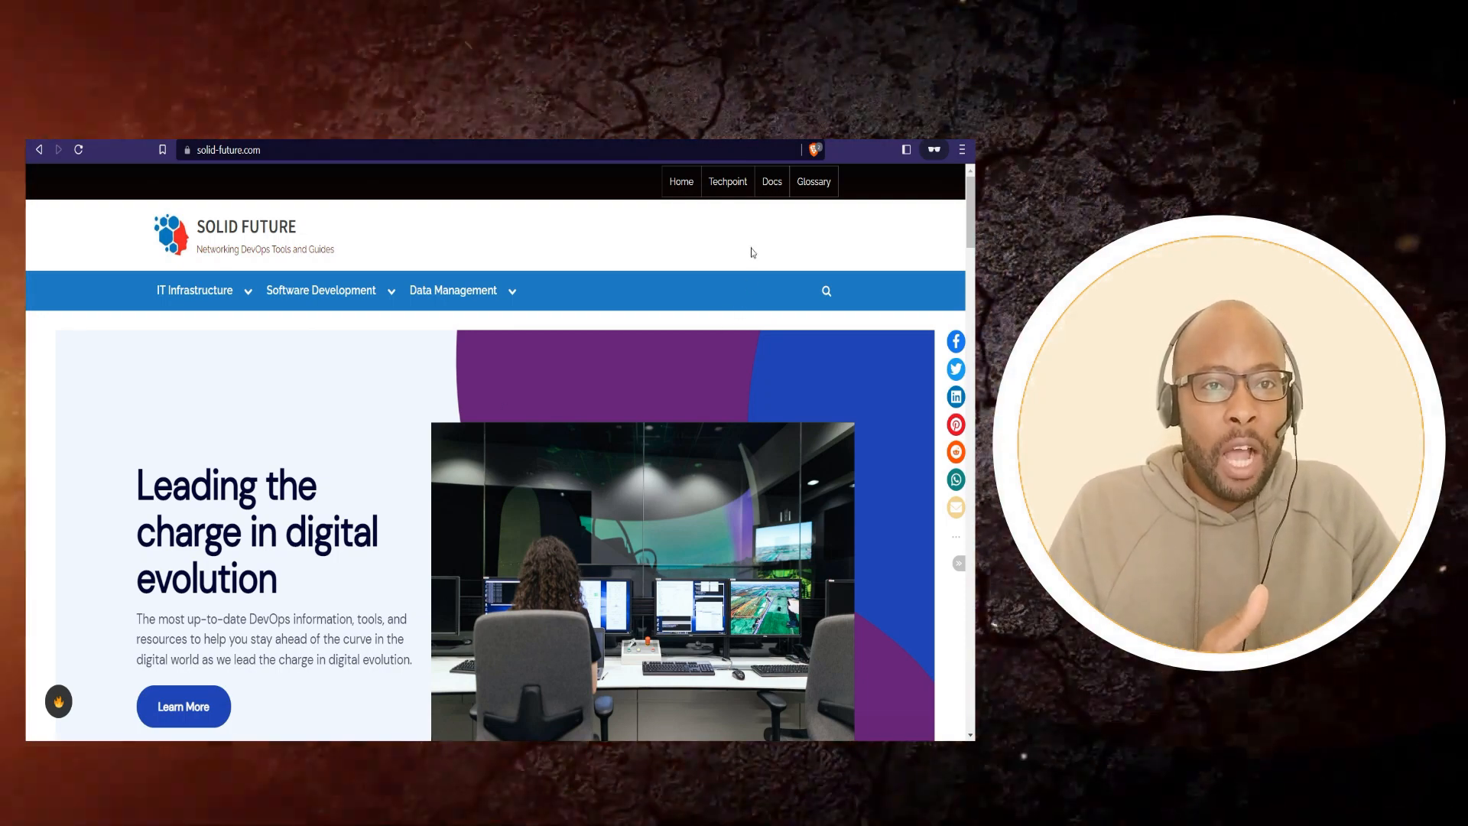
pyautogui.scroll(-3)
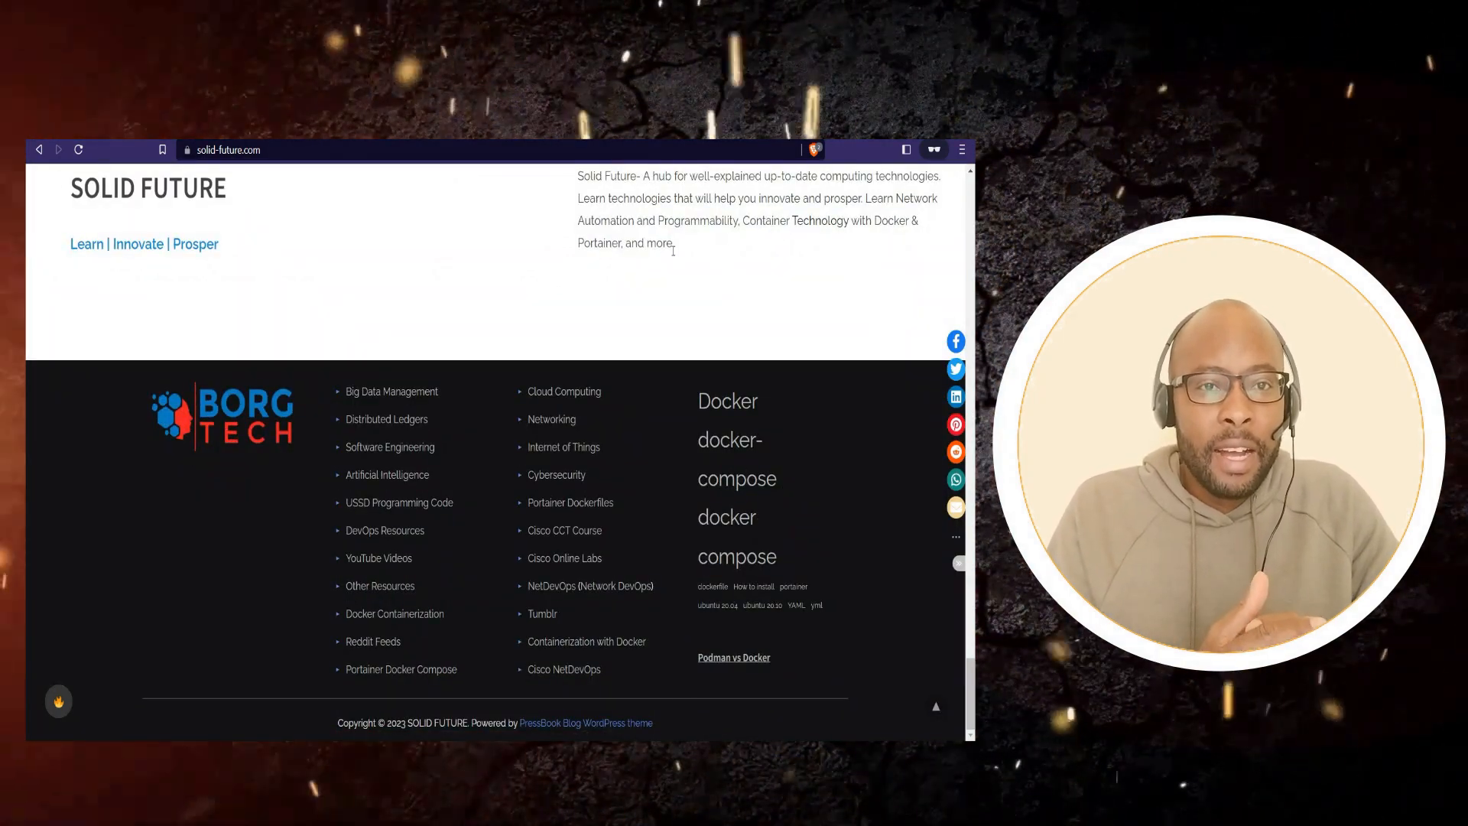
pyautogui.scroll(3)
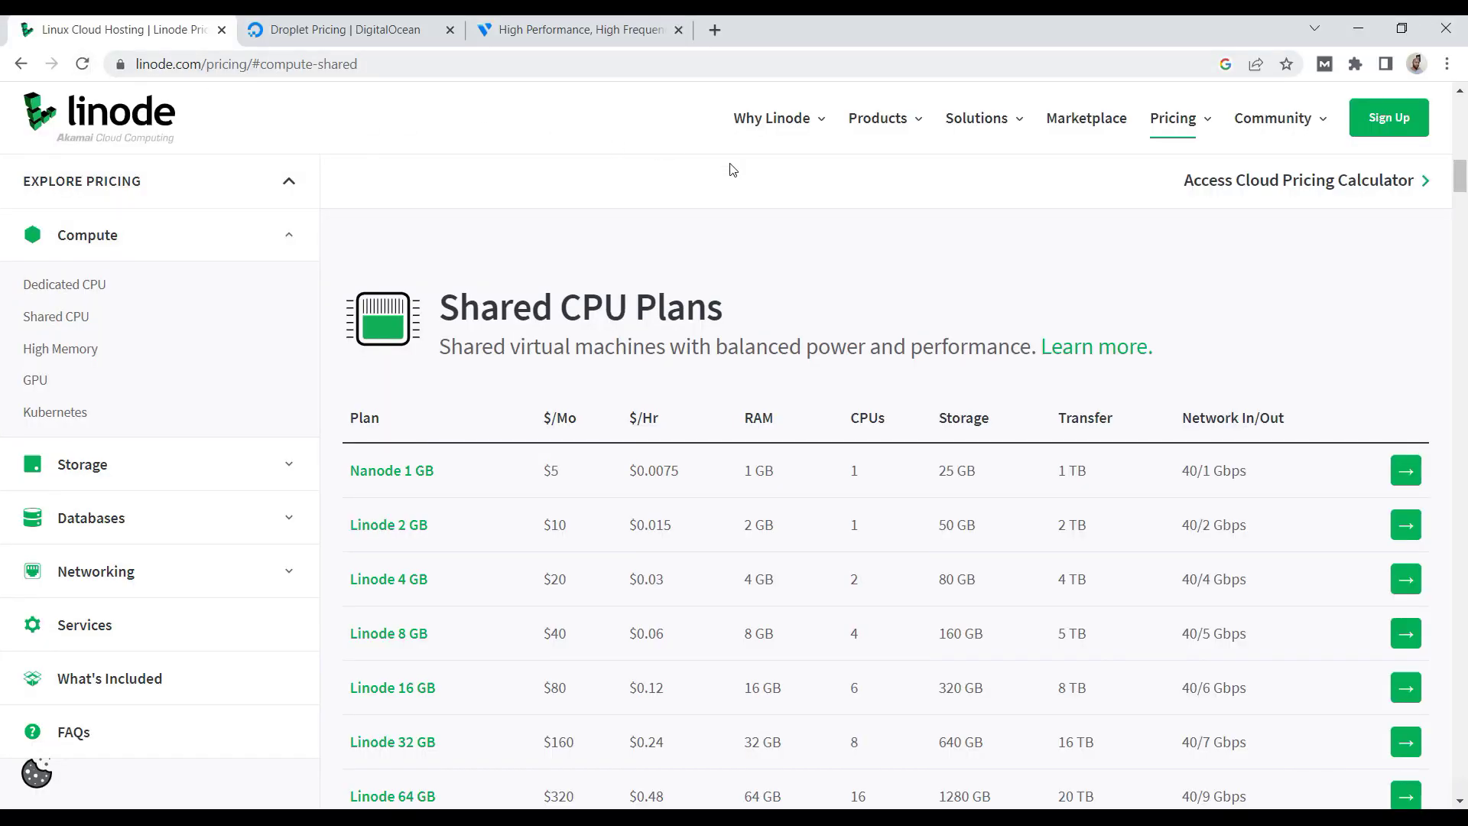
pyautogui.moveTo(1143, 457)
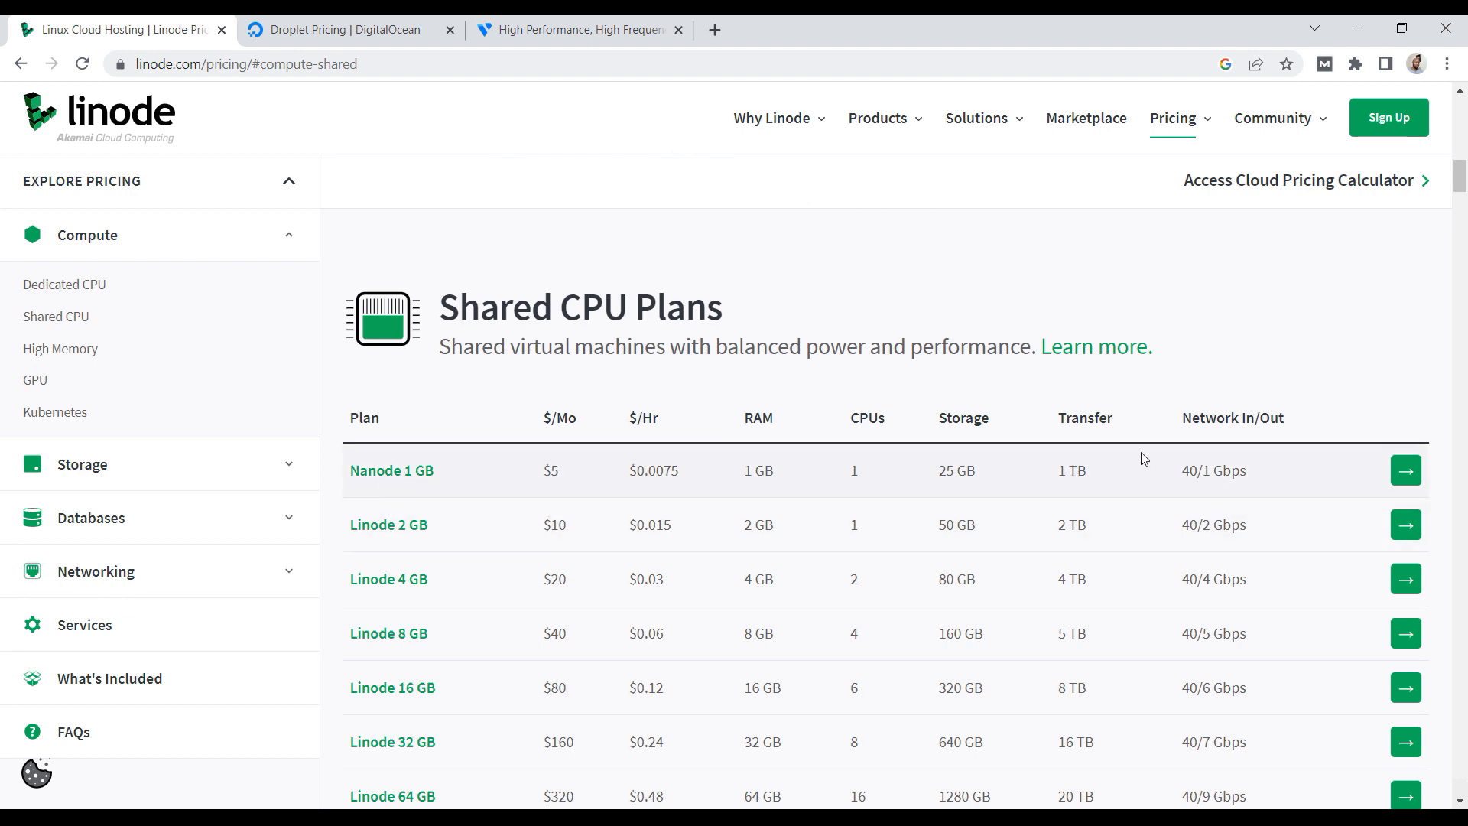
pyautogui.doubleClick(550, 470)
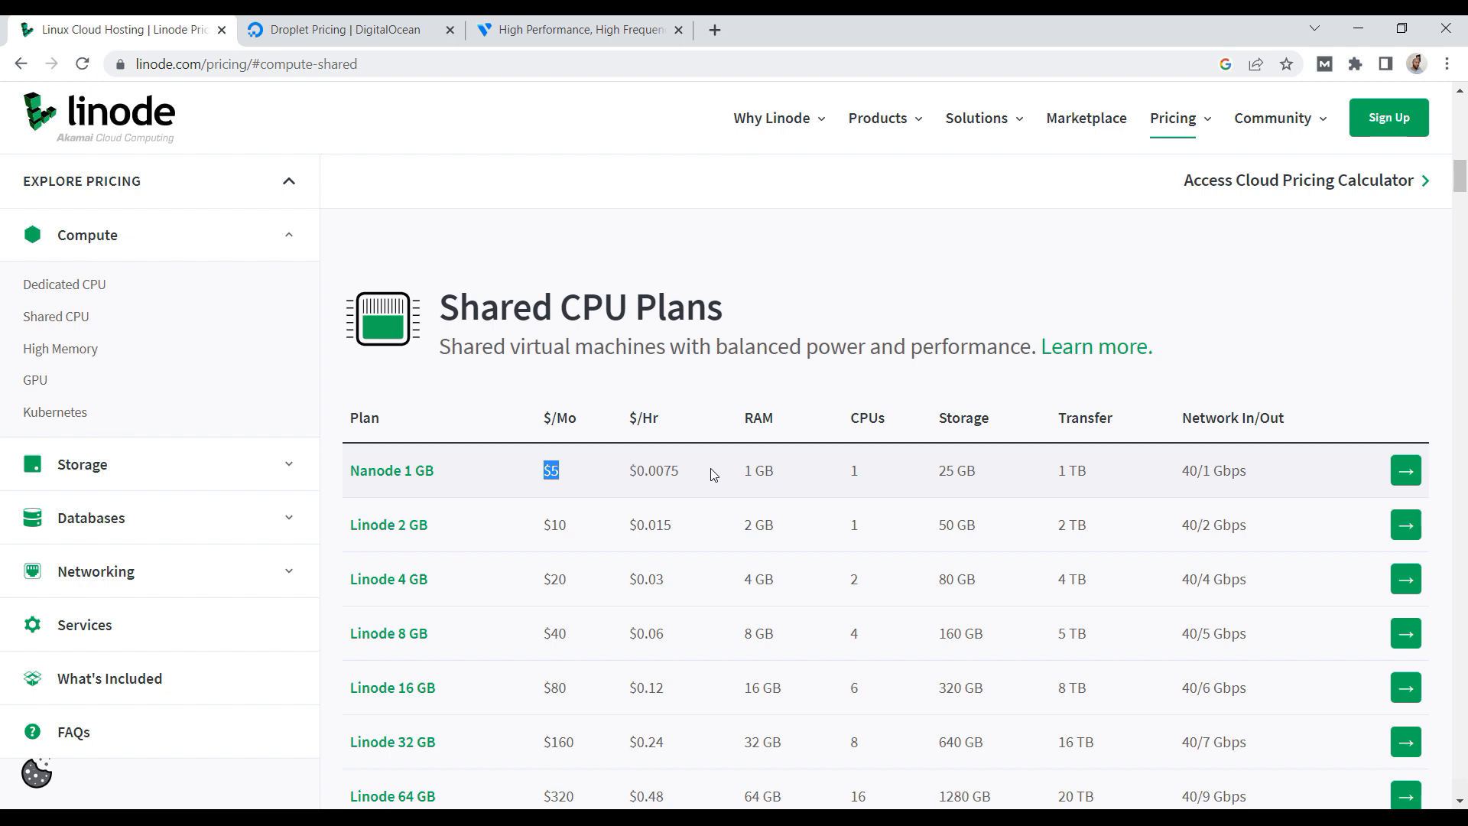
pyautogui.moveTo(568, 486)
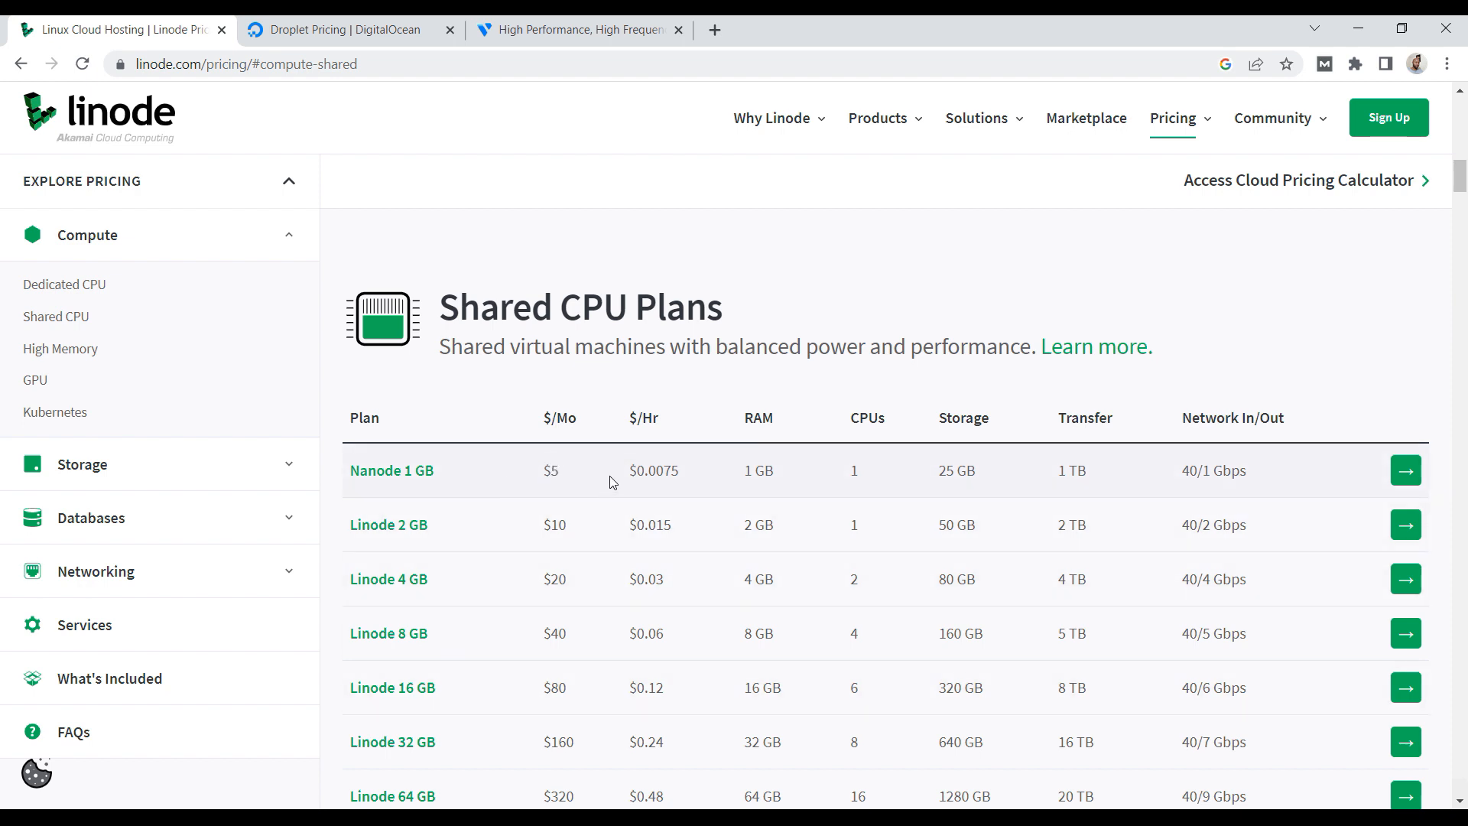
pyautogui.moveTo(601, 477)
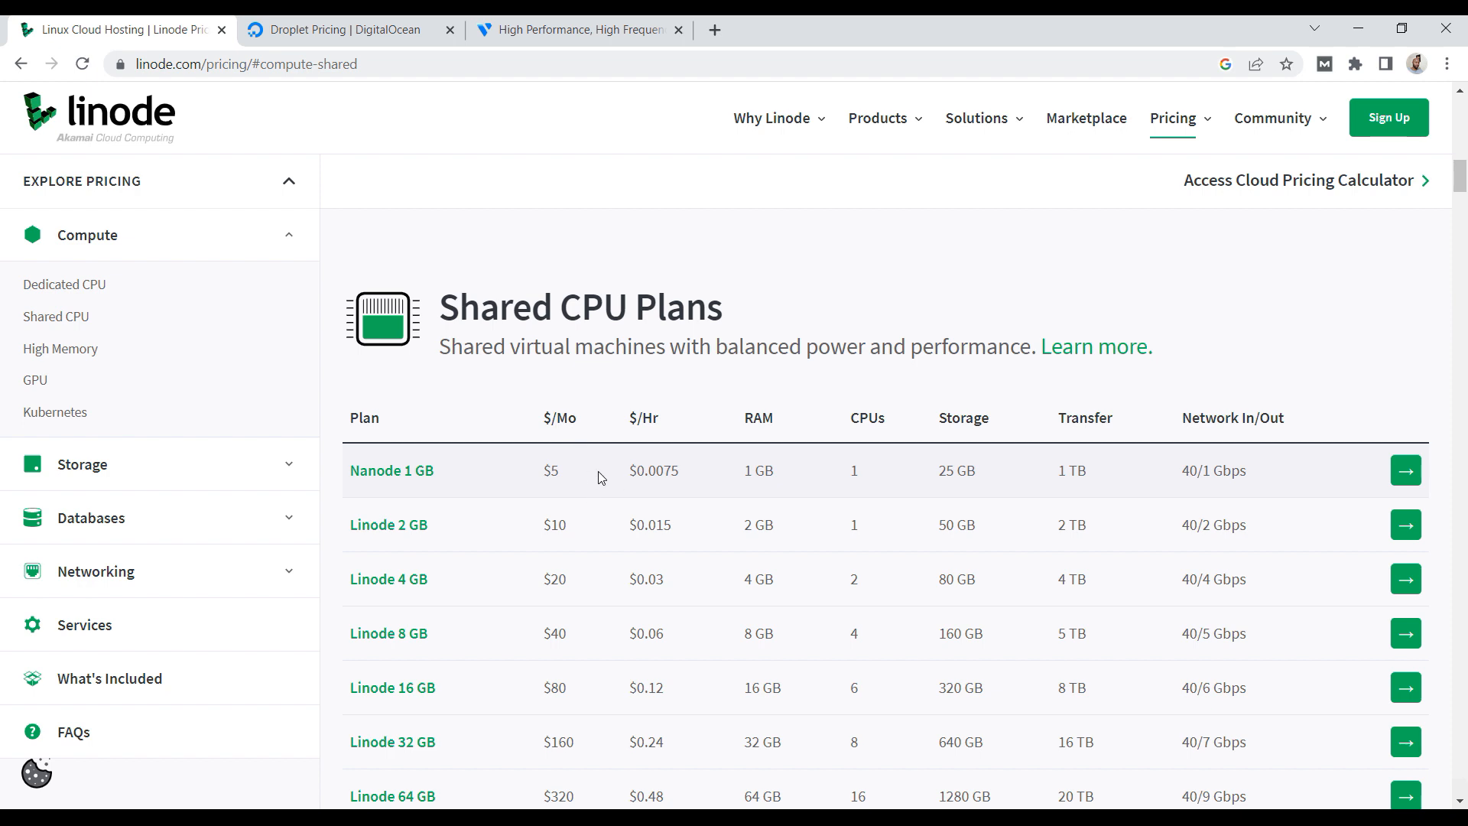
pyautogui.moveTo(334, 309)
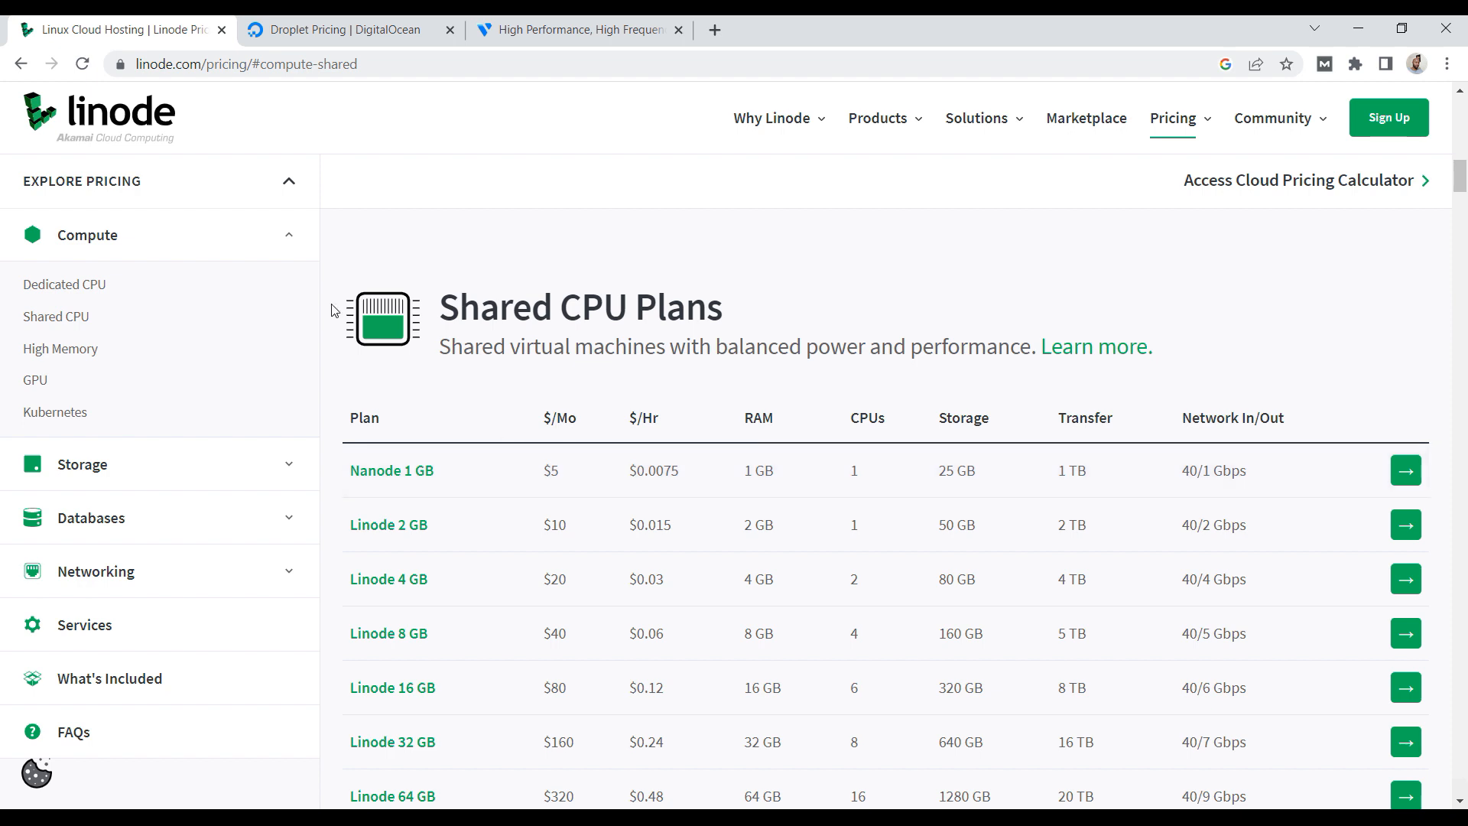
pyautogui.moveTo(349, 39)
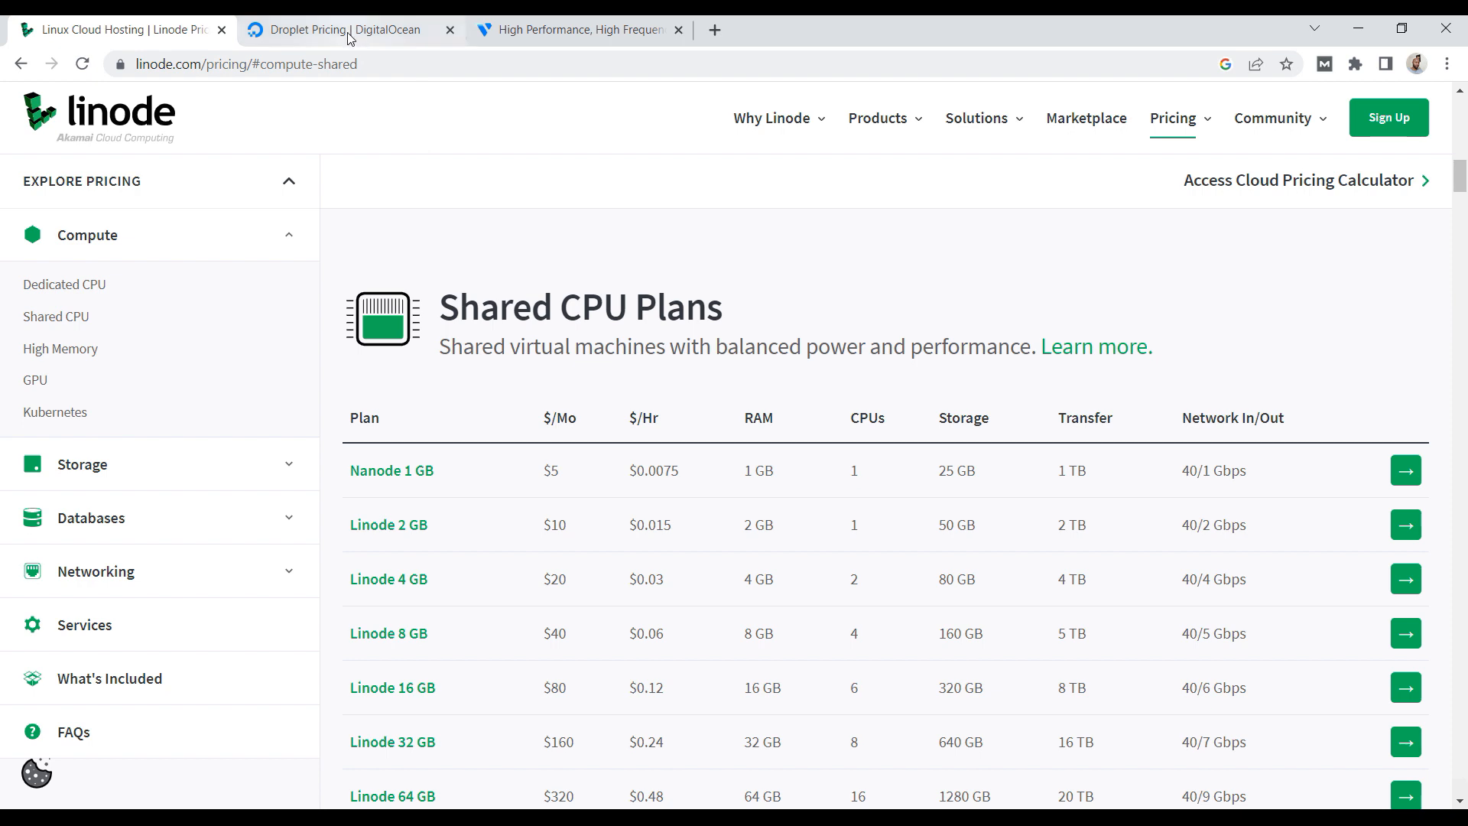
# Compare DigitalOcean droplet prices against Linode, then view Vultr's Regular Performance pricing table
pyautogui.click(343, 29)
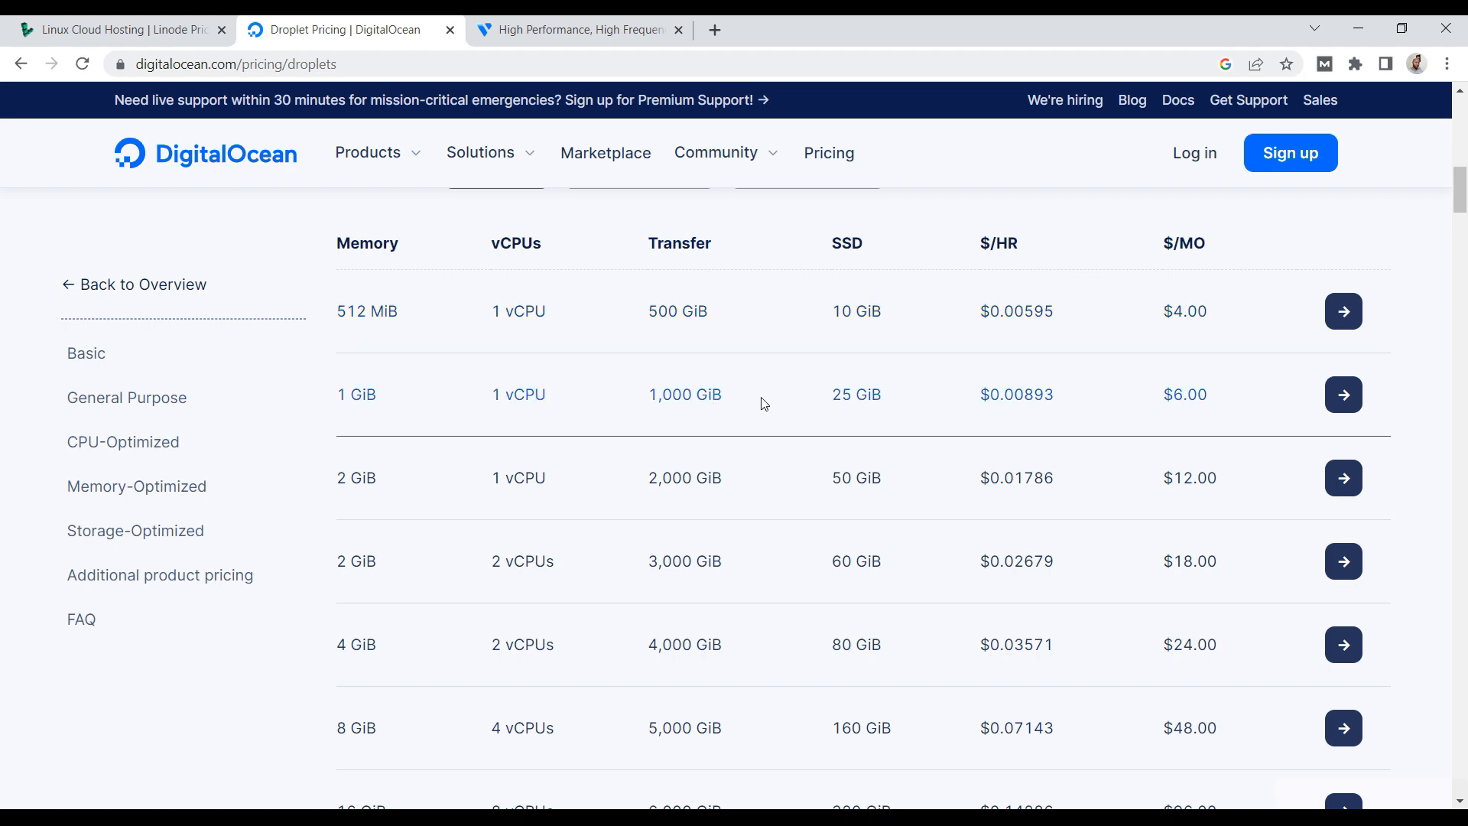
pyautogui.moveTo(1129, 313)
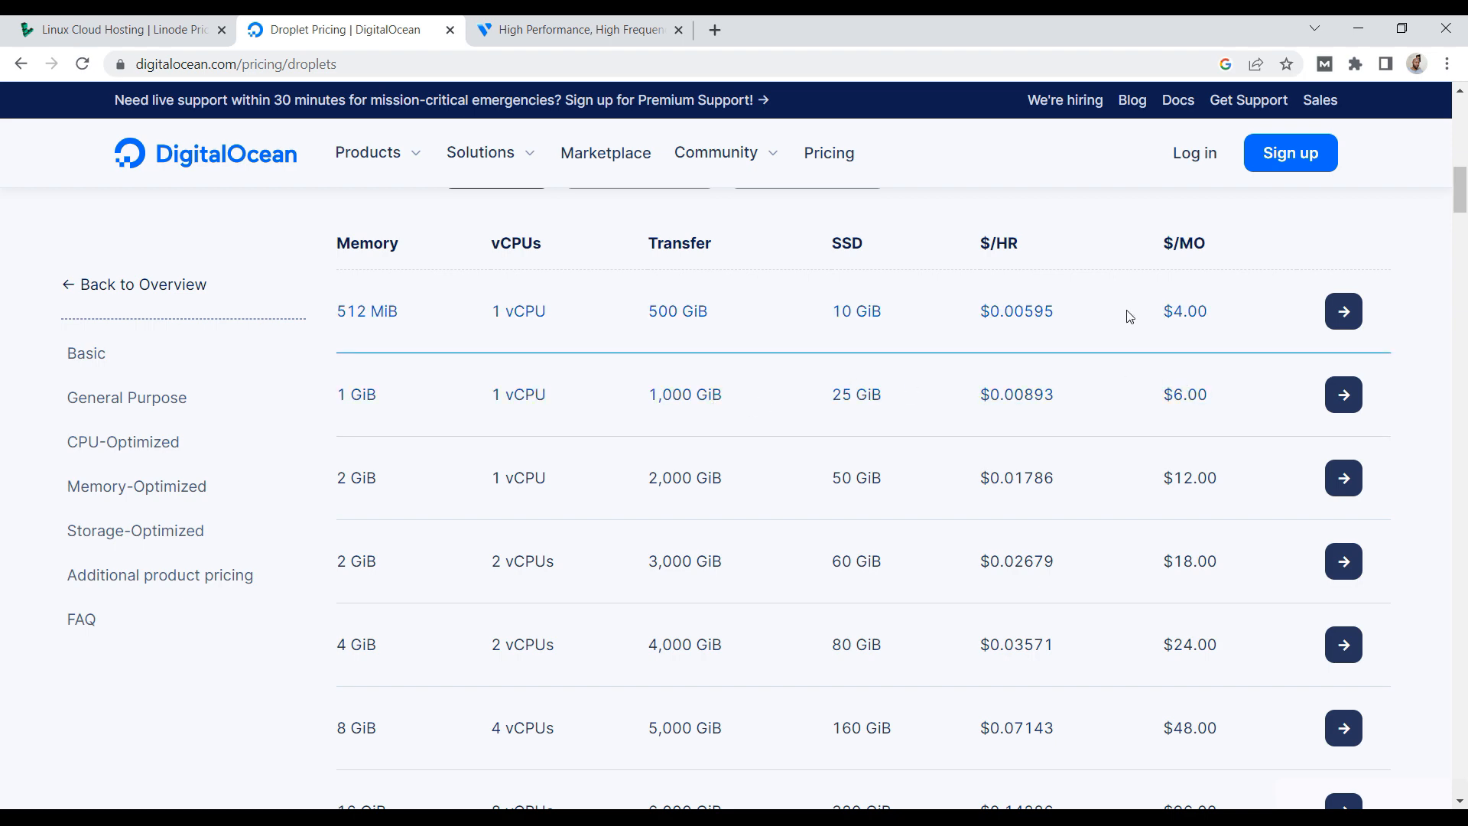
pyautogui.click(115, 30)
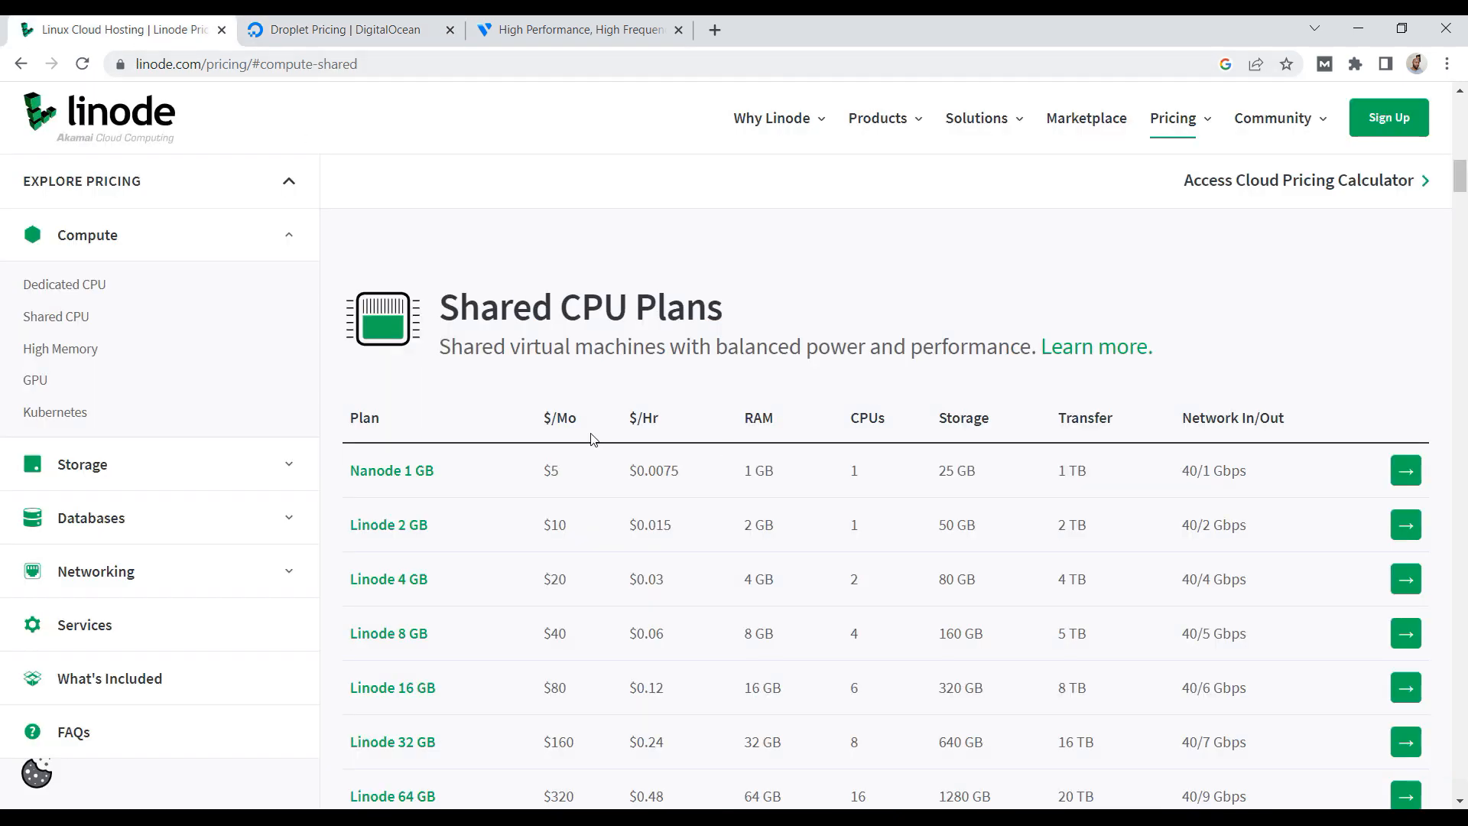
pyautogui.click(347, 29)
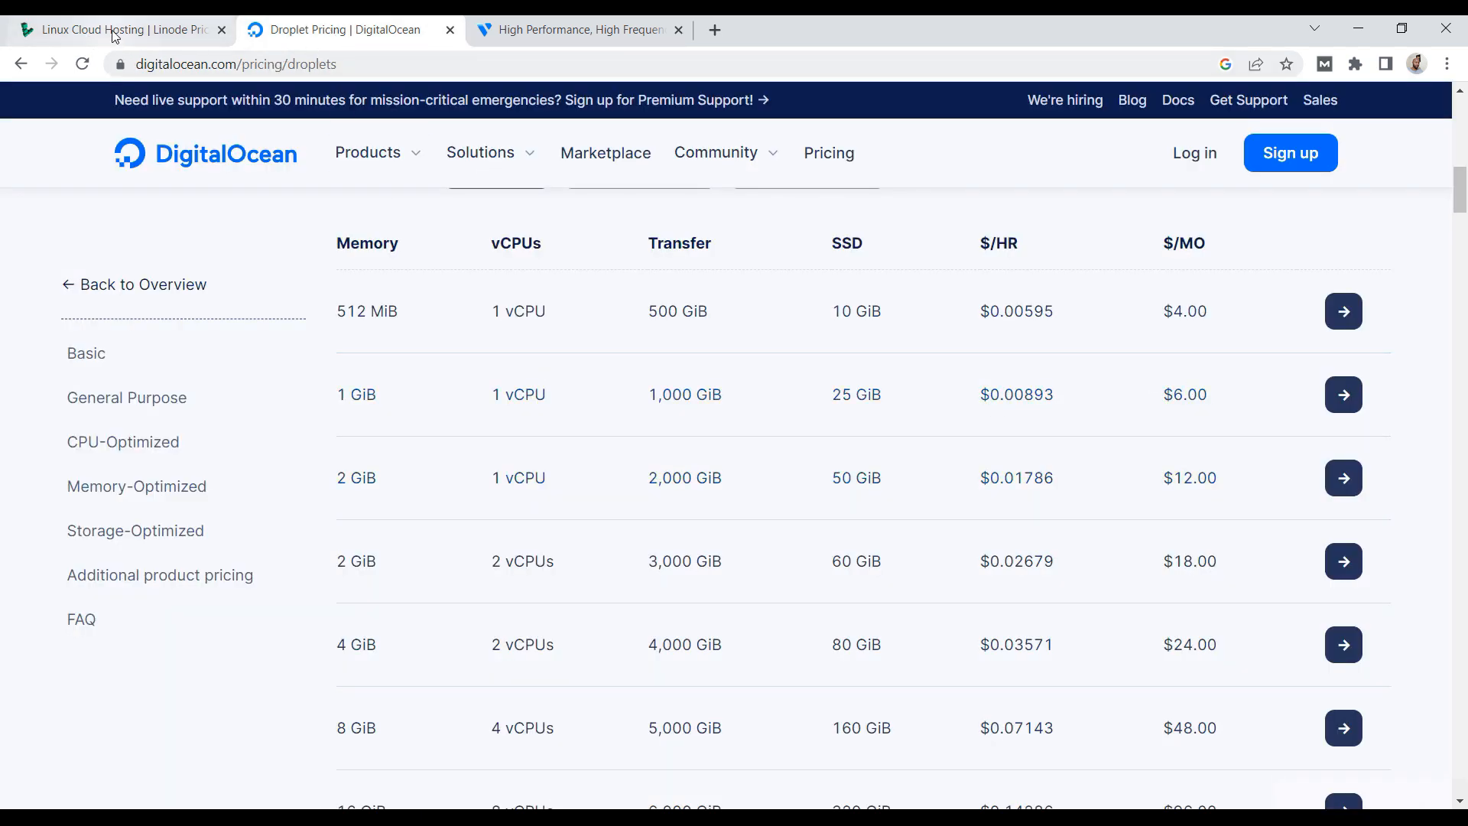
pyautogui.moveTo(604, 30)
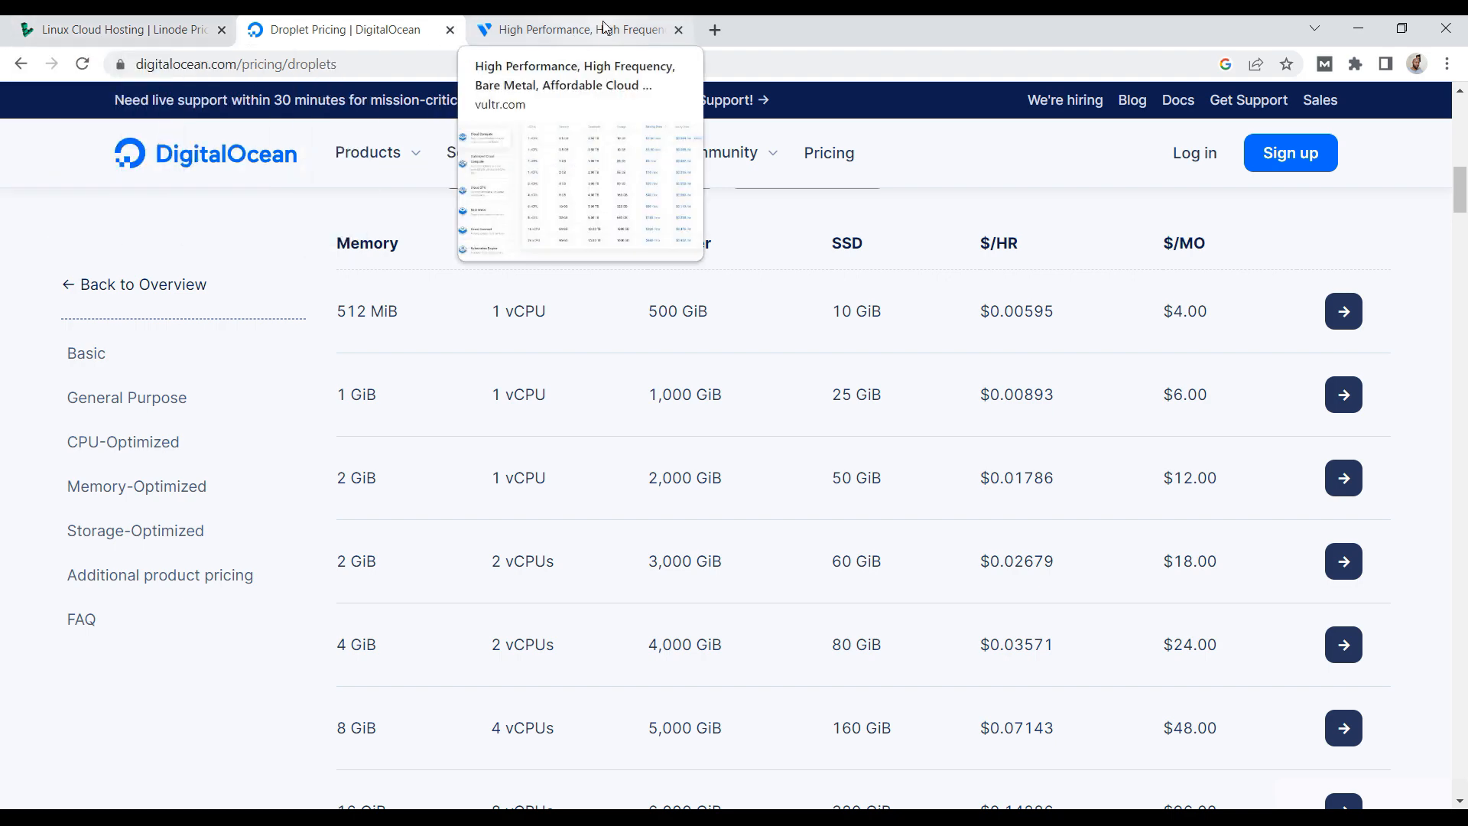
pyautogui.click(577, 29)
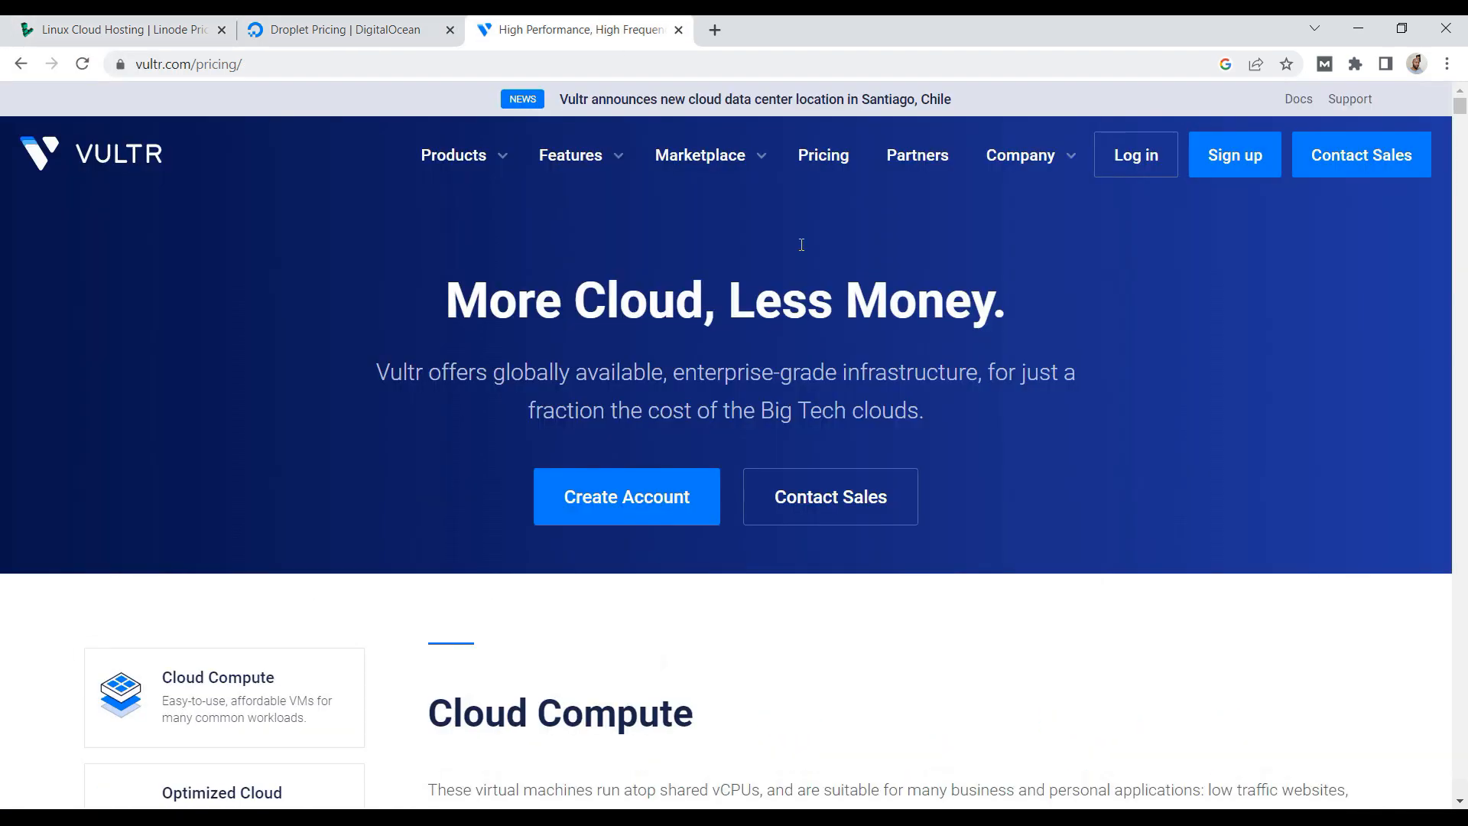
pyautogui.scroll(-3)
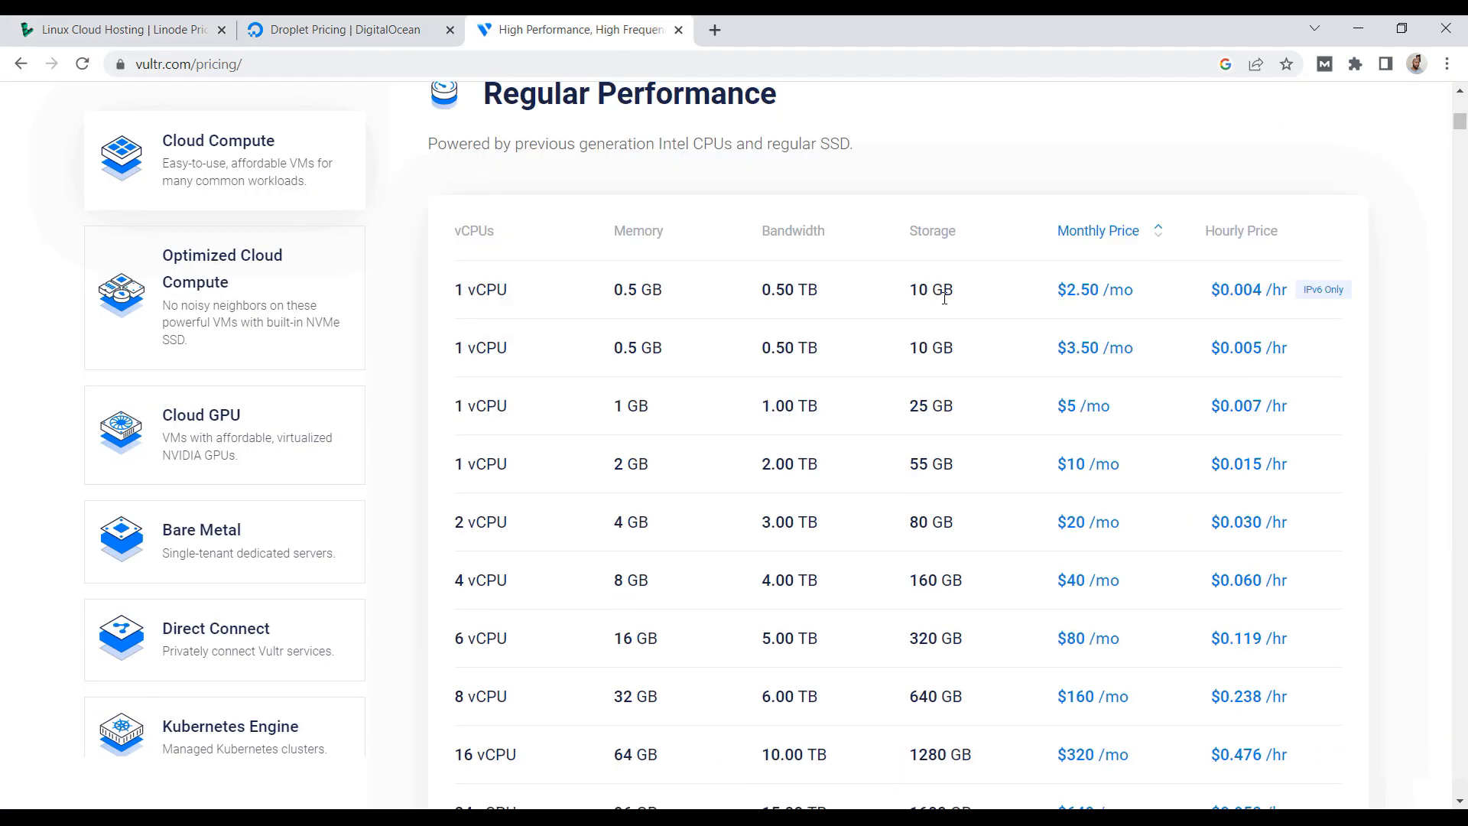
pyautogui.moveTo(597, 406)
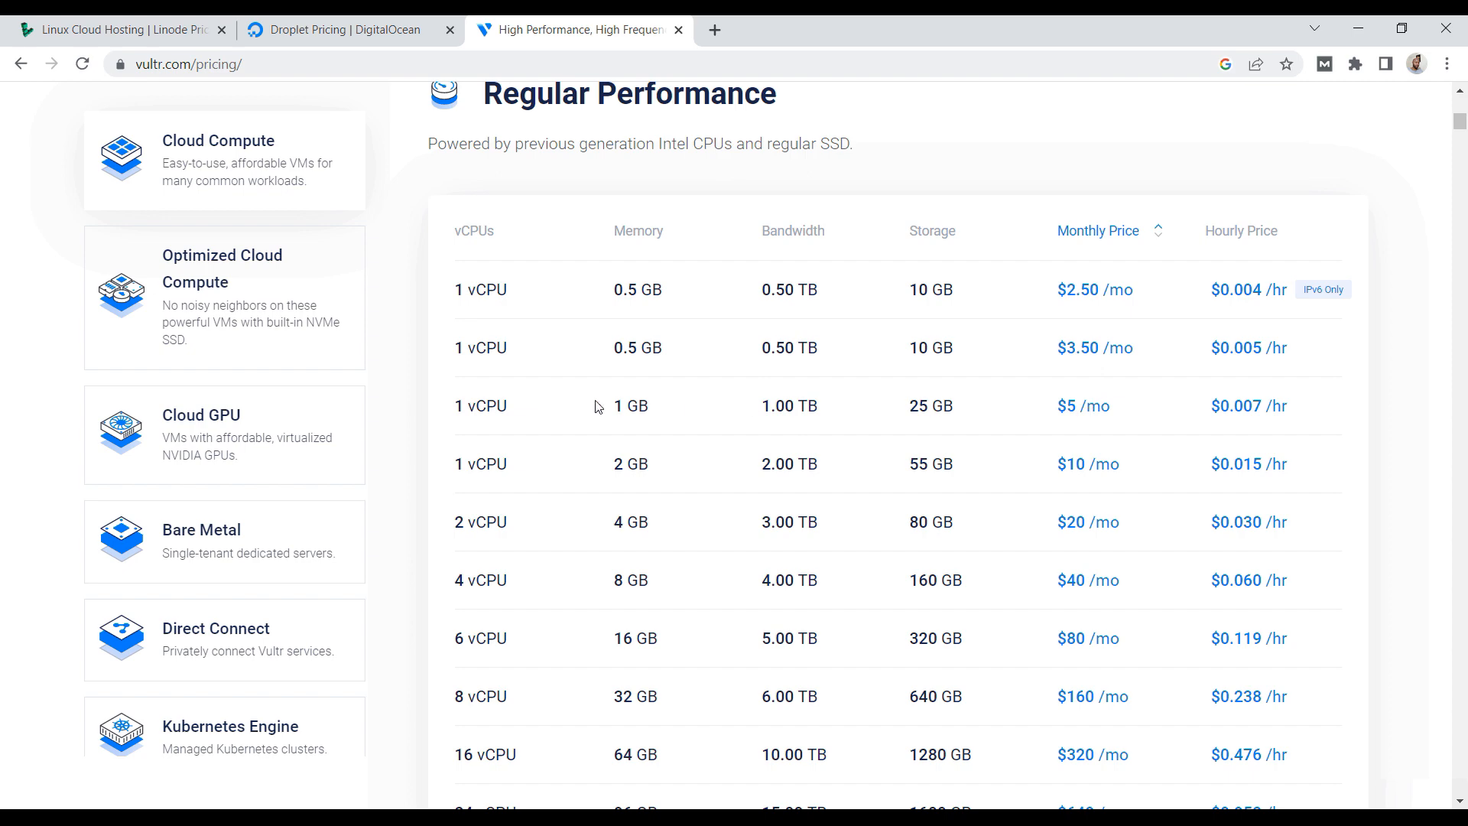
# Review Linode's Shared CPU Plans prices and go to the account sign-up page
pyautogui.click(122, 30)
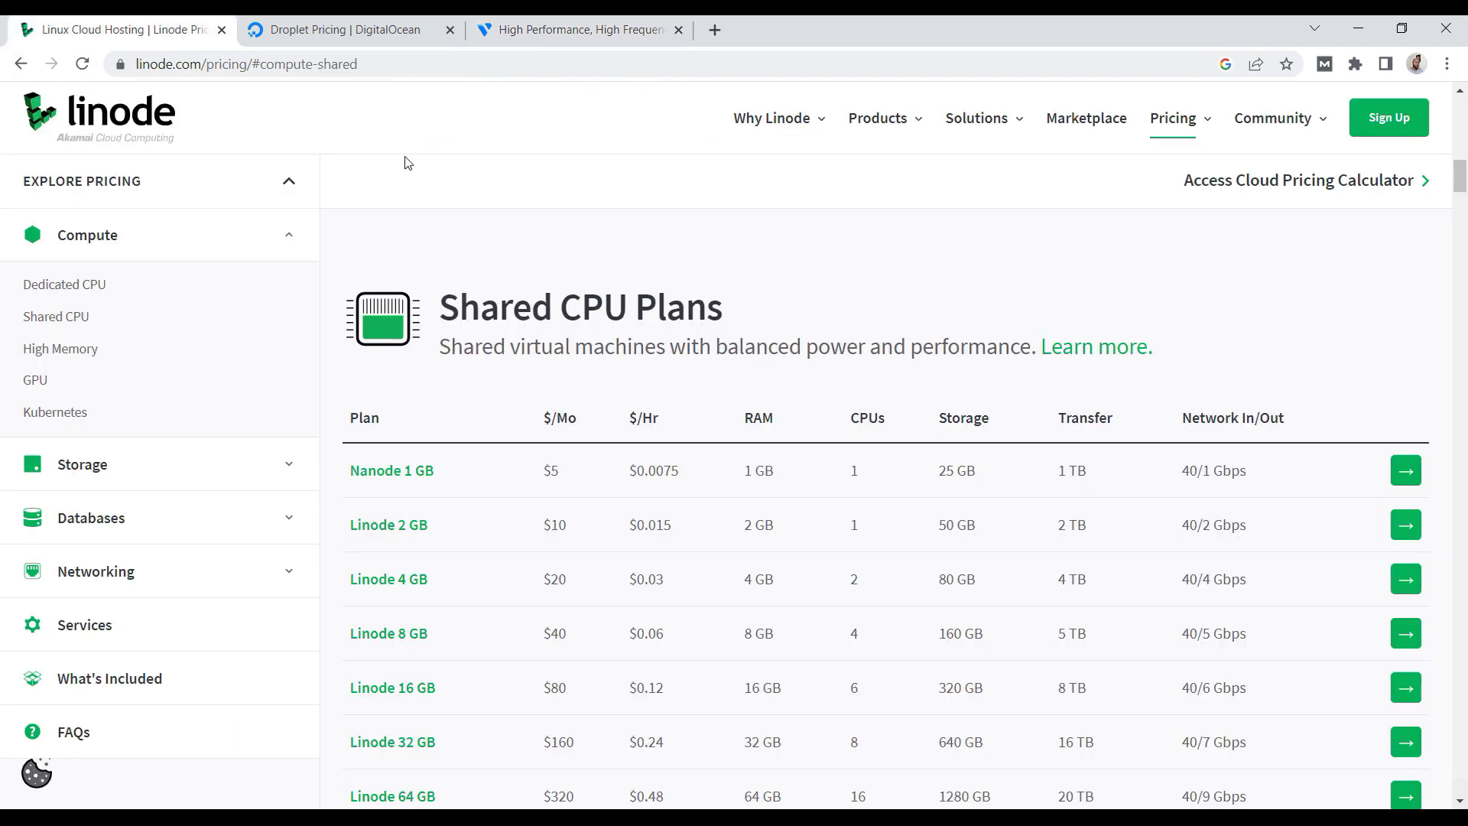
pyautogui.moveTo(1064, 284)
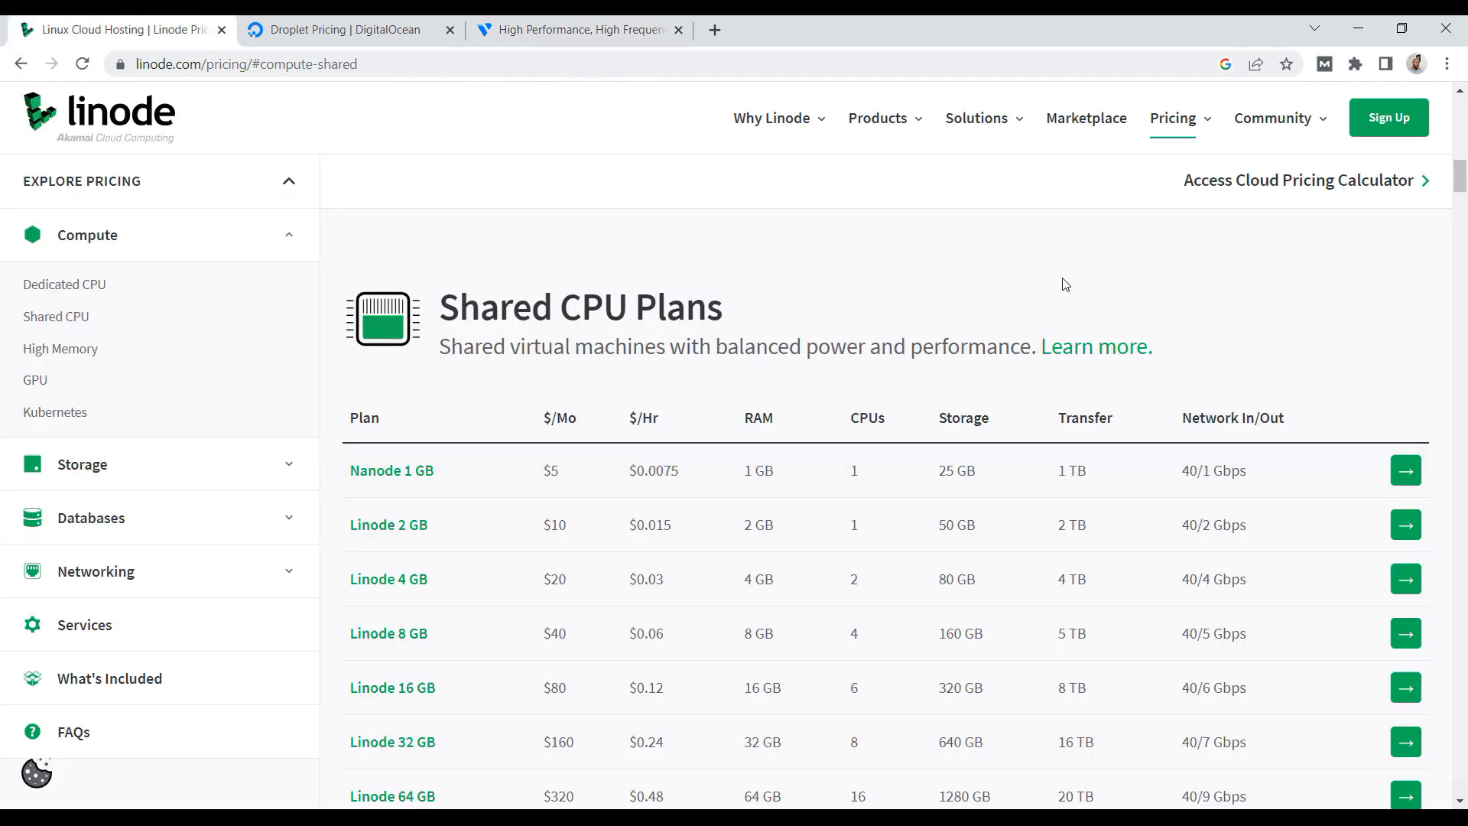
pyautogui.moveTo(977, 242)
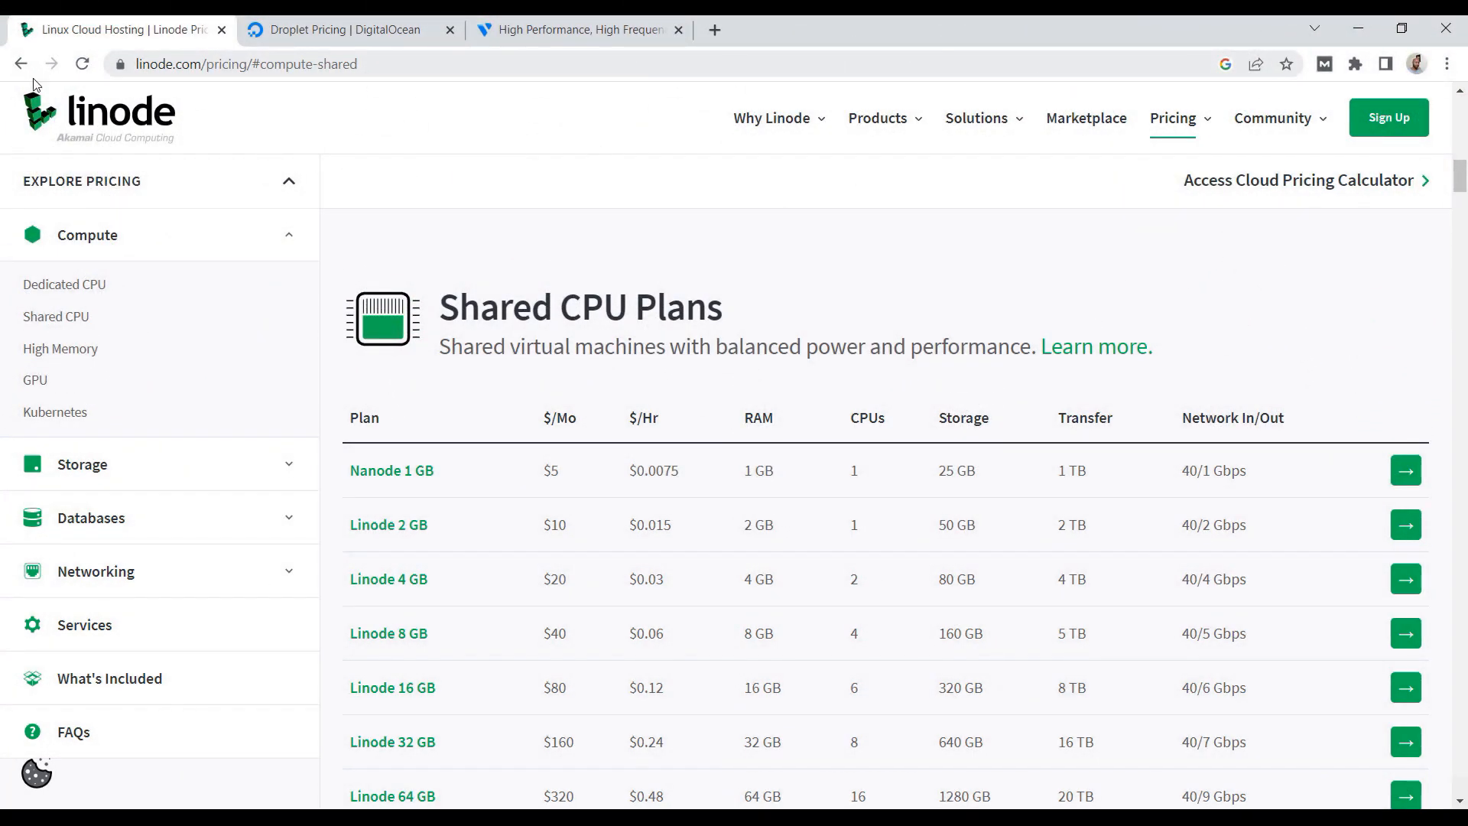
pyautogui.moveTo(576, 139)
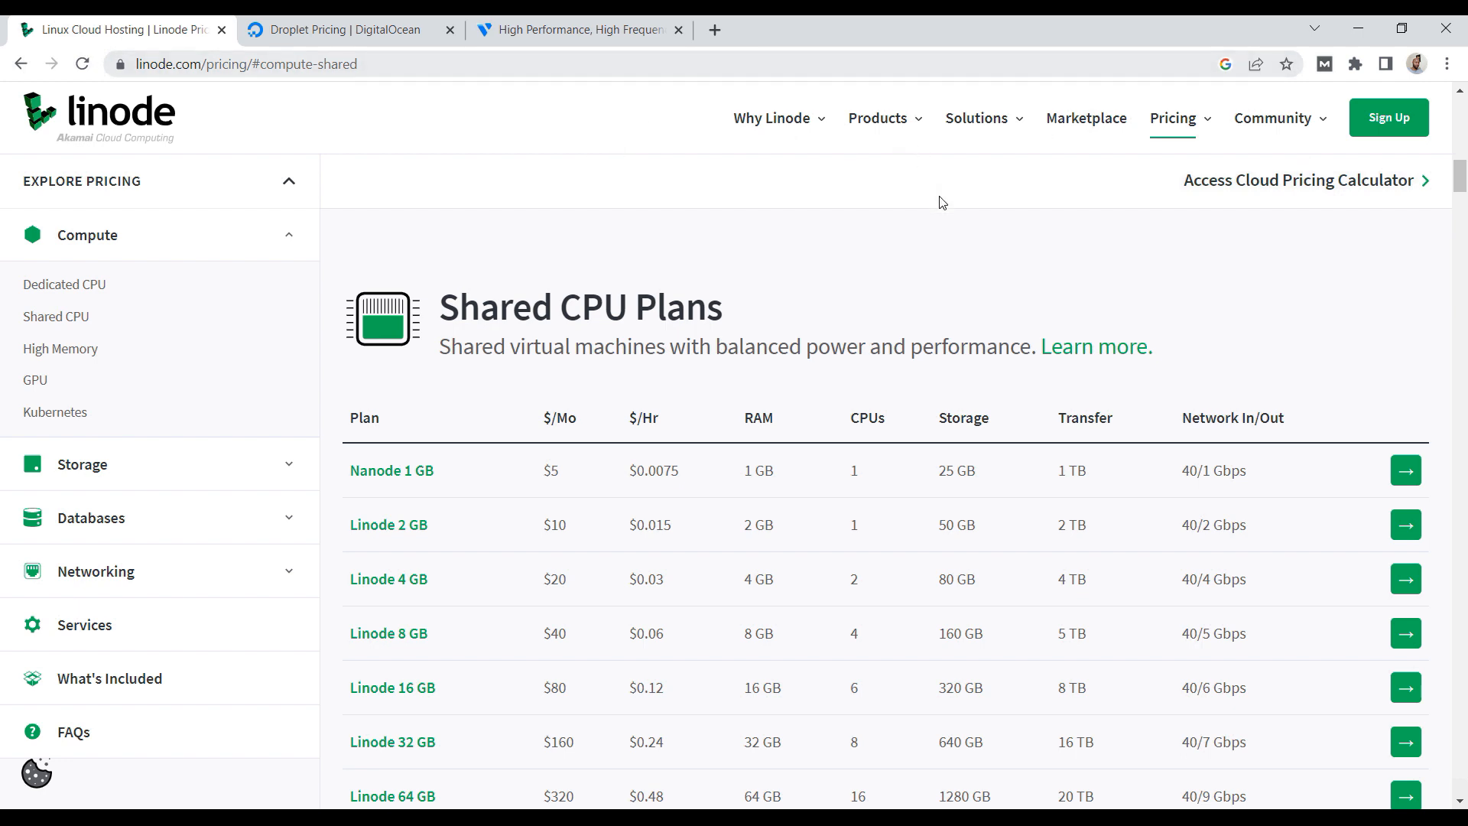
pyautogui.moveTo(937, 201)
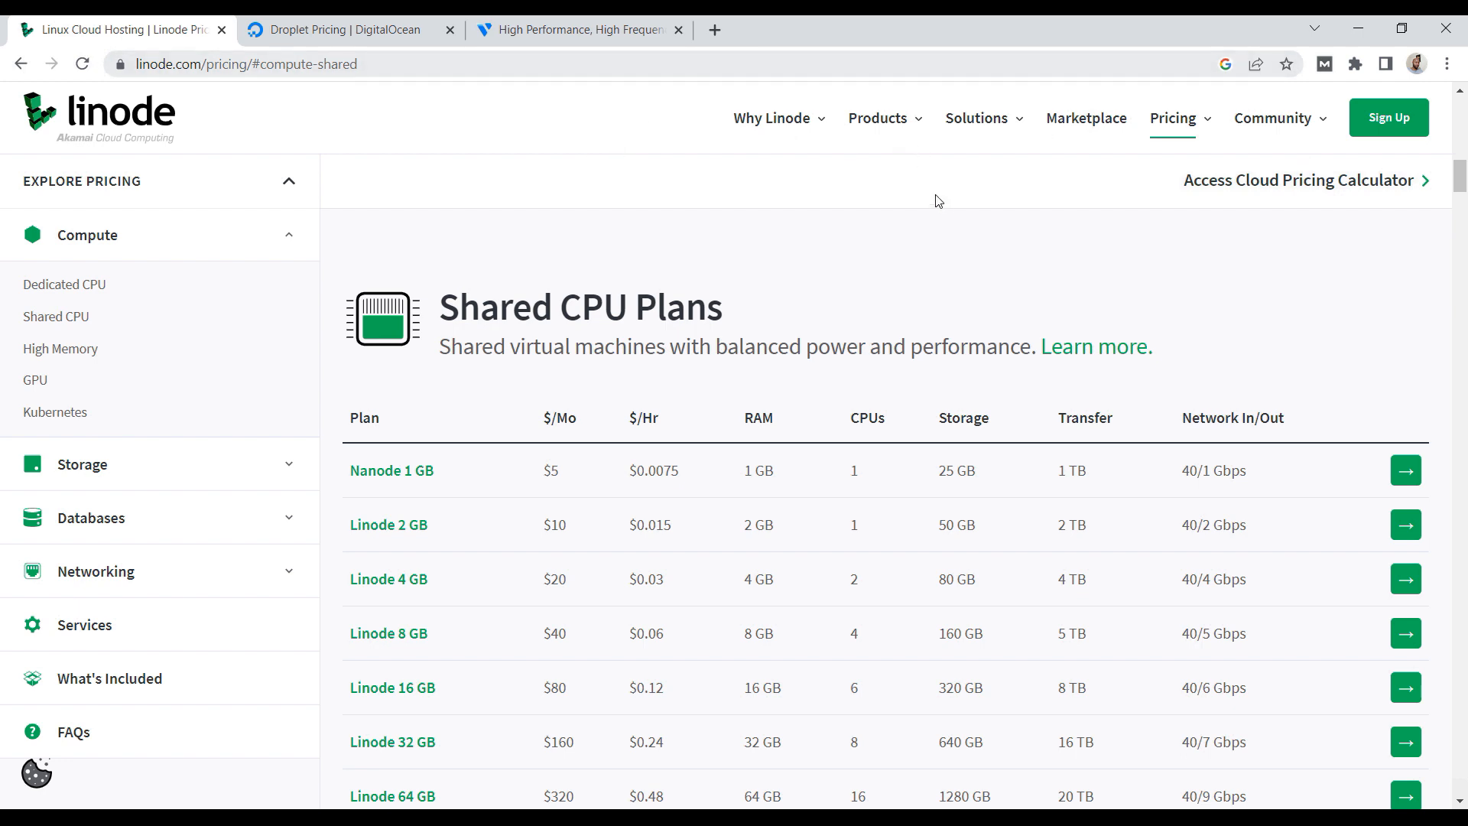
pyautogui.moveTo(1013, 188)
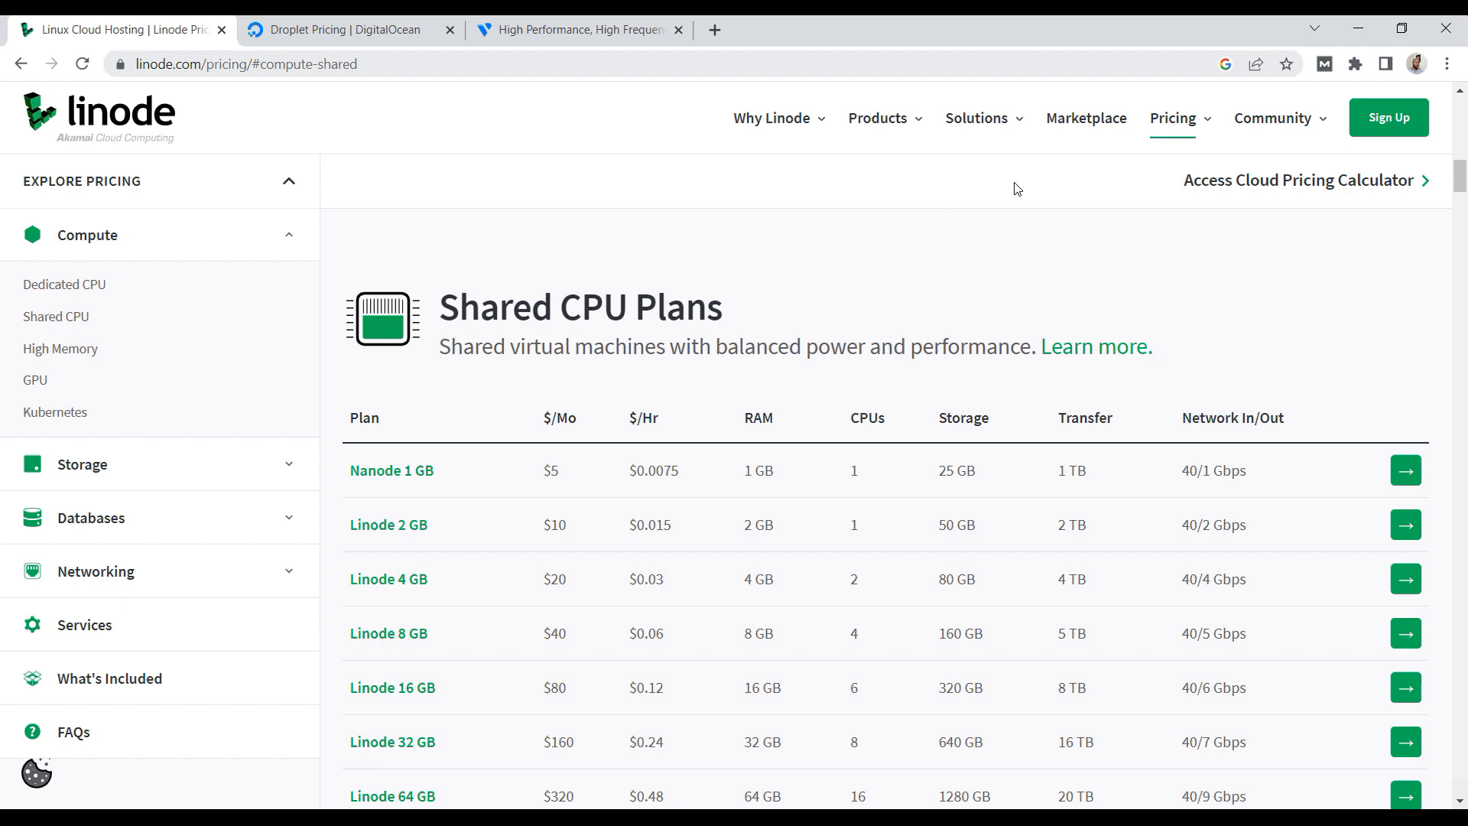
pyautogui.moveTo(1390, 122)
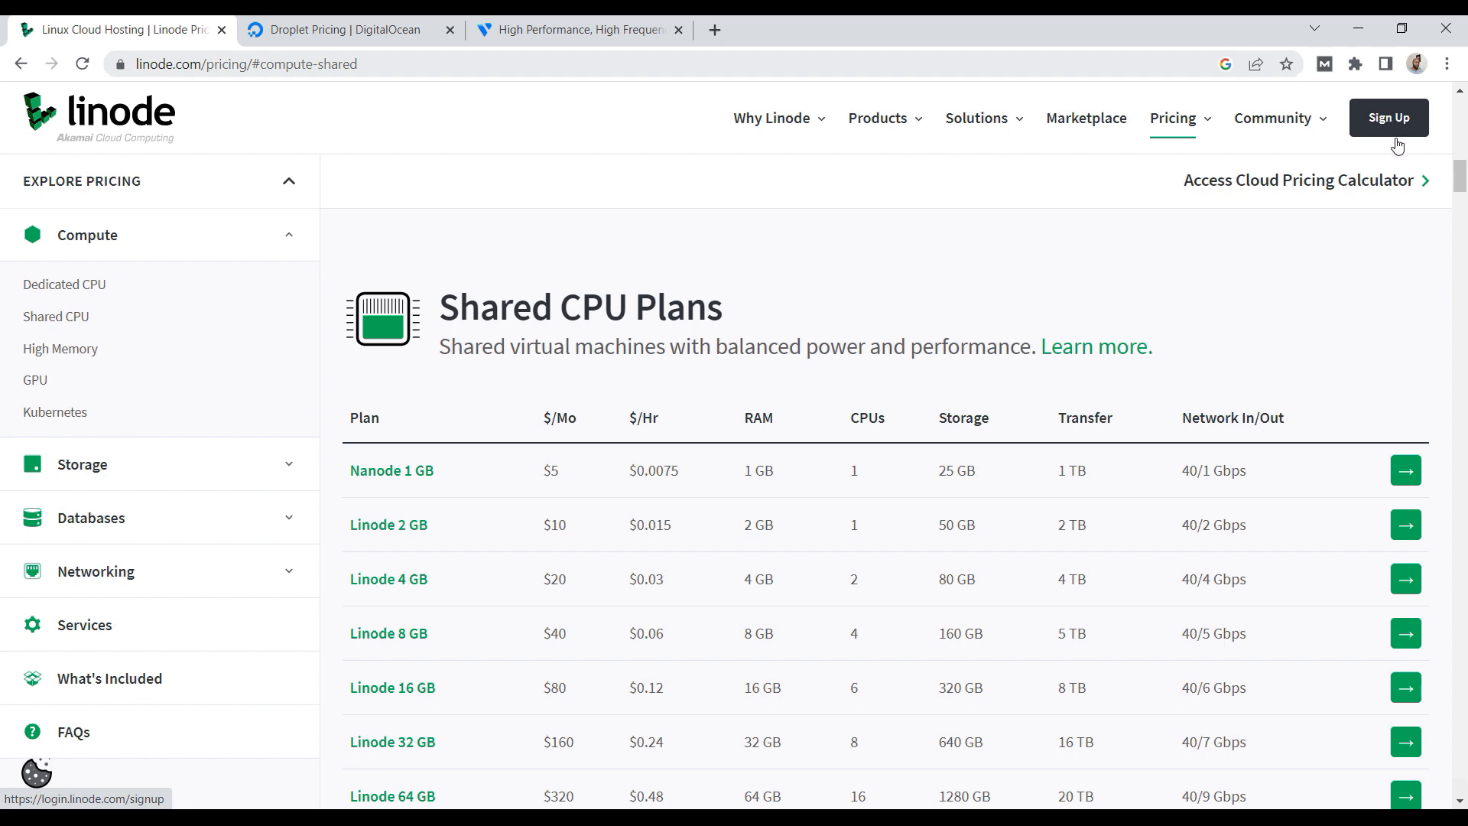
pyautogui.click(1388, 118)
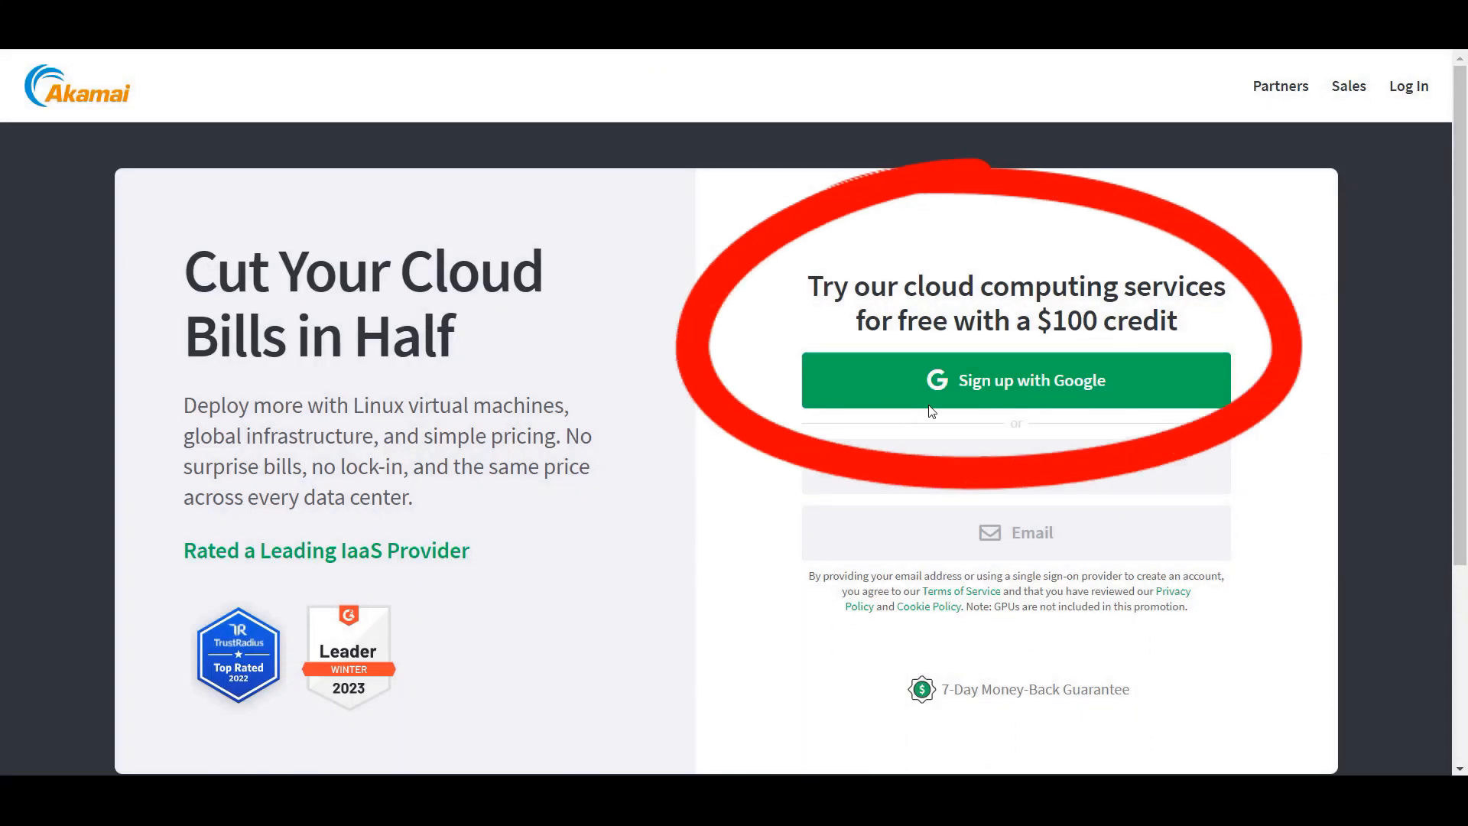
pyautogui.moveTo(1205, 212)
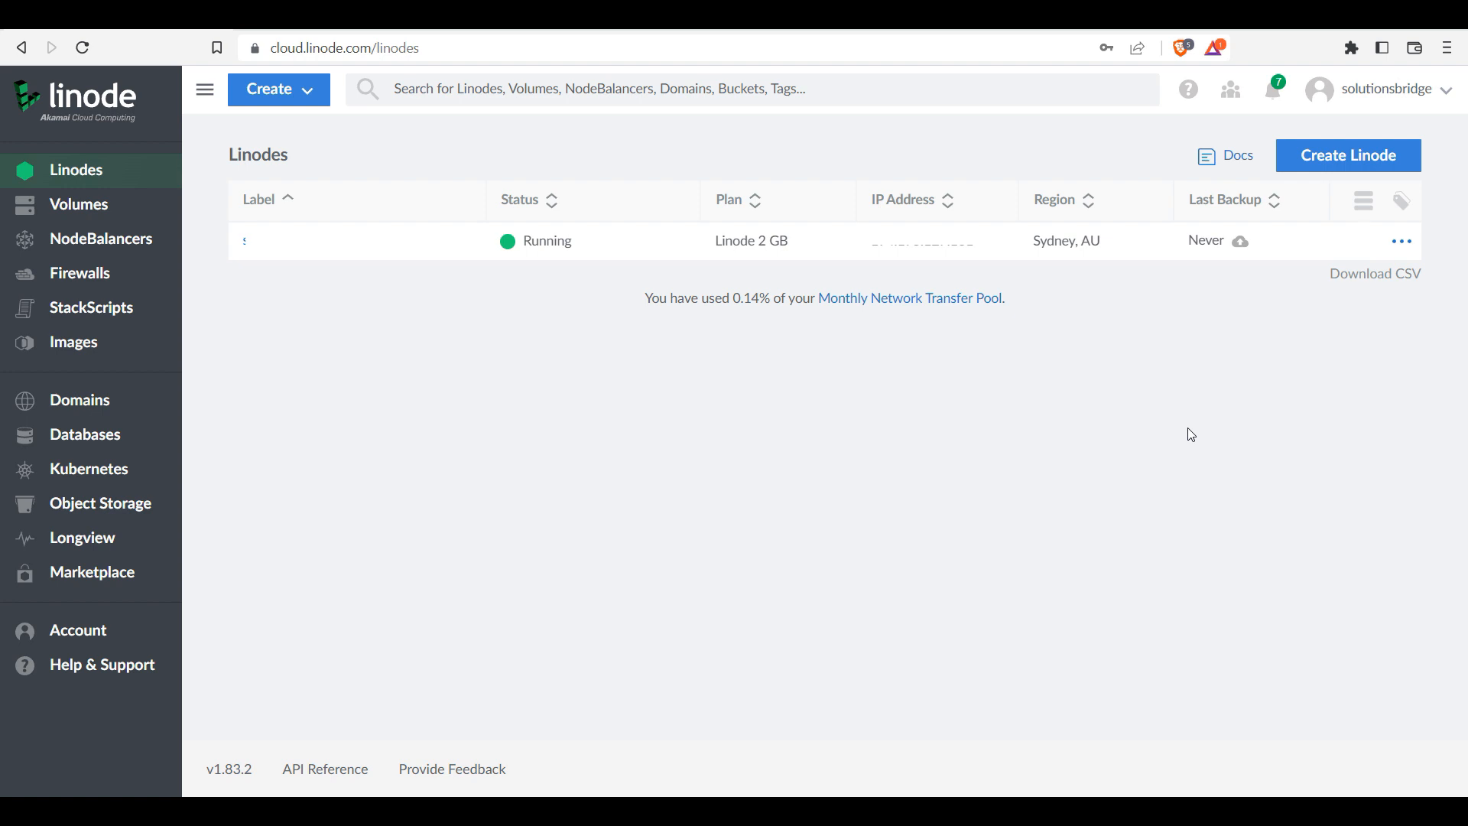
pyautogui.moveTo(677, 276)
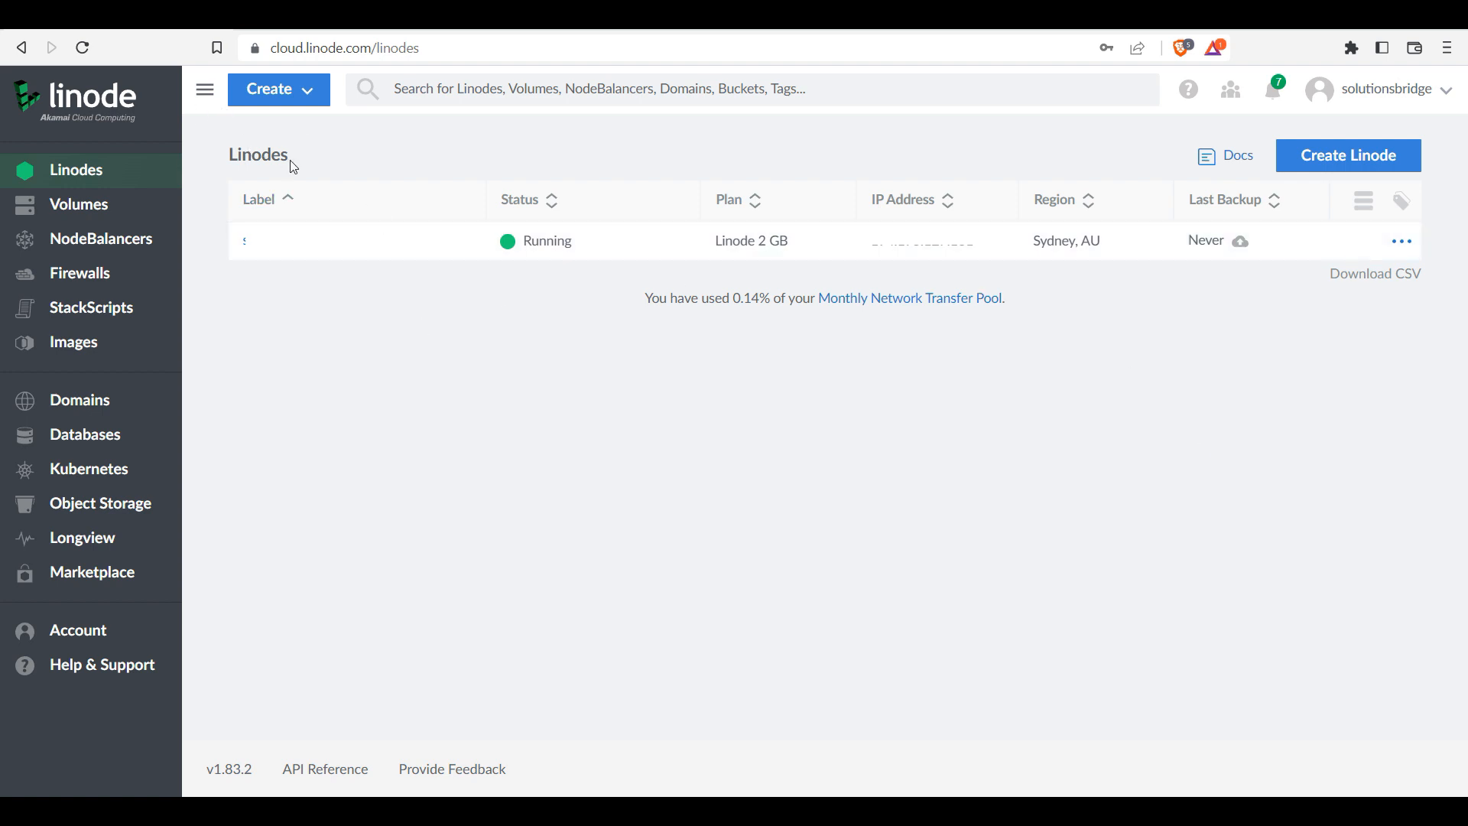
pyautogui.moveTo(437, 162)
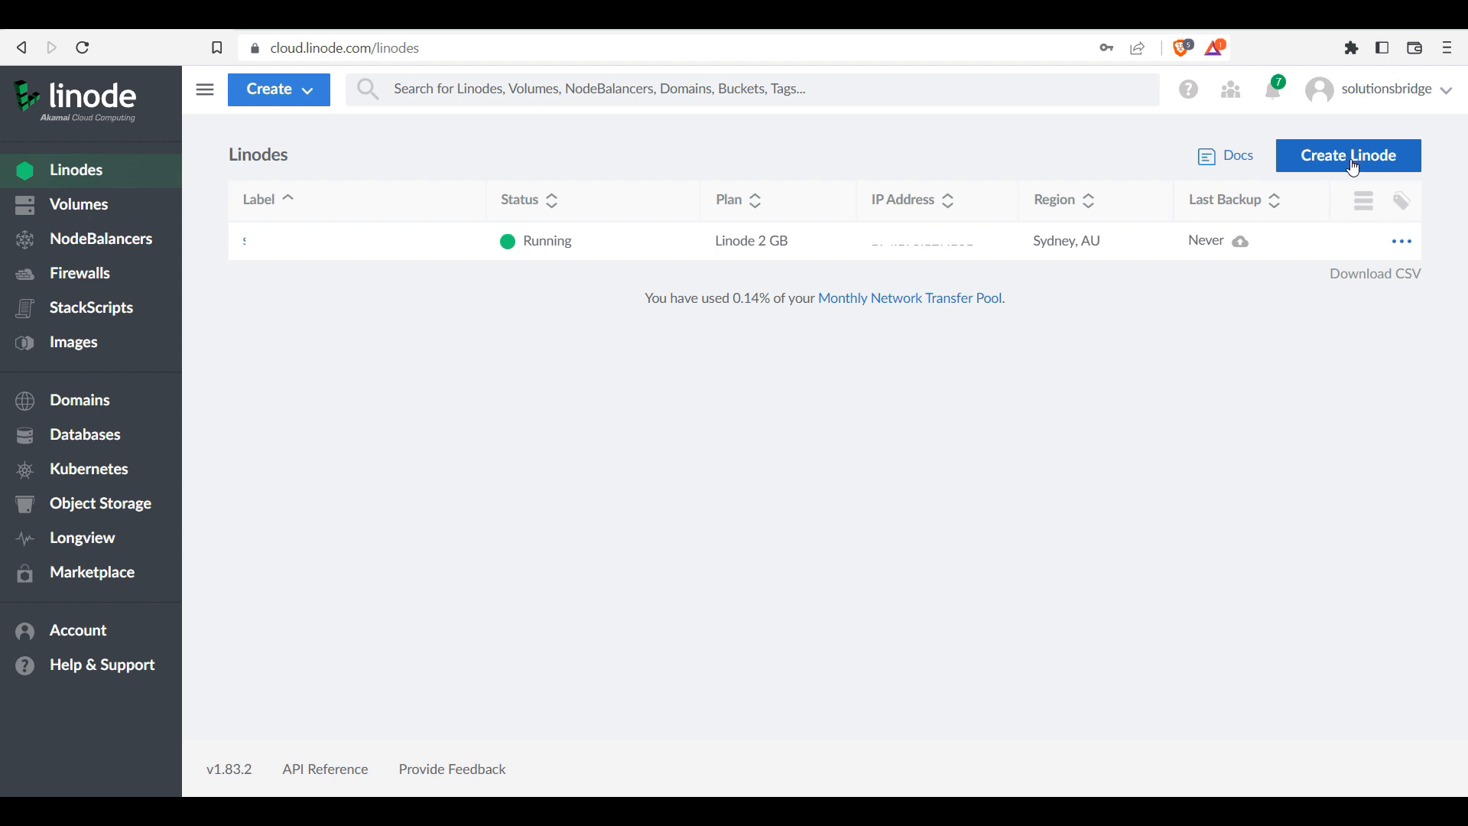
# Start a new Linode from the Linodes dashboard with Create Linode
pyautogui.click(1349, 155)
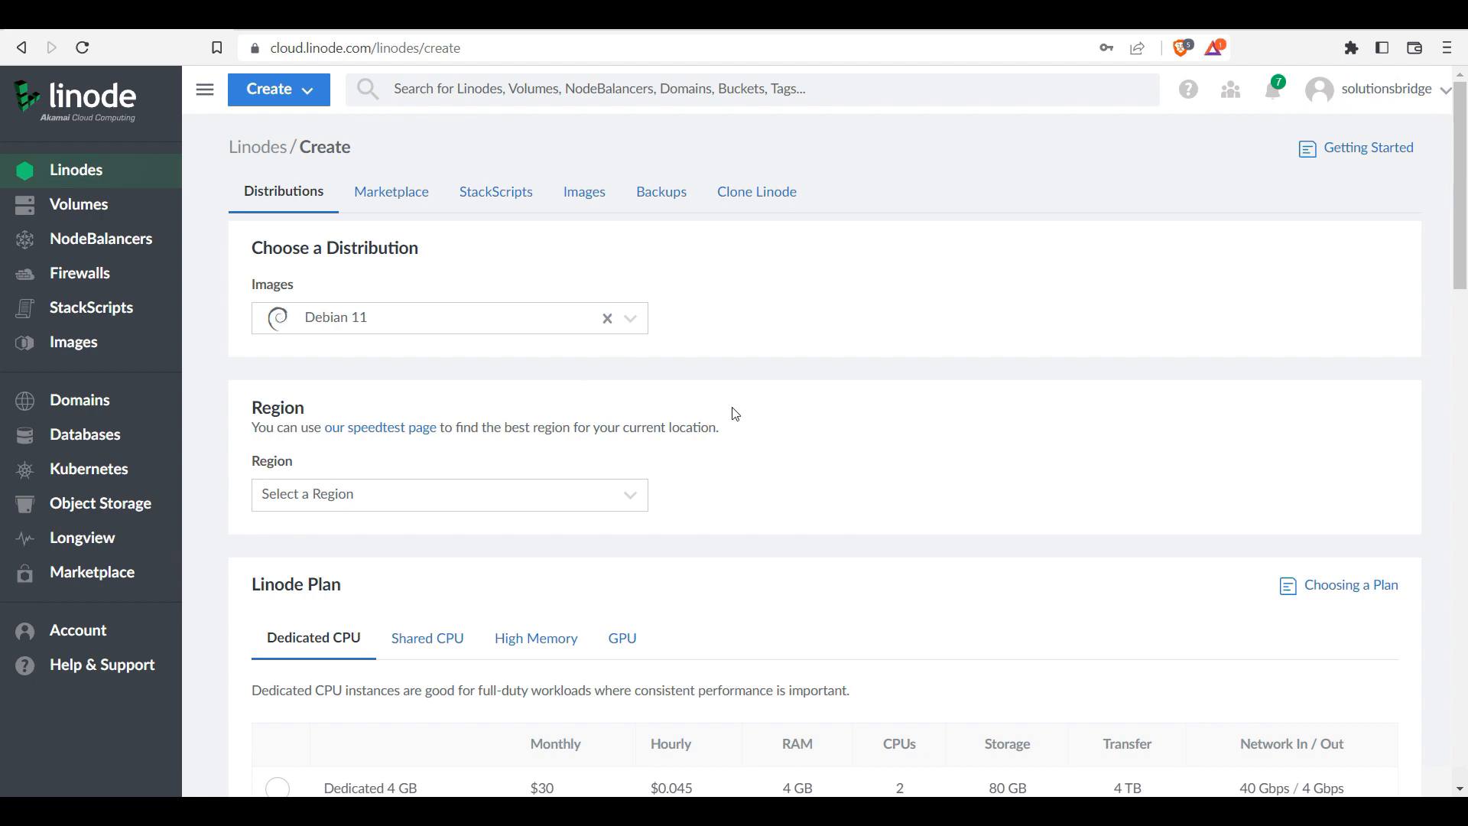
# Search the Marketplace apps for 'Dockr' and select the Docker app
pyautogui.scroll(-3)
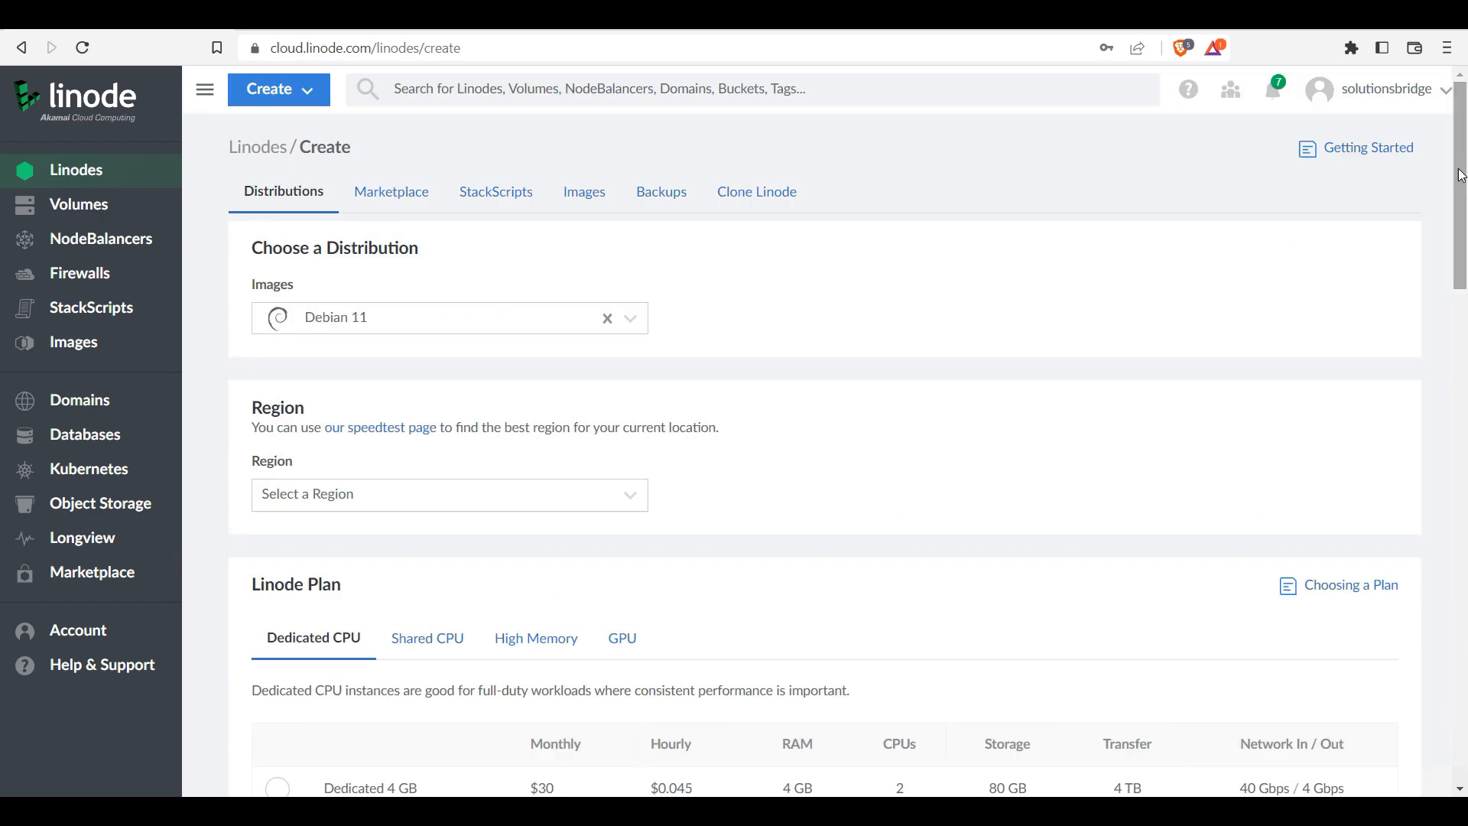
pyautogui.moveTo(788, 322)
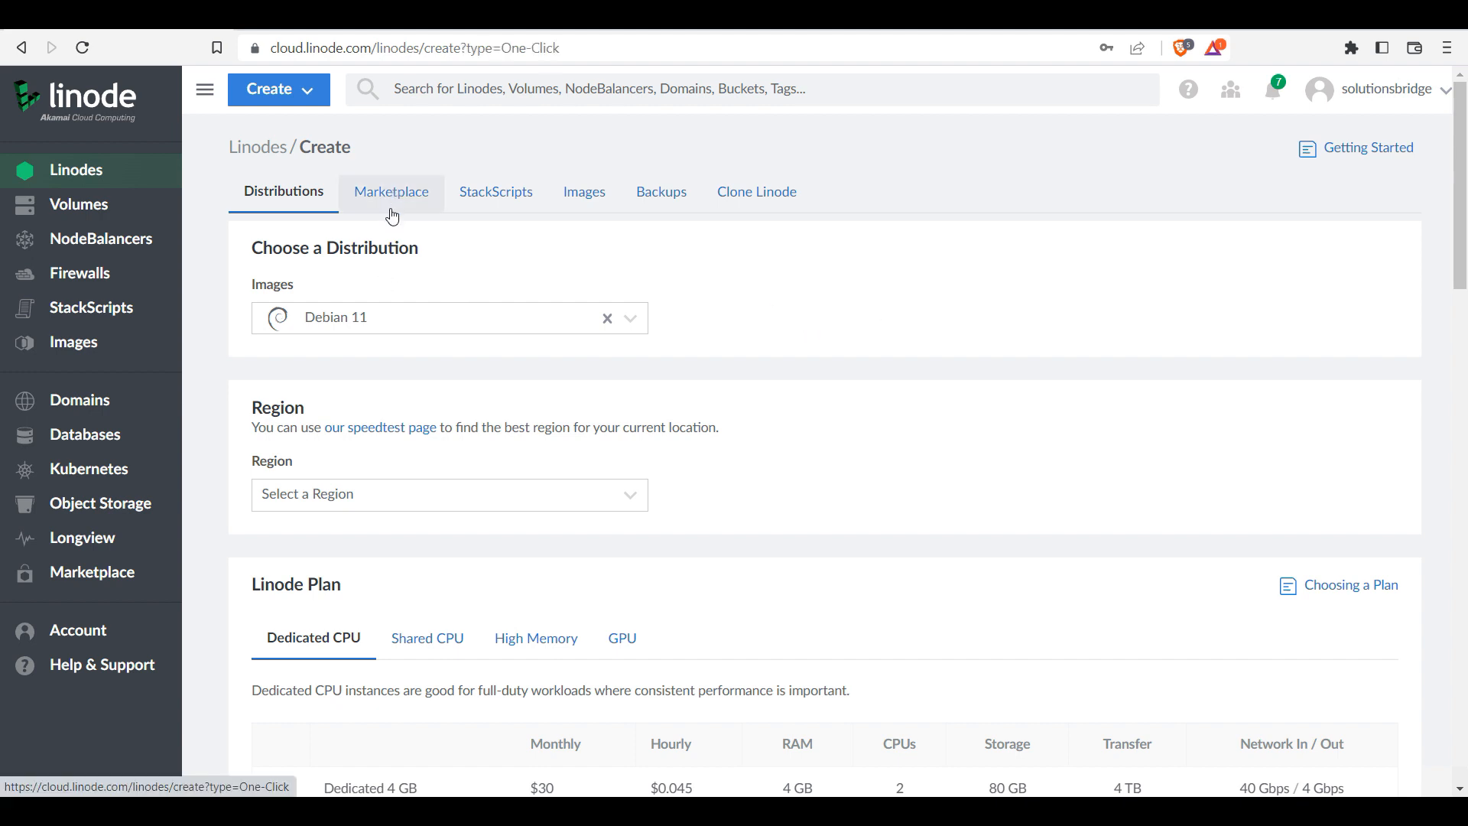
pyautogui.click(390, 192)
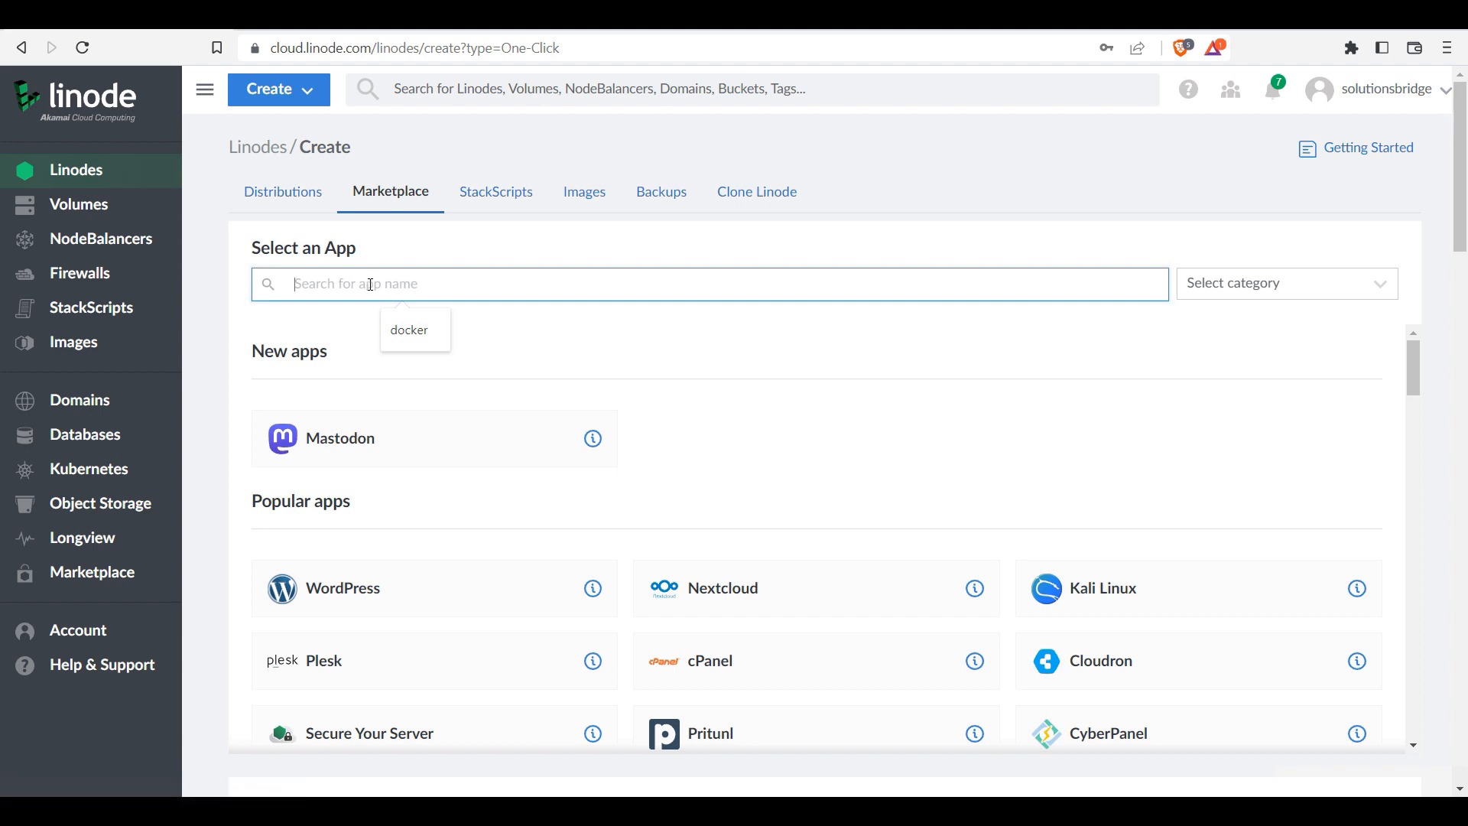
pyautogui.write('D')
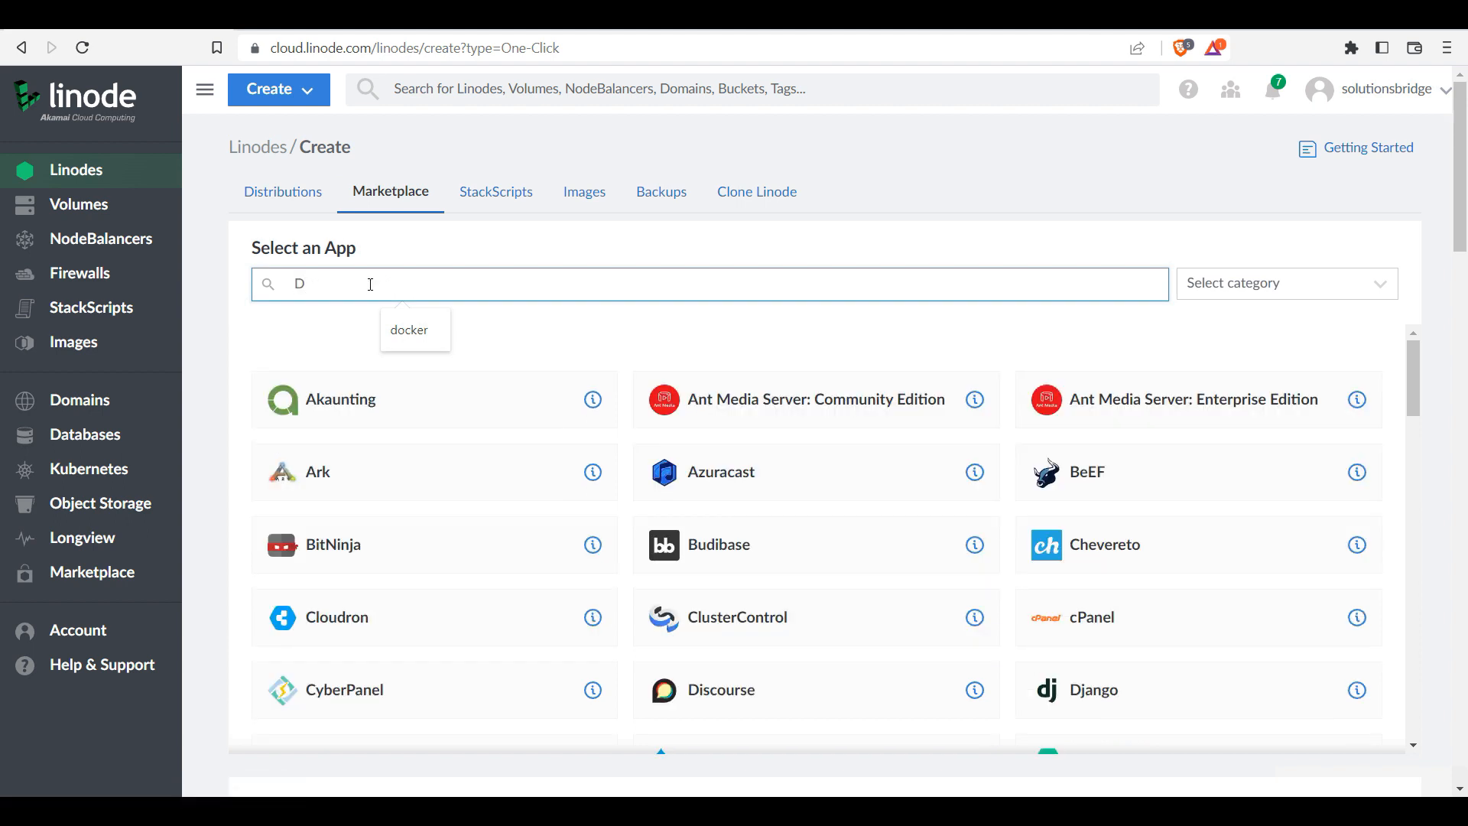
pyautogui.write('ockr')
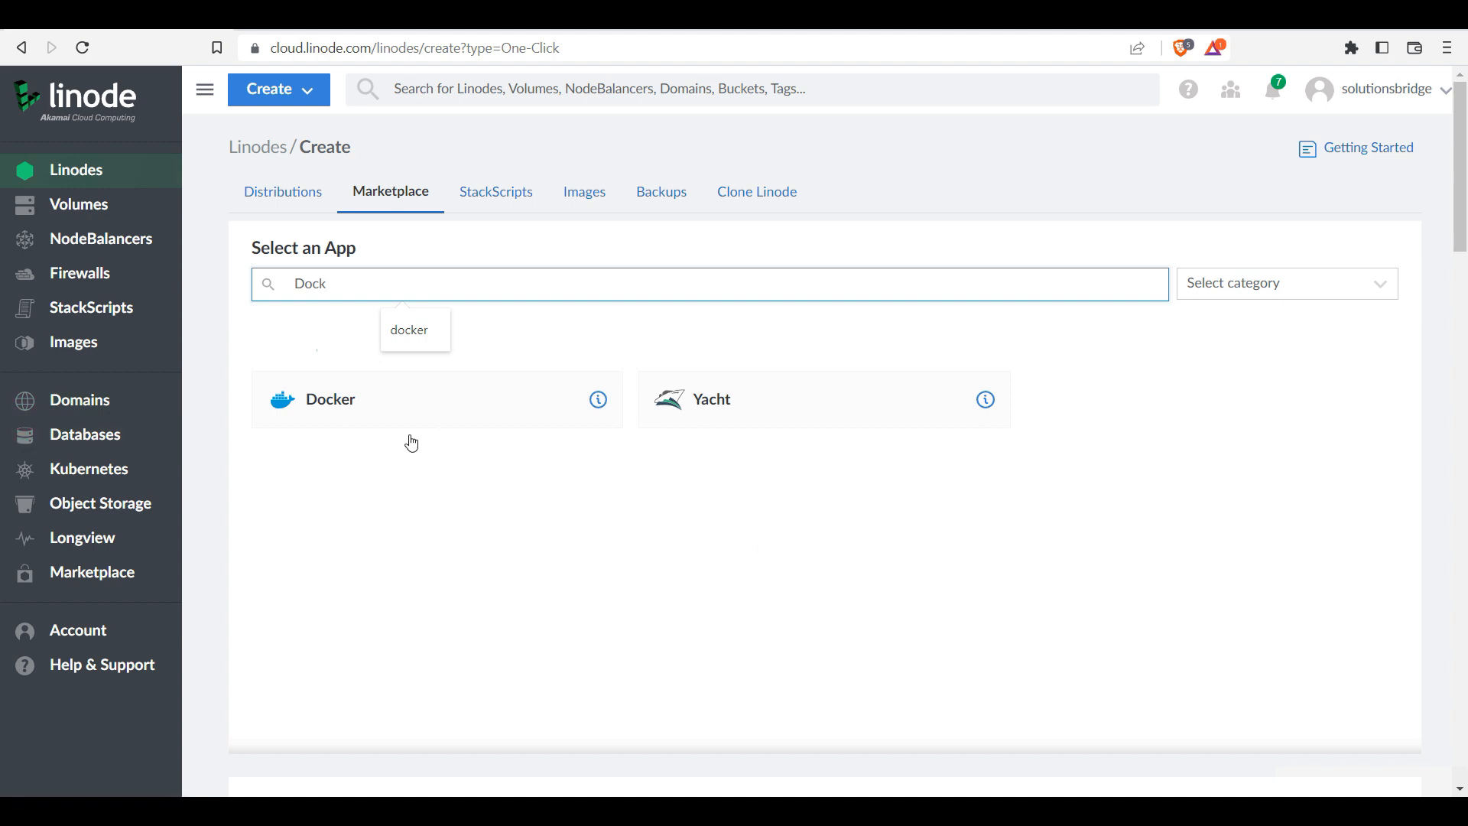
pyautogui.click(330, 399)
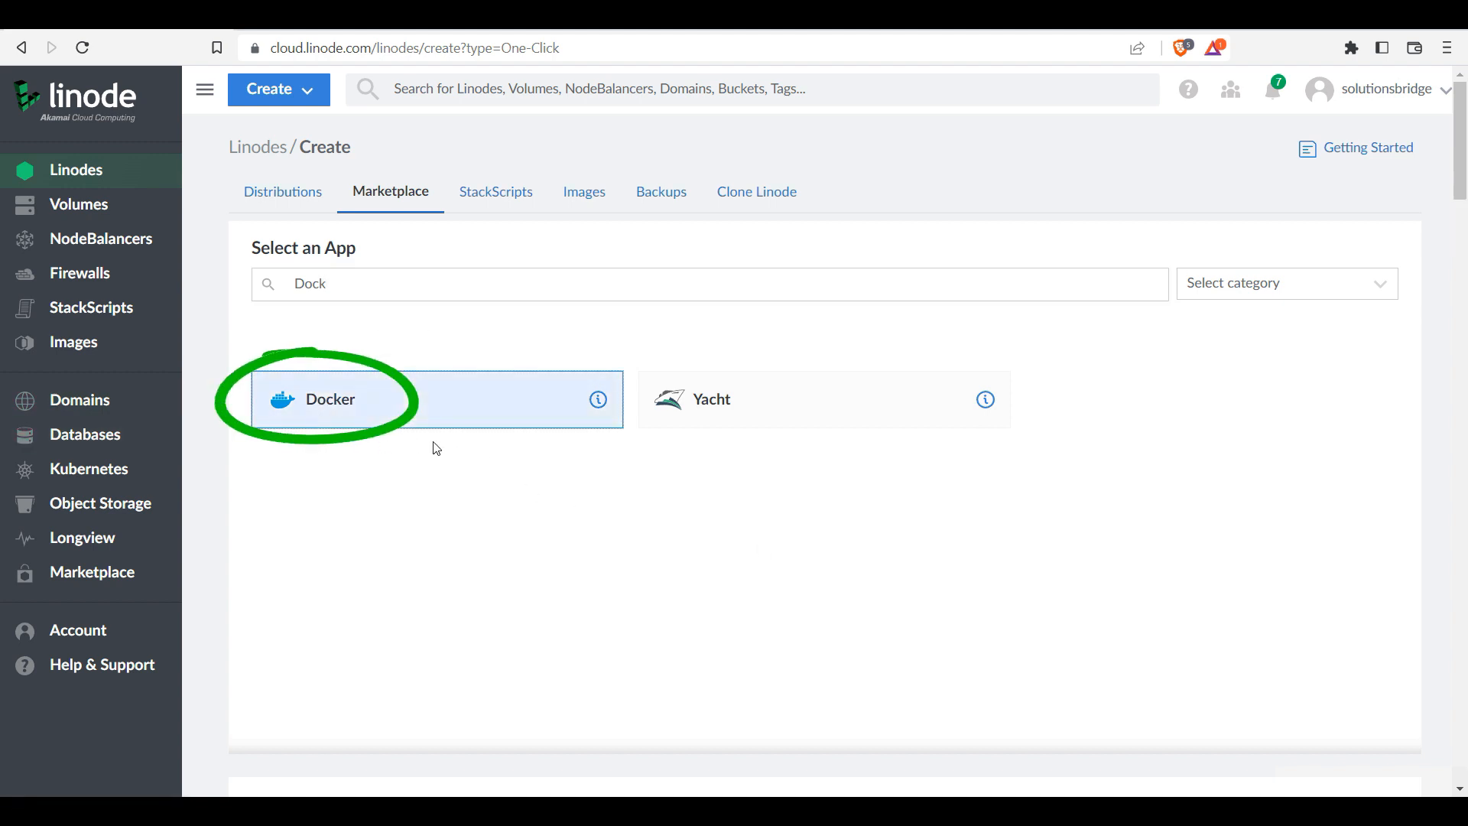
pyautogui.moveTo(542, 465)
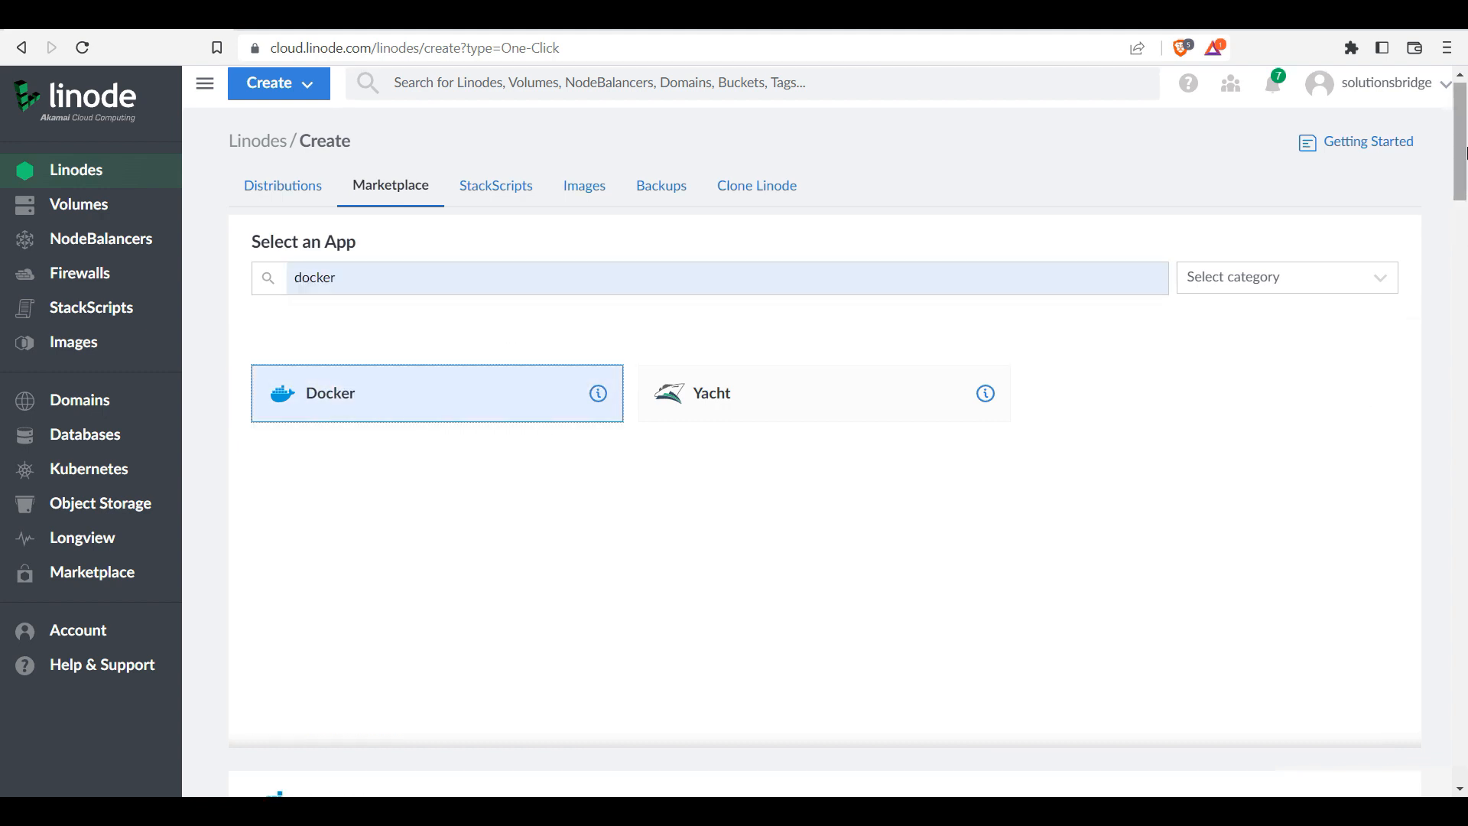
# Set the image to Ubuntu 20.04 LTS and the region to Sydney, AU (ap-southeast)
pyautogui.scroll(-3)
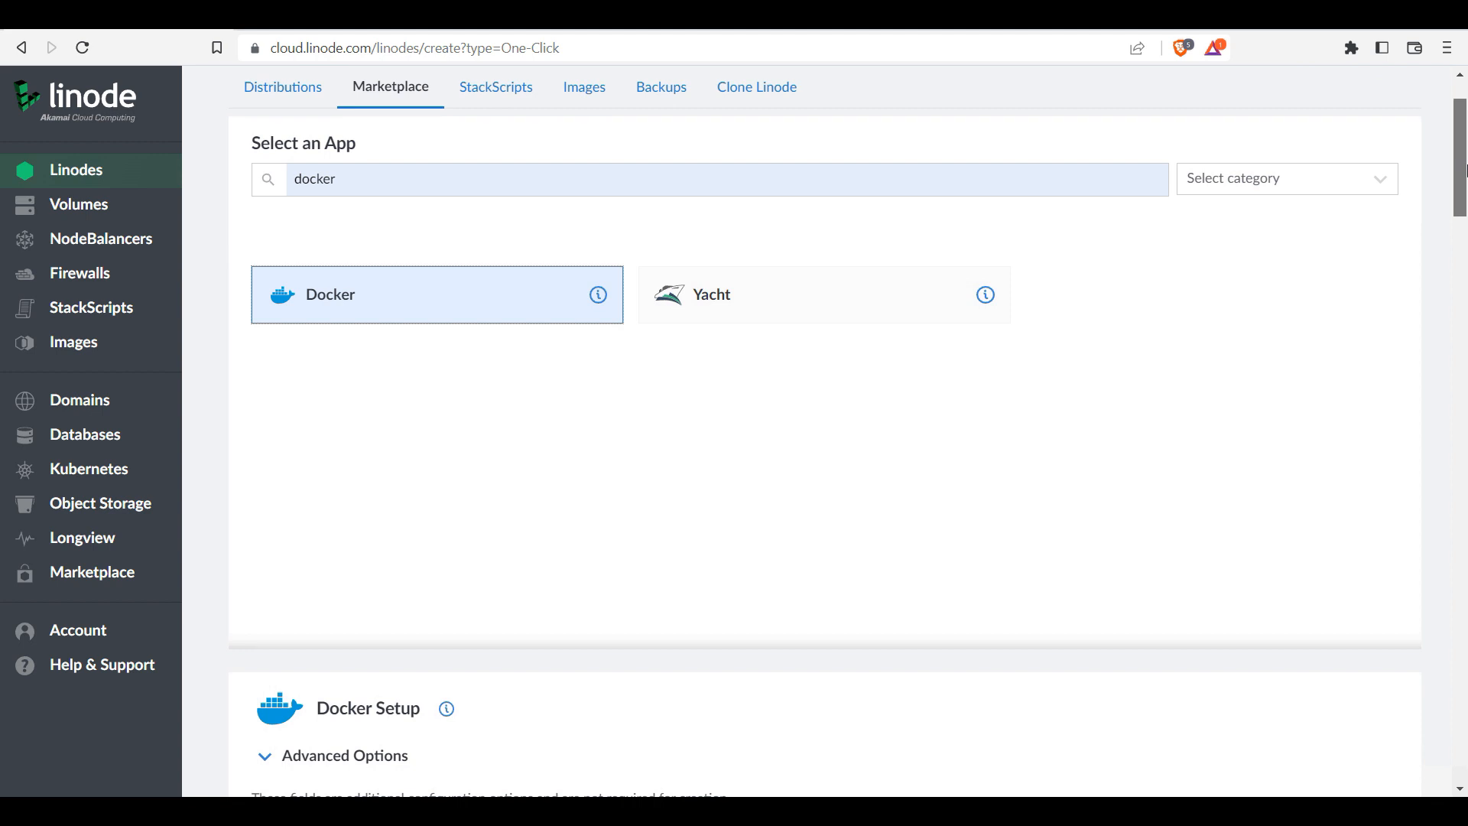
pyautogui.scroll(-3)
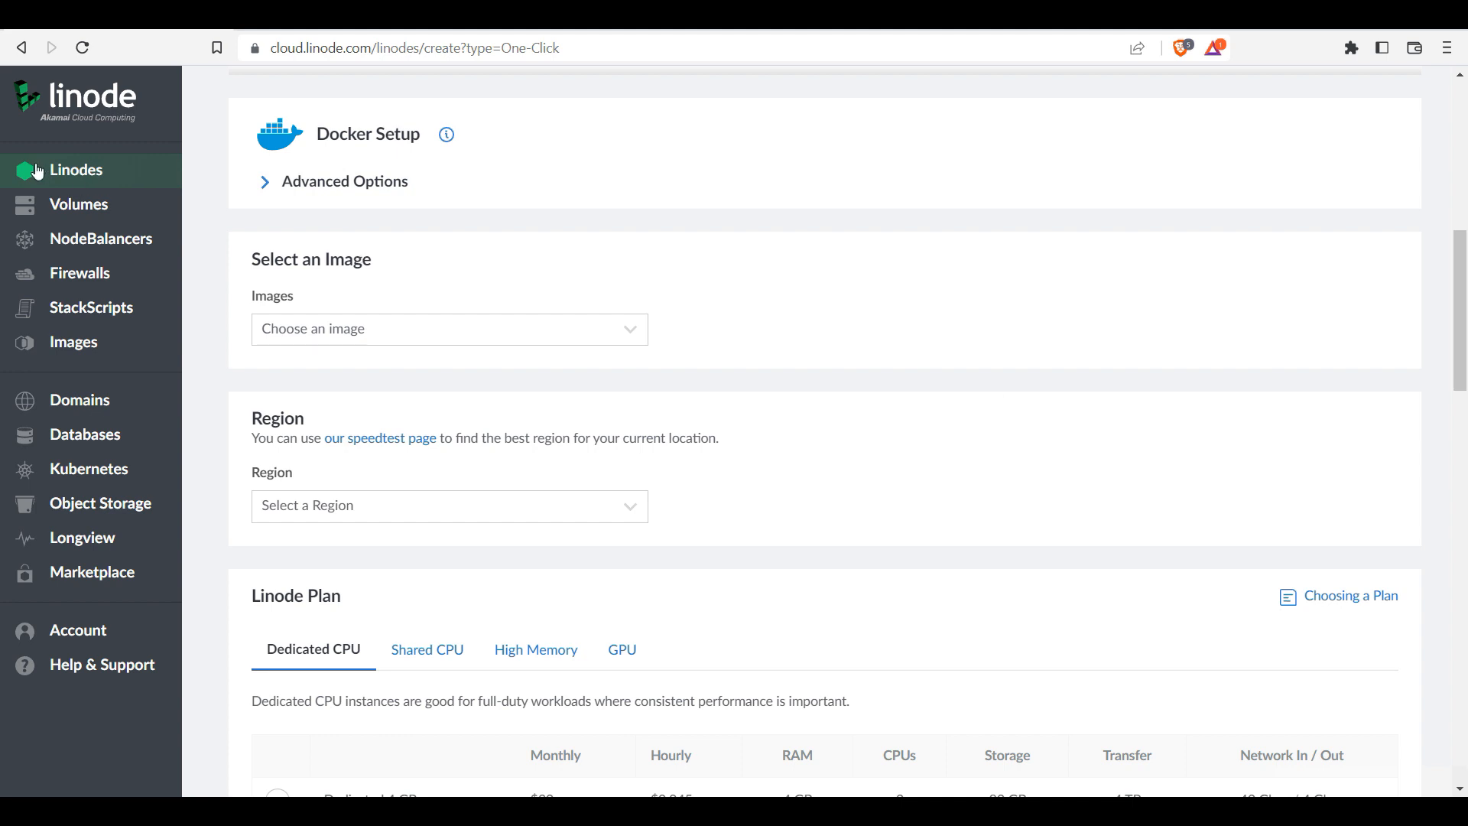
pyautogui.moveTo(347, 297)
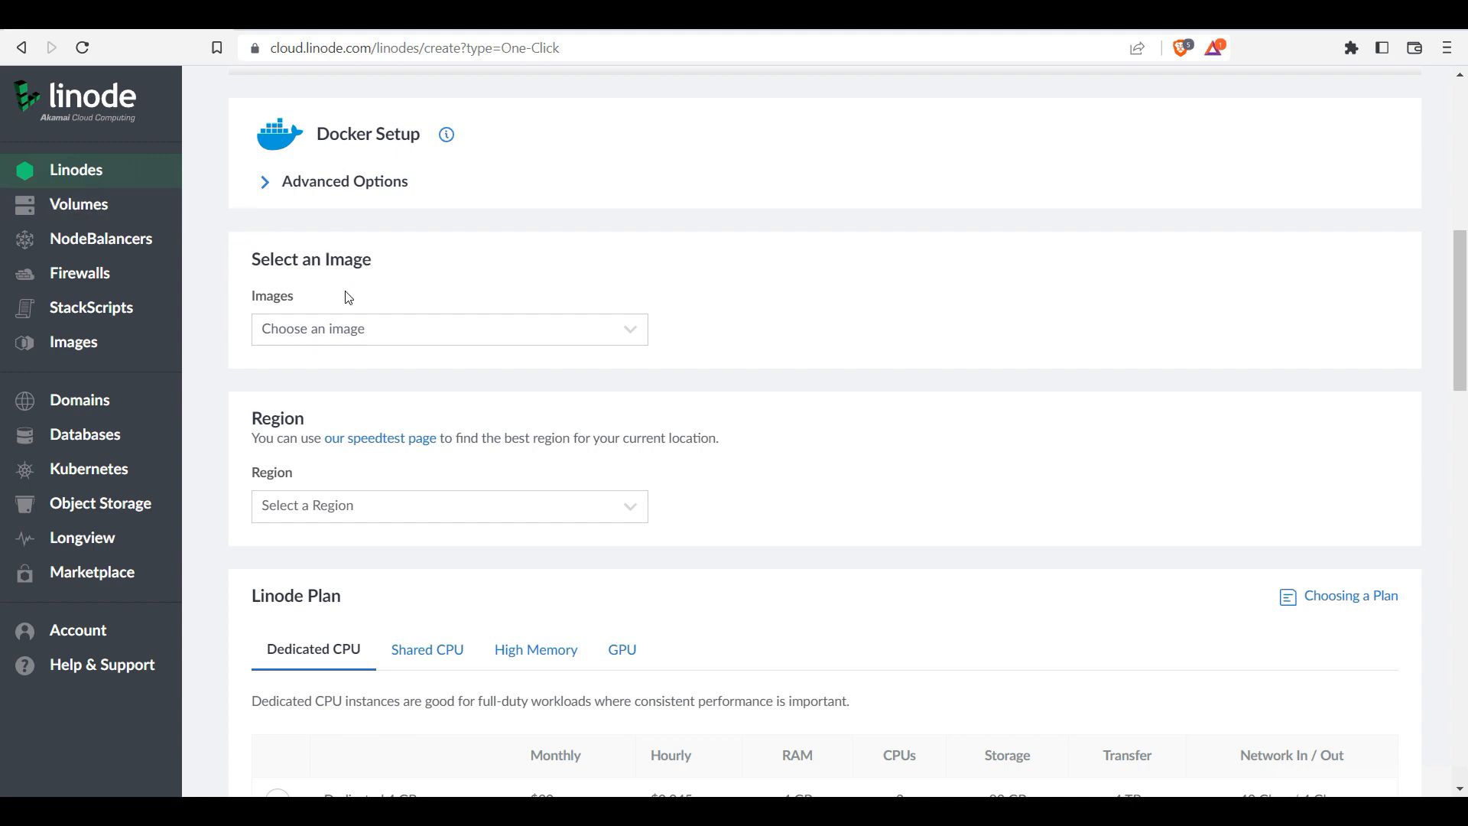
pyautogui.click(450, 329)
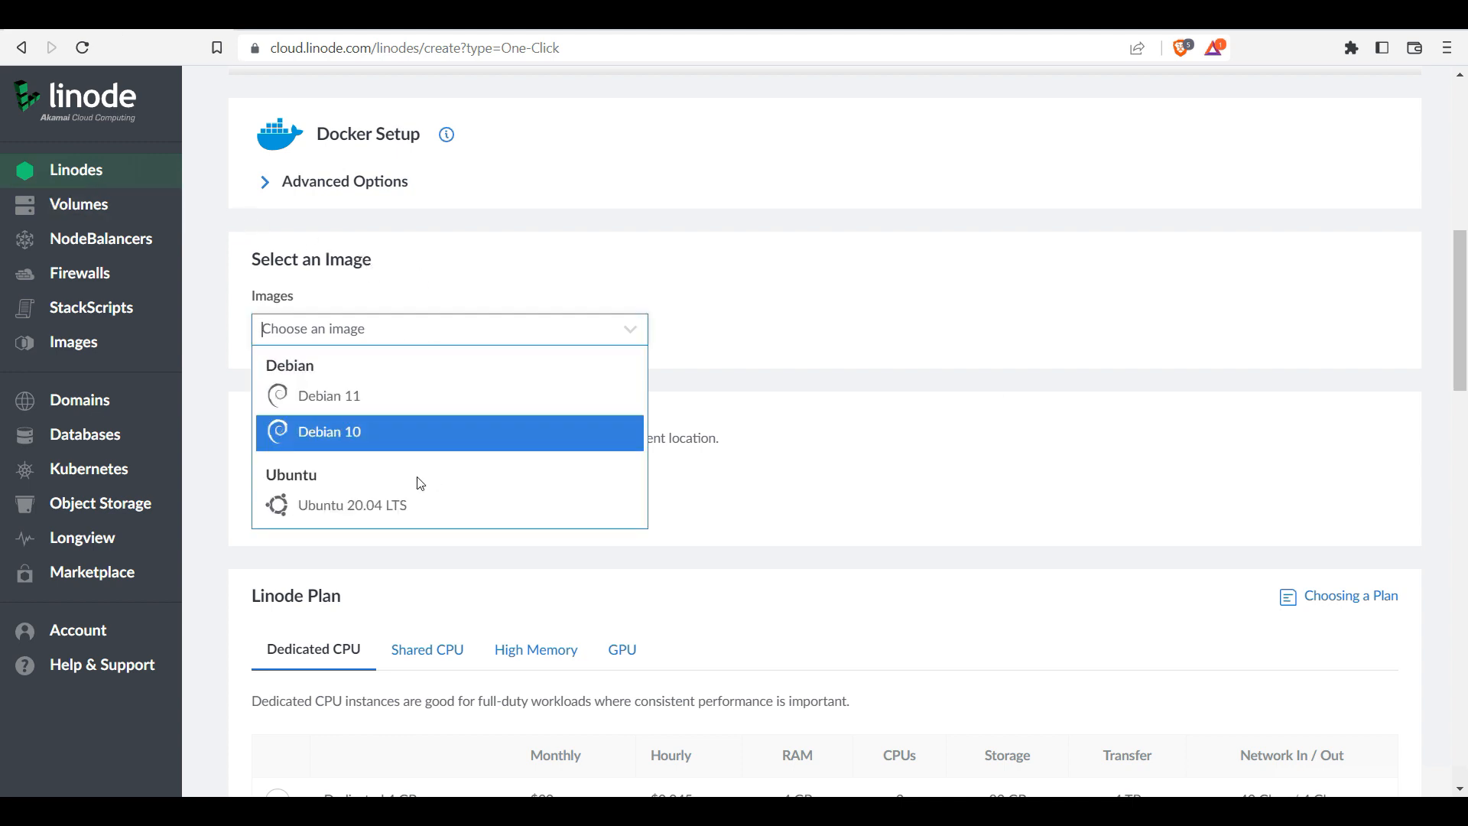
pyautogui.moveTo(394, 519)
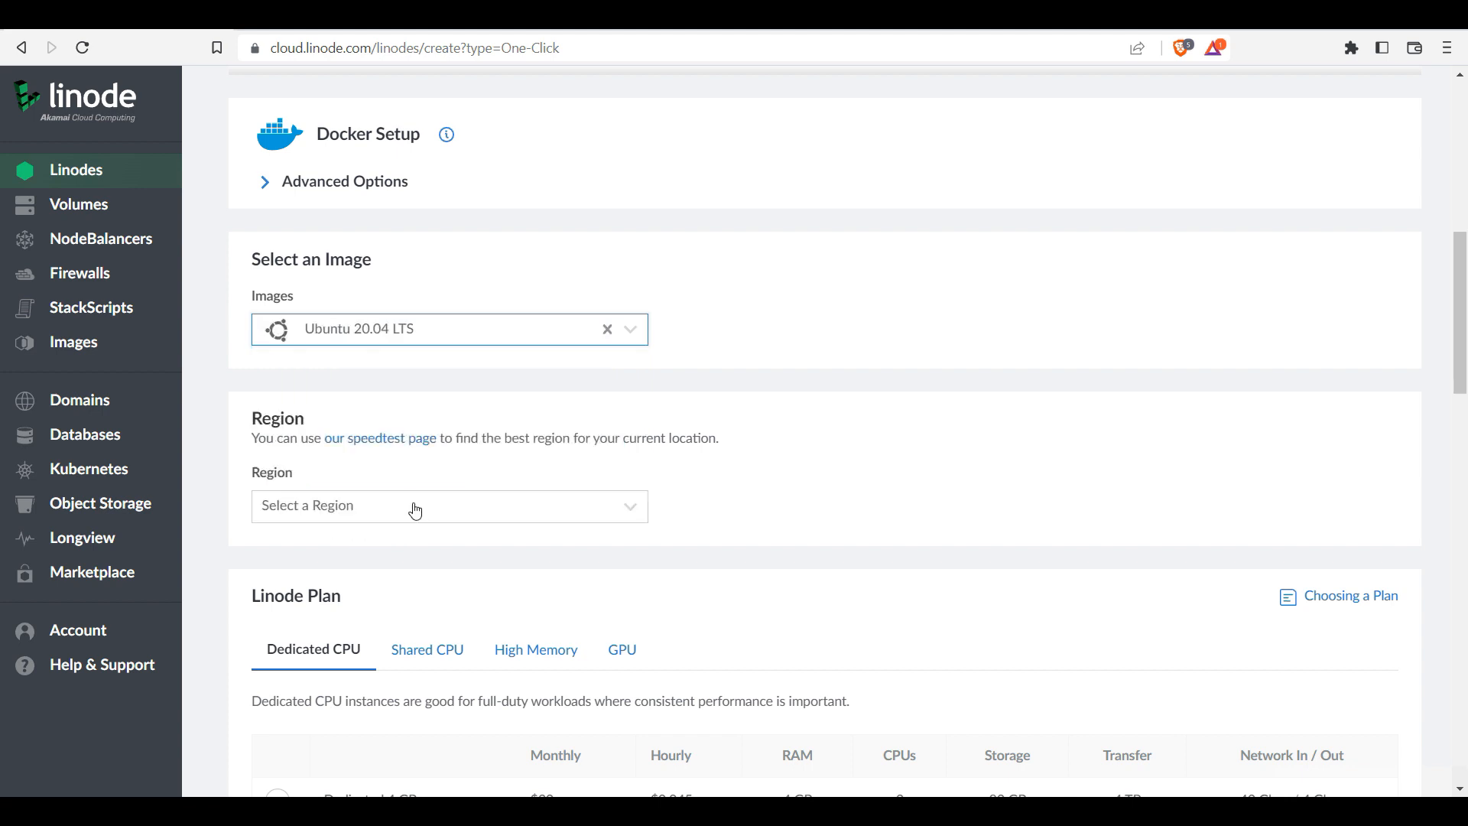
pyautogui.moveTo(557, 331)
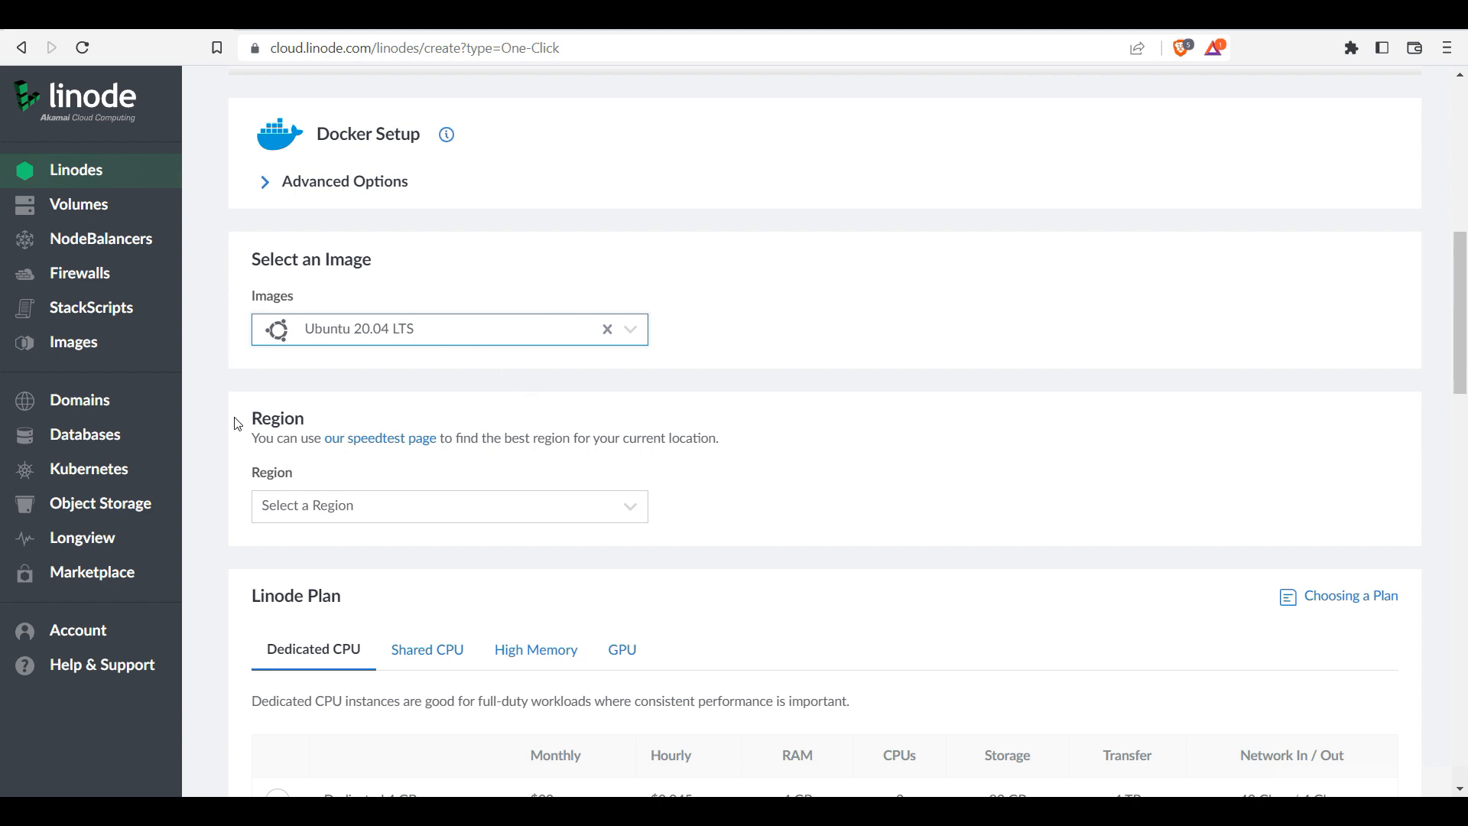
pyautogui.click(448, 505)
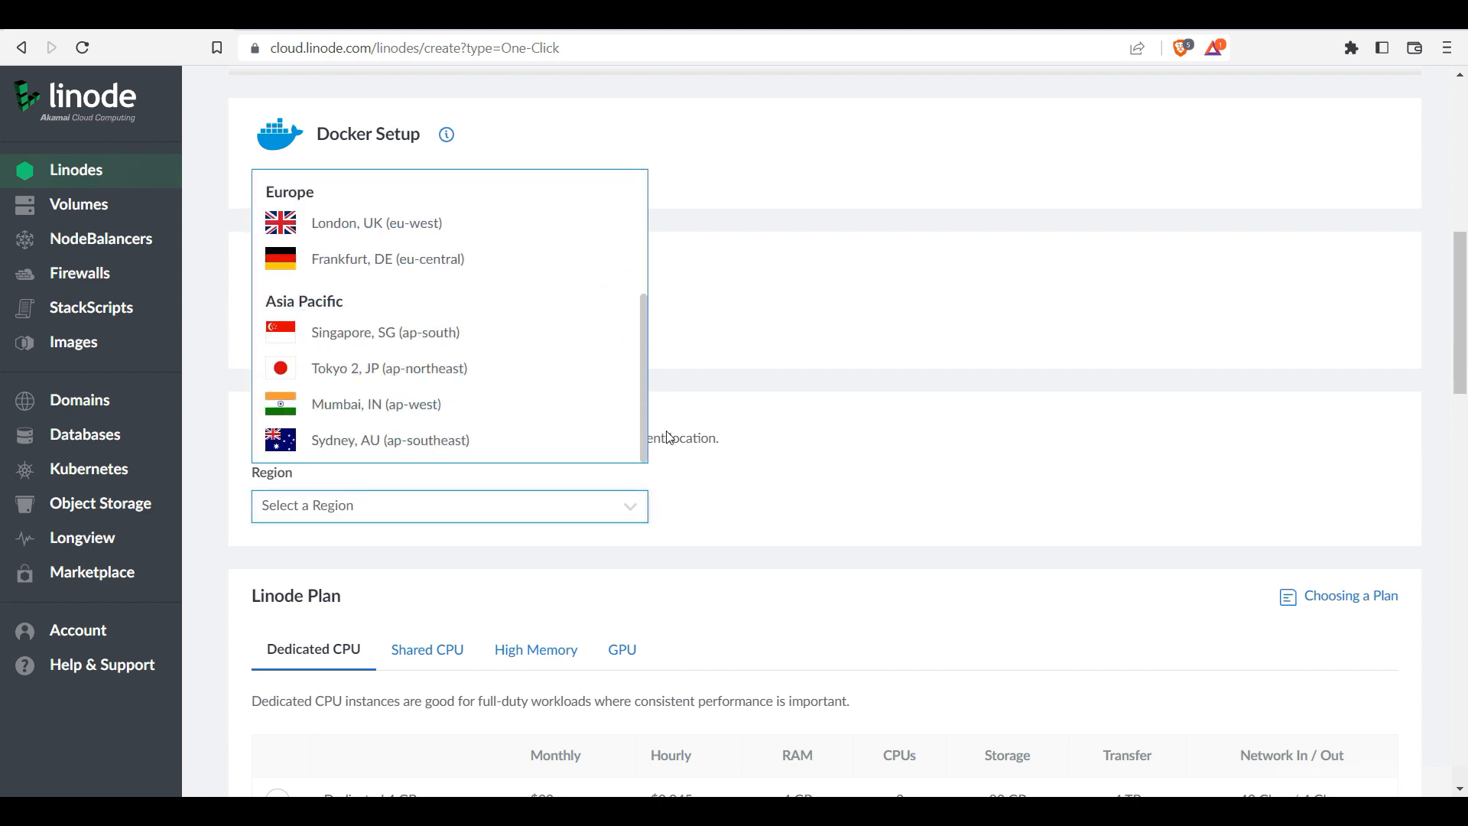
pyautogui.click(390, 440)
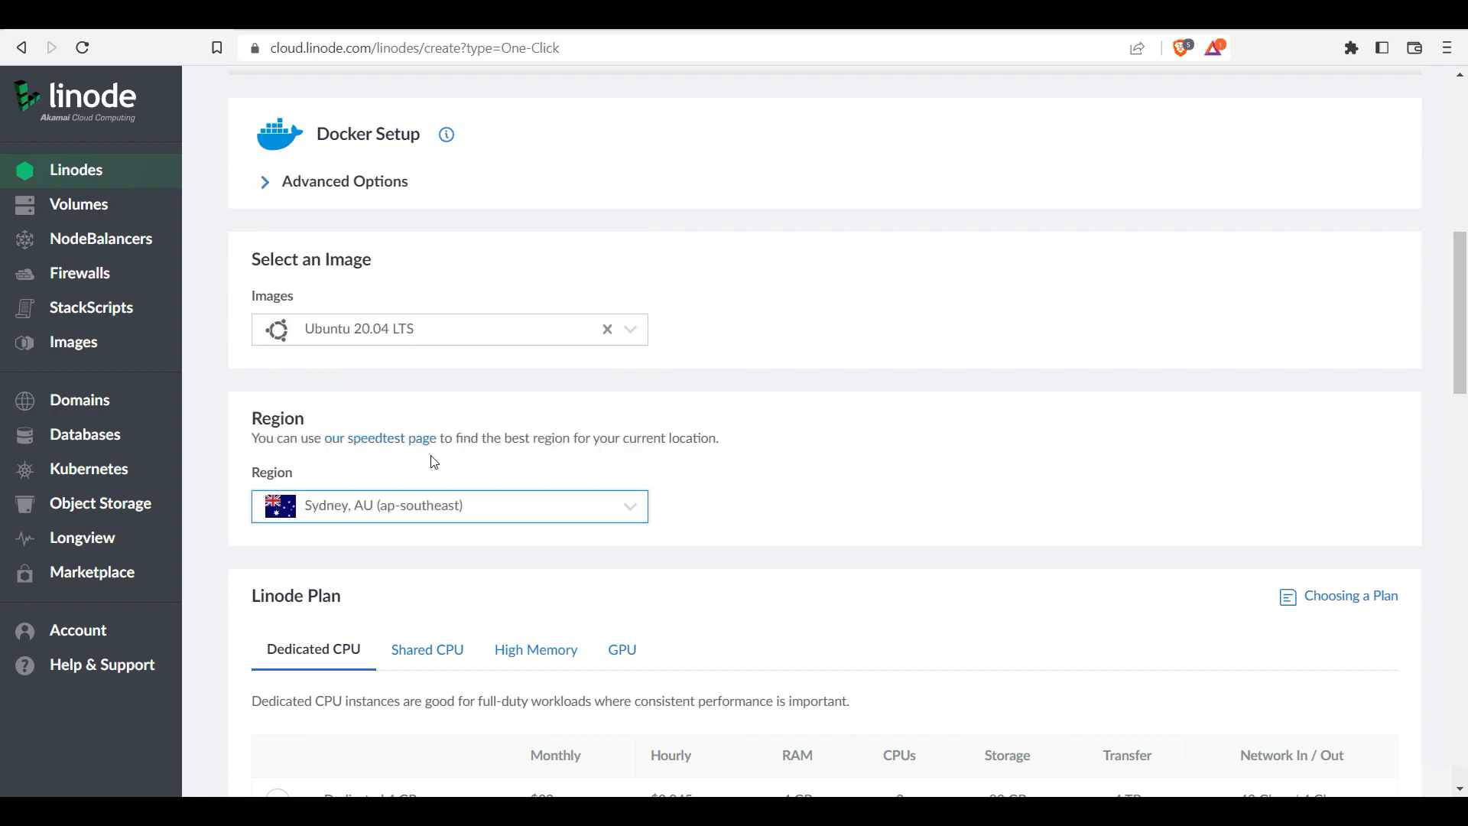
pyautogui.scroll(-3)
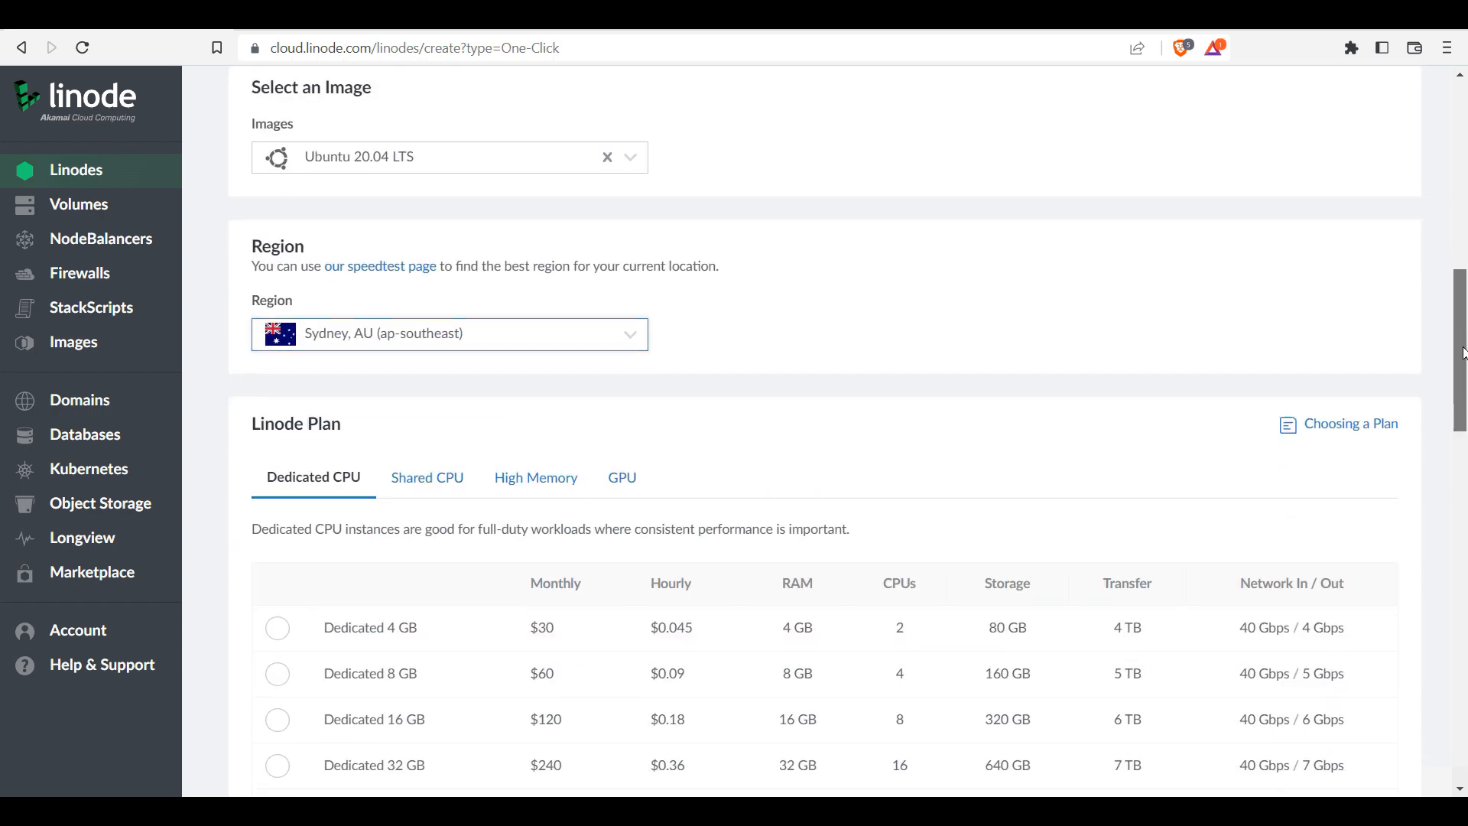
pyautogui.scroll(-3)
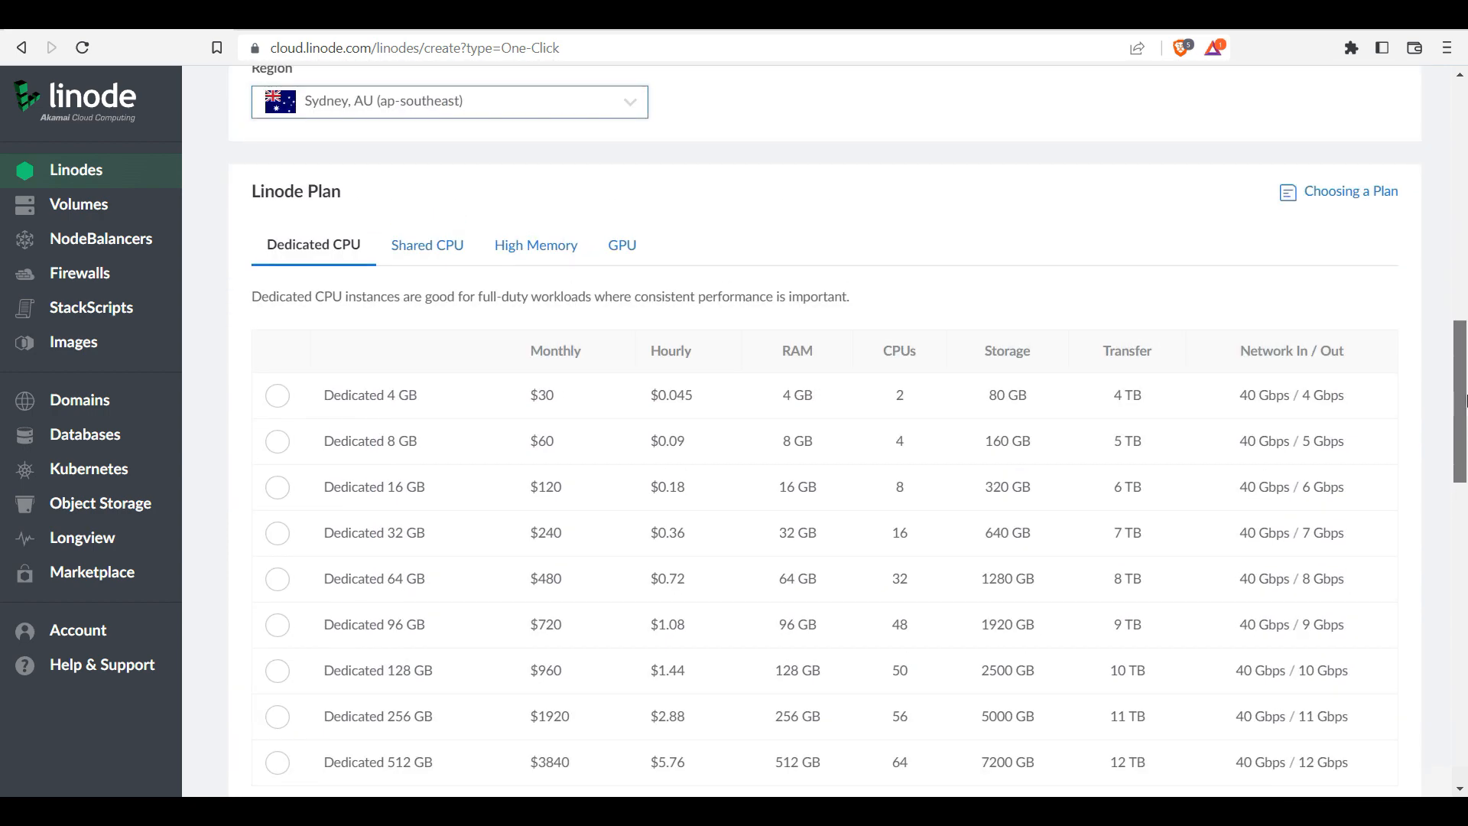
pyautogui.click(426, 245)
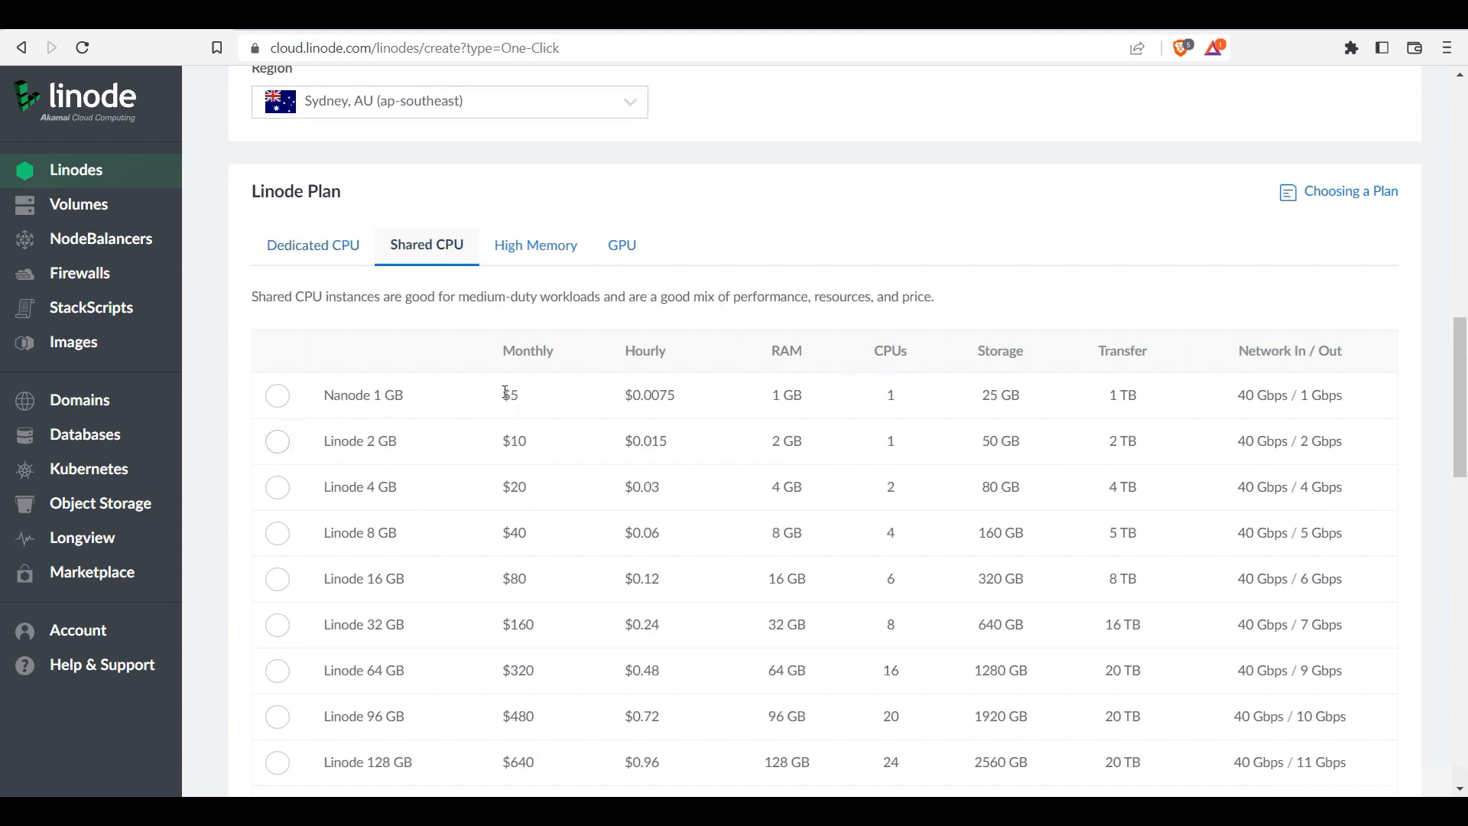
pyautogui.click(277, 396)
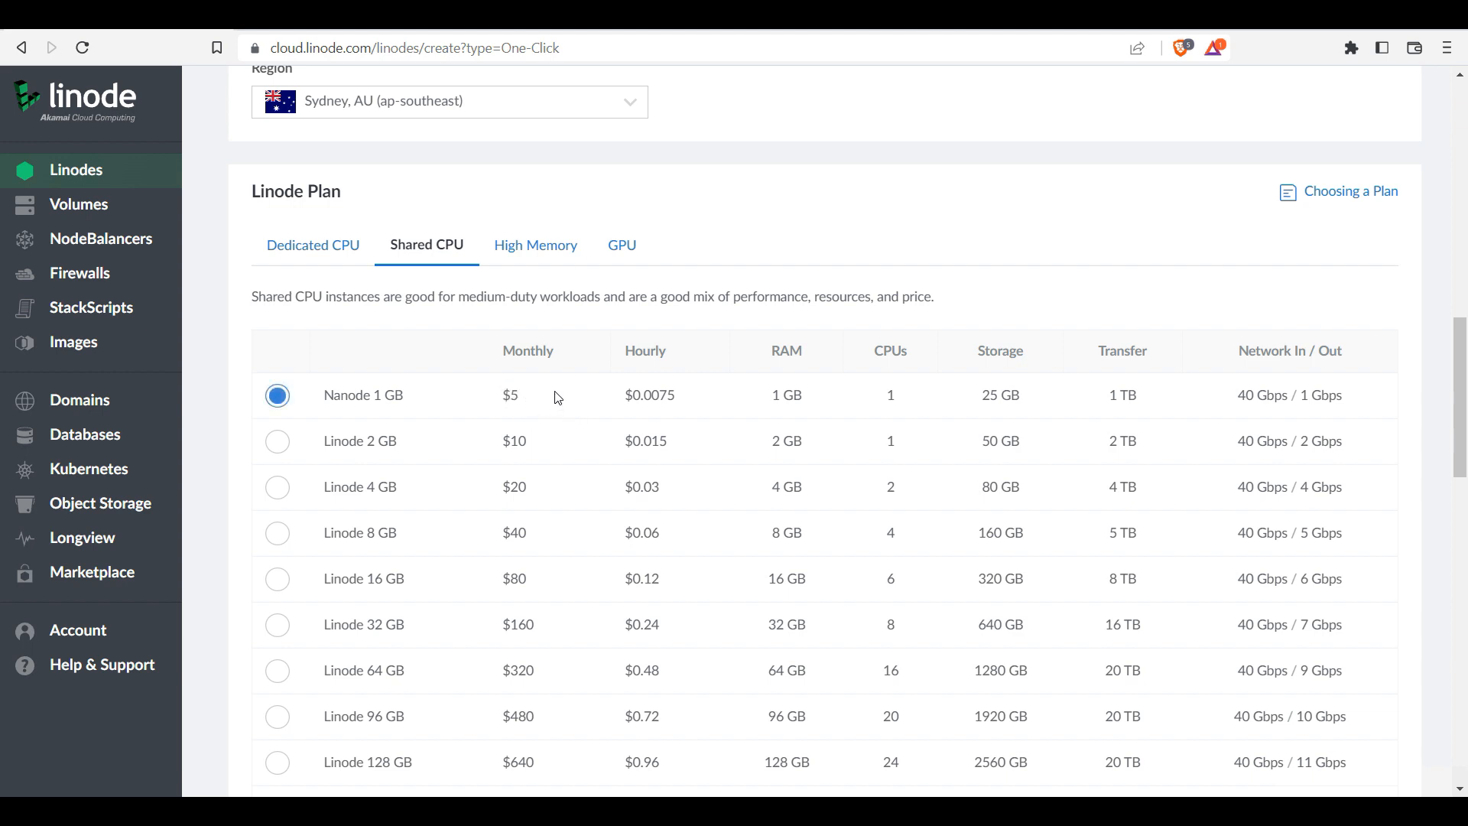
pyautogui.moveTo(569, 392)
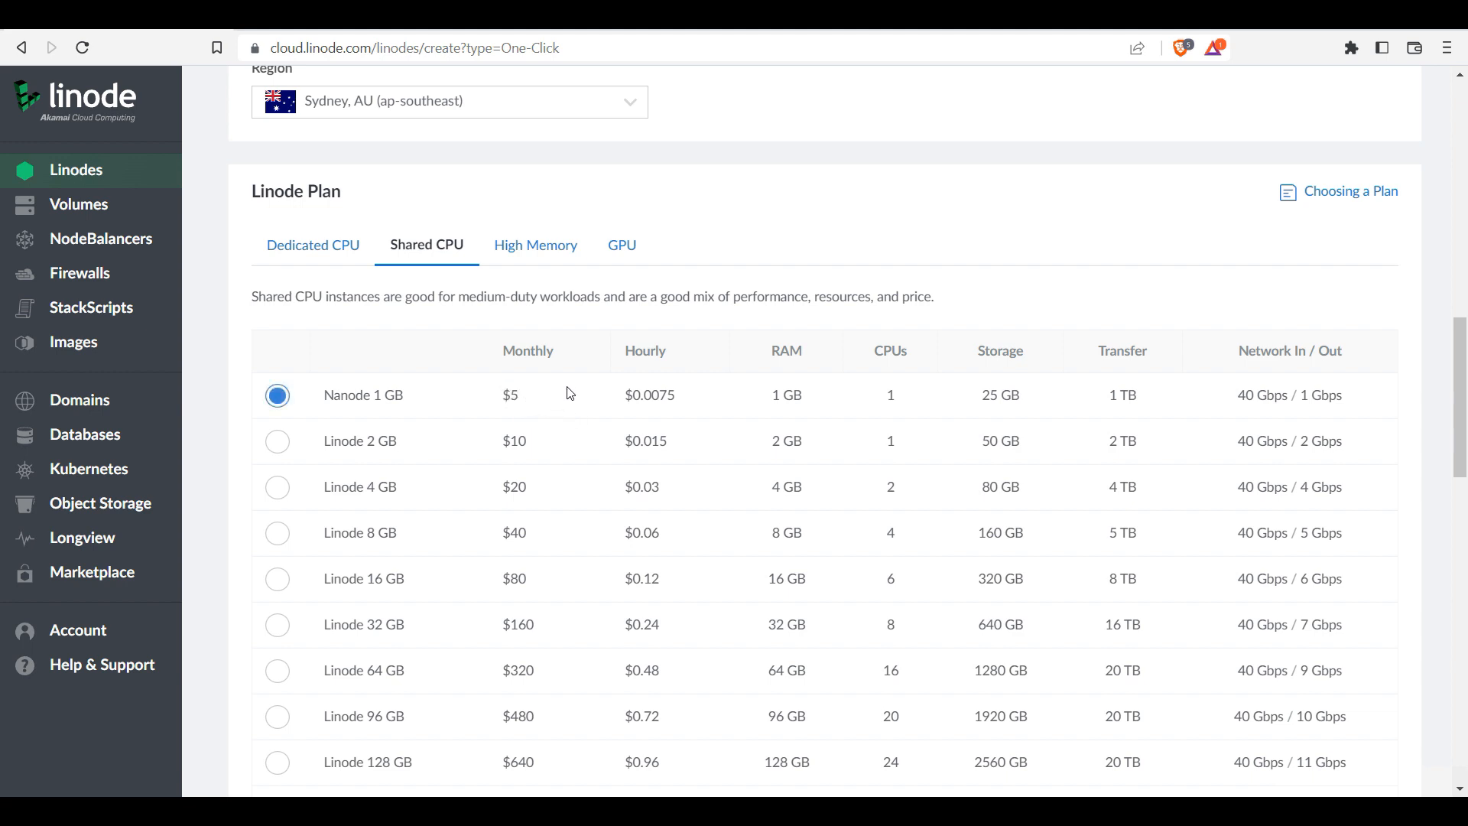
pyautogui.moveTo(484, 431)
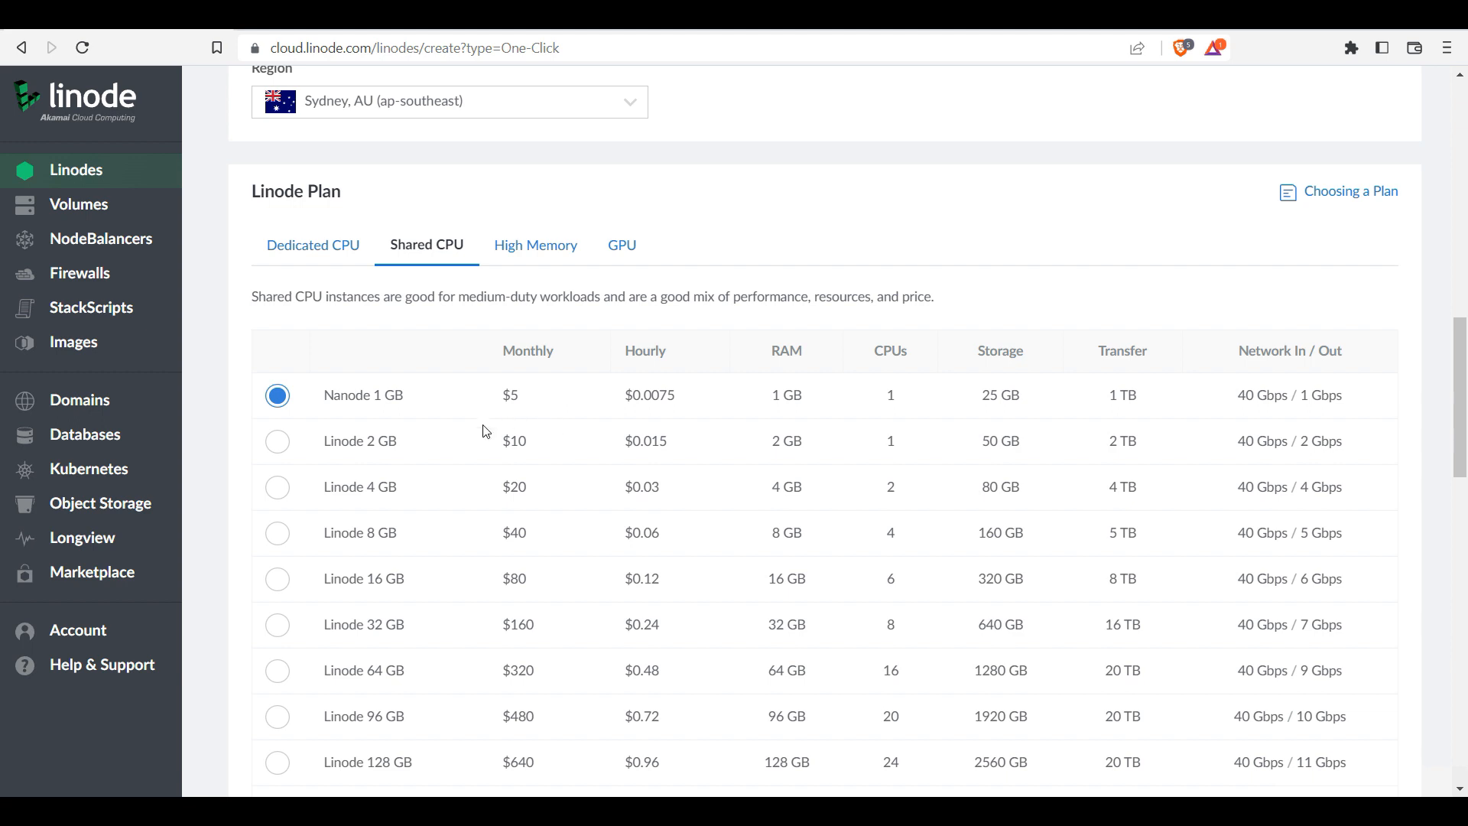
pyautogui.moveTo(540, 396)
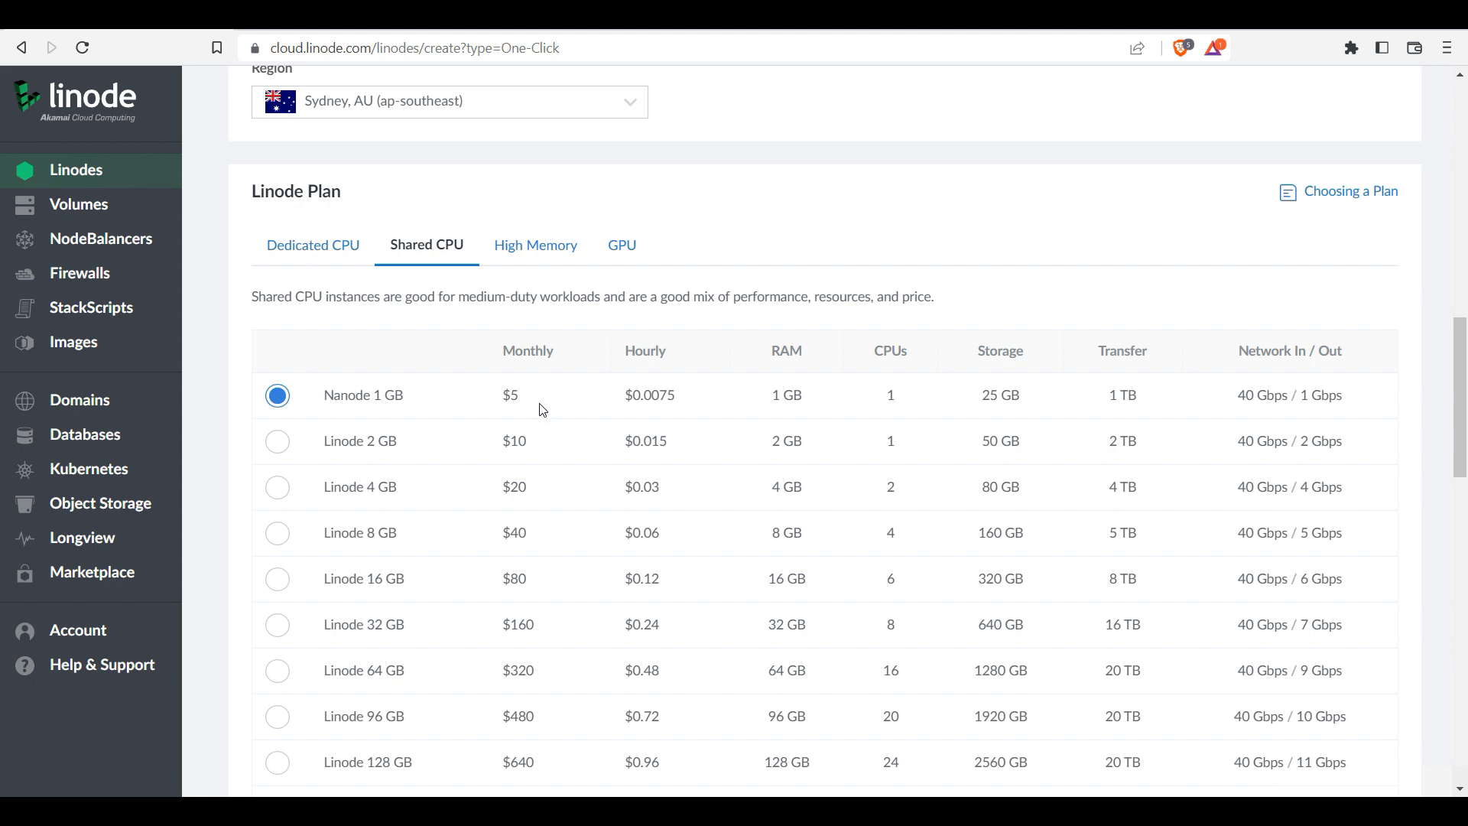
pyautogui.moveTo(635, 340)
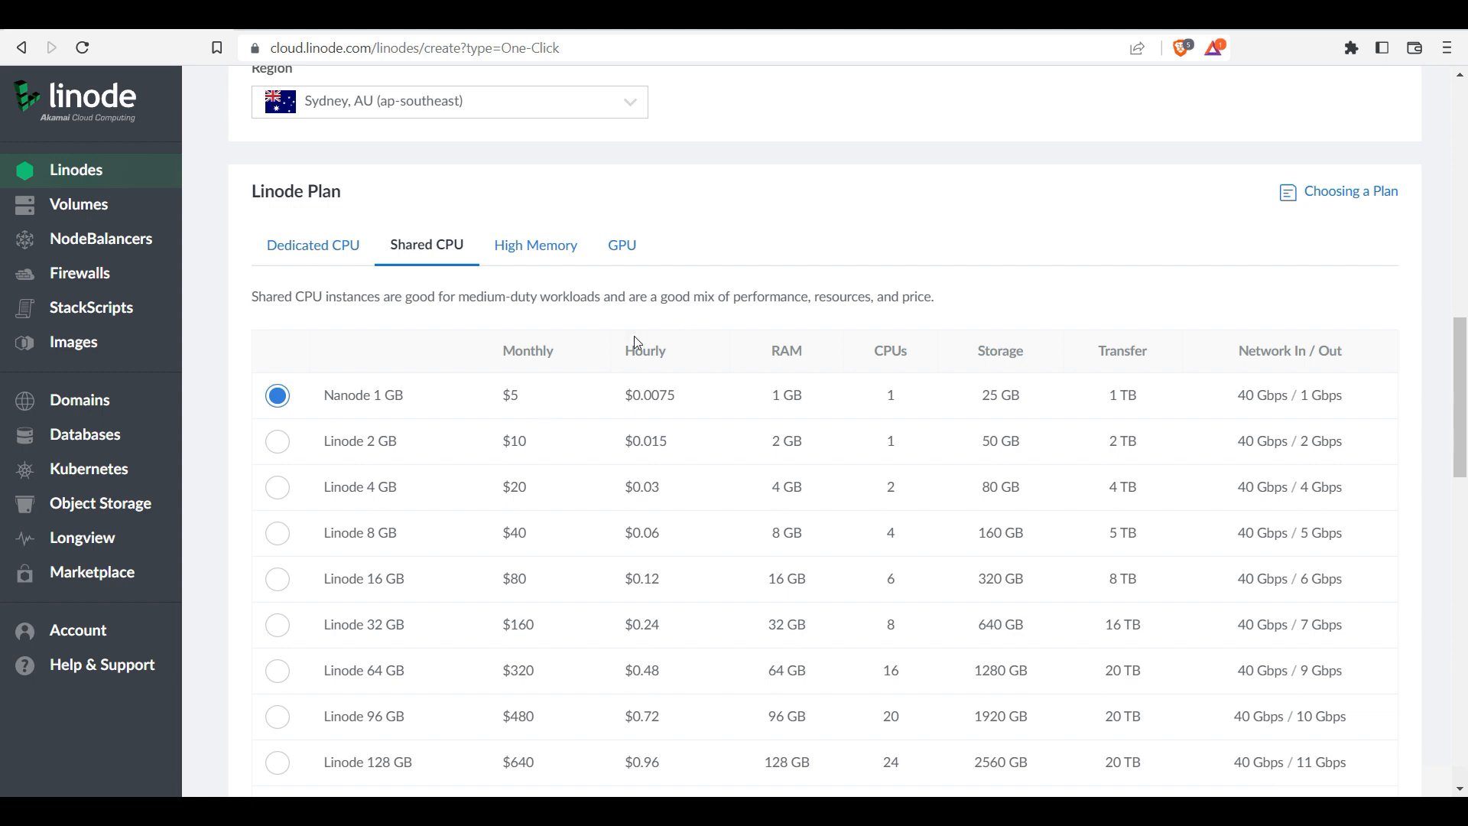
pyautogui.moveTo(517, 400)
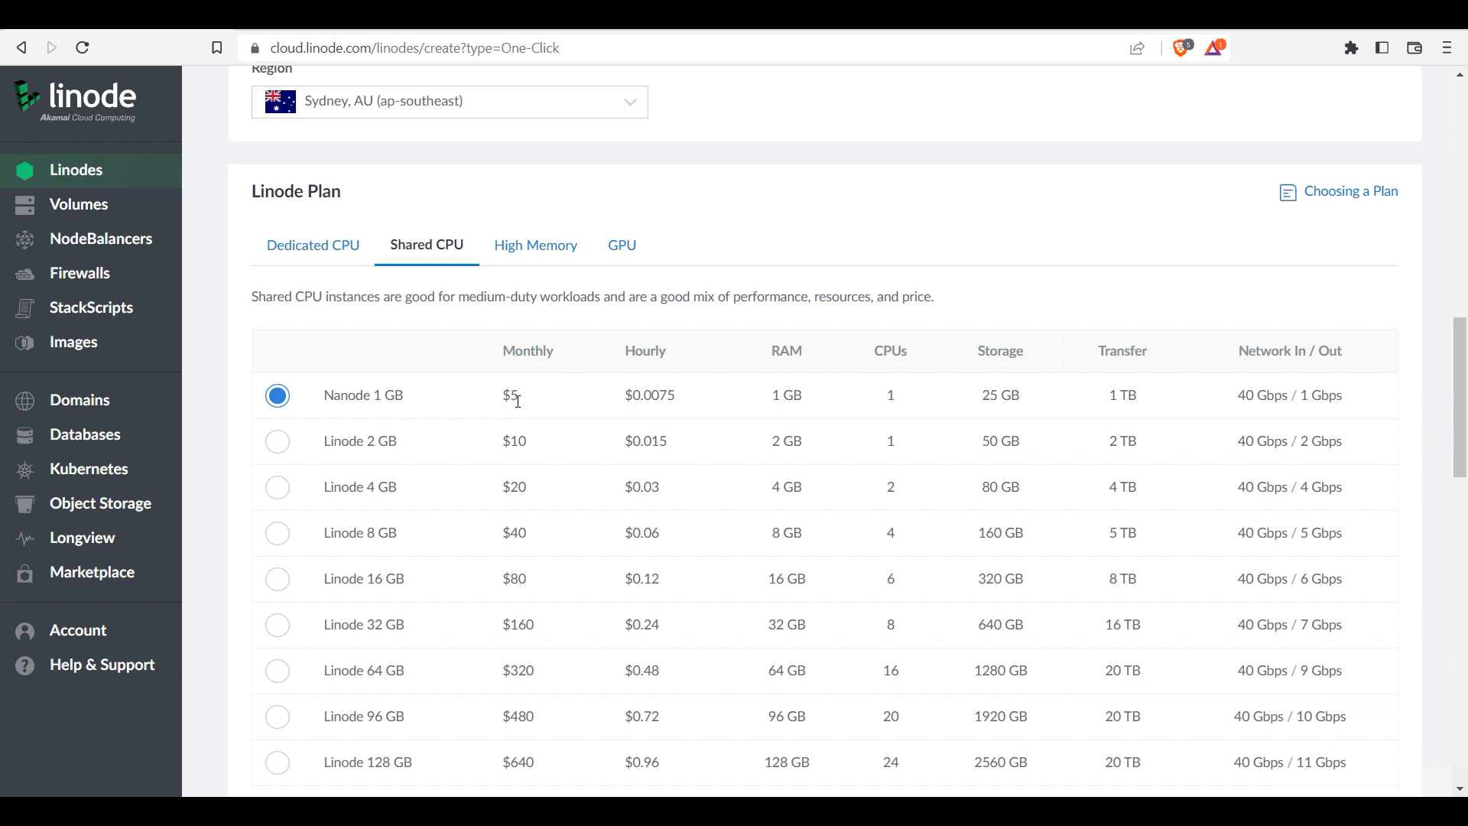
pyautogui.moveTo(541, 408)
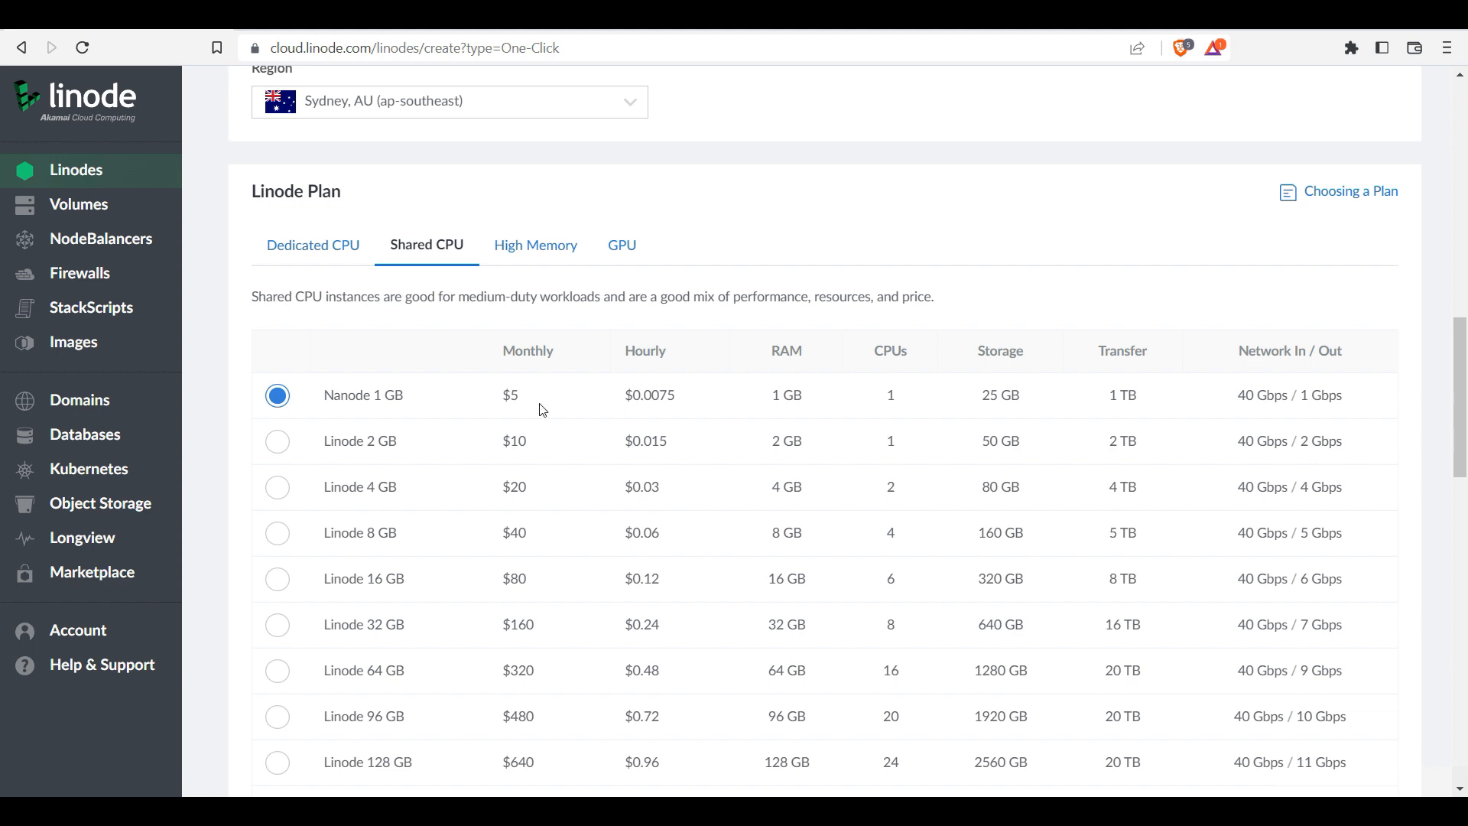
pyautogui.moveTo(517, 400)
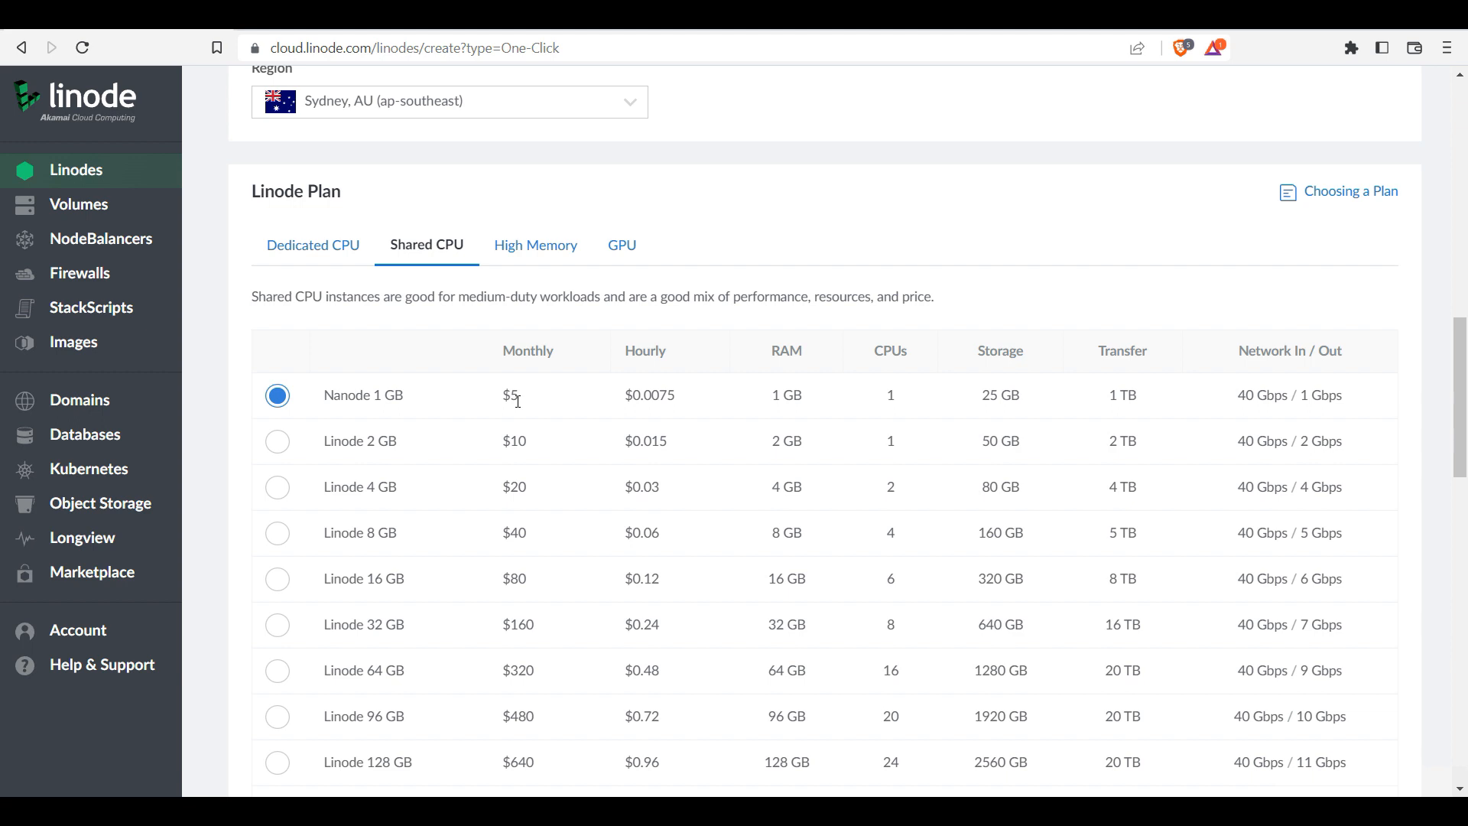
pyautogui.moveTo(542, 407)
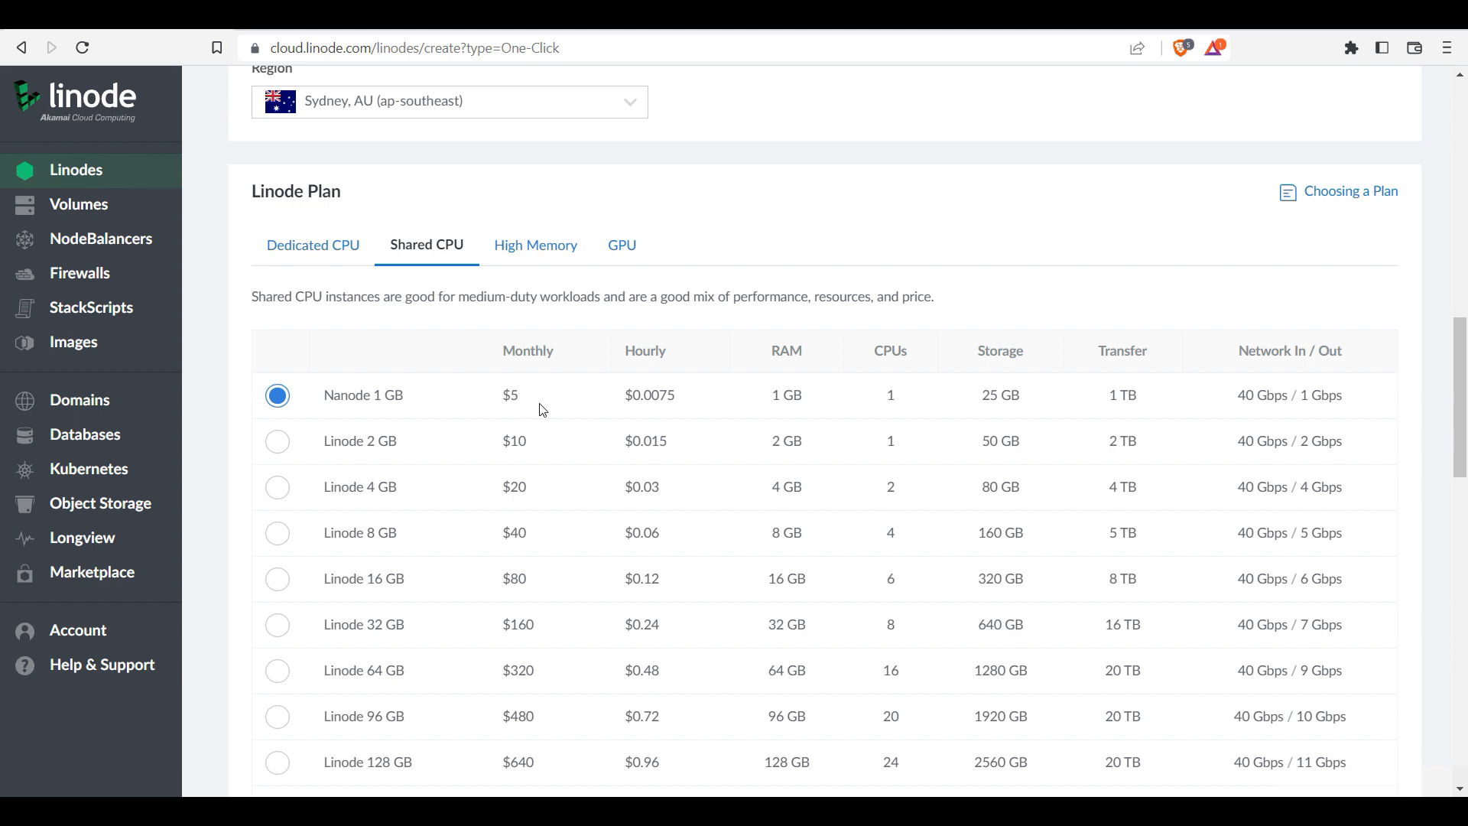
pyautogui.moveTo(397, 389)
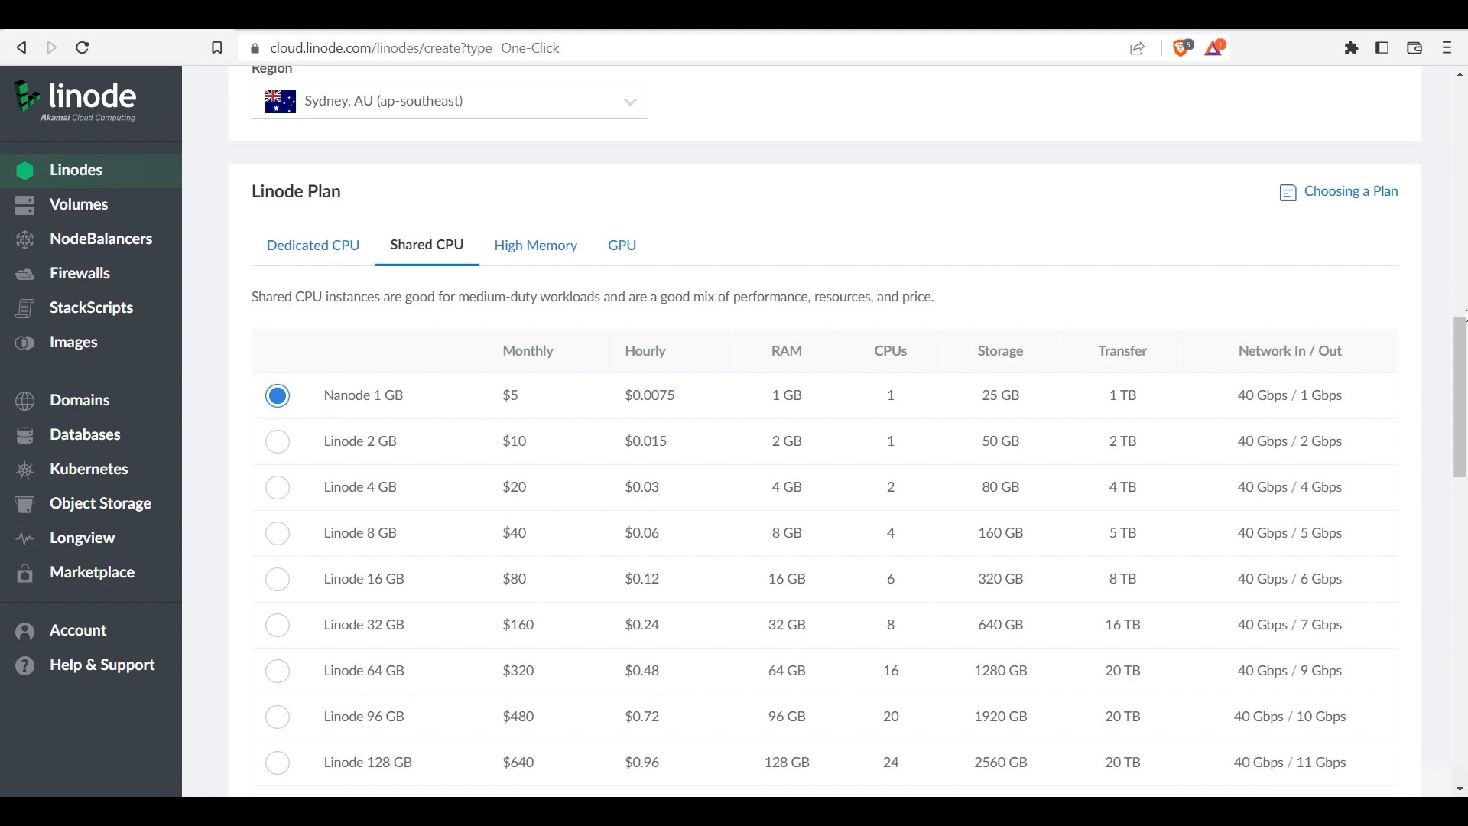
# Label the Linode 'Borgtech' and enter a root password rated Good
pyautogui.scroll(-3)
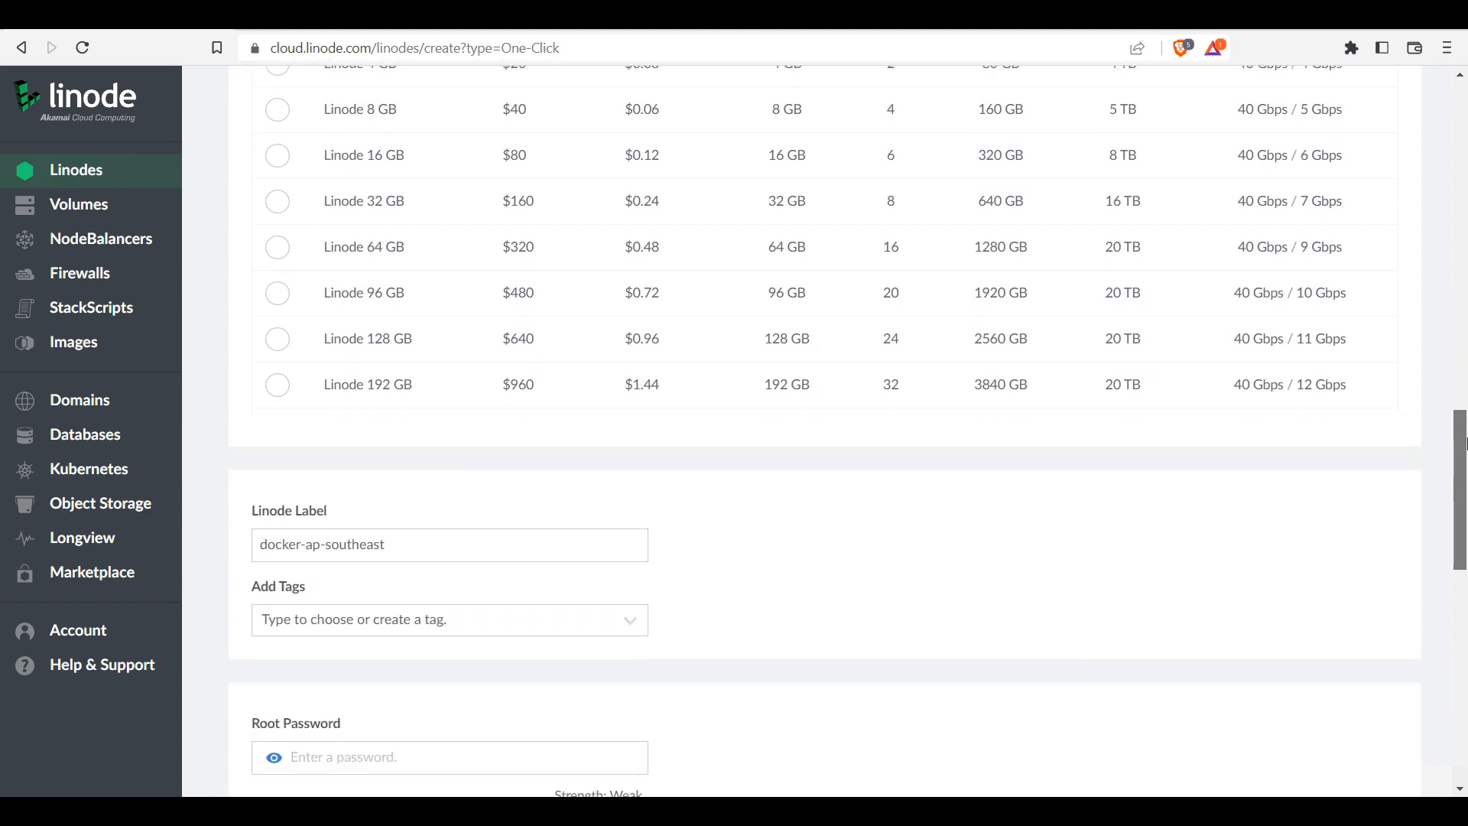
pyautogui.scroll(-3)
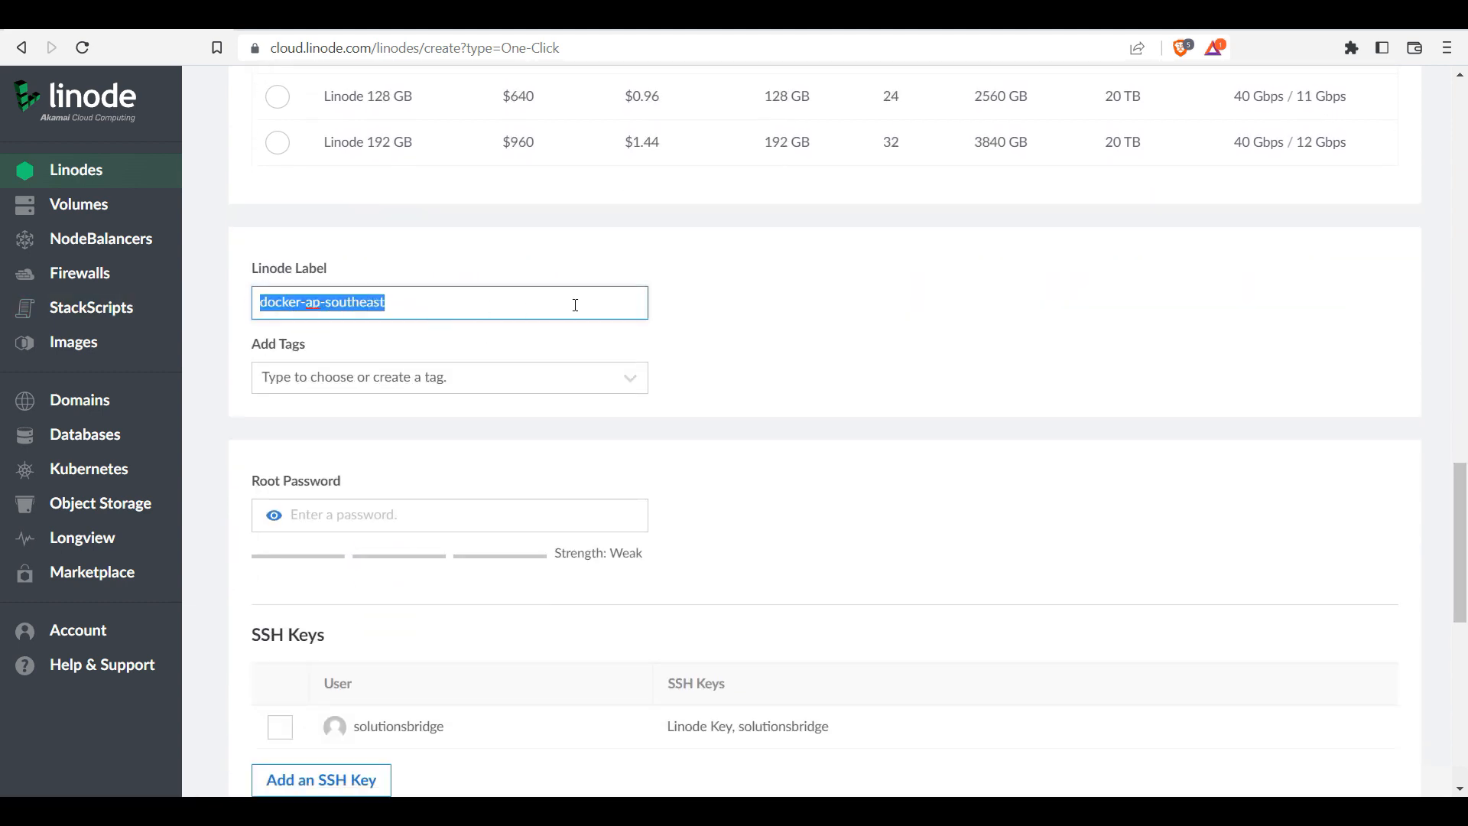
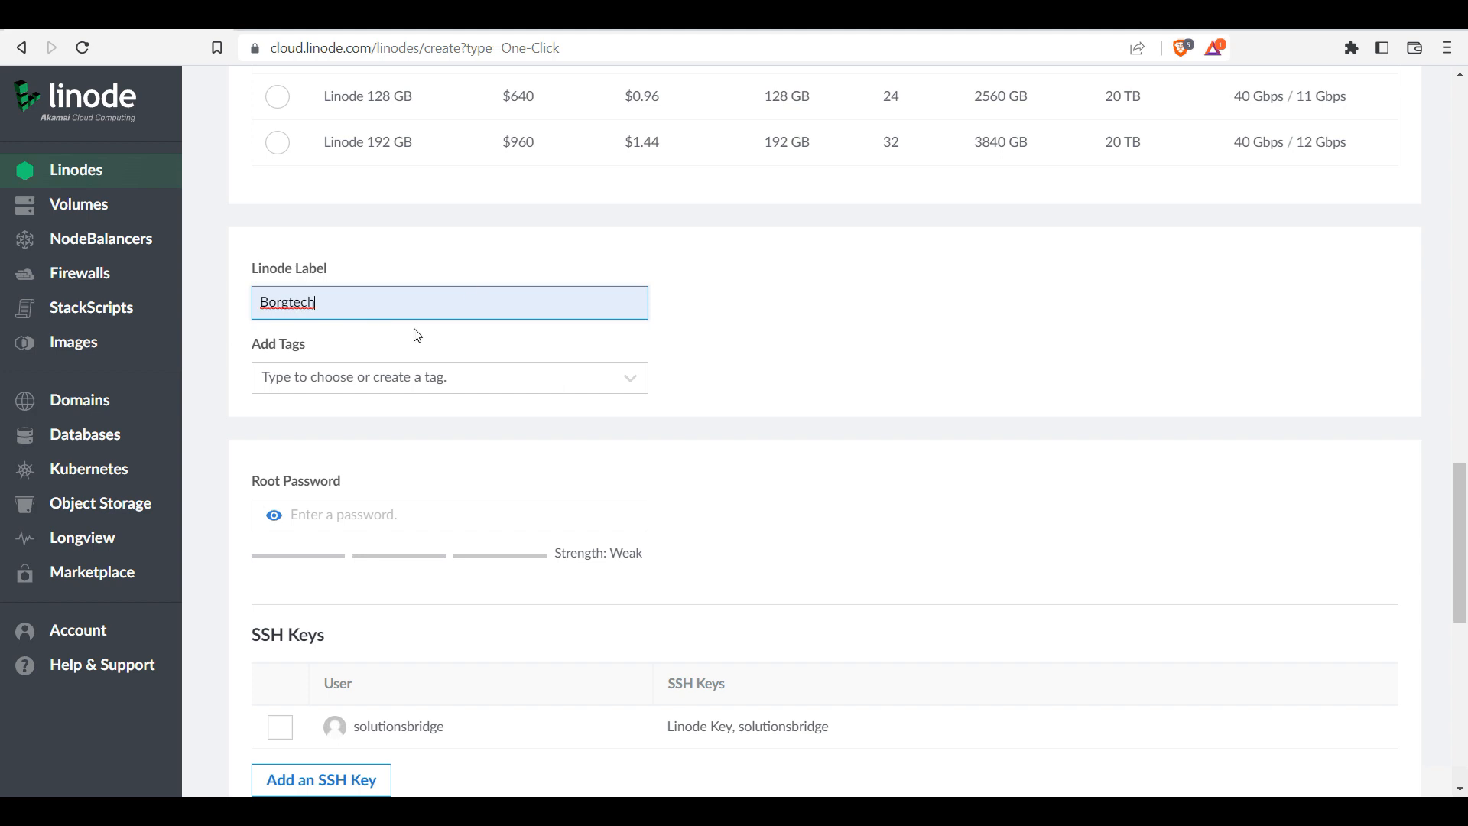
pyautogui.moveTo(370, 383)
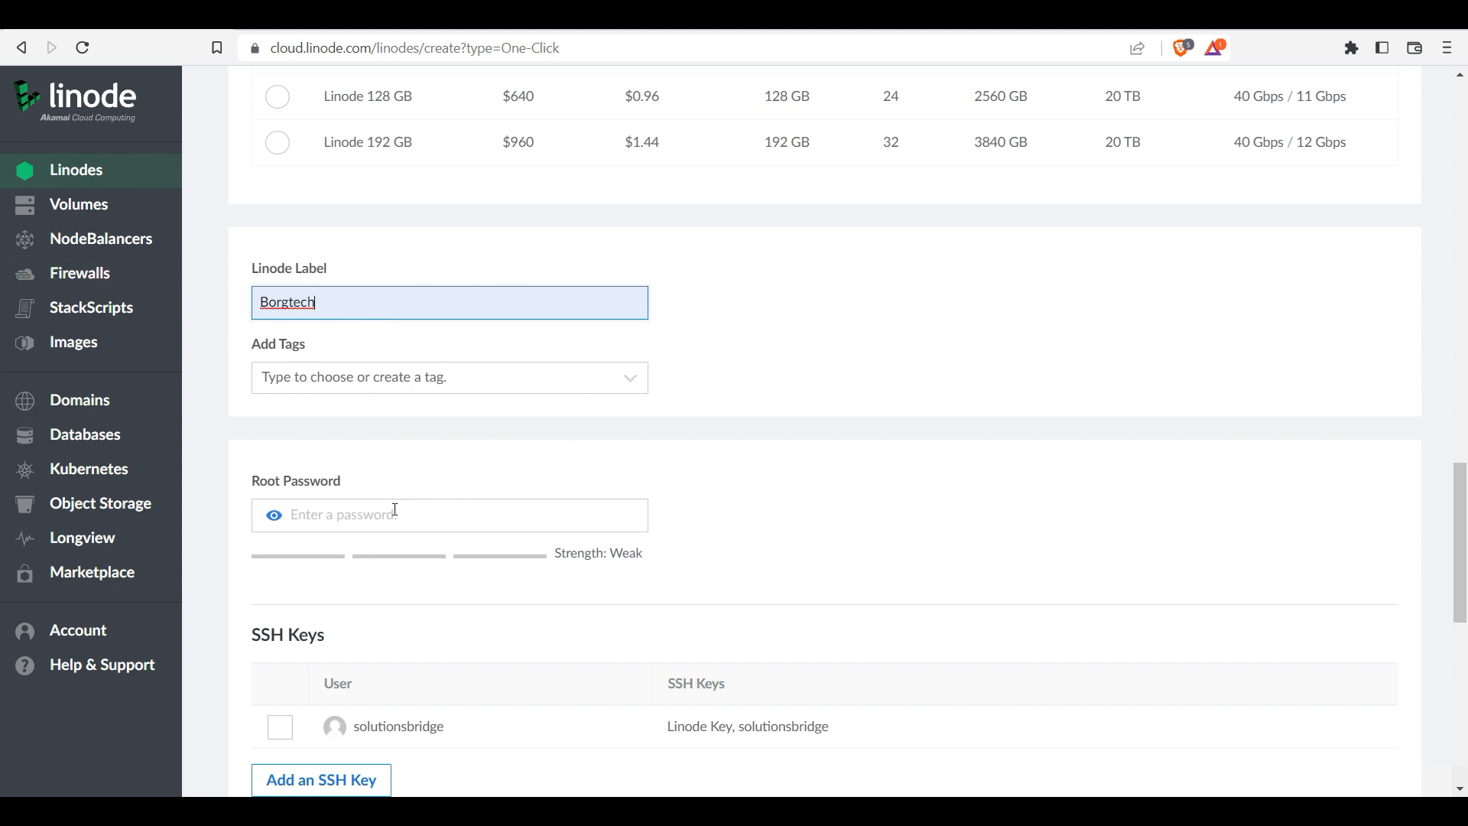
pyautogui.click(450, 514)
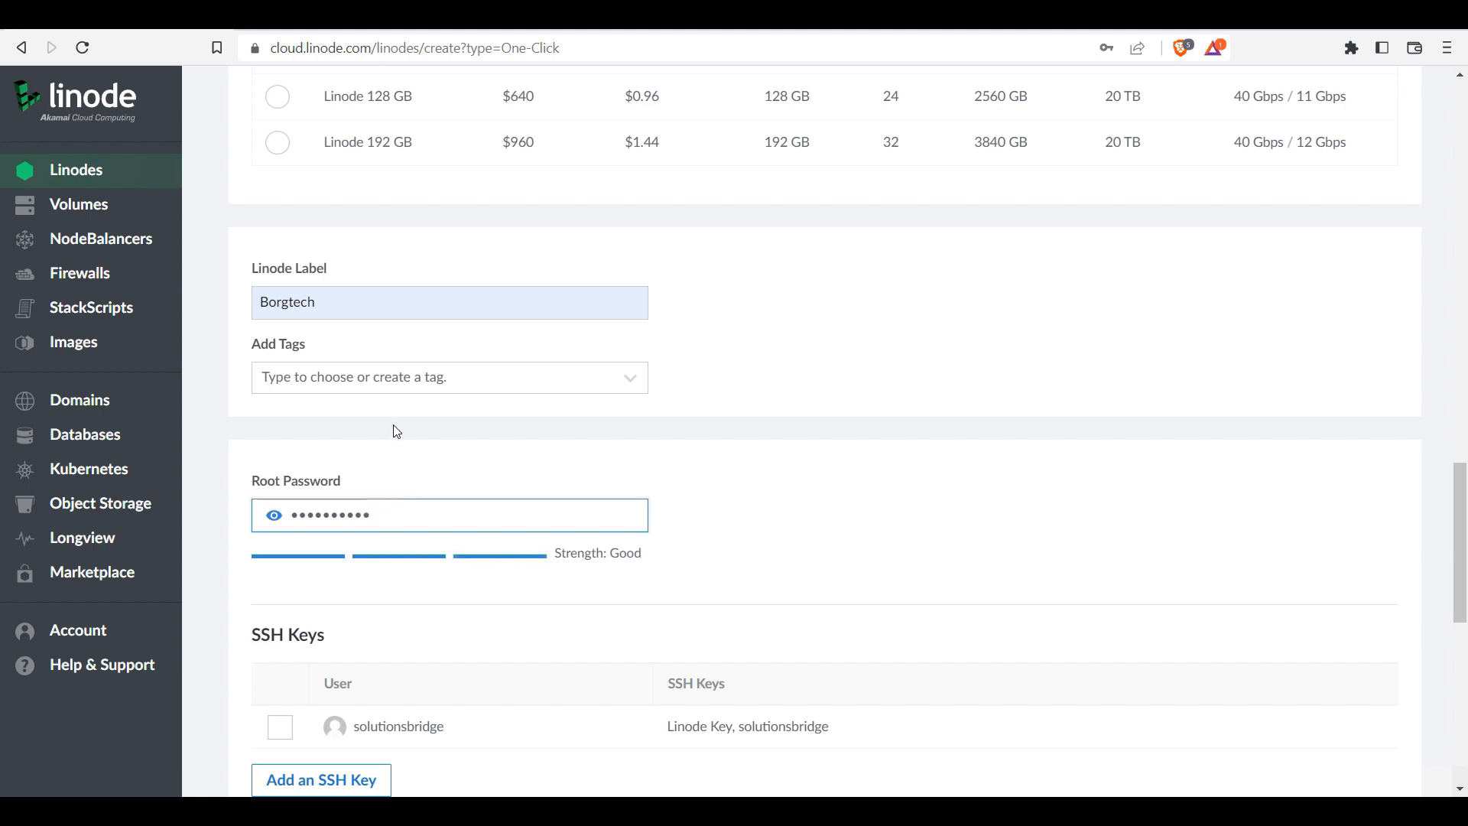
pyautogui.moveTo(1430, 529)
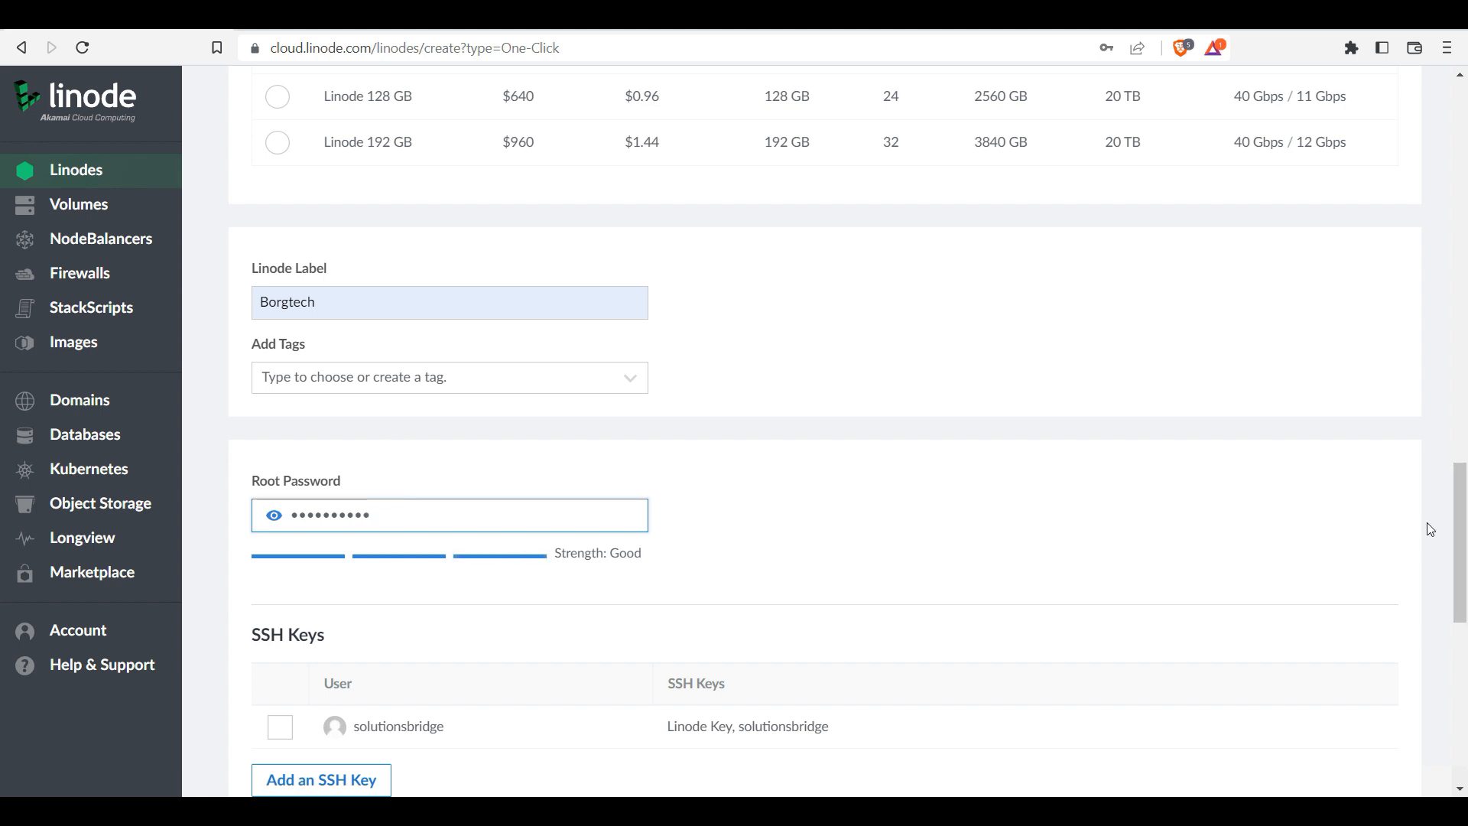
# Tick the existing solutionsbridge SSH key and dismiss the Add SSH Key panel unused
pyautogui.scroll(-3)
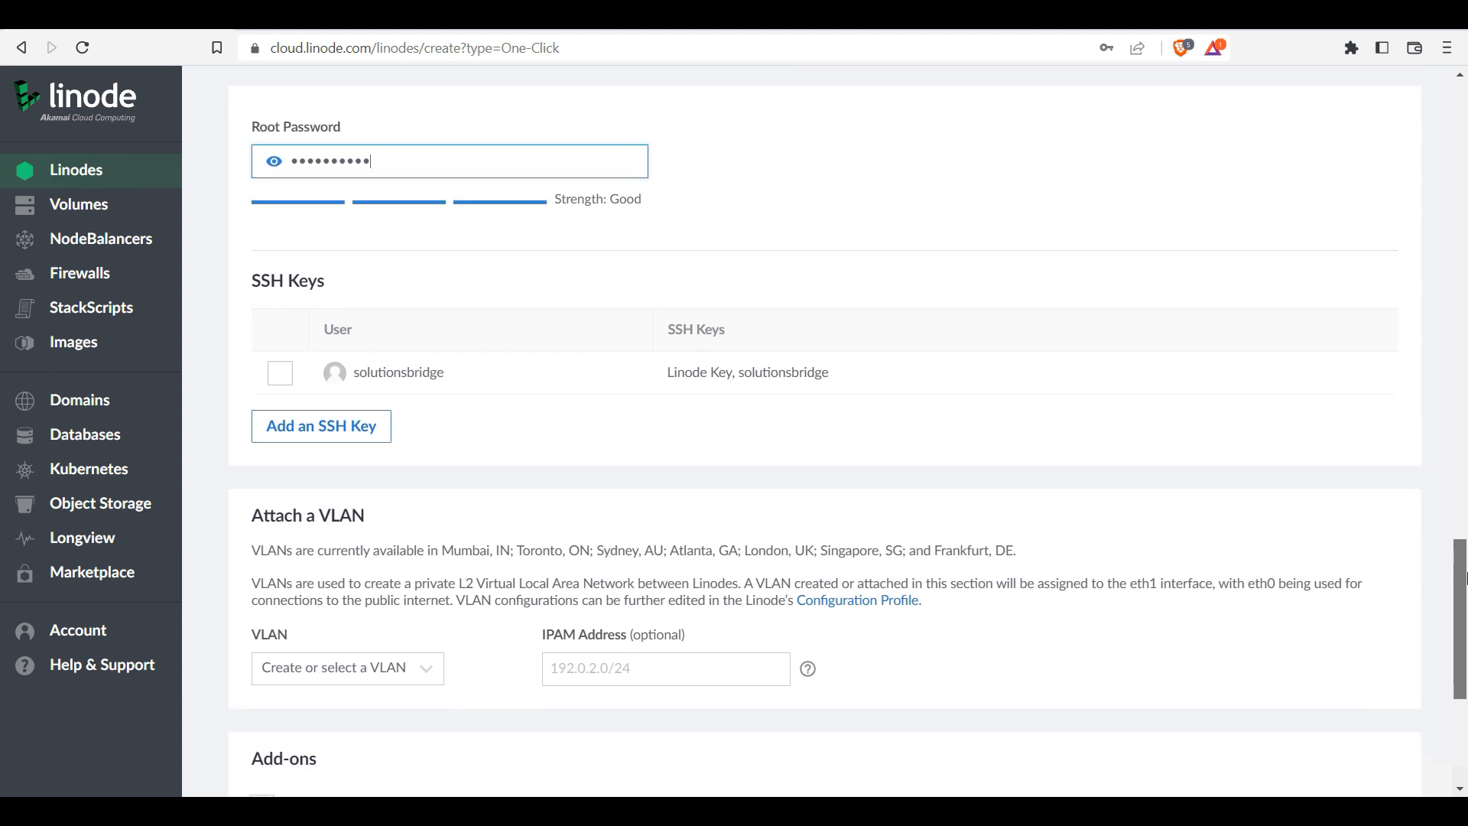
pyautogui.scroll(-3)
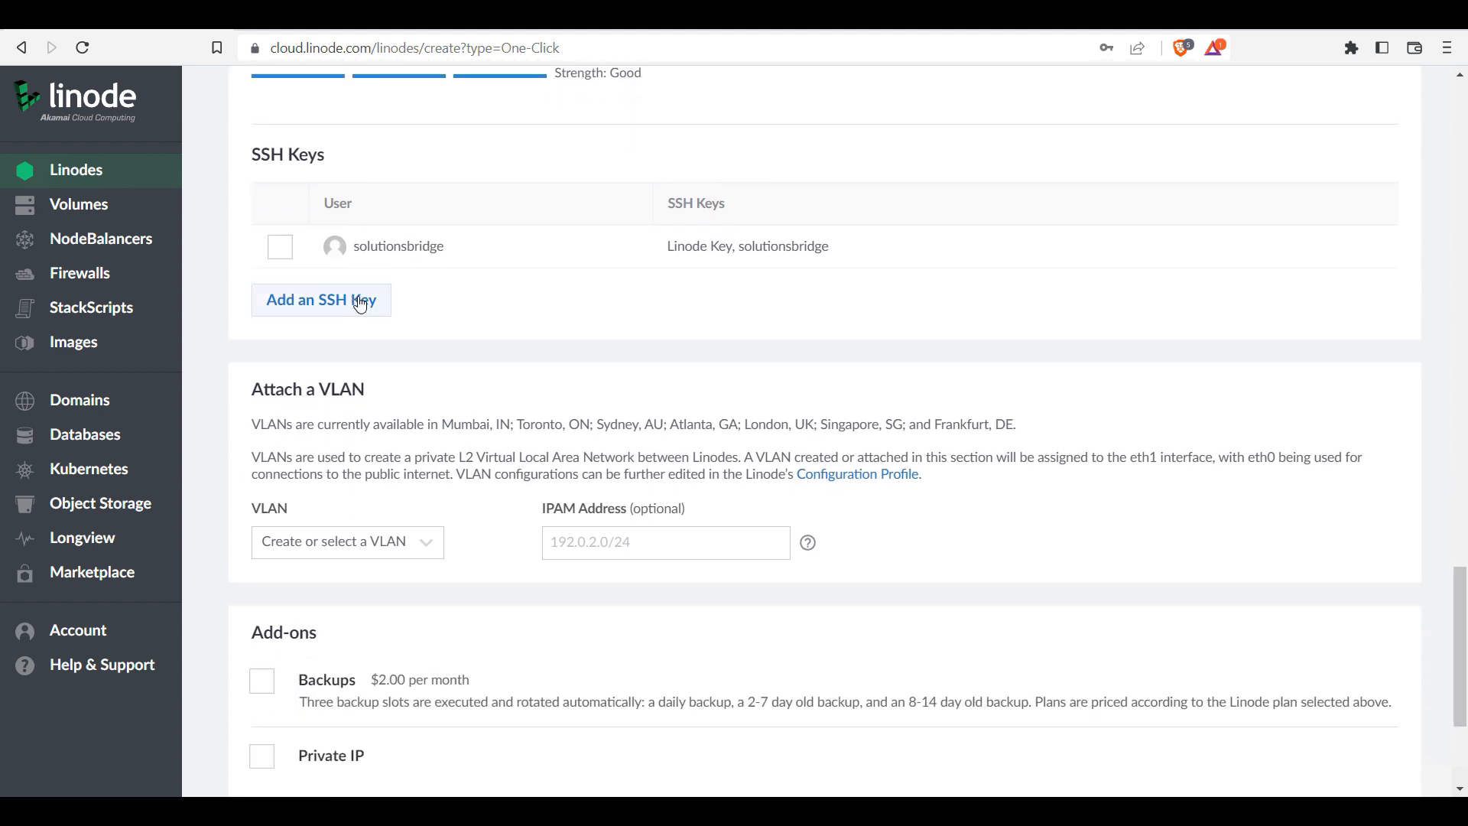
pyautogui.moveTo(309, 252)
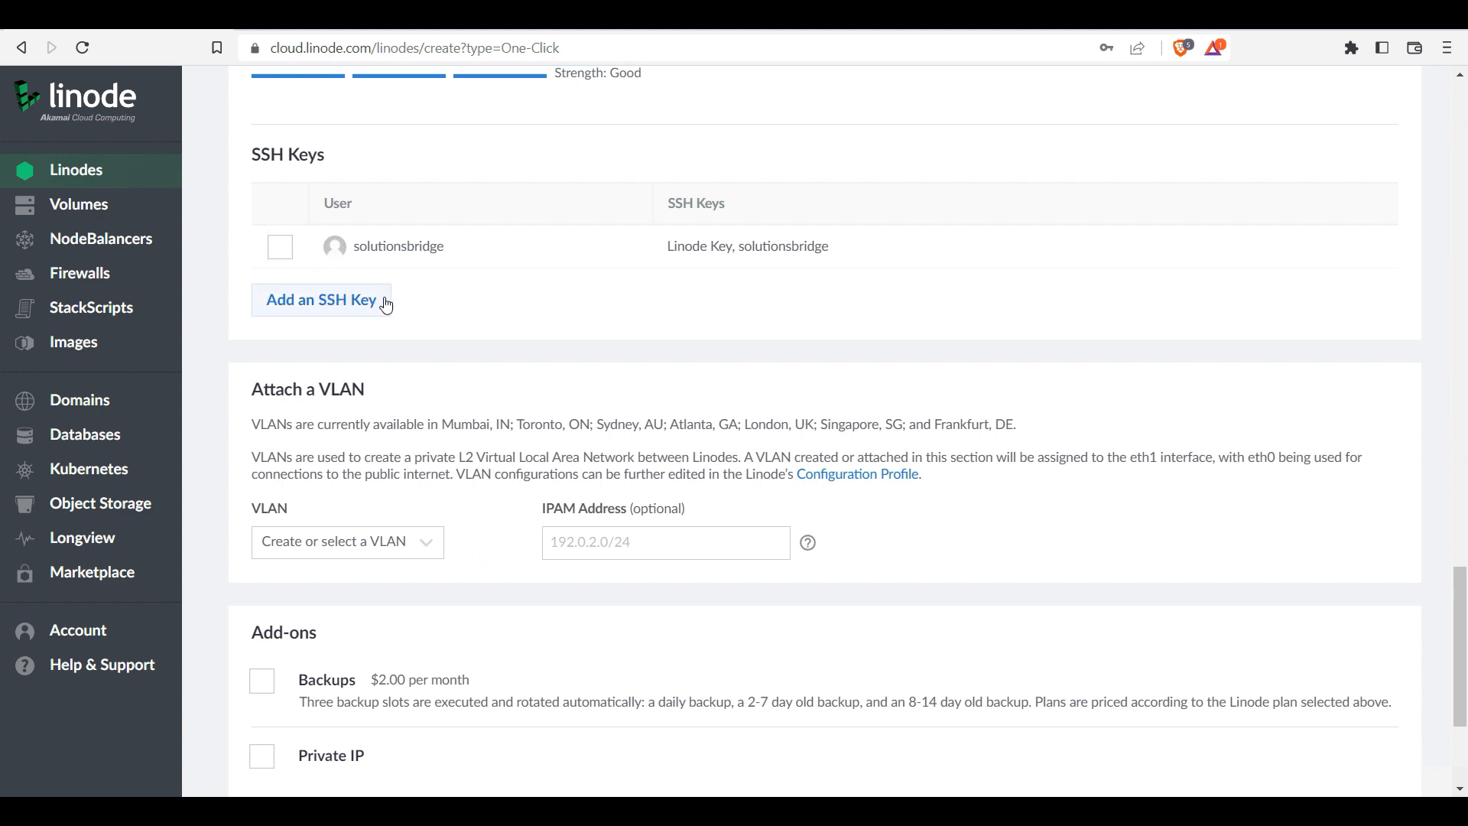
pyautogui.moveTo(470, 307)
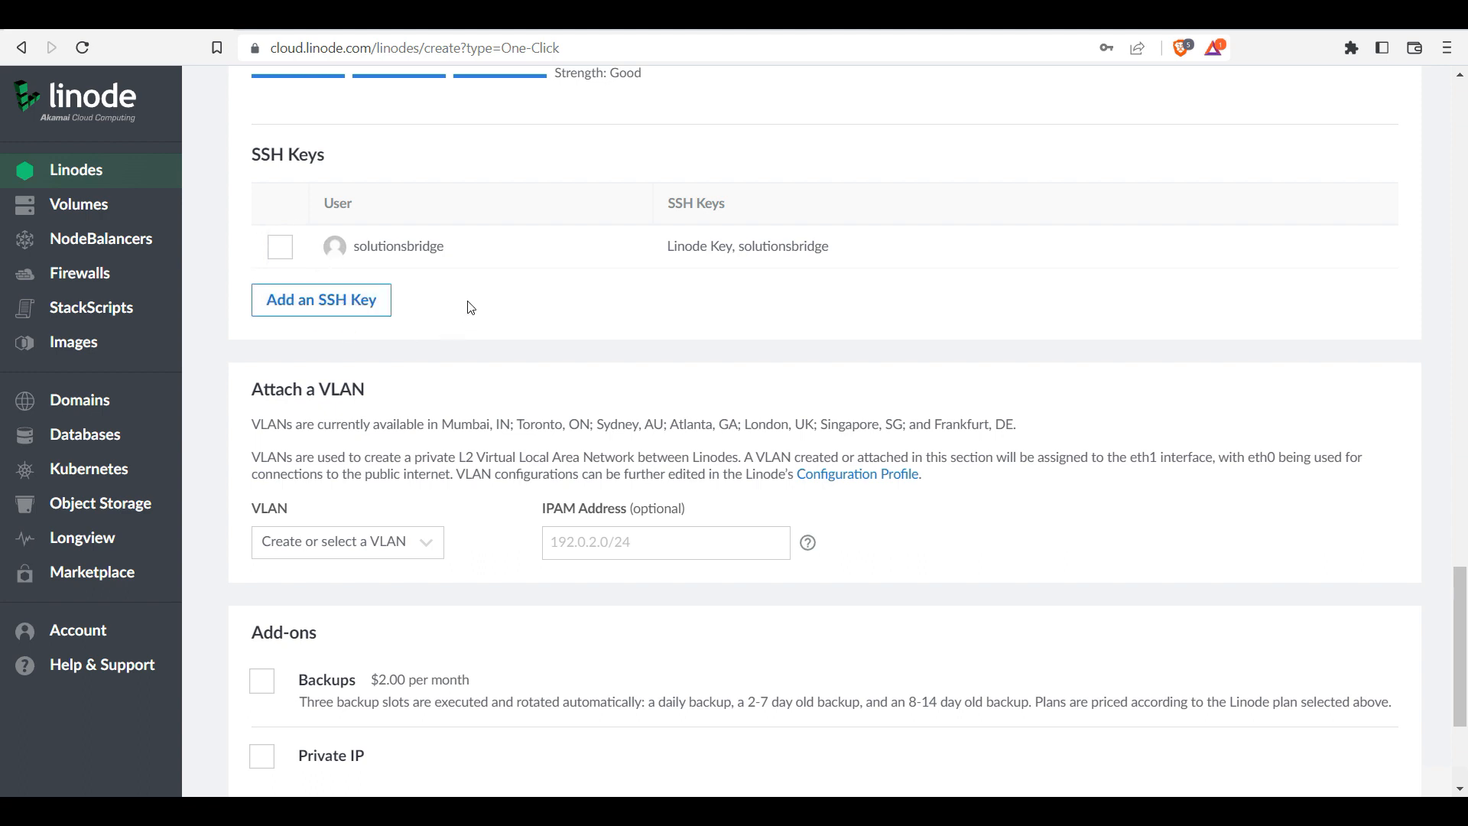
pyautogui.moveTo(766, 327)
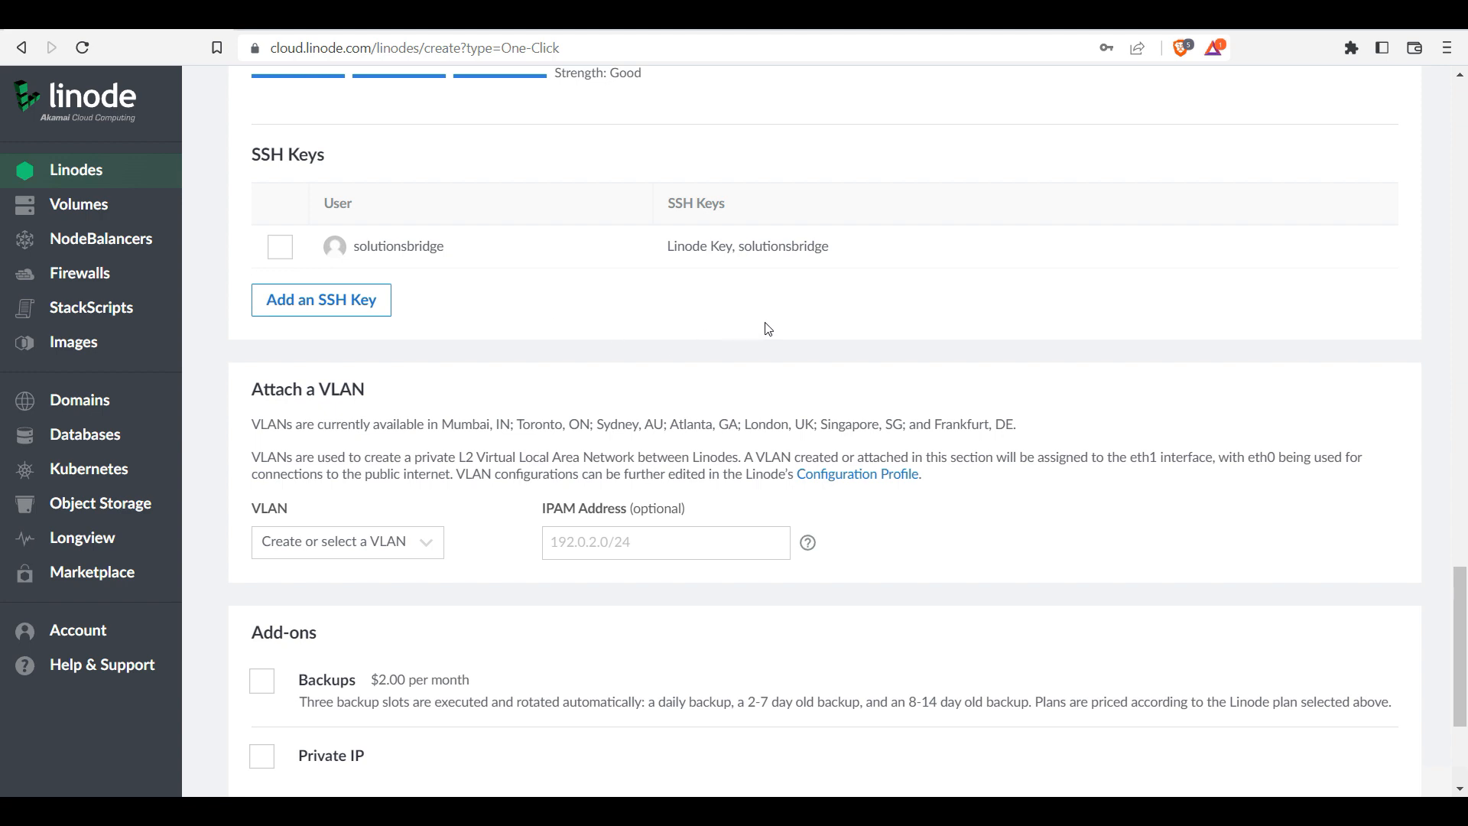
pyautogui.click(280, 247)
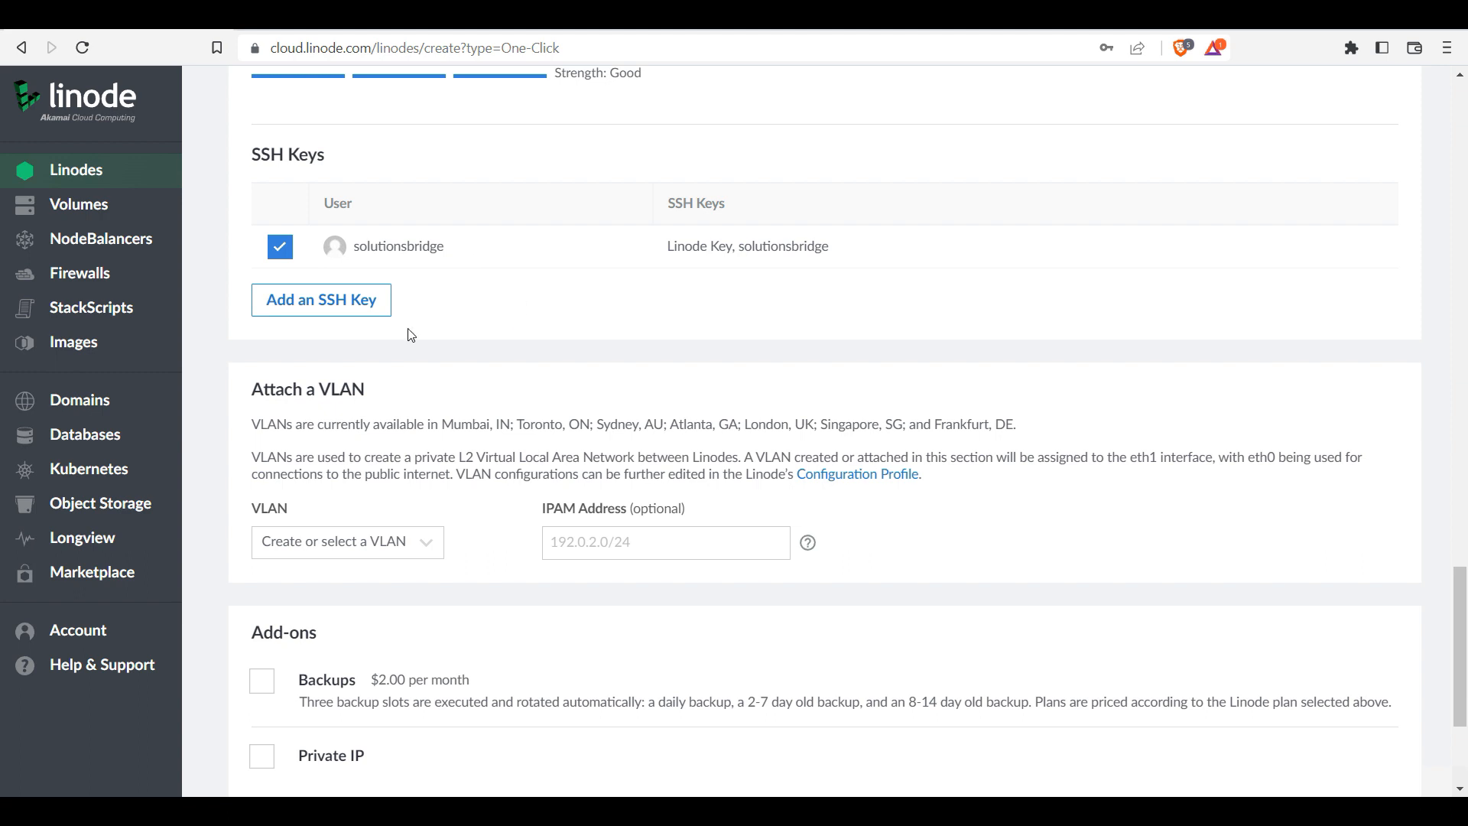
pyautogui.click(322, 300)
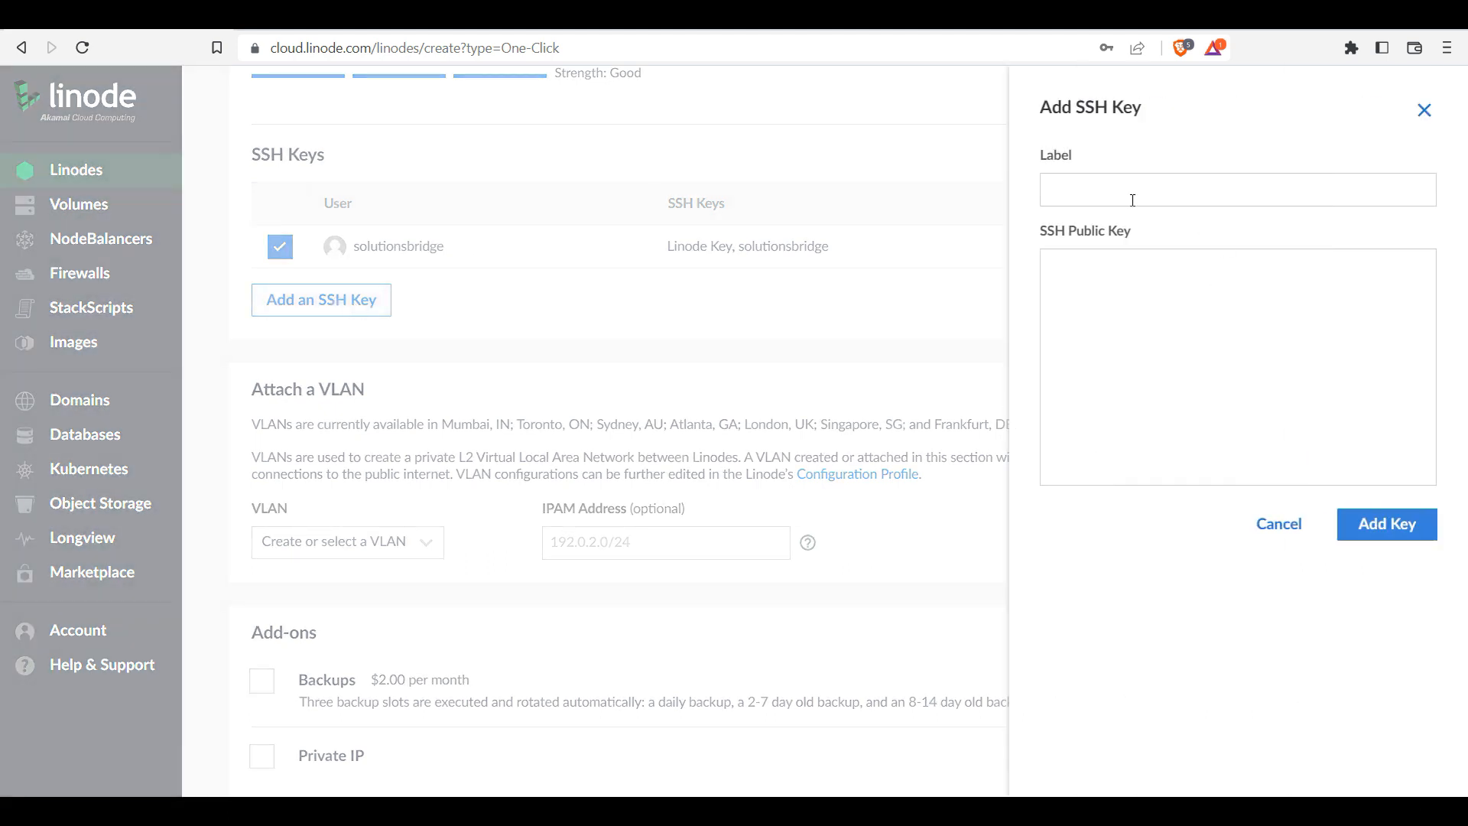
pyautogui.moveTo(1118, 191)
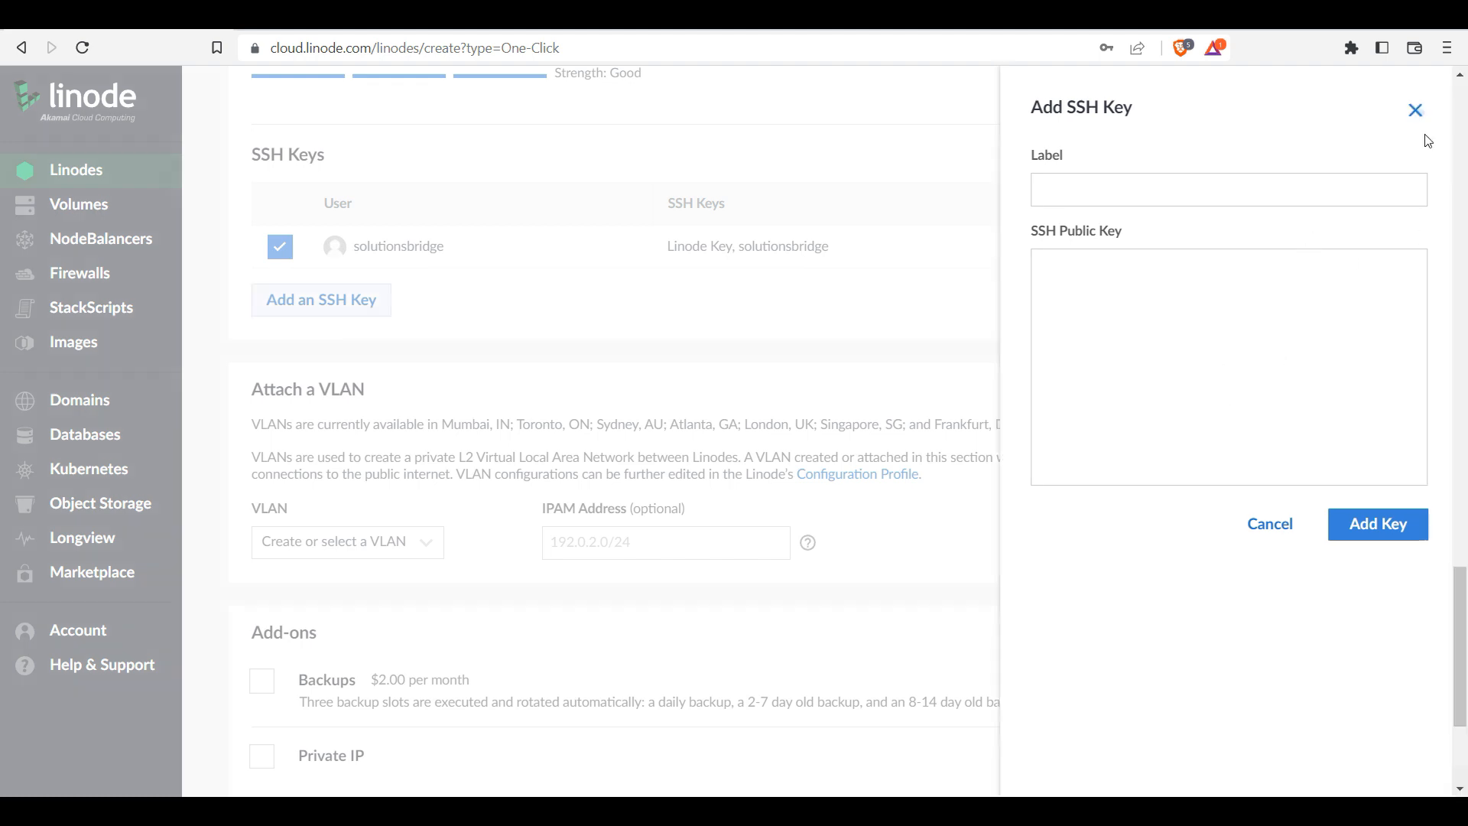
pyautogui.click(1415, 109)
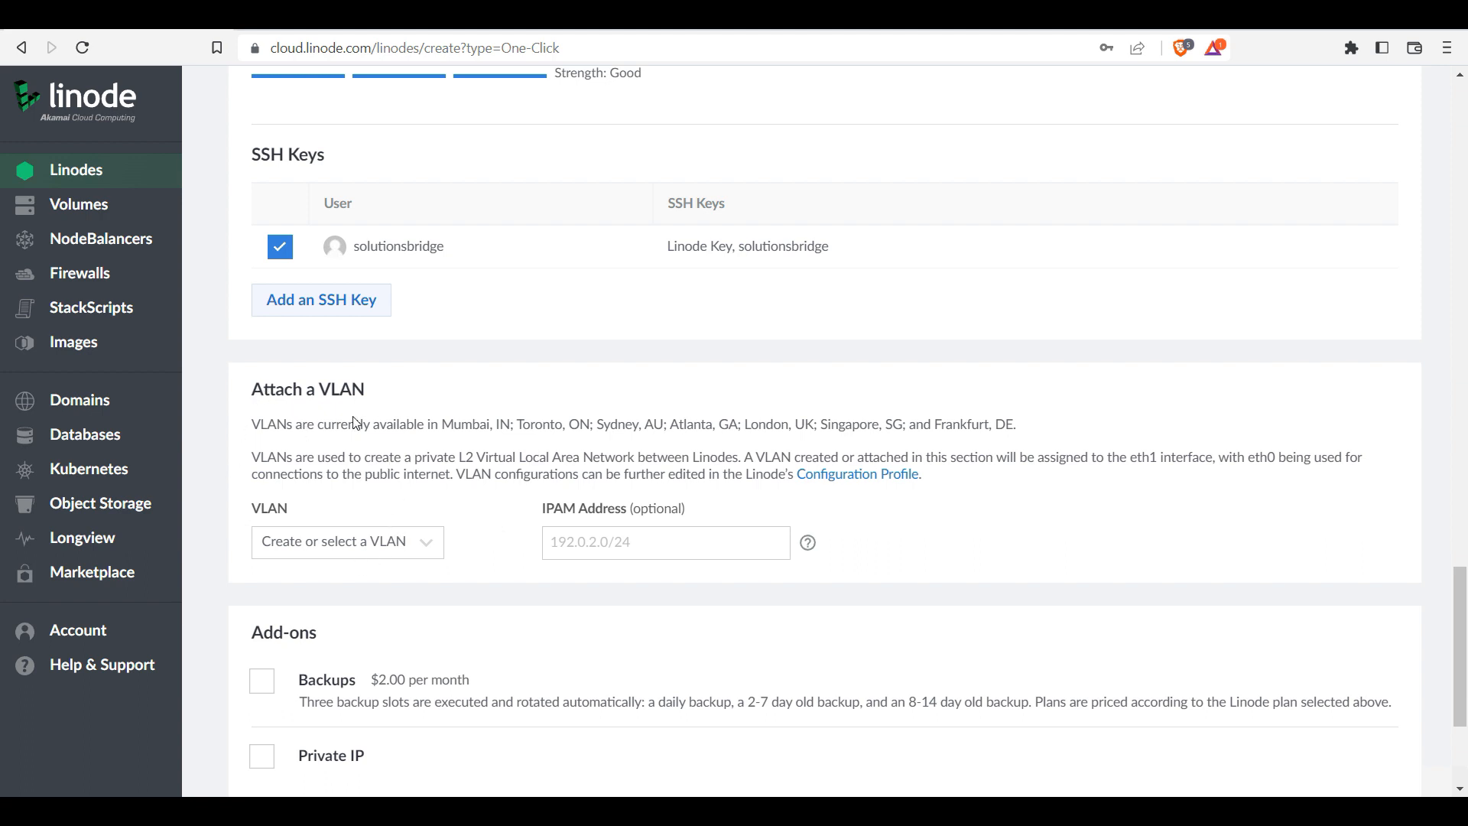
pyautogui.moveTo(371, 413)
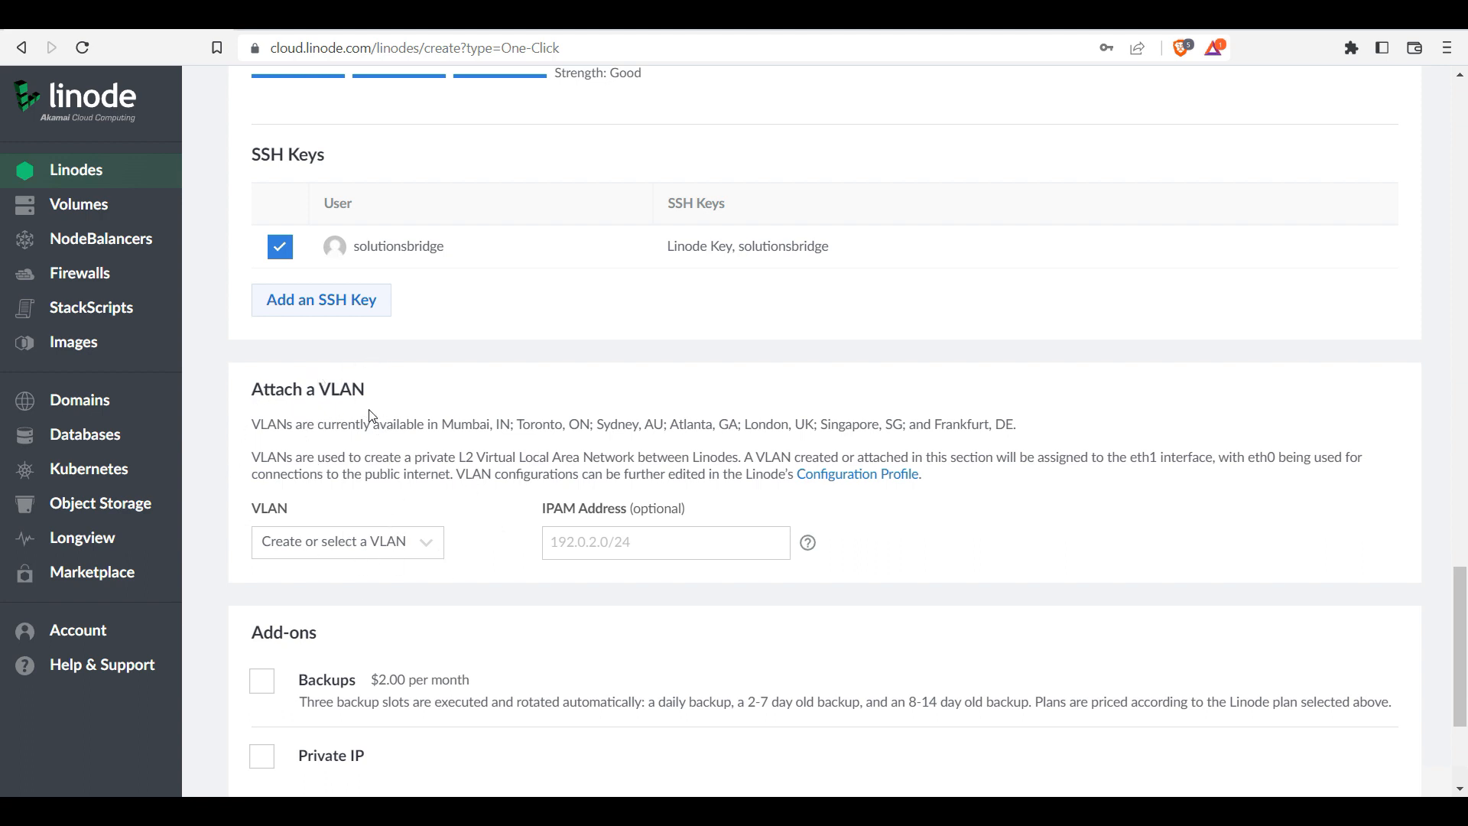
# Enable the Private IP add-on for Borgtech, leaving Backups unchecked
pyautogui.scroll(-3)
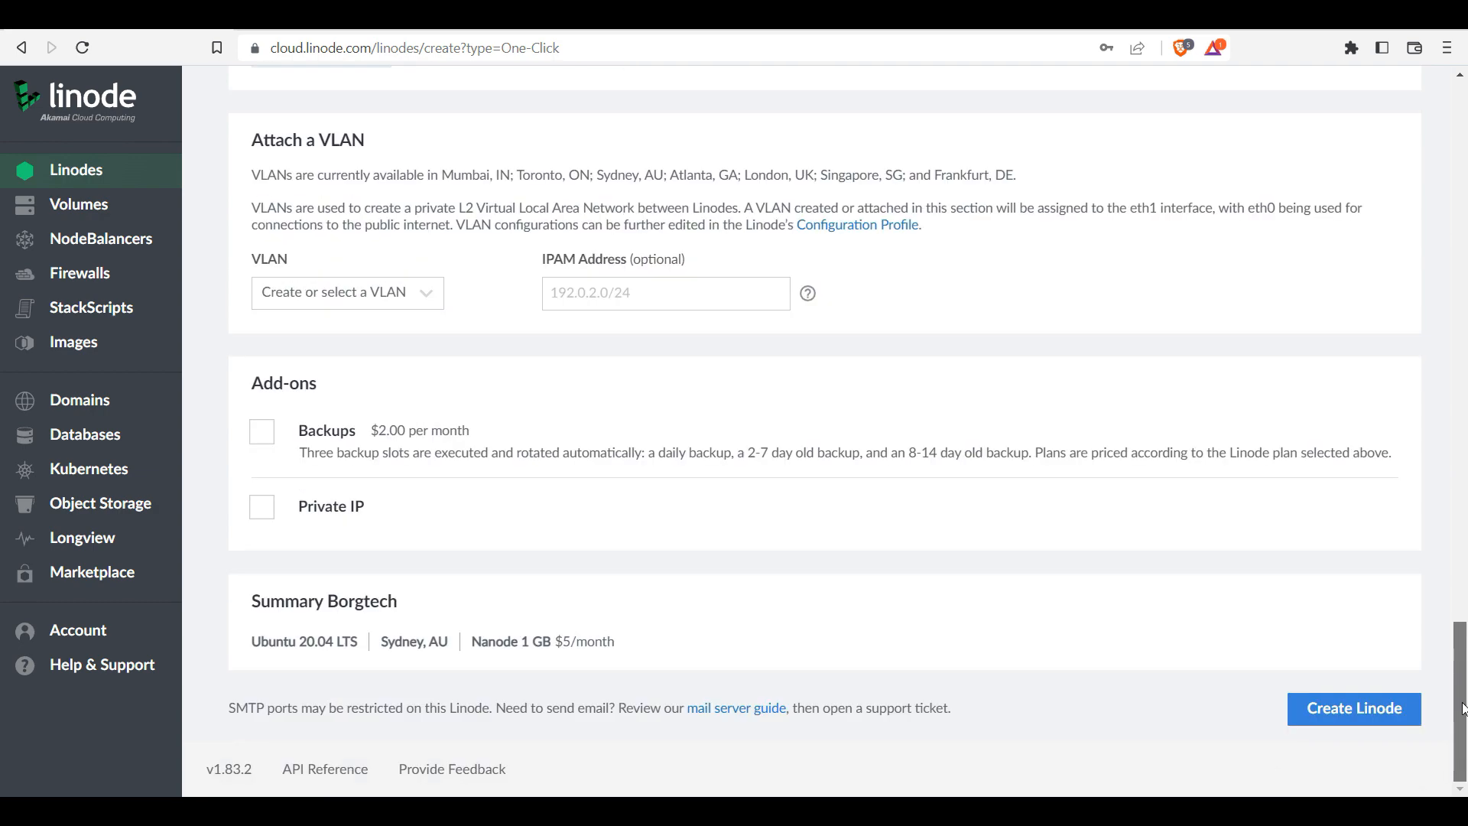
pyautogui.moveTo(422, 371)
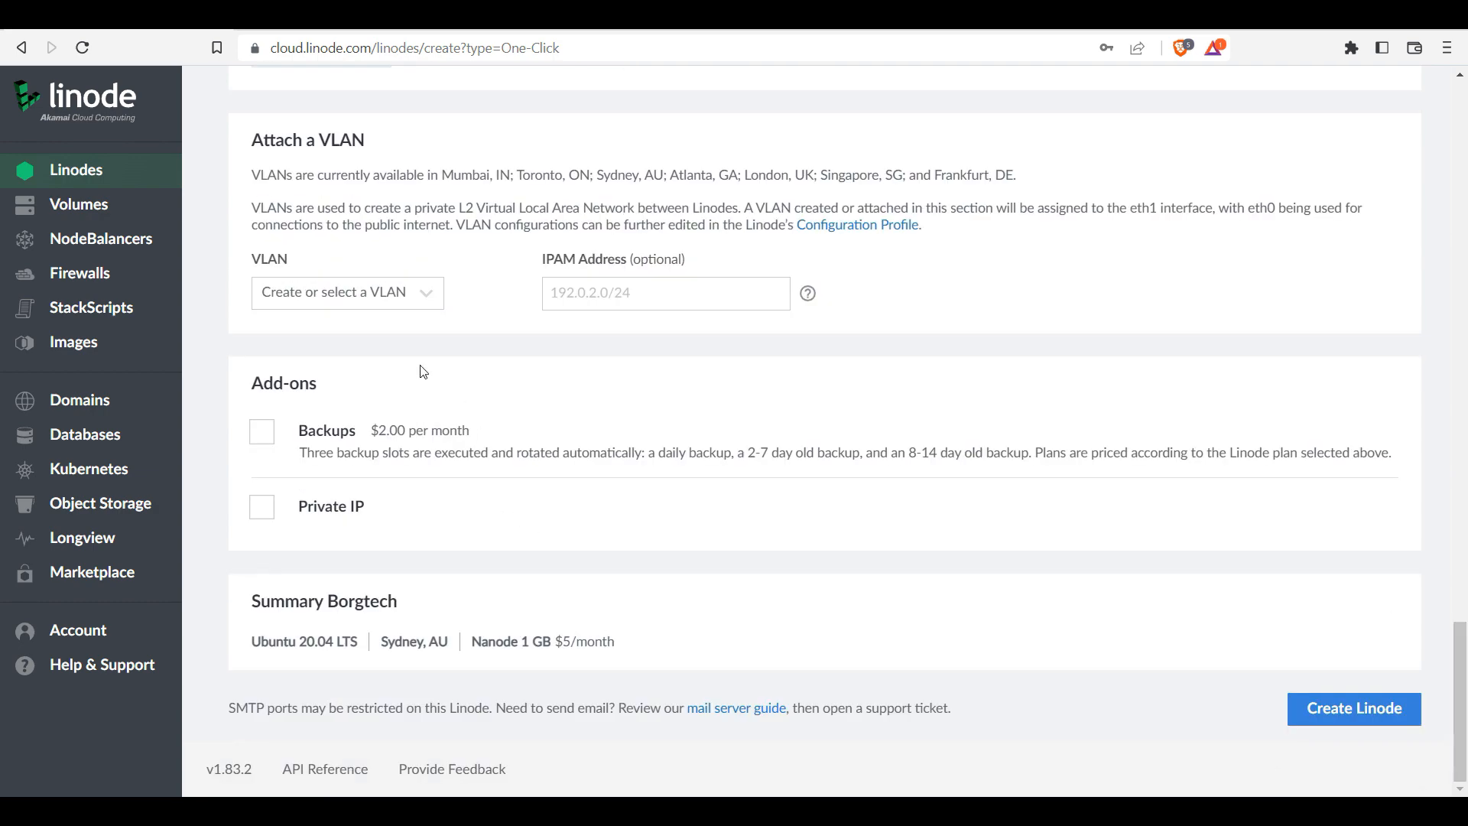
pyautogui.moveTo(400, 458)
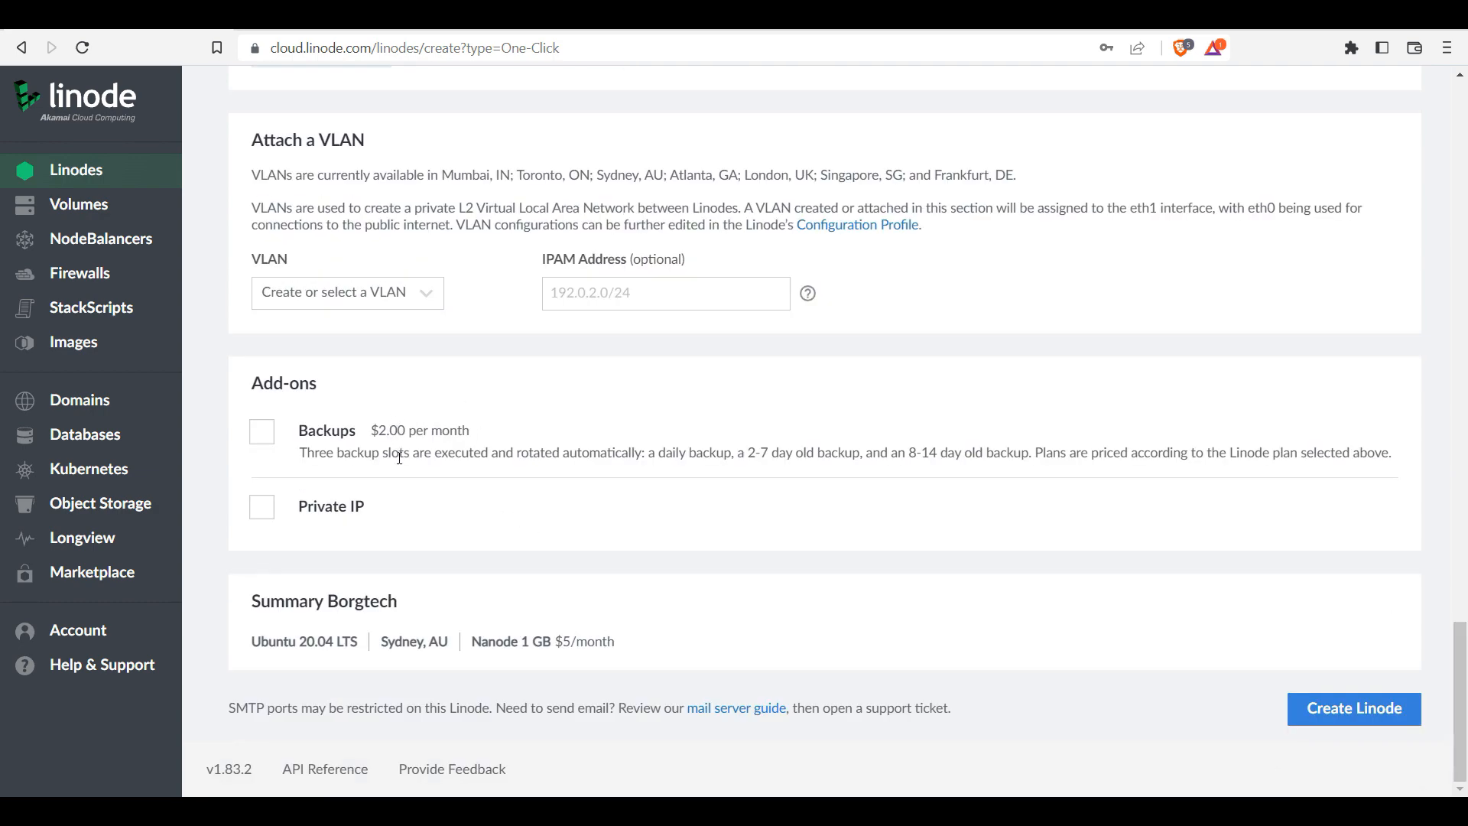
pyautogui.moveTo(334, 441)
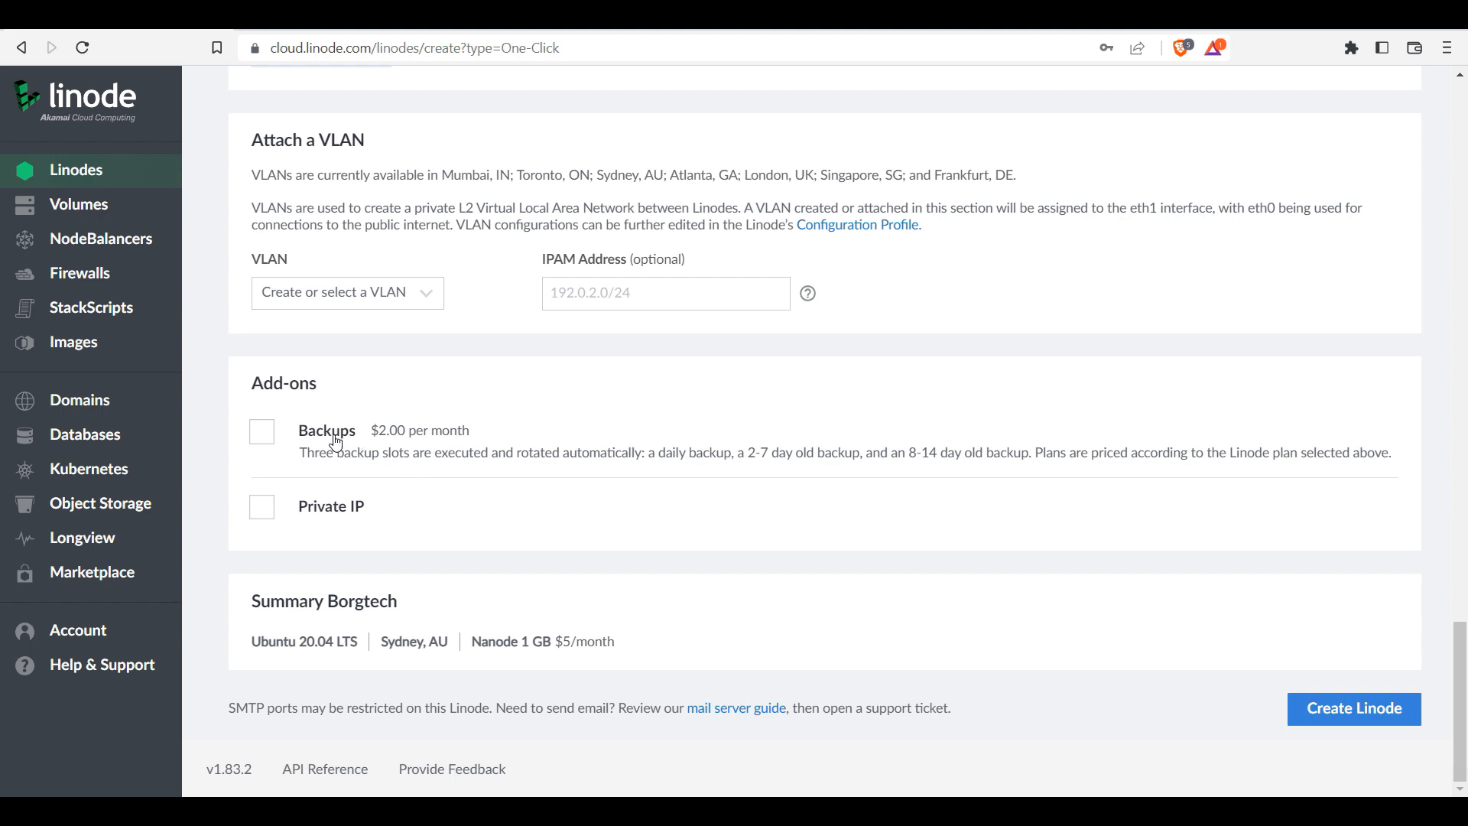
pyautogui.moveTo(630, 424)
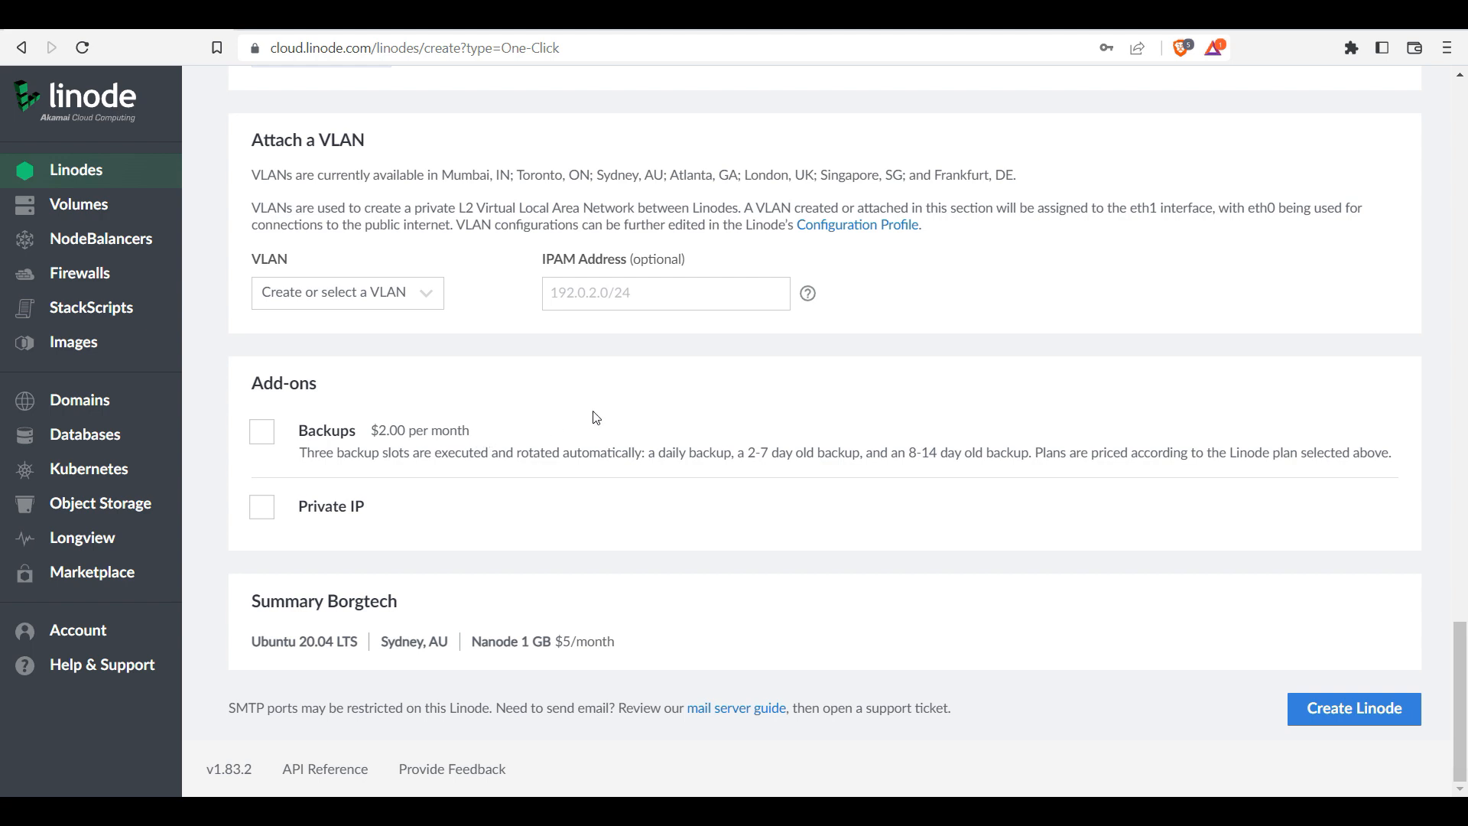
pyautogui.moveTo(445, 412)
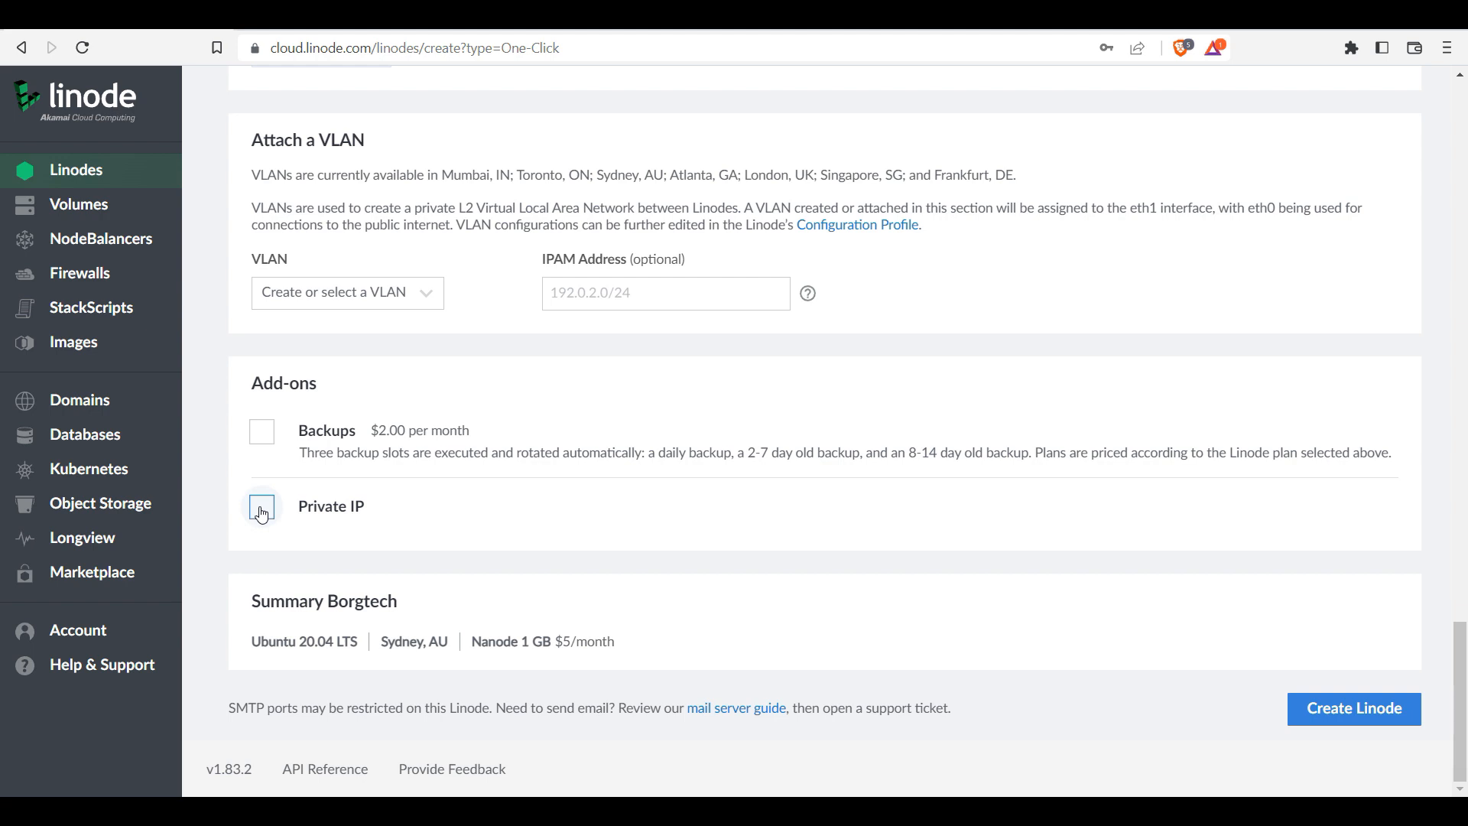
pyautogui.click(261, 507)
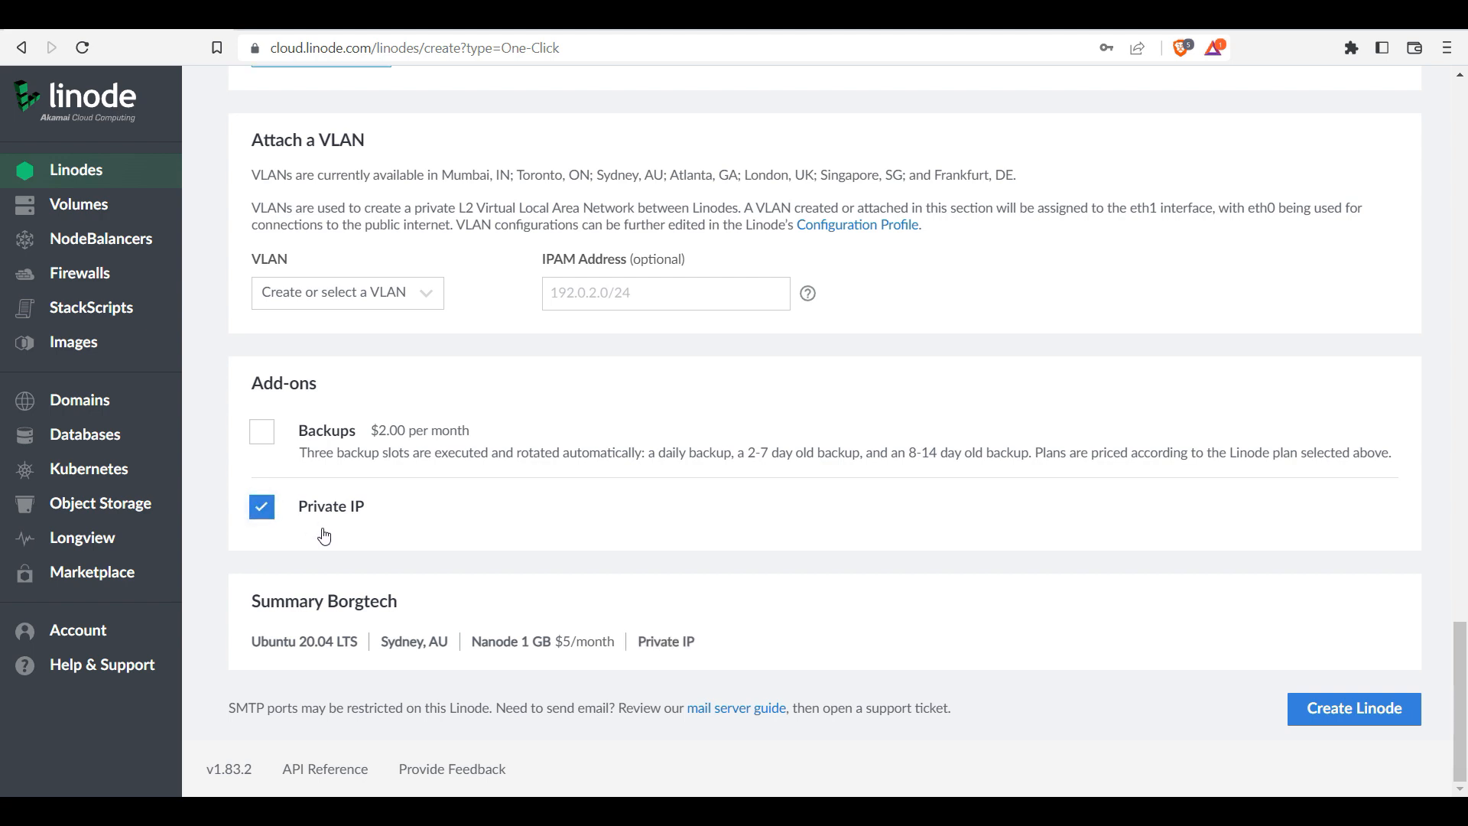
pyautogui.moveTo(473, 520)
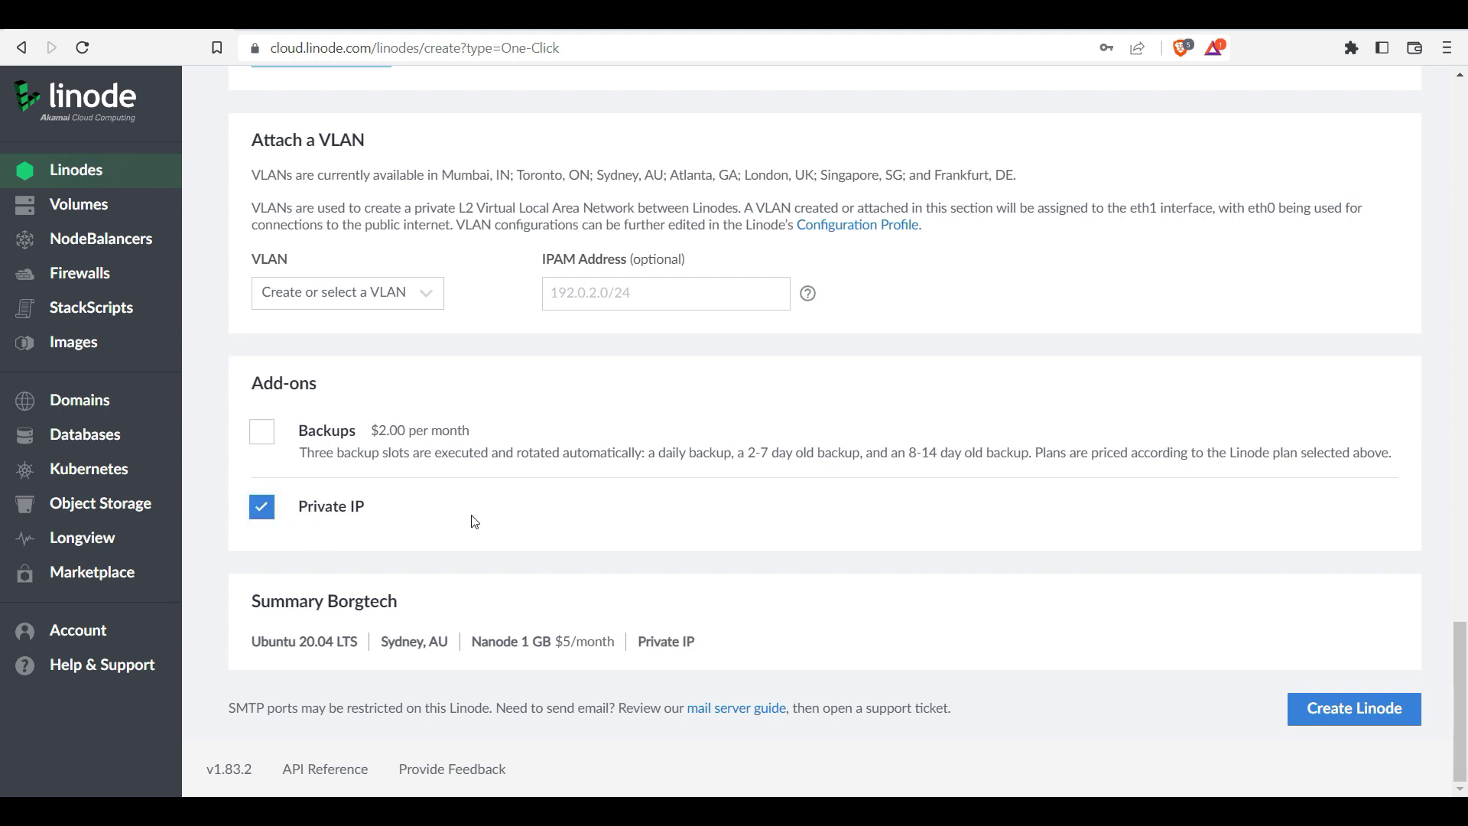
pyautogui.moveTo(540, 532)
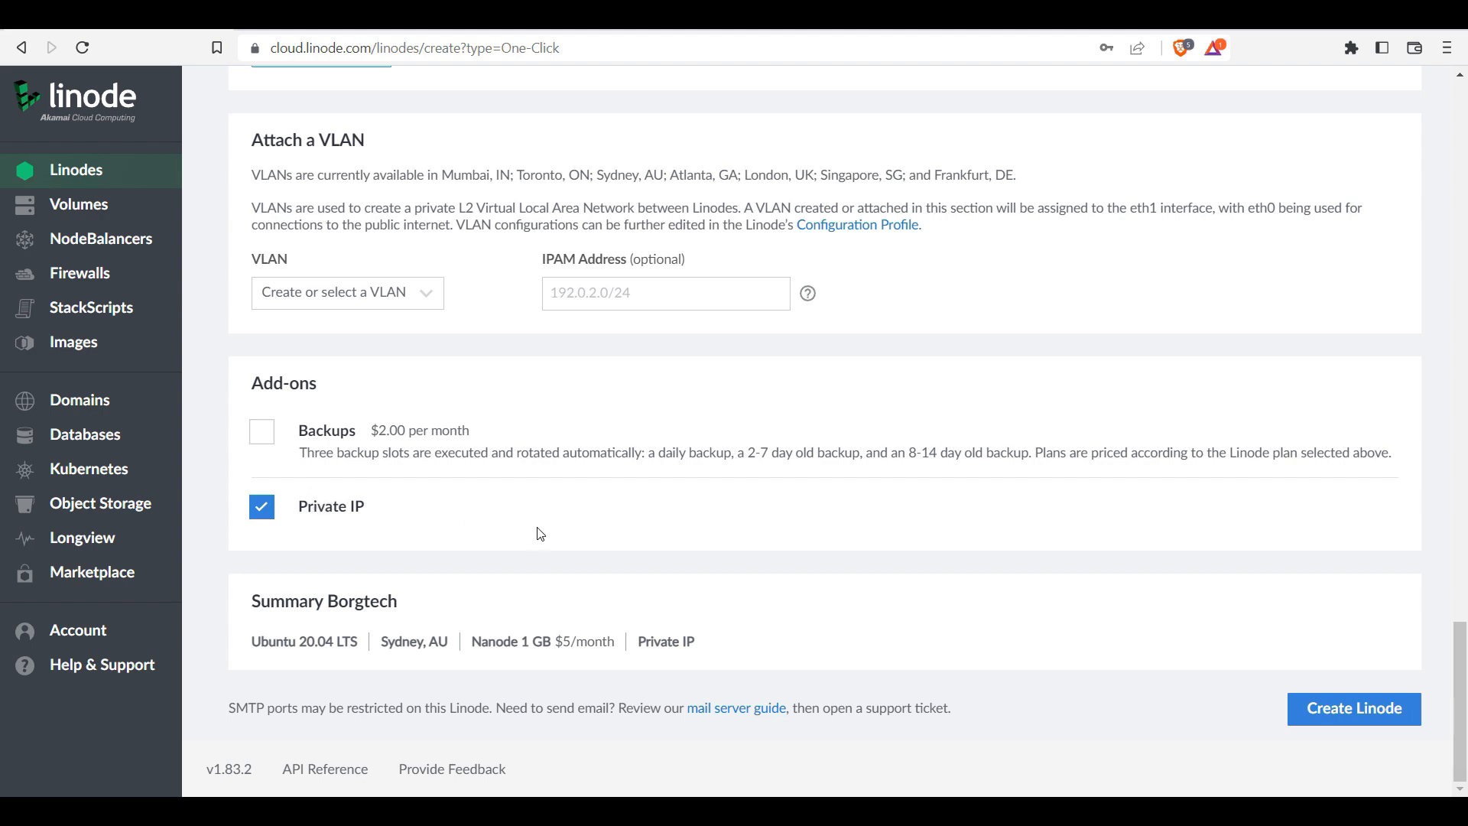
pyautogui.moveTo(520, 548)
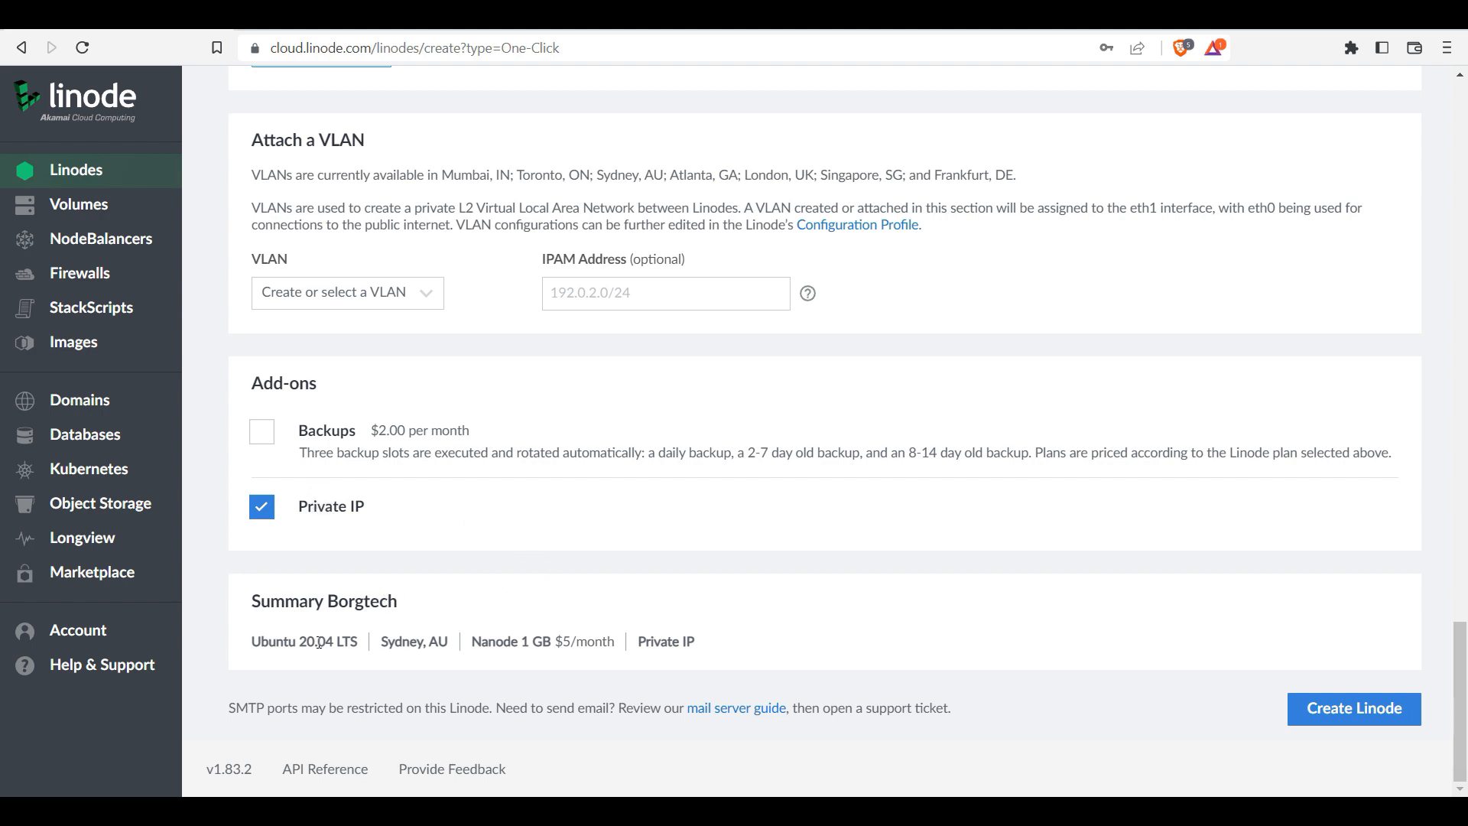
pyautogui.moveTo(450, 650)
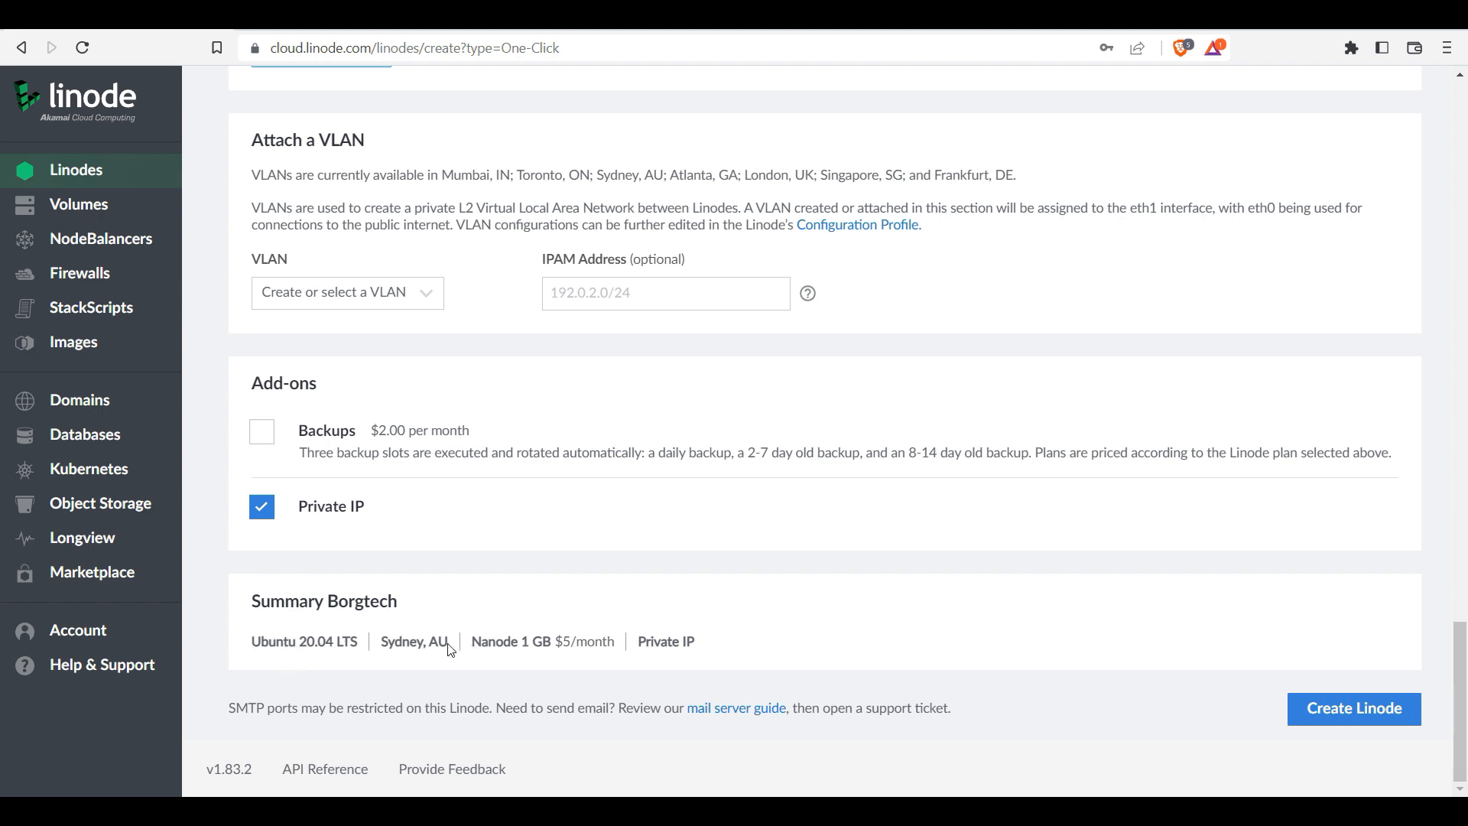
pyautogui.moveTo(521, 638)
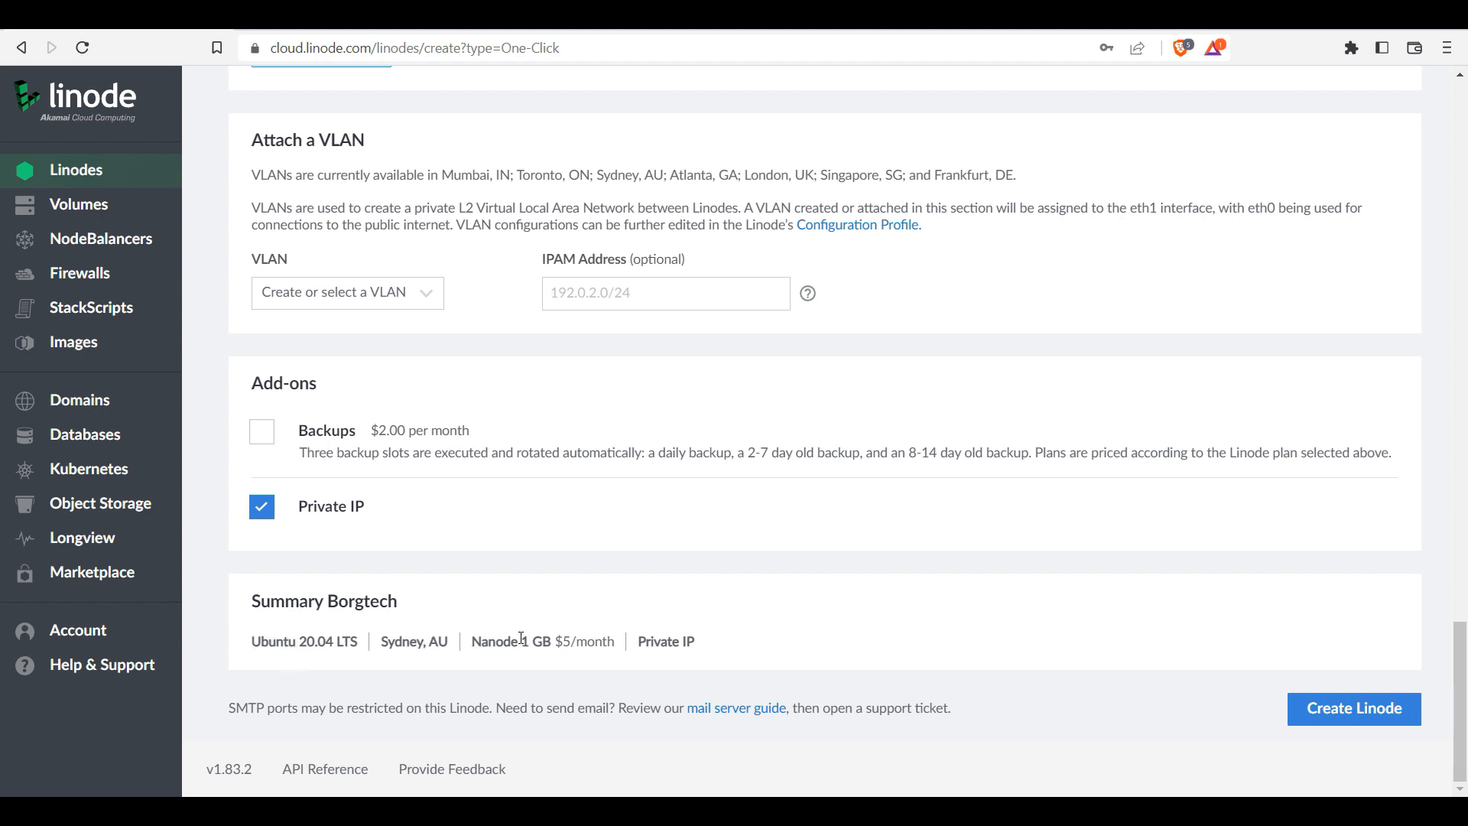
pyautogui.moveTo(633, 651)
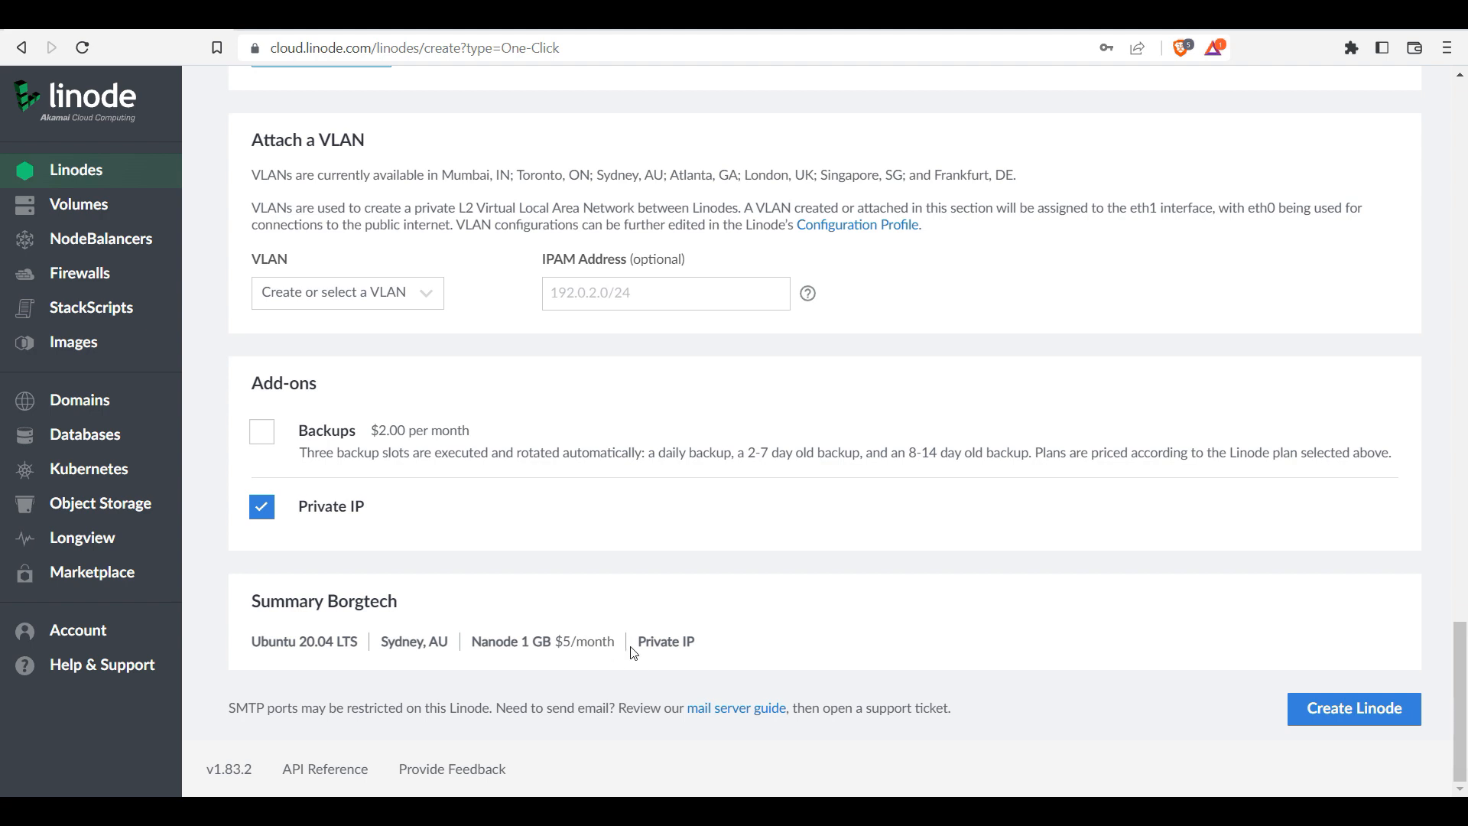
pyautogui.moveTo(685, 658)
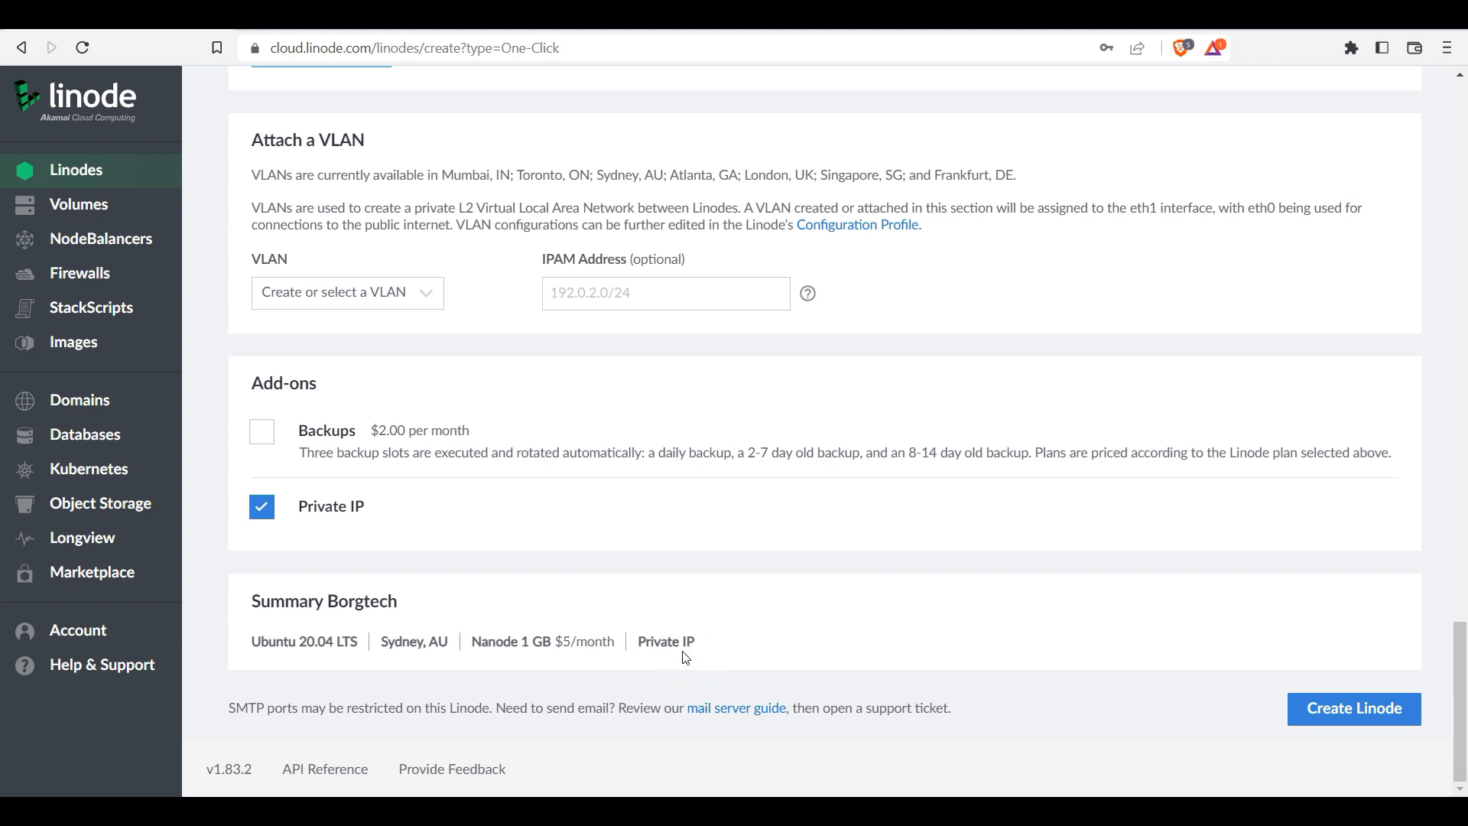
pyautogui.moveTo(1429, 685)
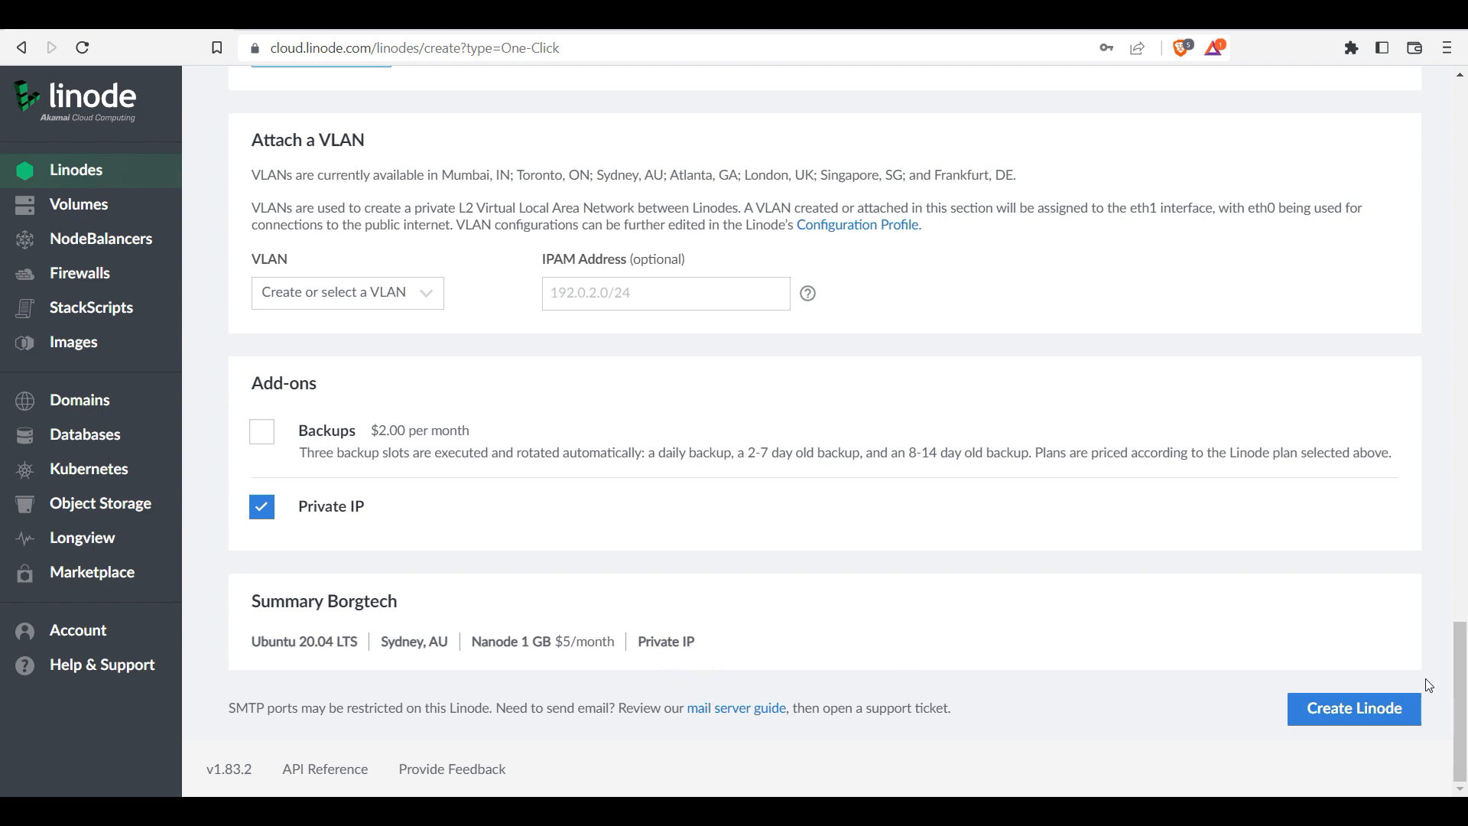
# Submit the Borgtech order: Ubuntu 20.04 LTS, Sydney, Nanode 1 GB, Private IP
pyautogui.scroll(3)
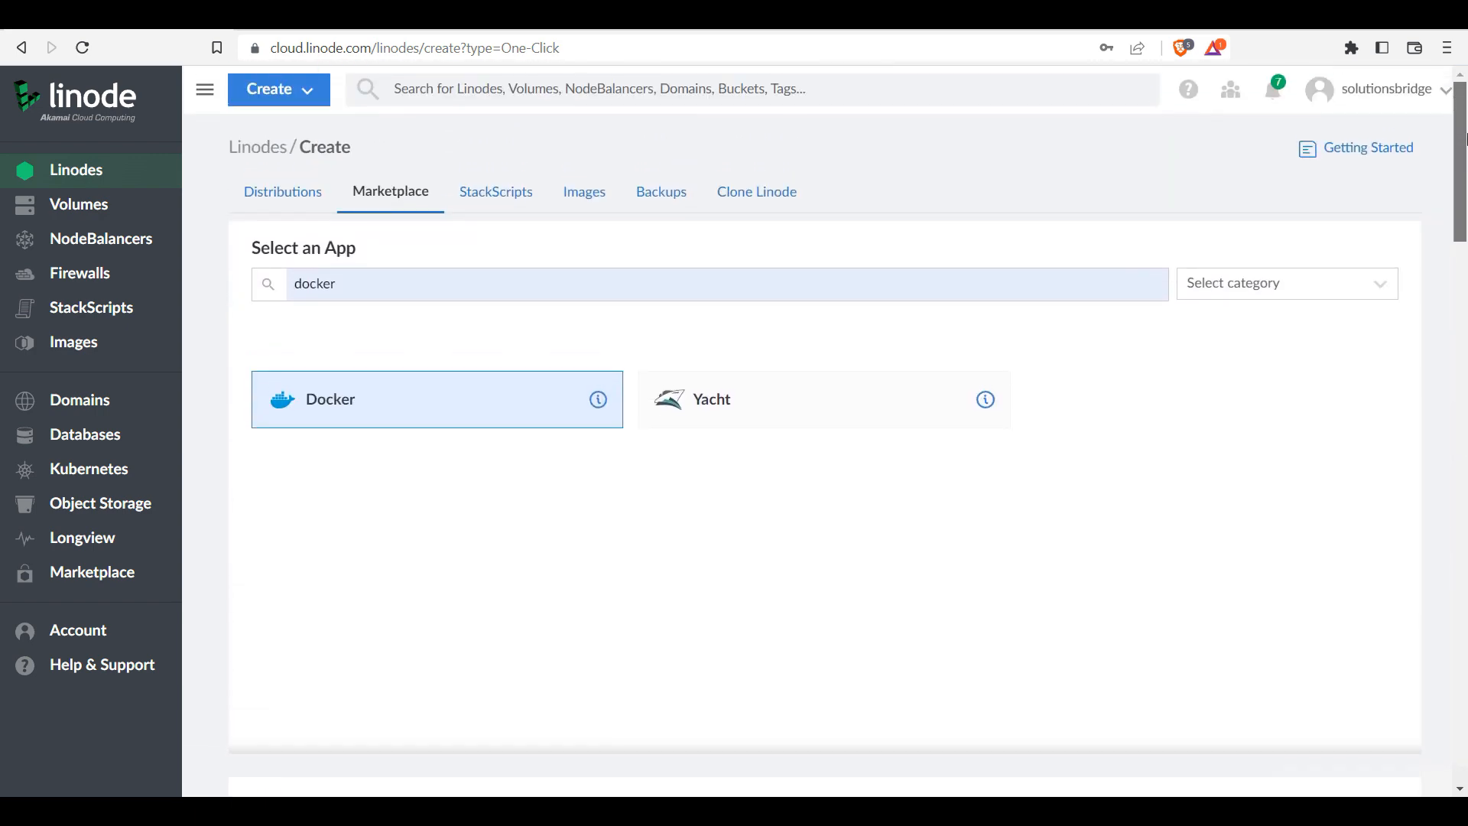
pyautogui.scroll(-3)
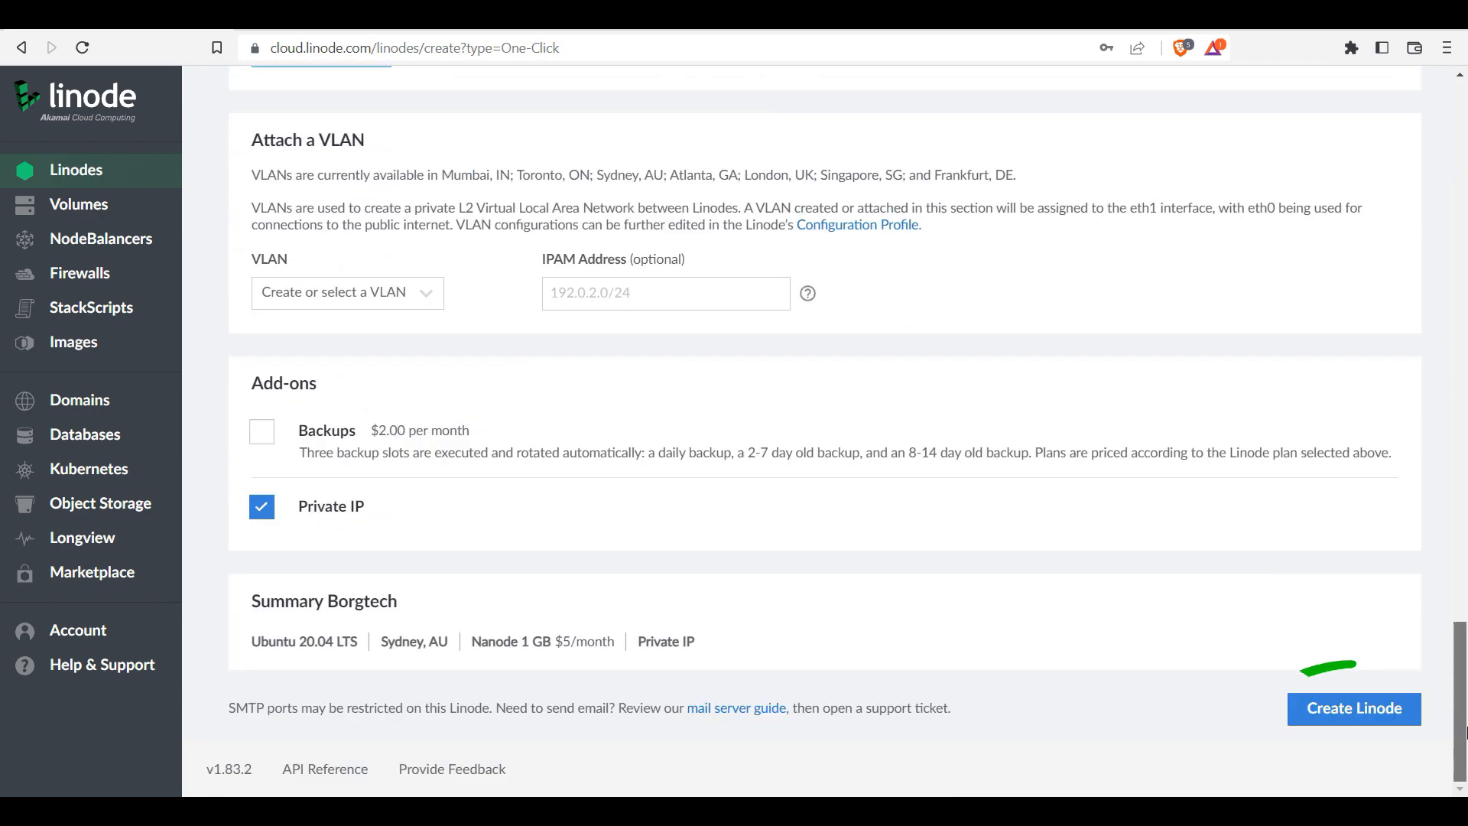
pyautogui.click(1354, 708)
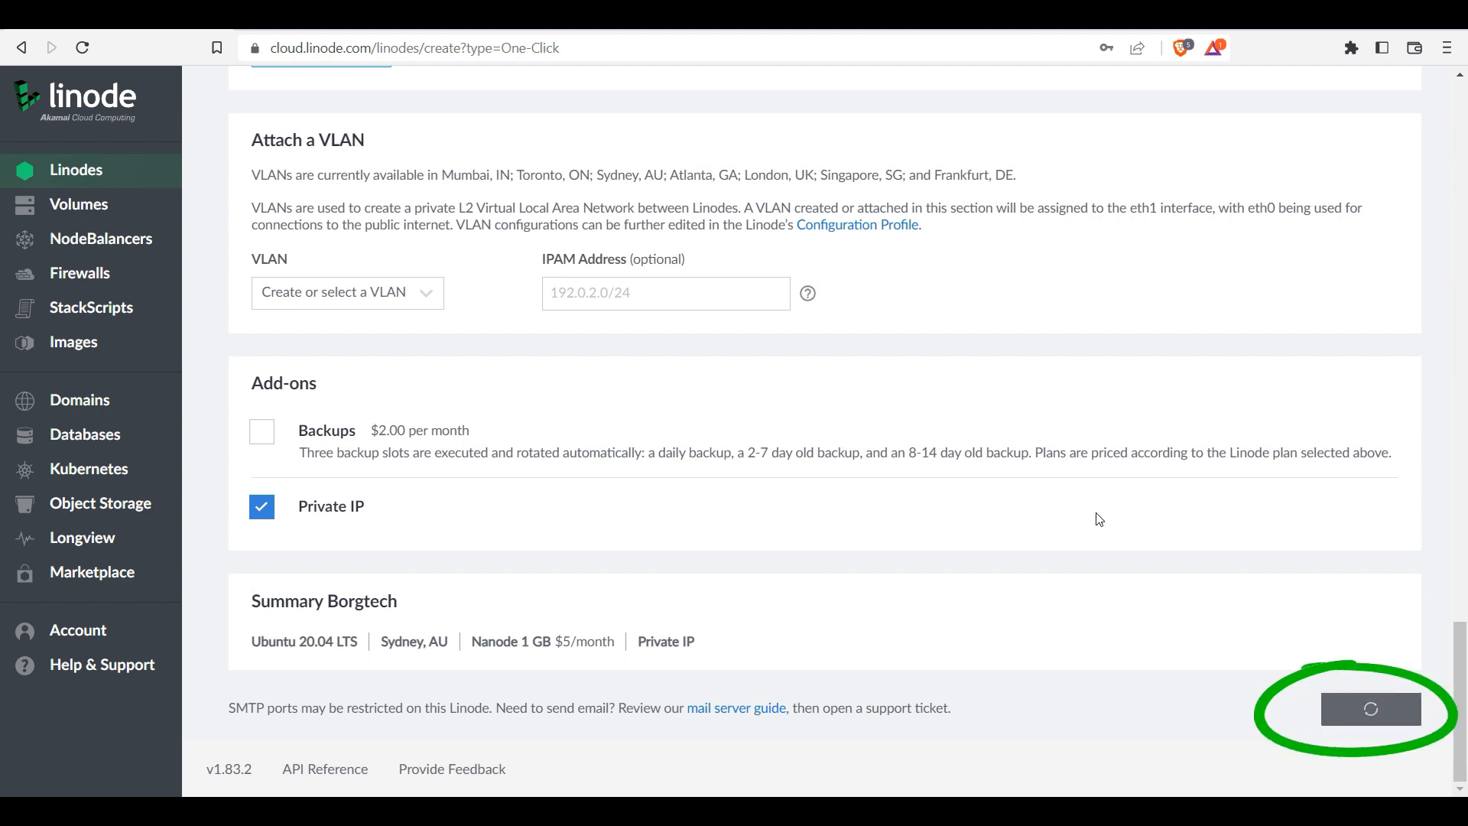
pyautogui.click(1371, 709)
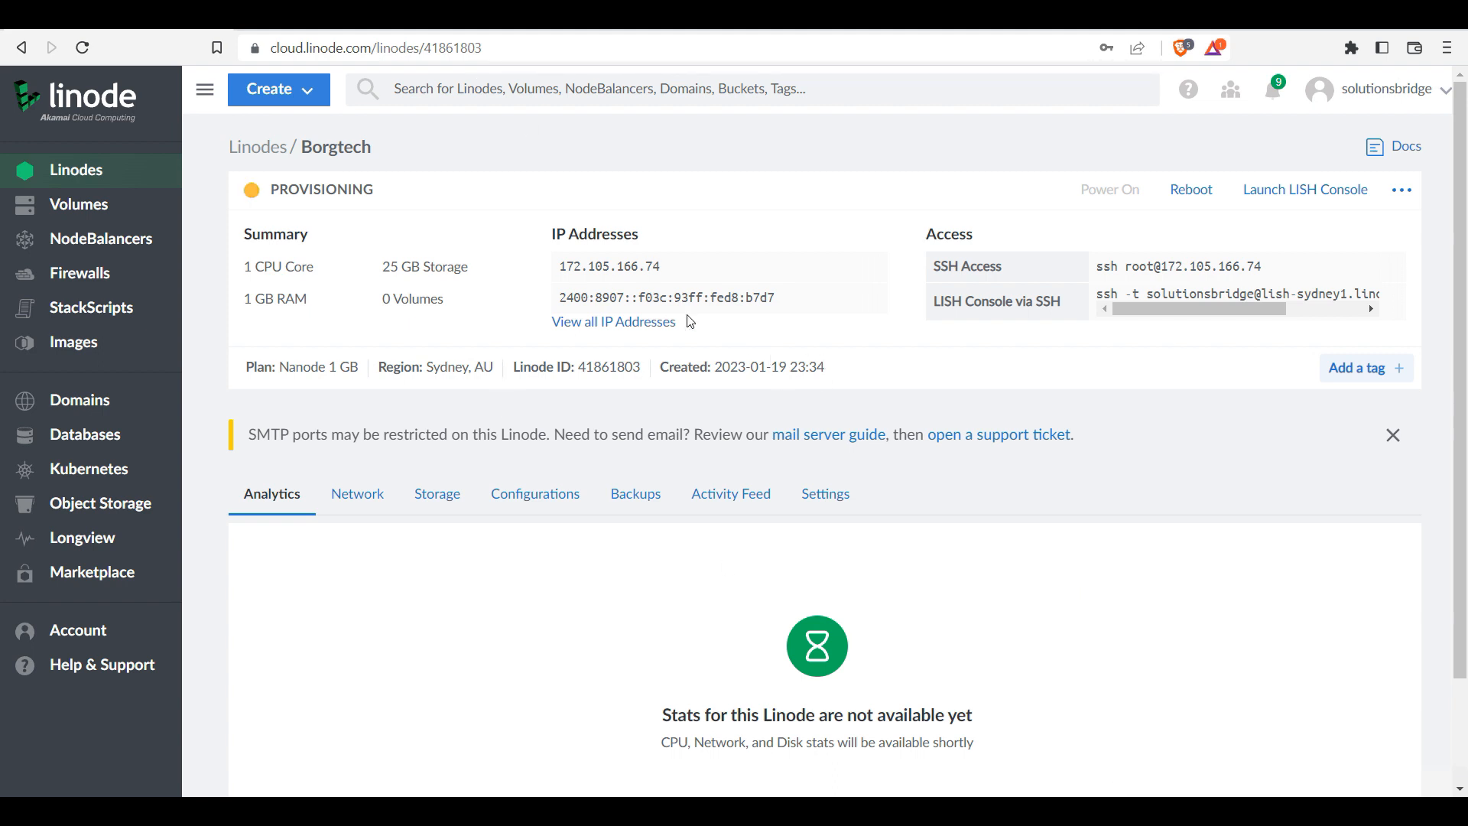
pyautogui.moveTo(620, 267)
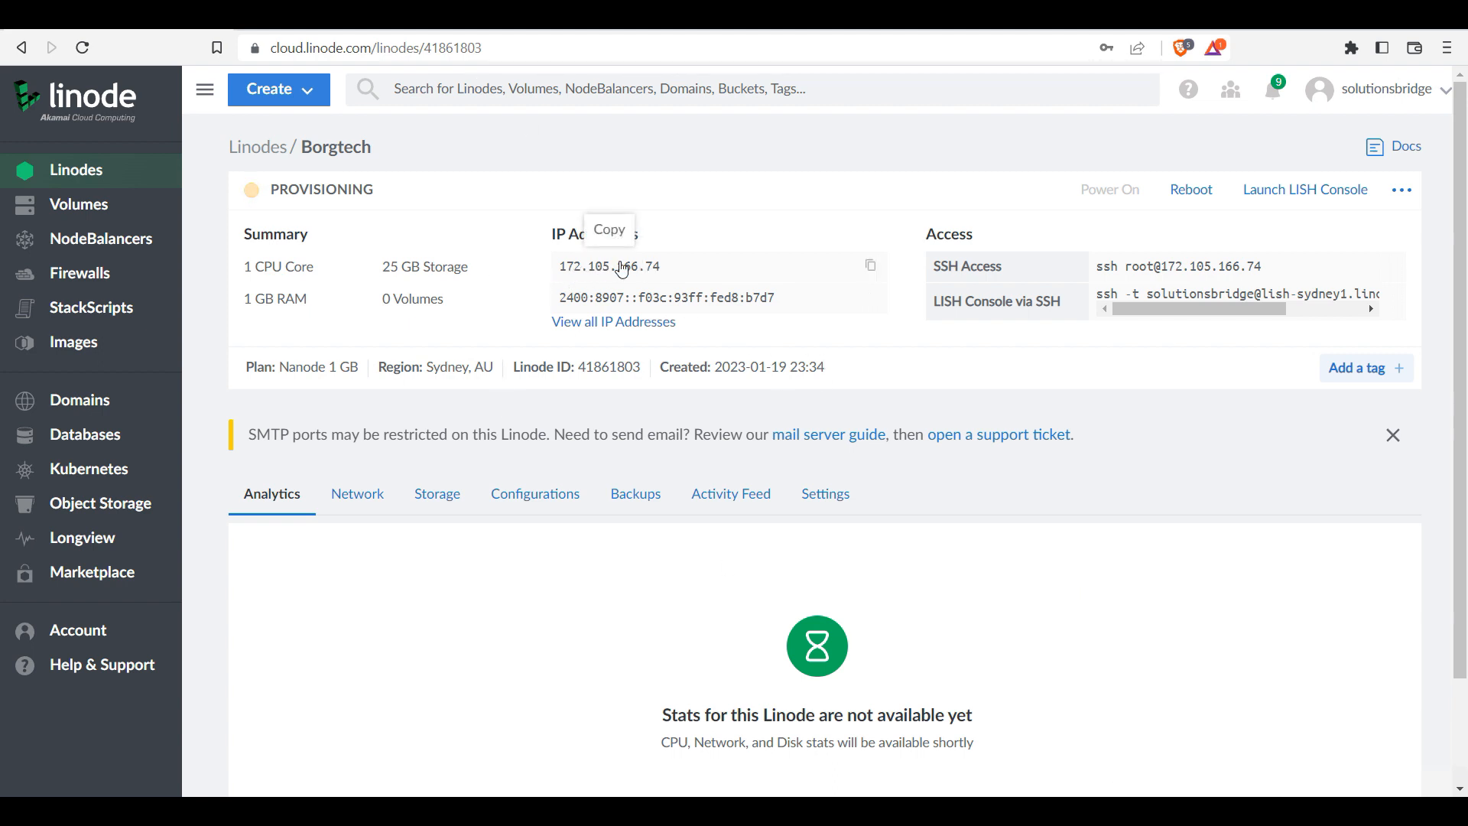
pyautogui.moveTo(1135, 272)
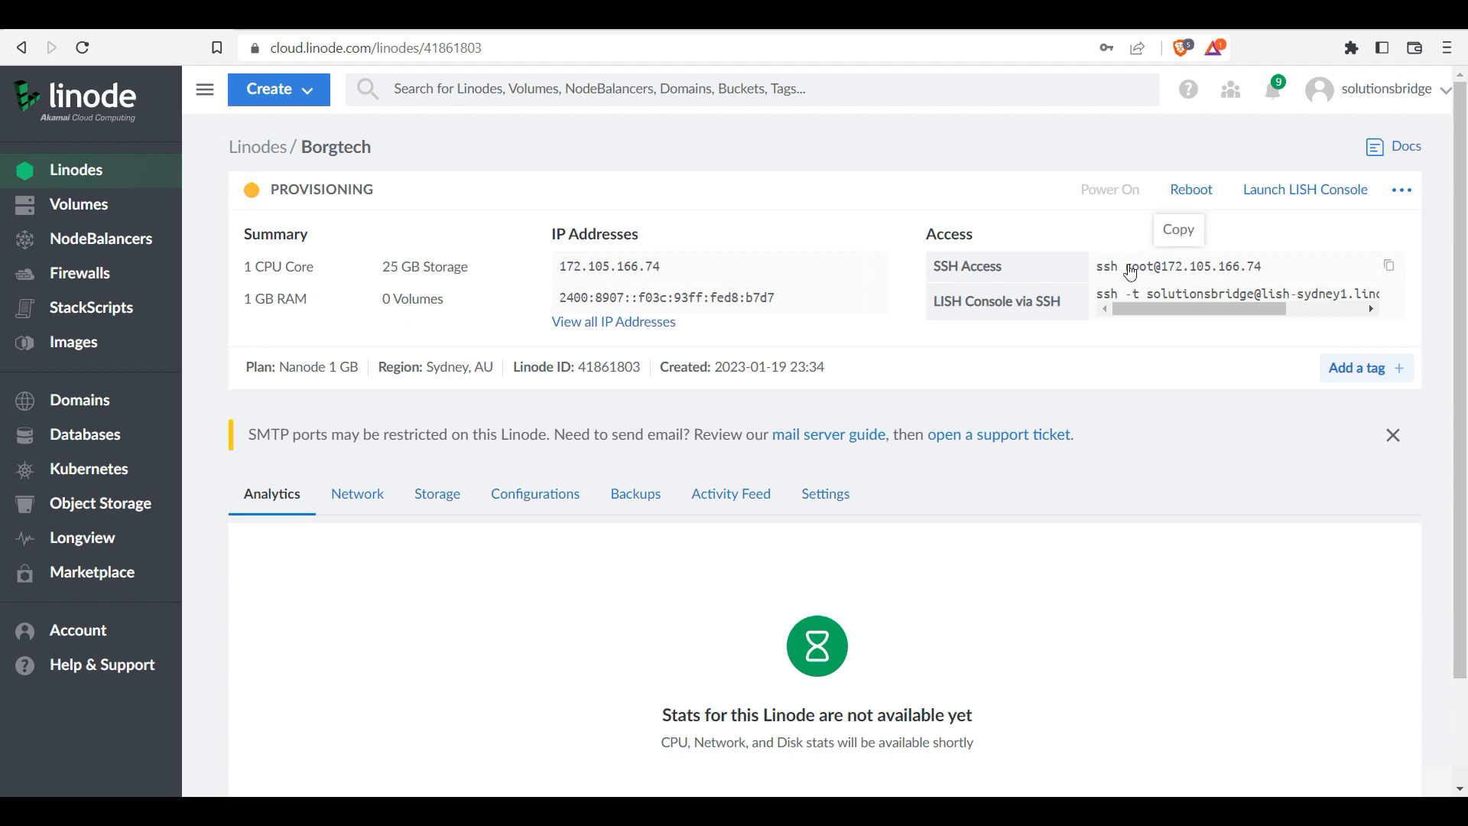
pyautogui.moveTo(1162, 274)
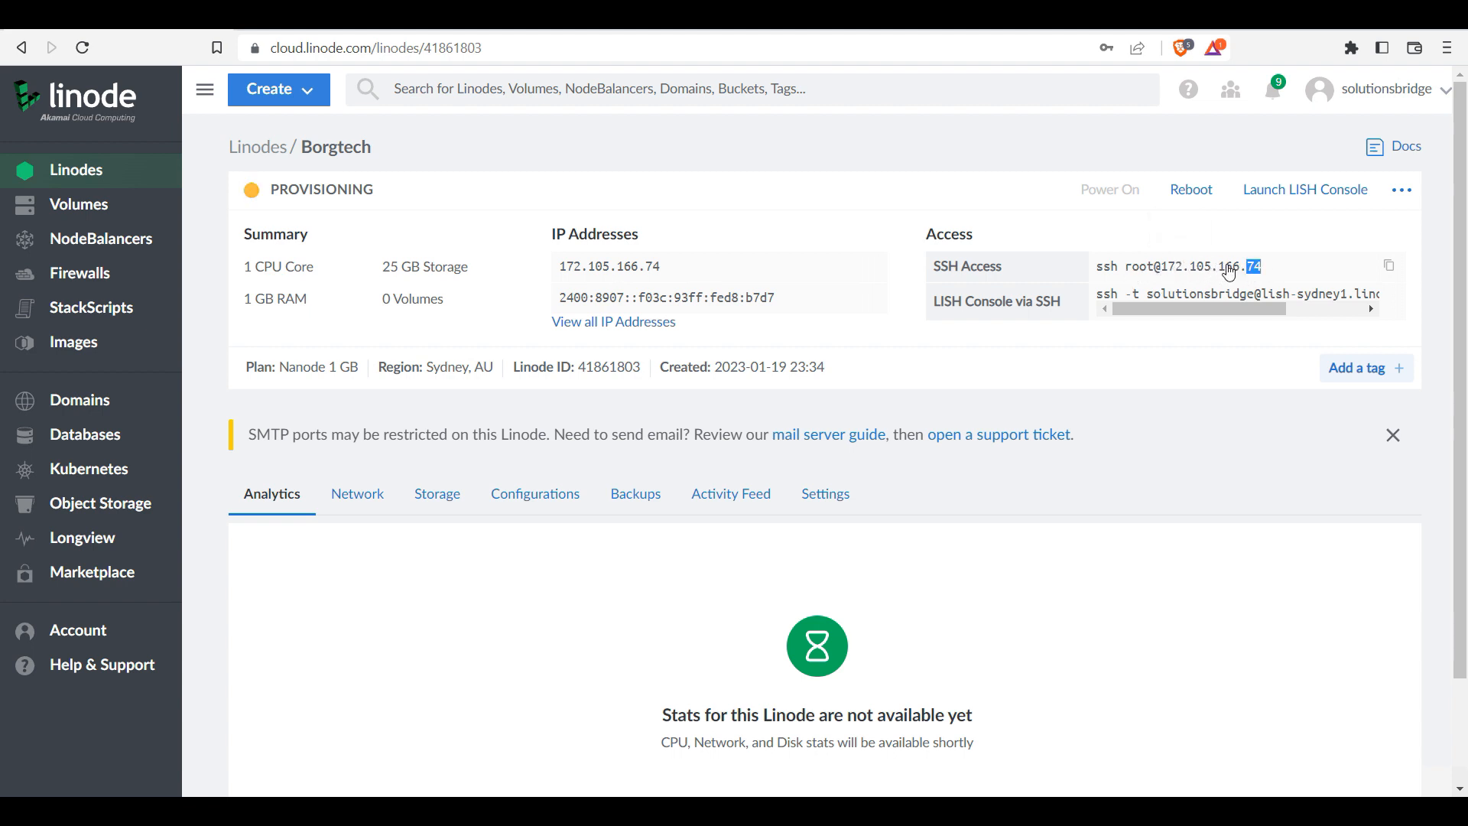
# Select the Borgtech Linode's SSH Access address on its details page to copy it
pyautogui.doubleClick(1179, 266)
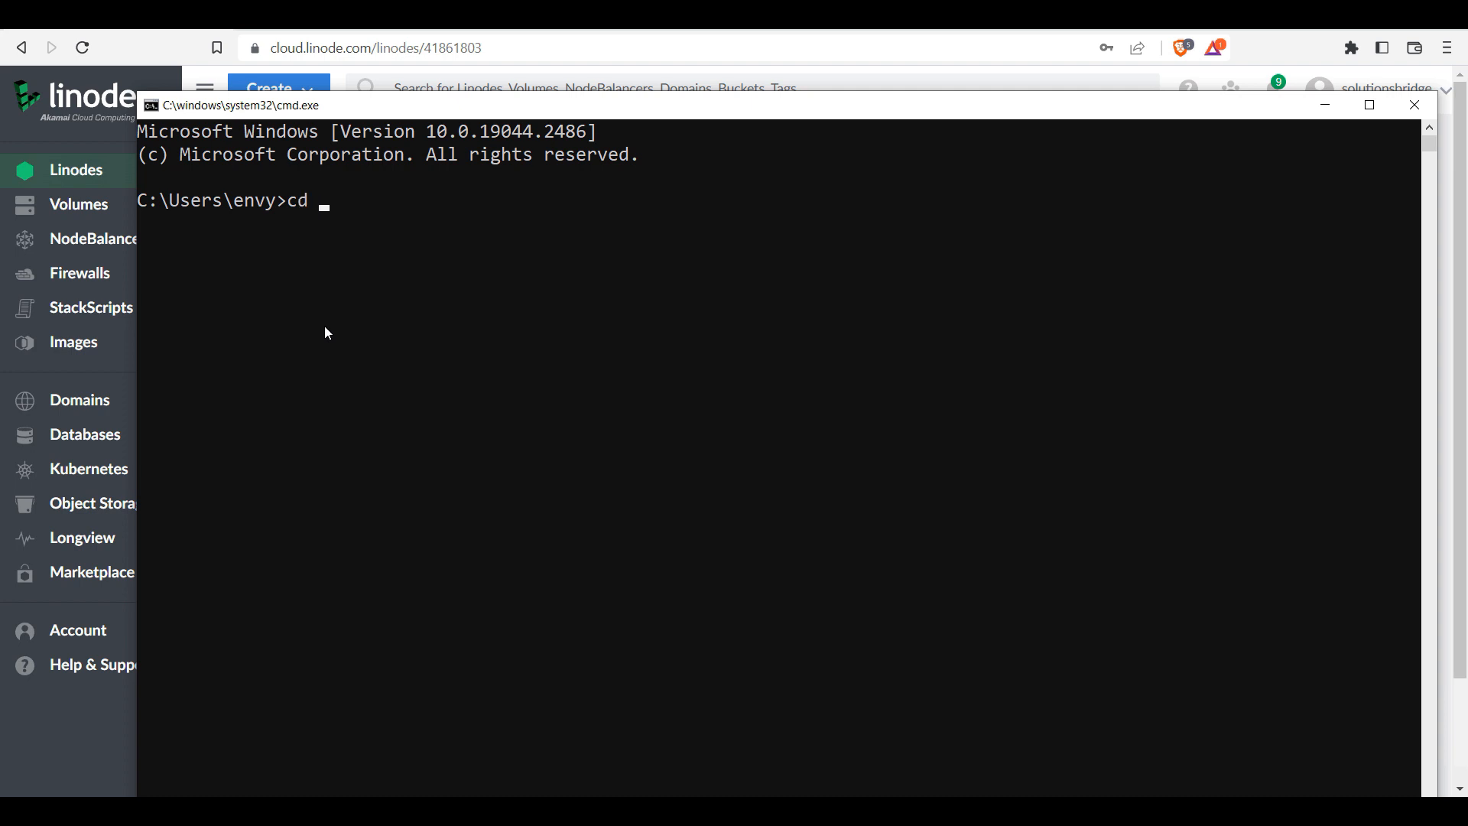
pyautogui.press('Backspace')
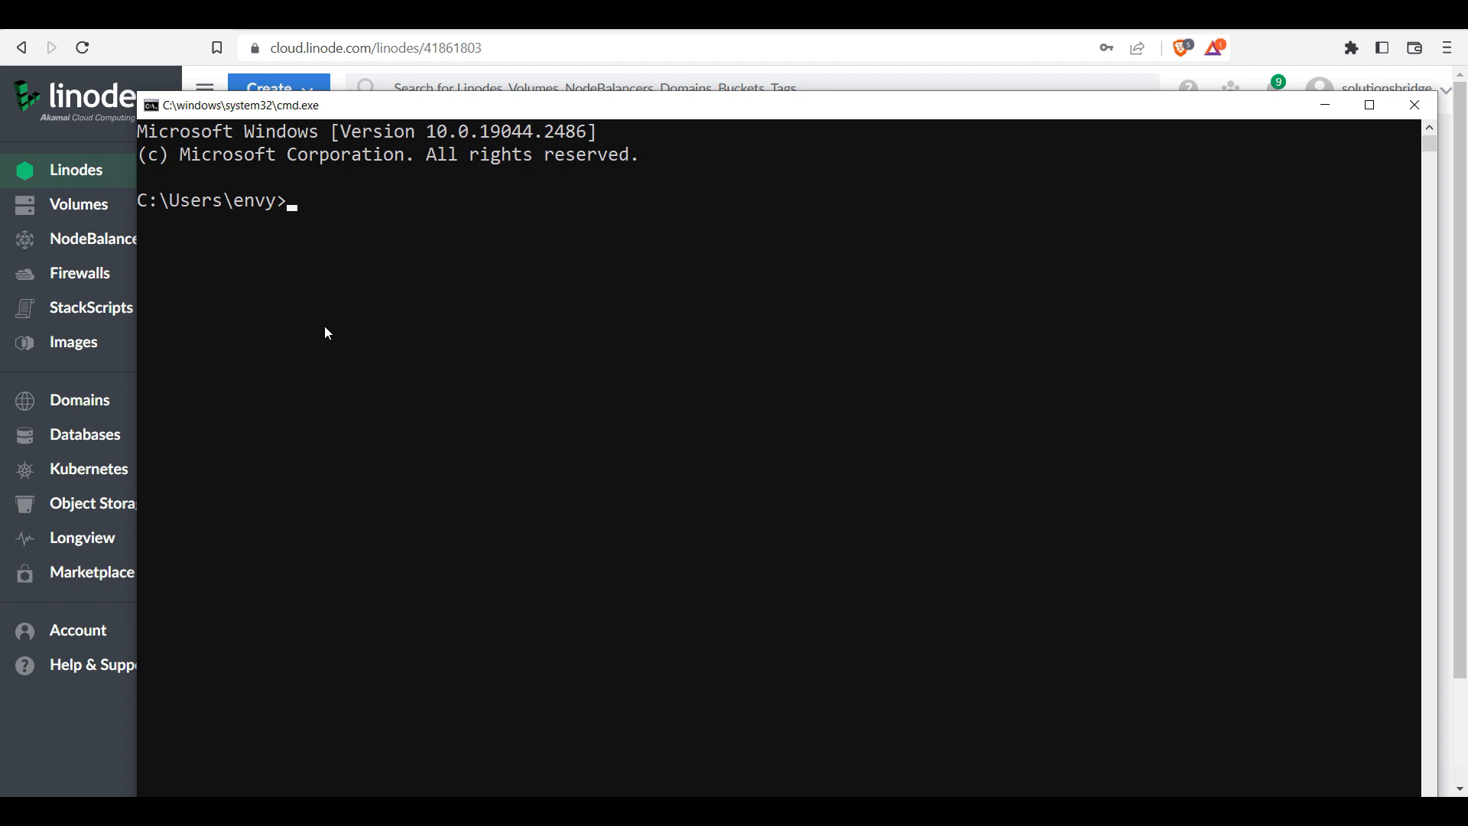
pyautogui.write('ssh root@172.105.166.74')
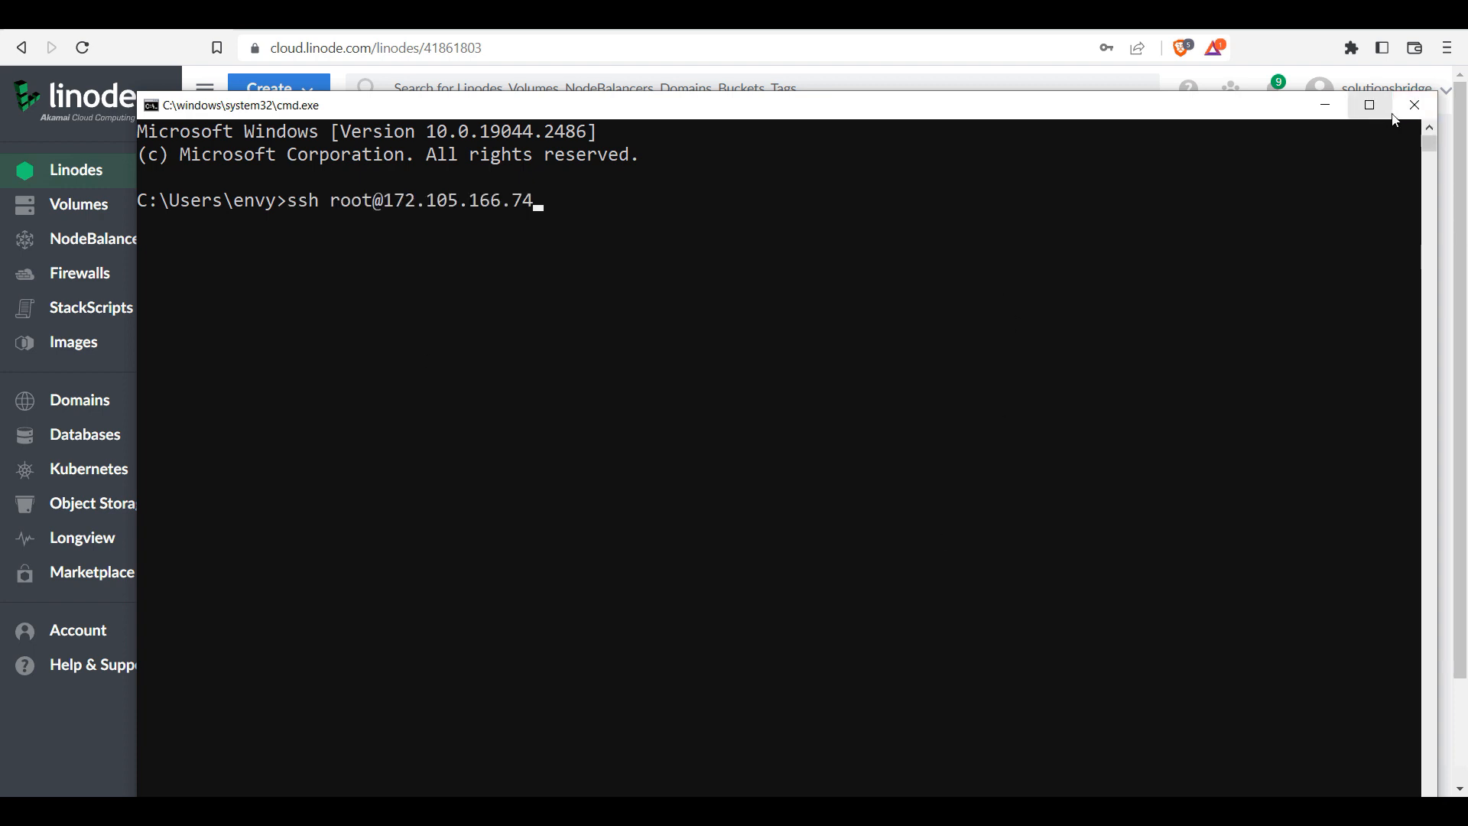
pyautogui.click(1414, 105)
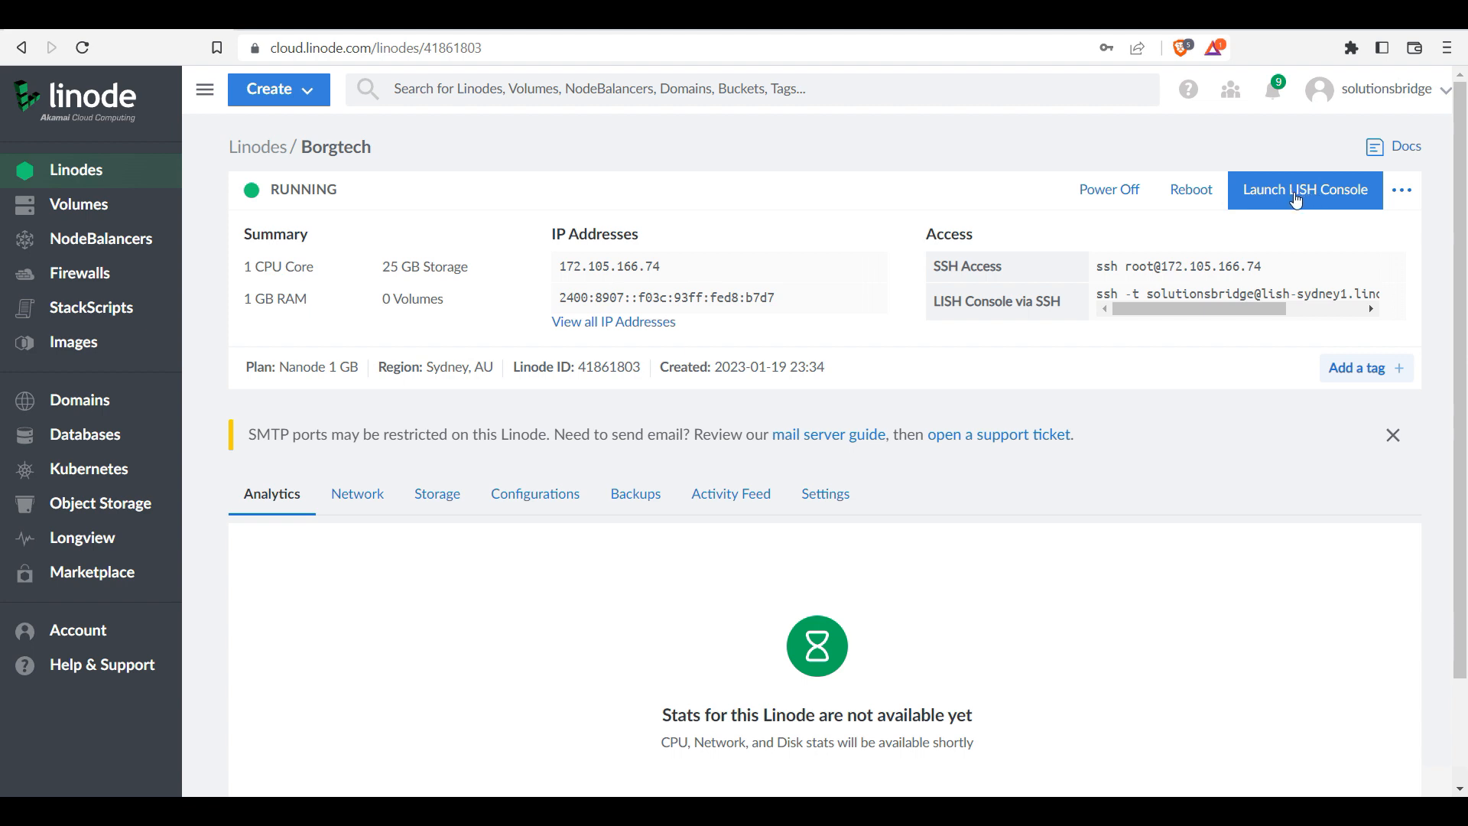
# Launch the Borgtech Linode's web-based LISH console
pyautogui.click(1304, 189)
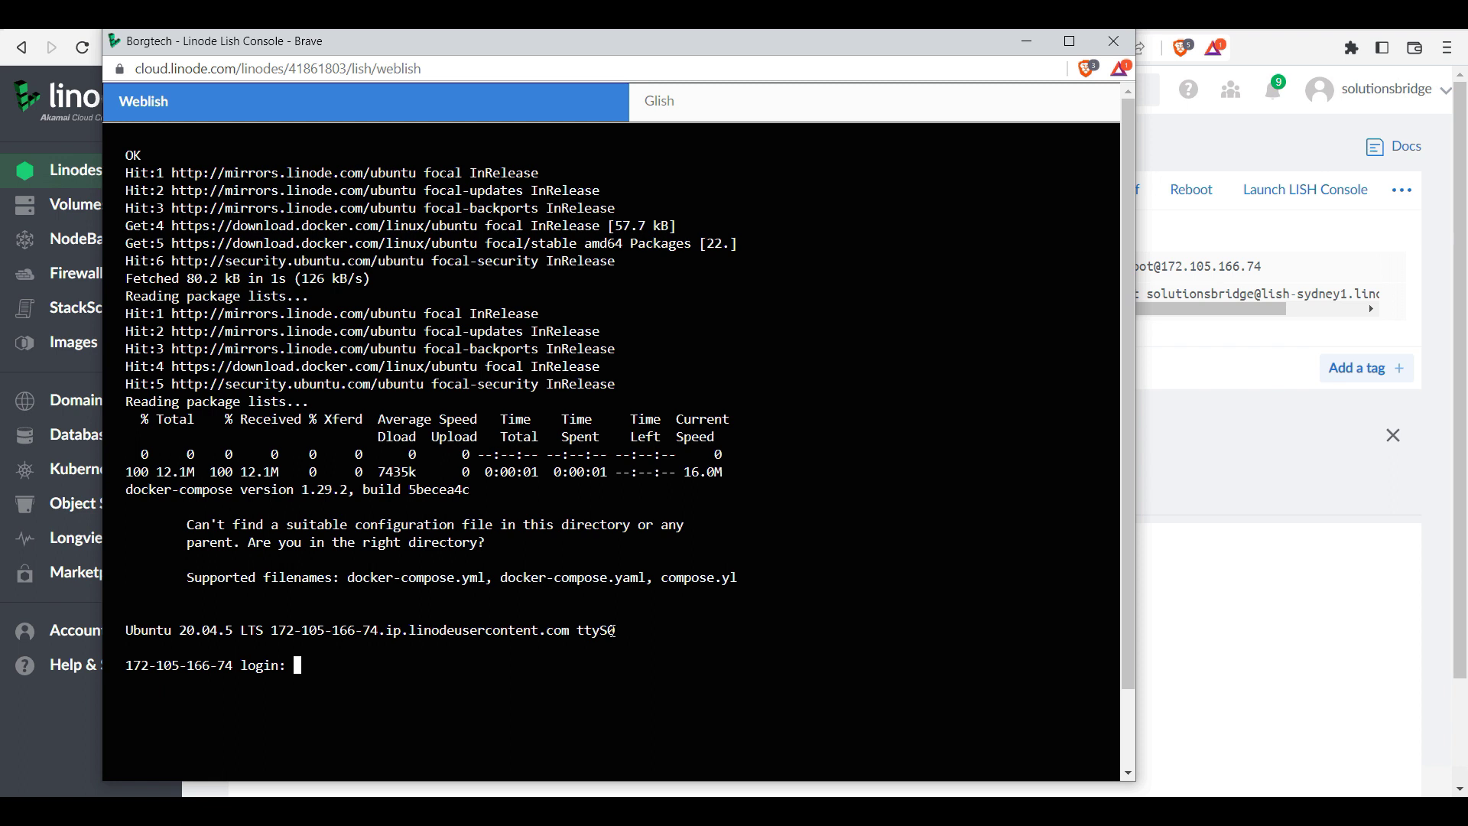
# Log in as root, clear the screen, run docker ps, and begin docker --version
pyautogui.write('root')
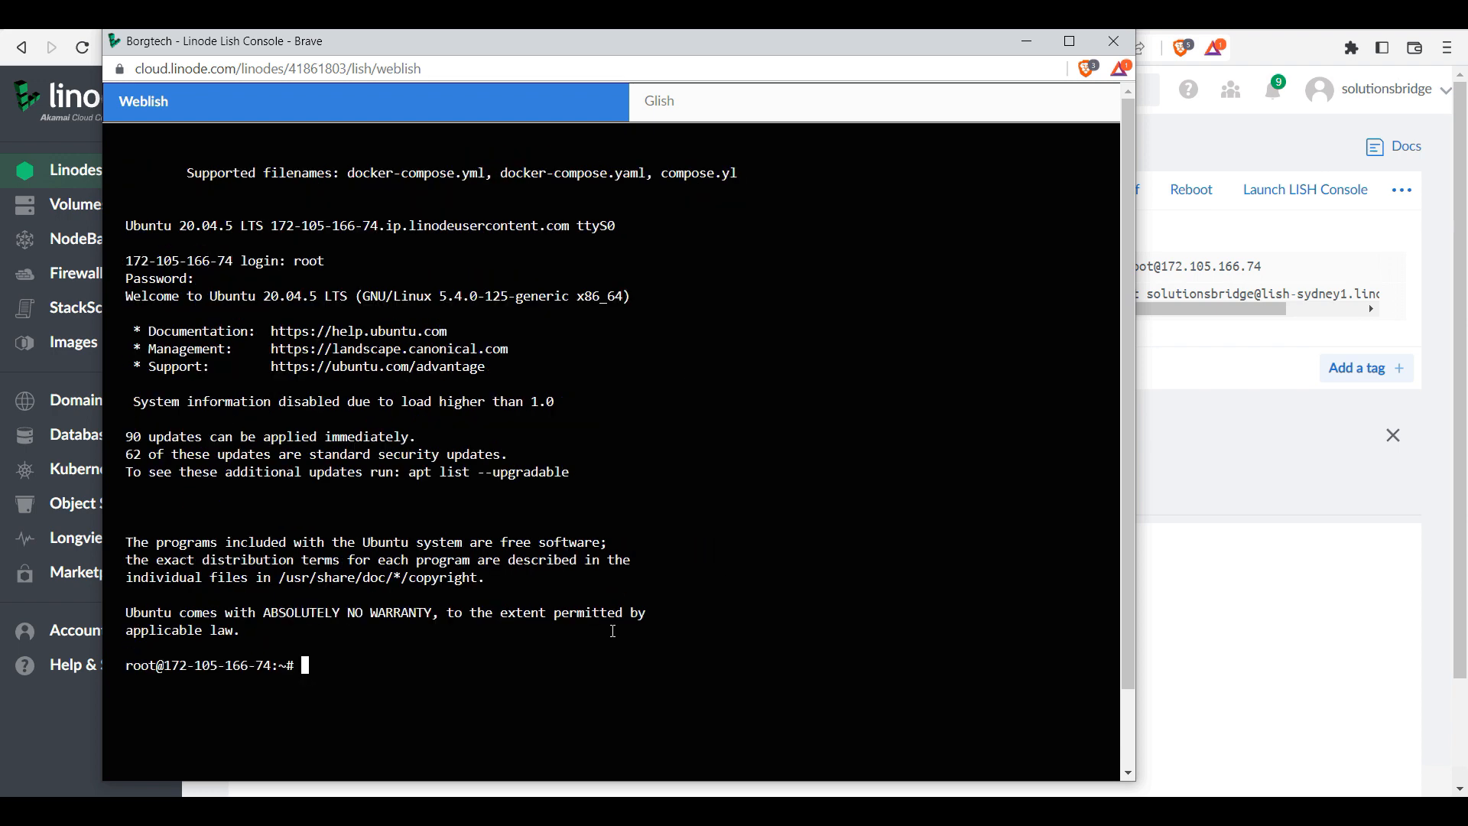
pyautogui.write('clear')
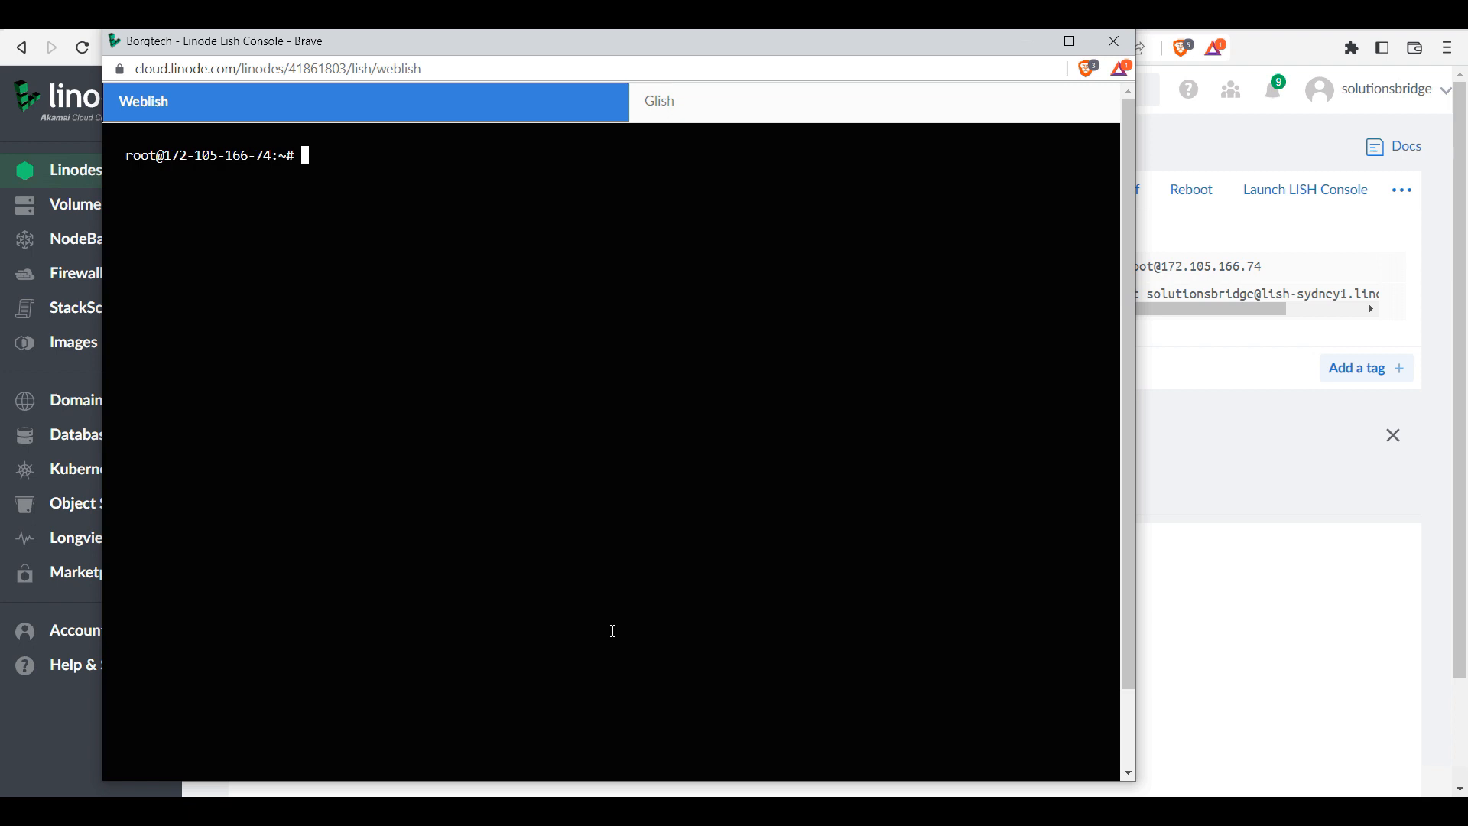
pyautogui.write('docker ps')
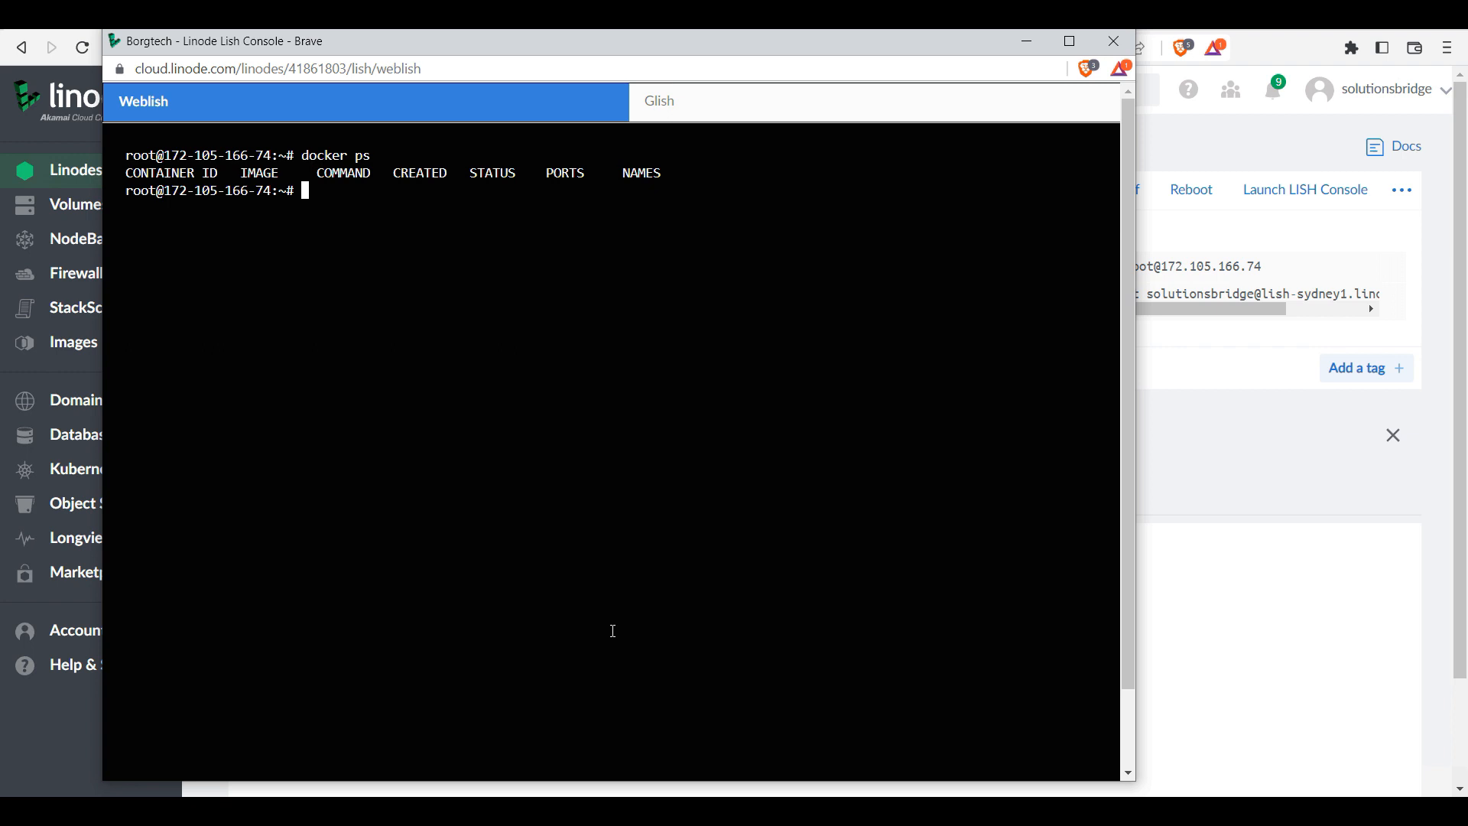
pyautogui.write('docker')
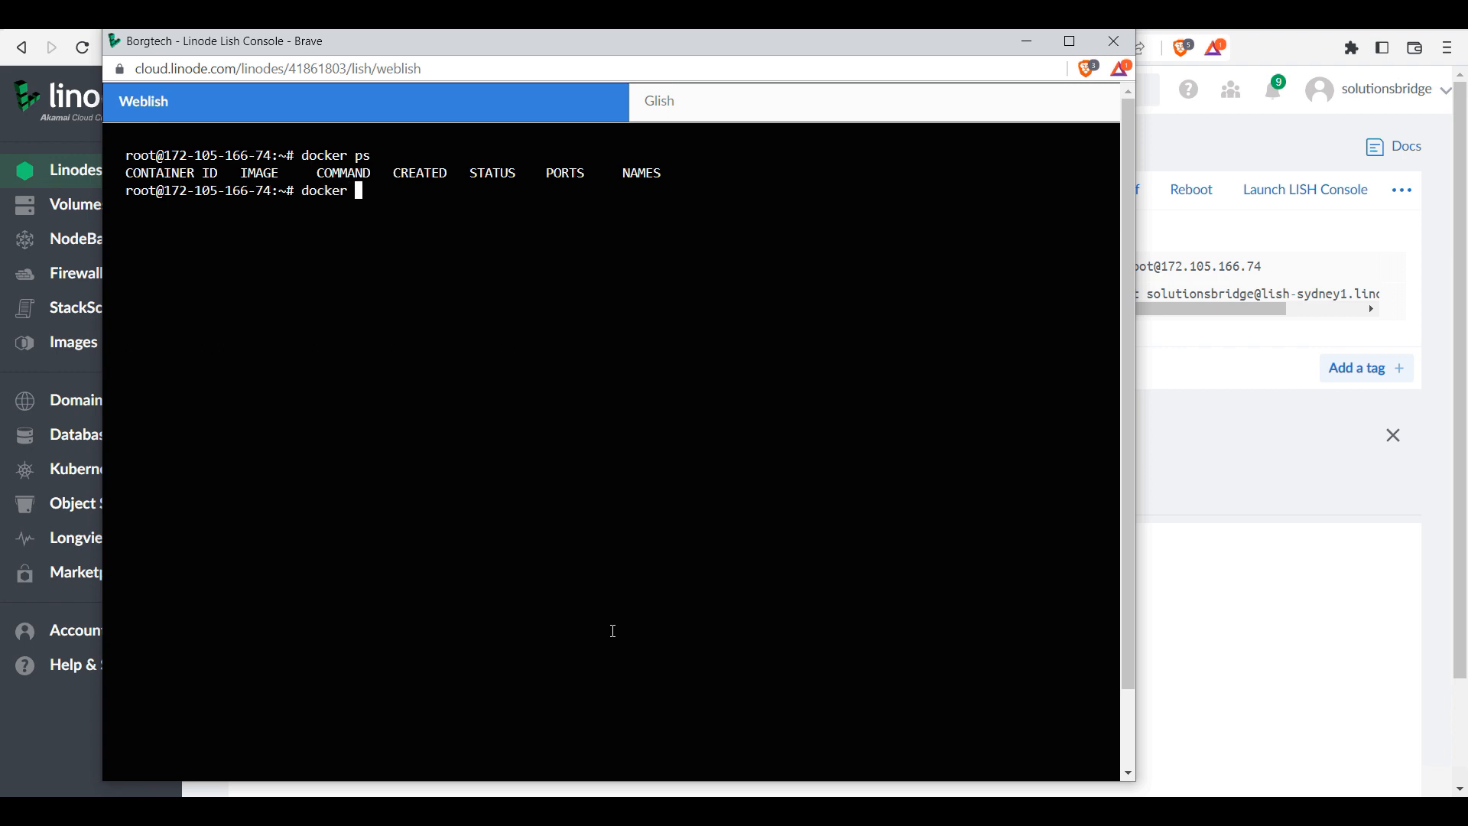
pyautogui.write('--ve')
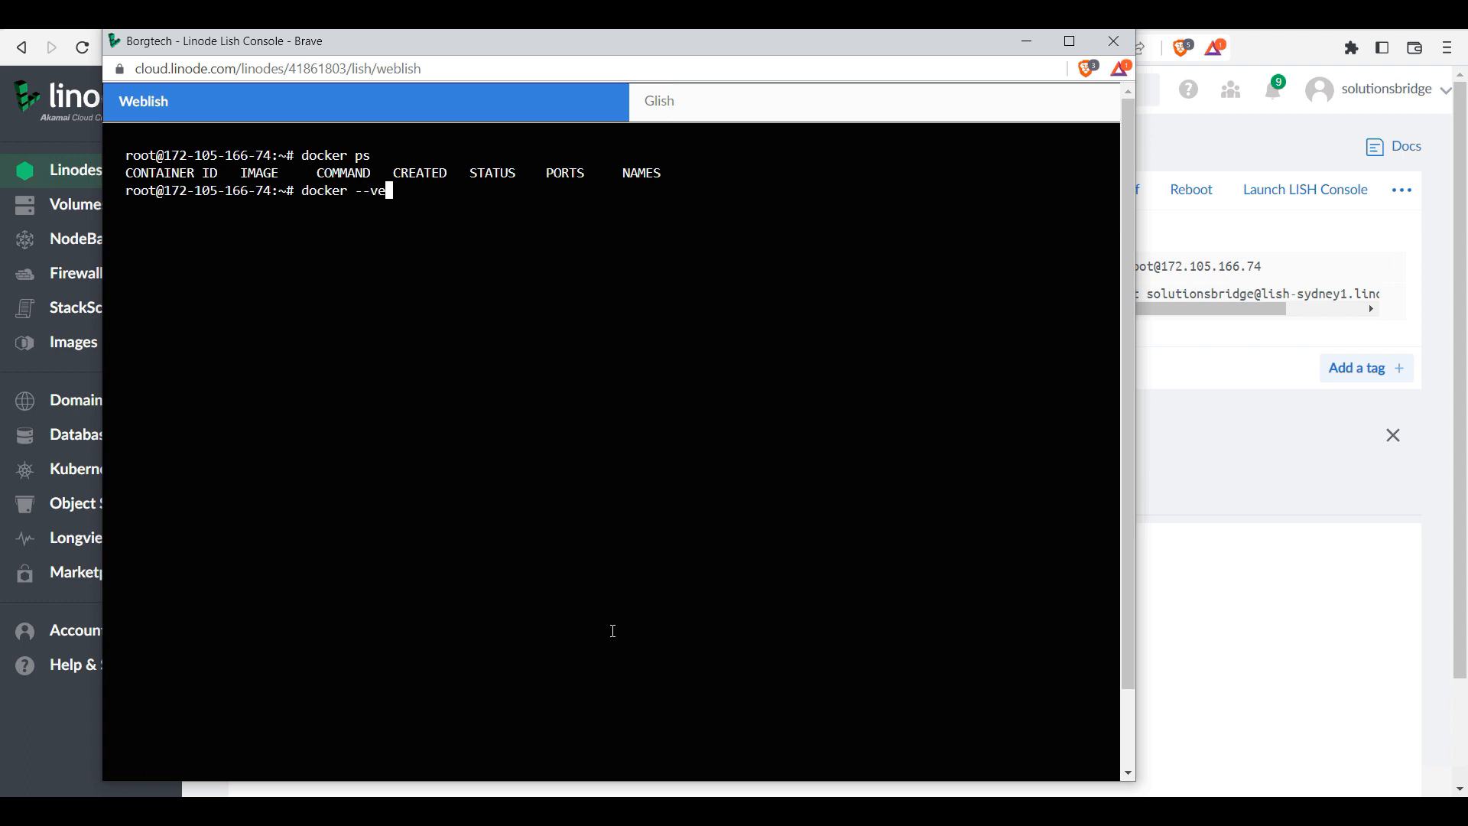